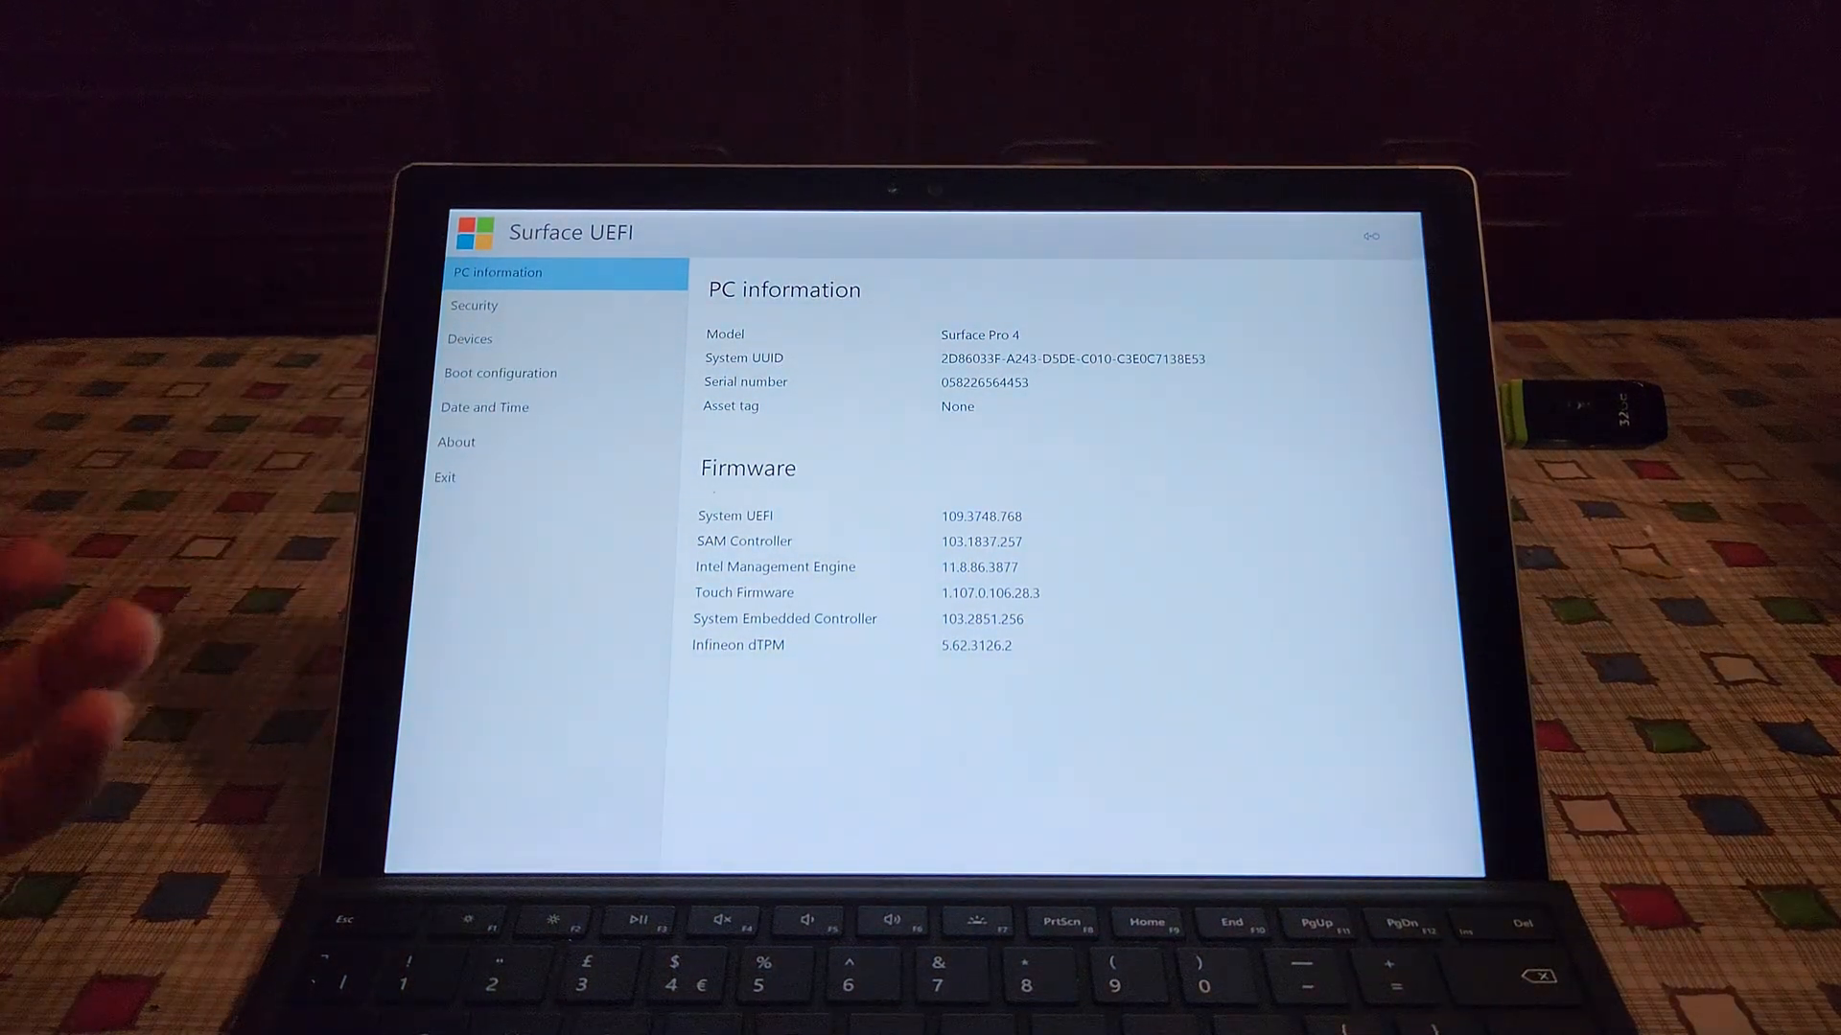
Boot the Surface immediately from the USB Storage entry in UEFI Boot configuration
click(498, 372)
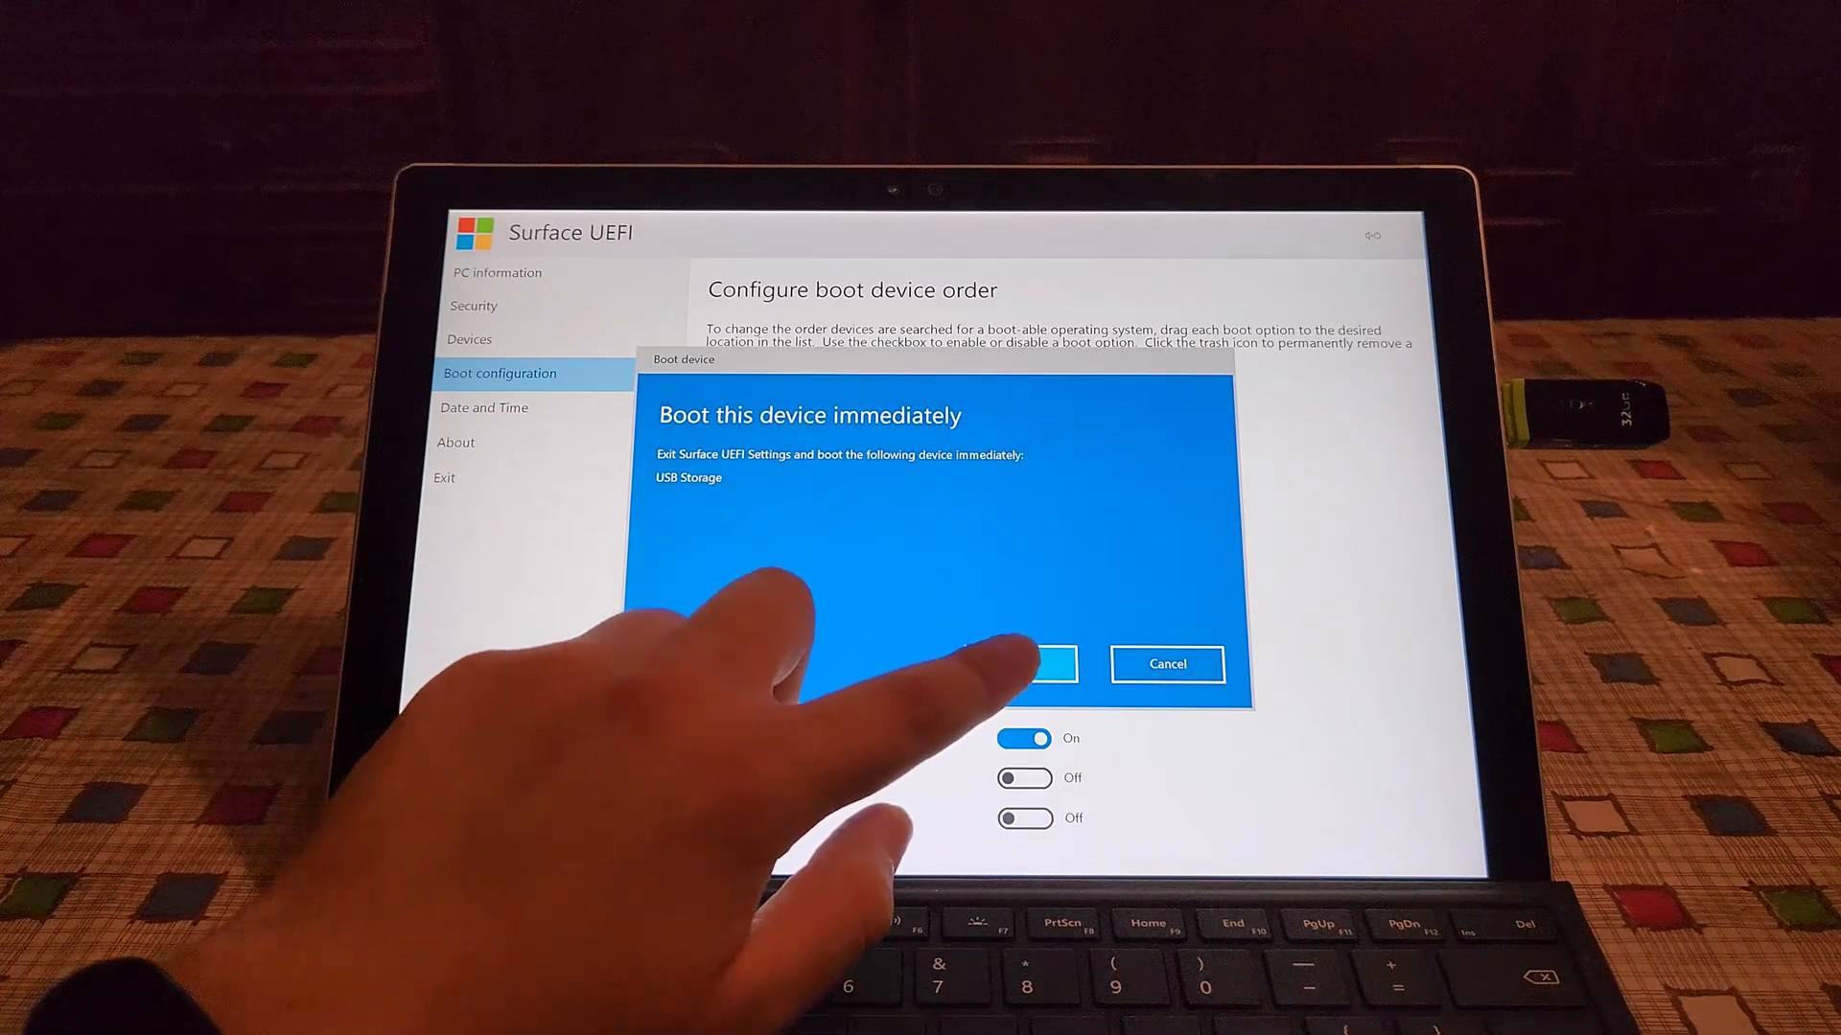
click(1047, 664)
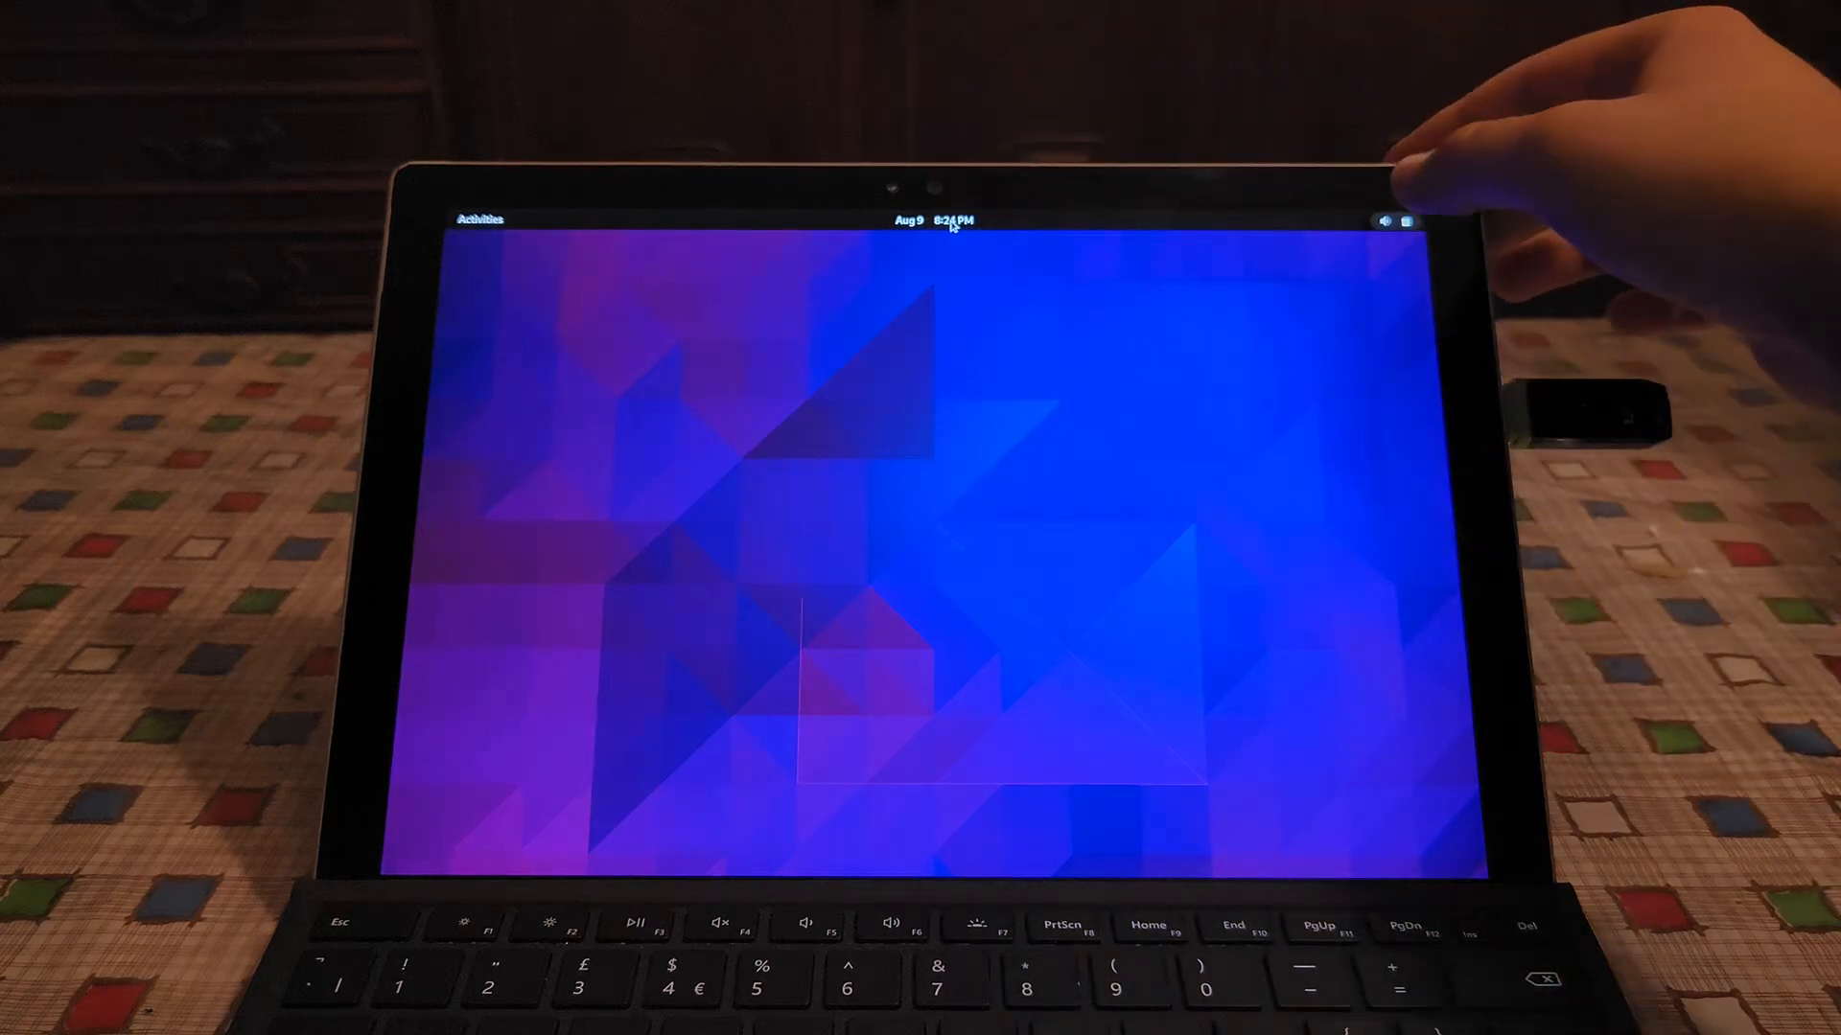
Launch the Install System app from the live desktop's Activities overview
click(479, 219)
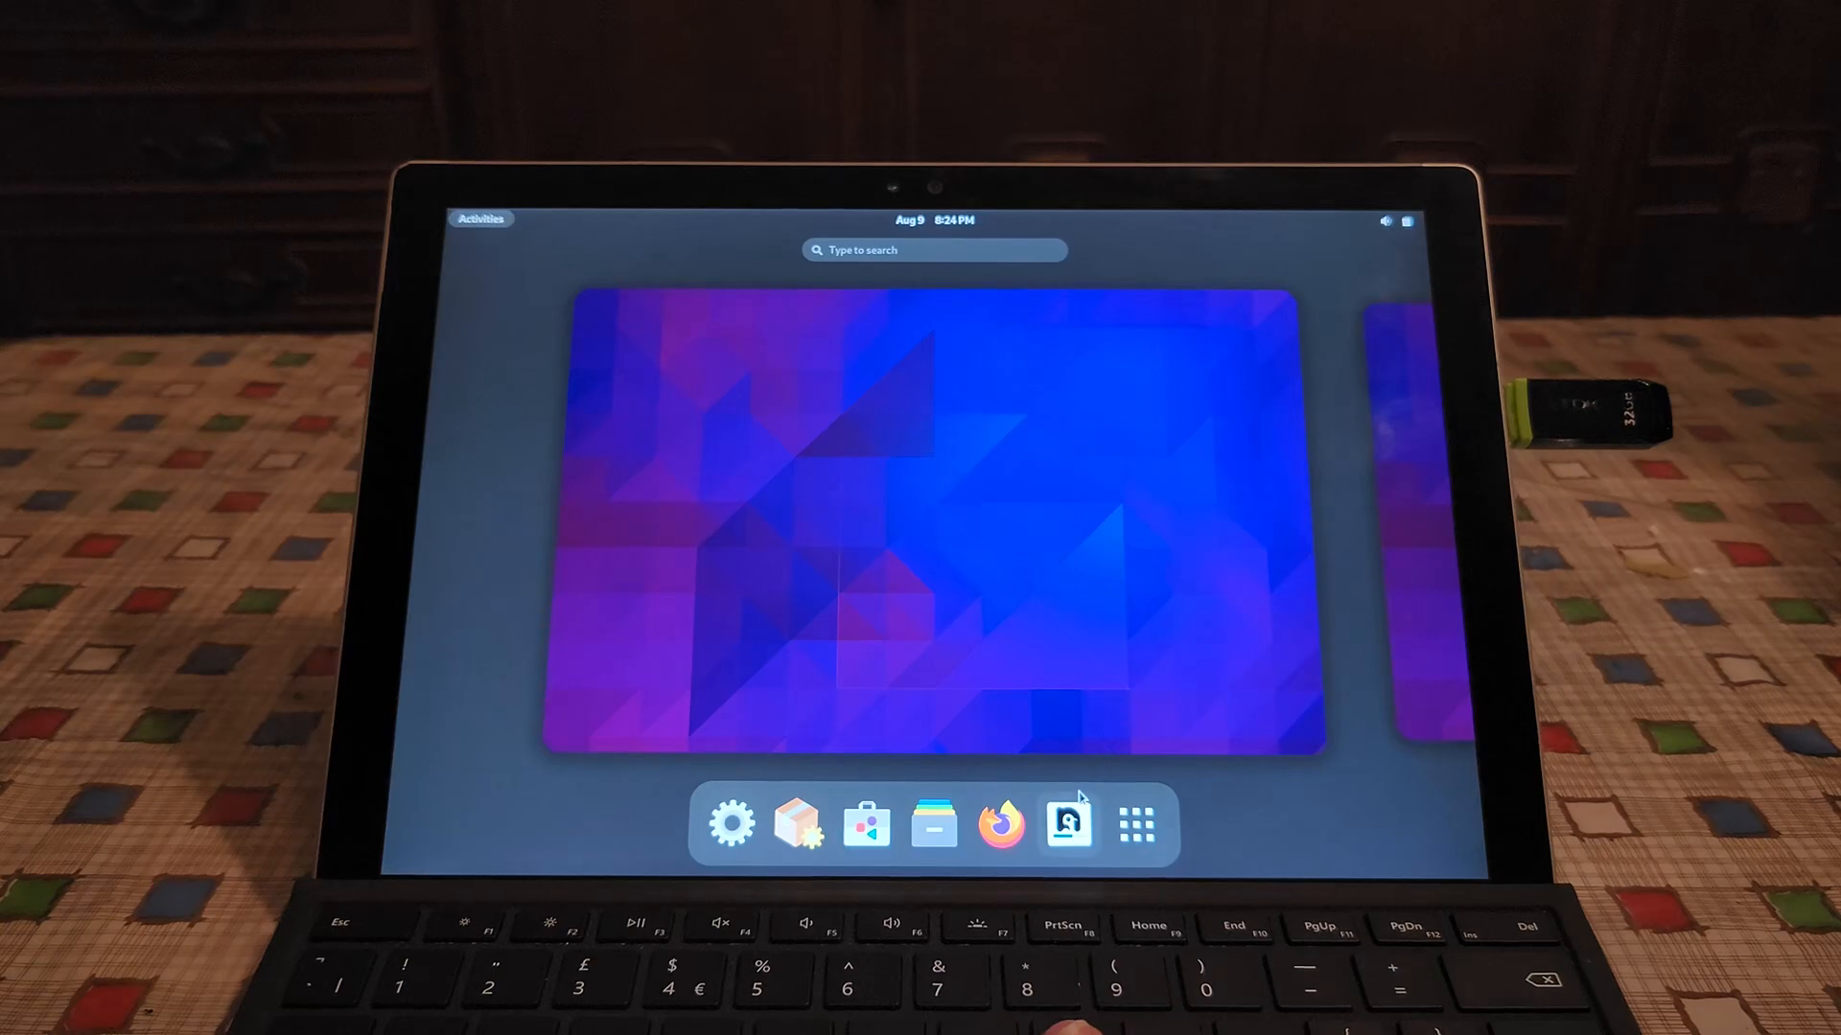
mouse_move(1066, 825)
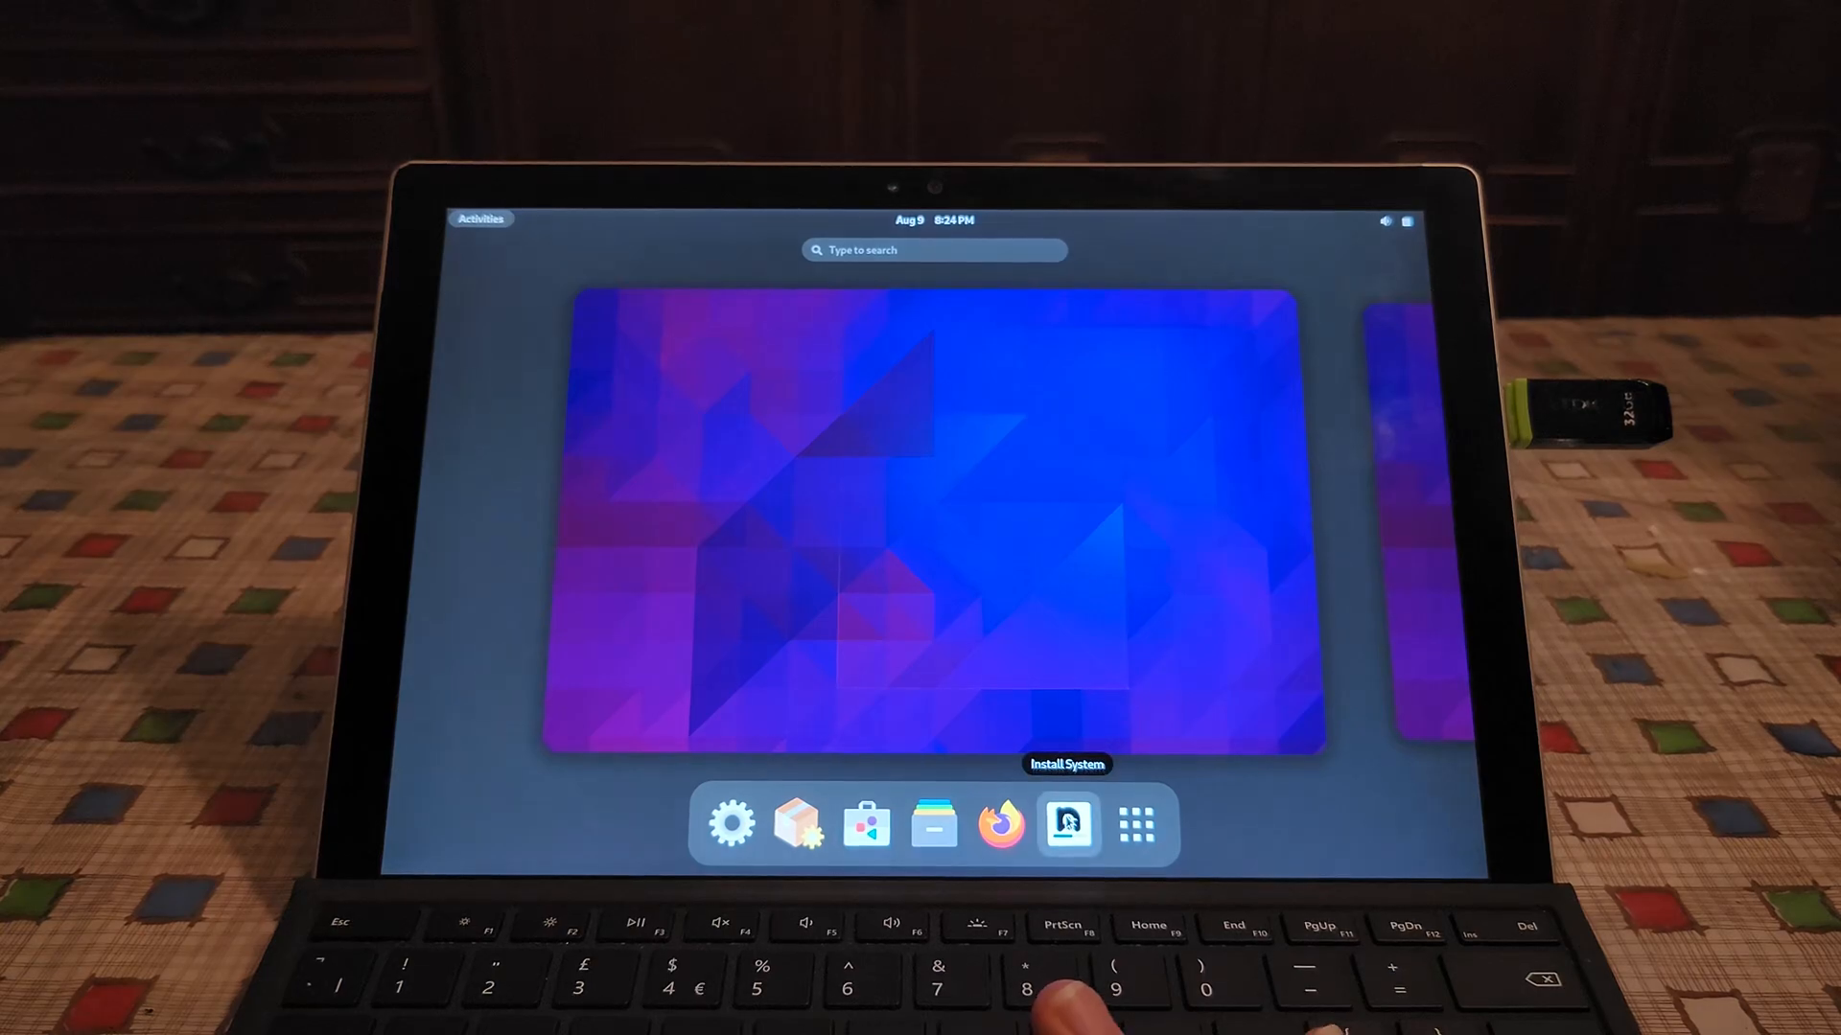
click(1064, 822)
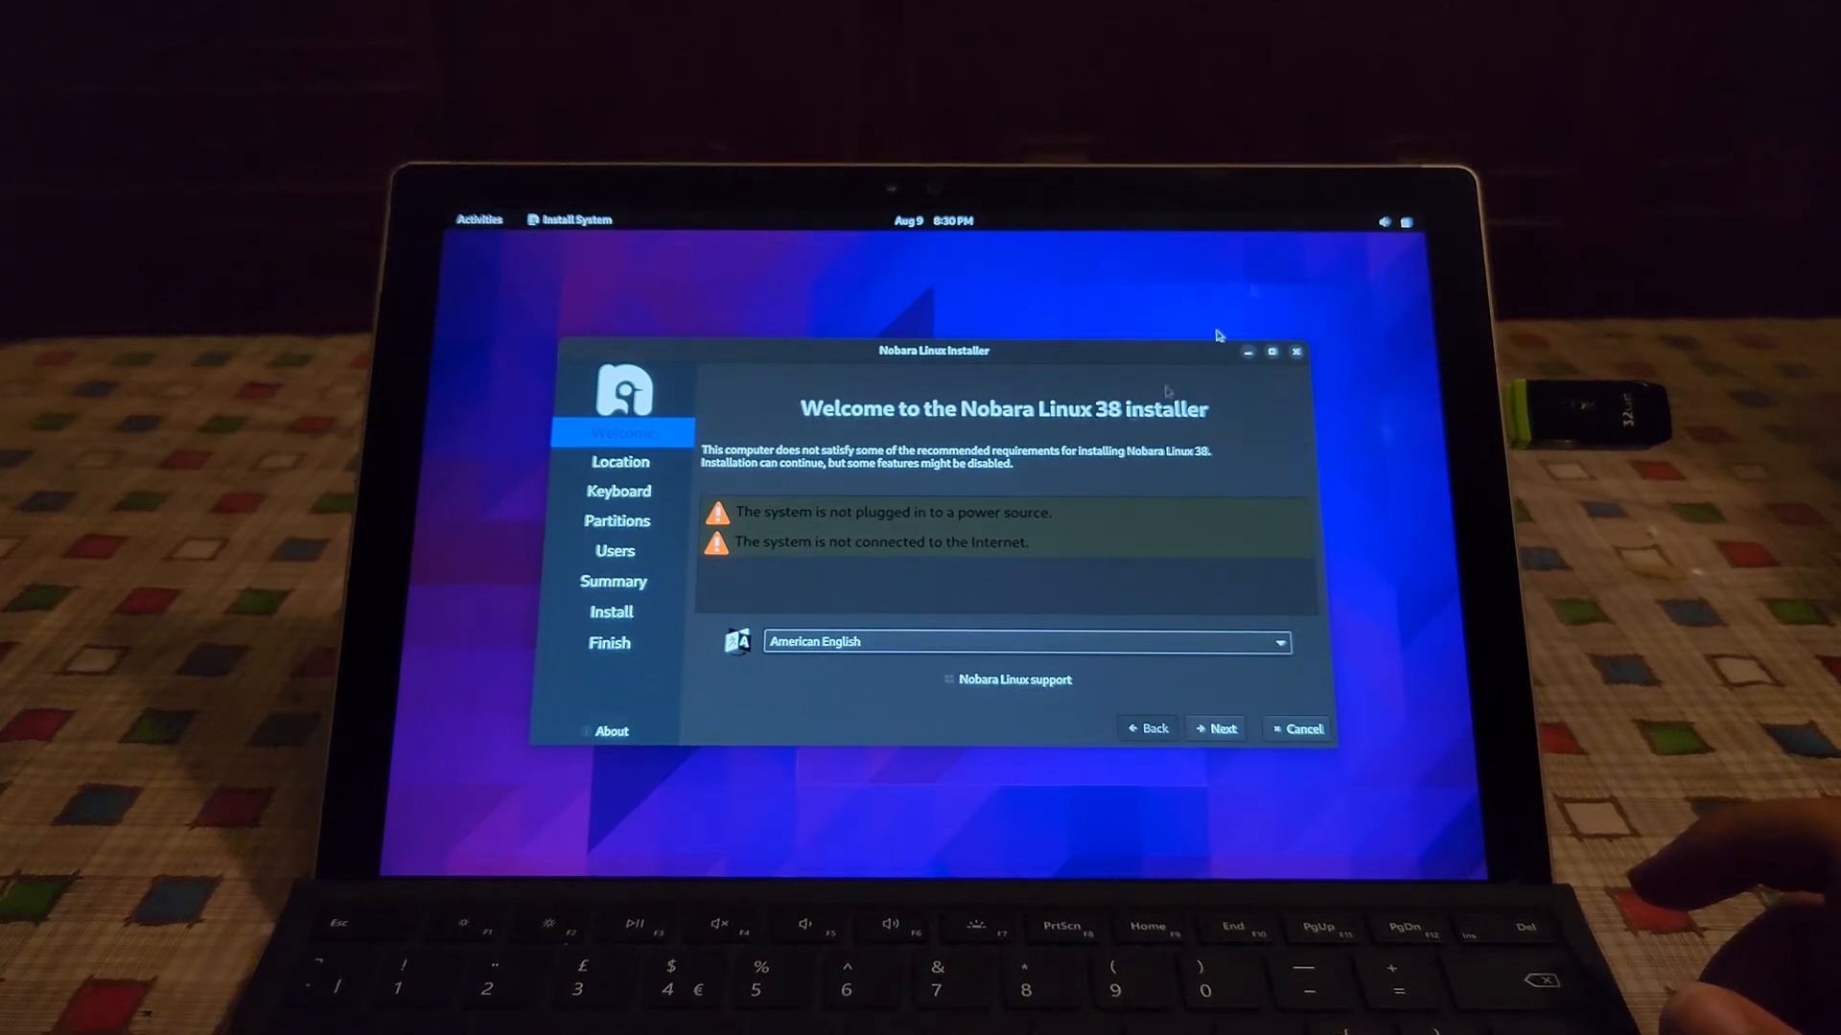
Set the installer language to italiano, choose the time zone city and continue with English (UK) keyboard
click(1397, 220)
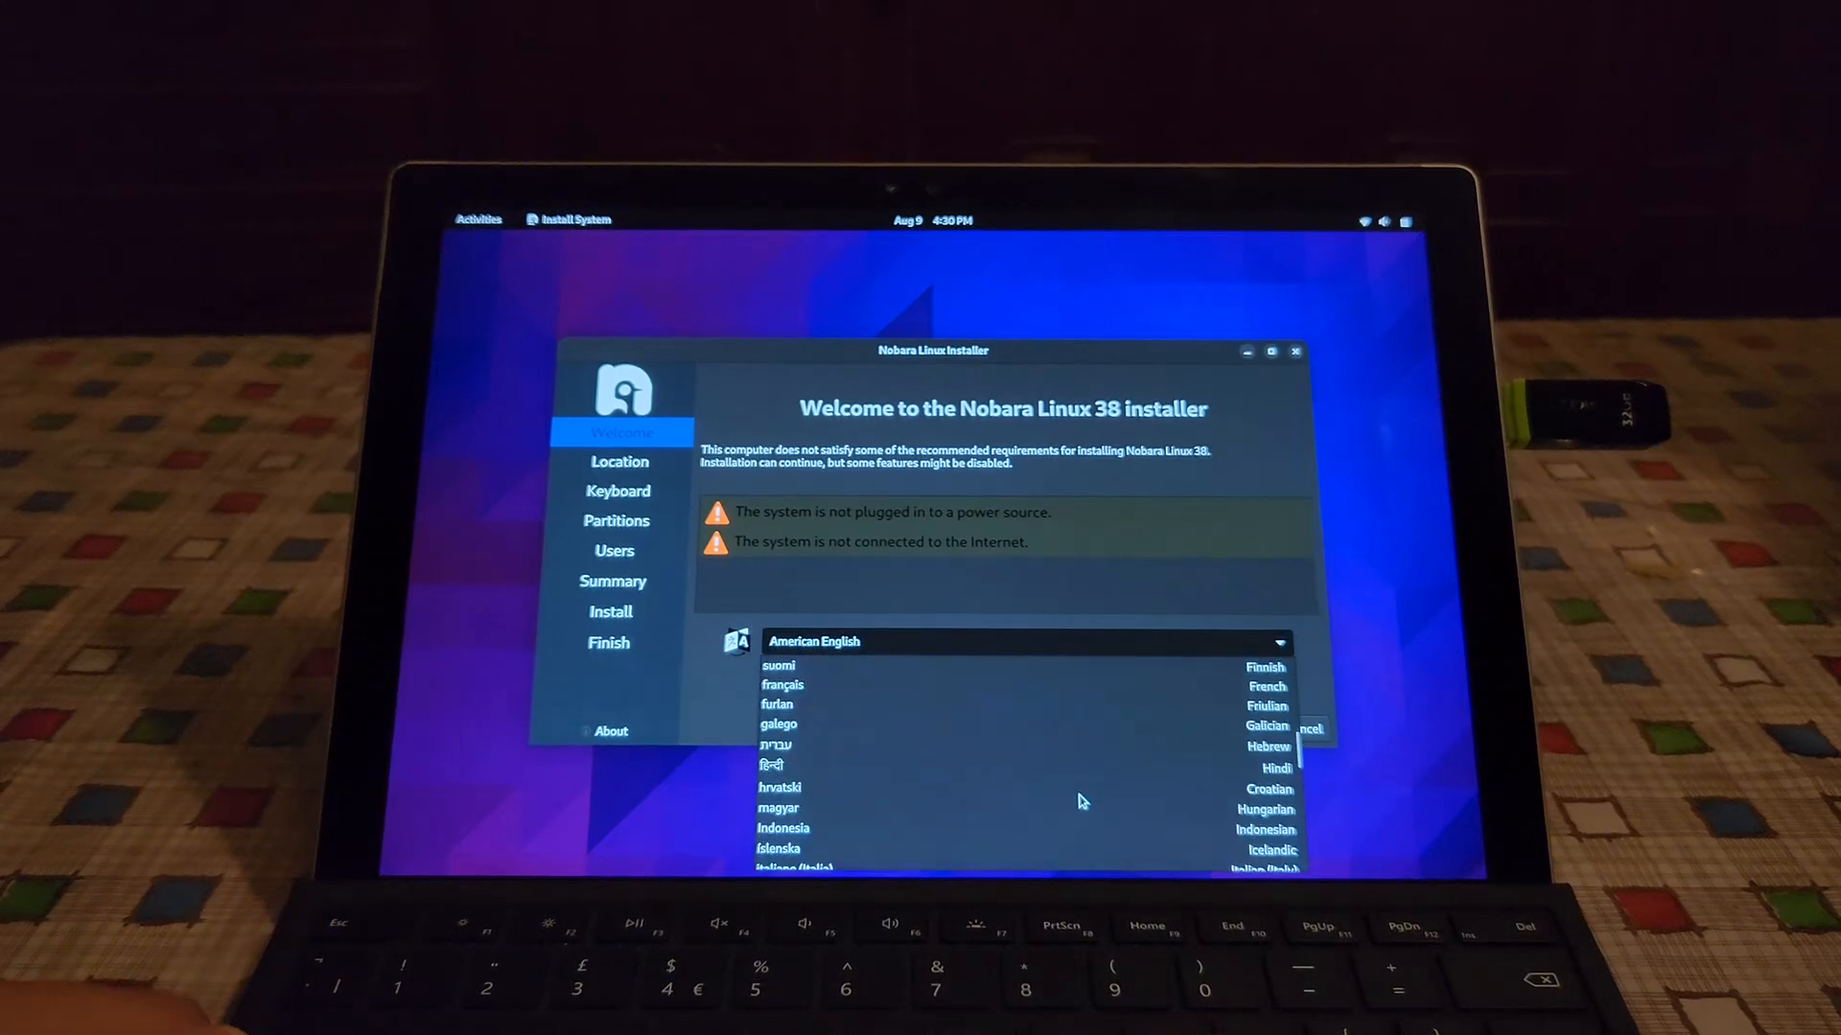
click(794, 869)
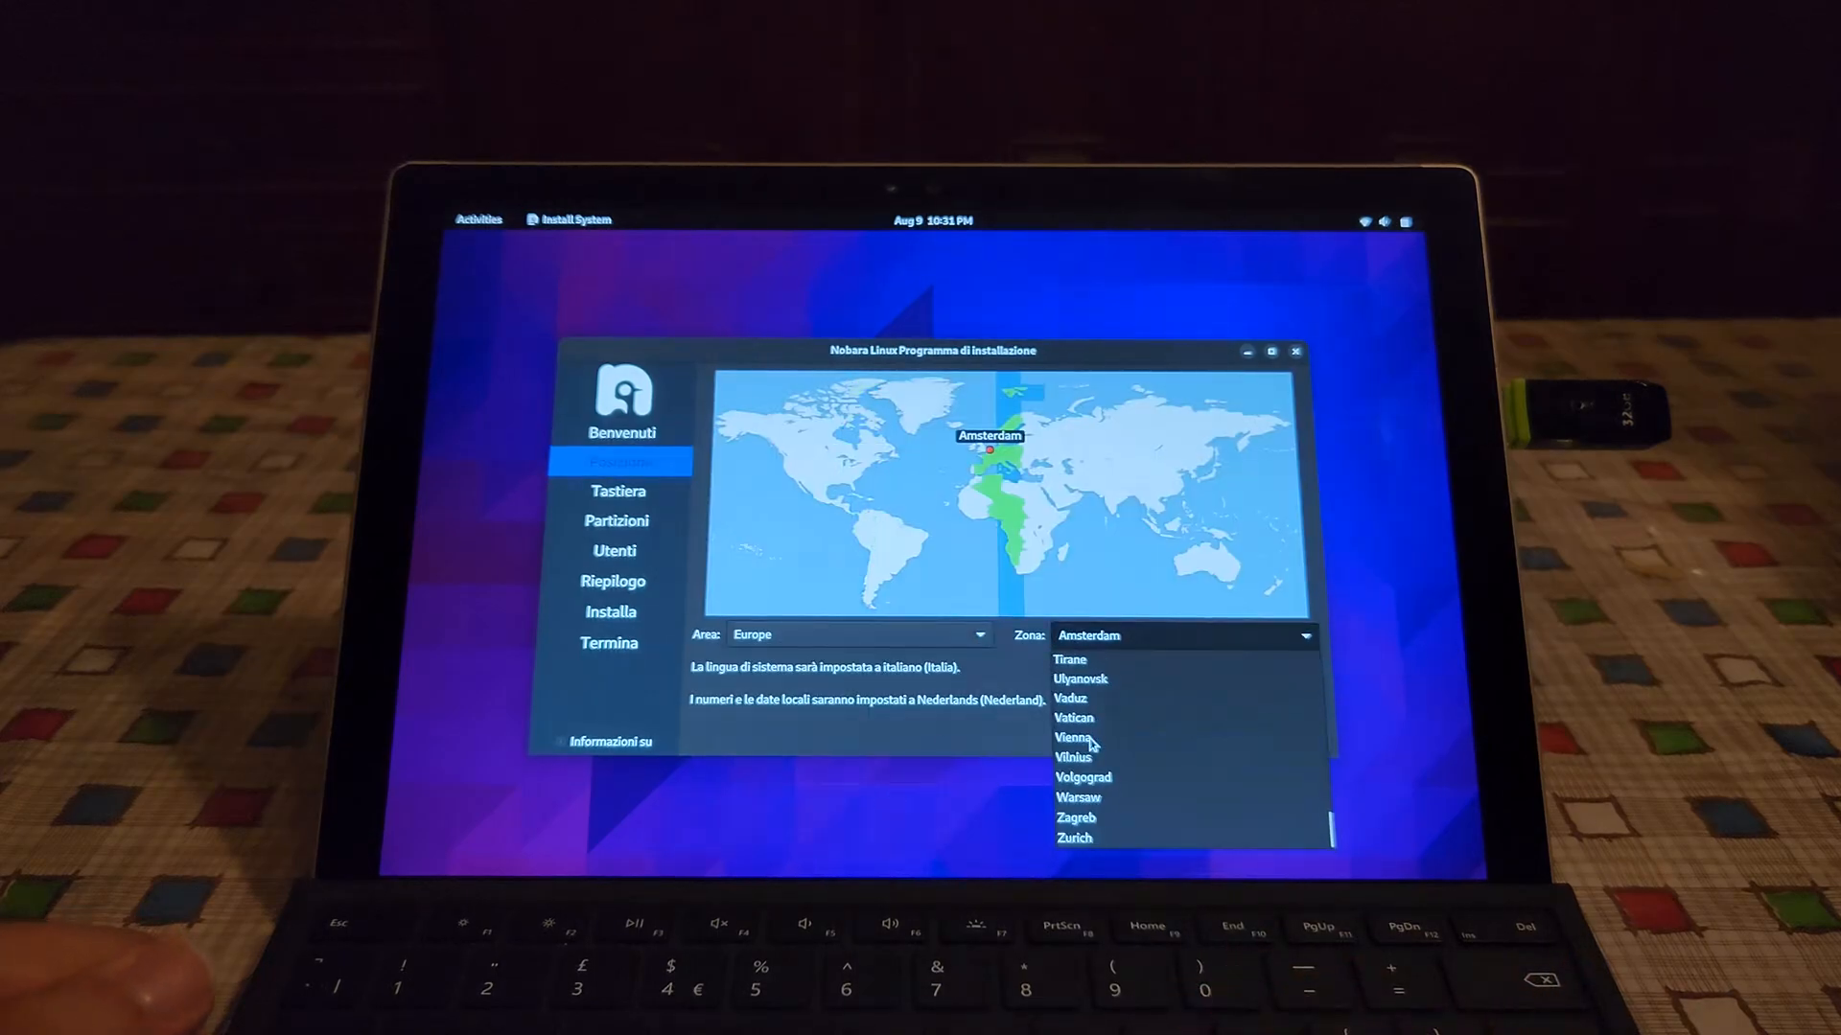
click(615, 491)
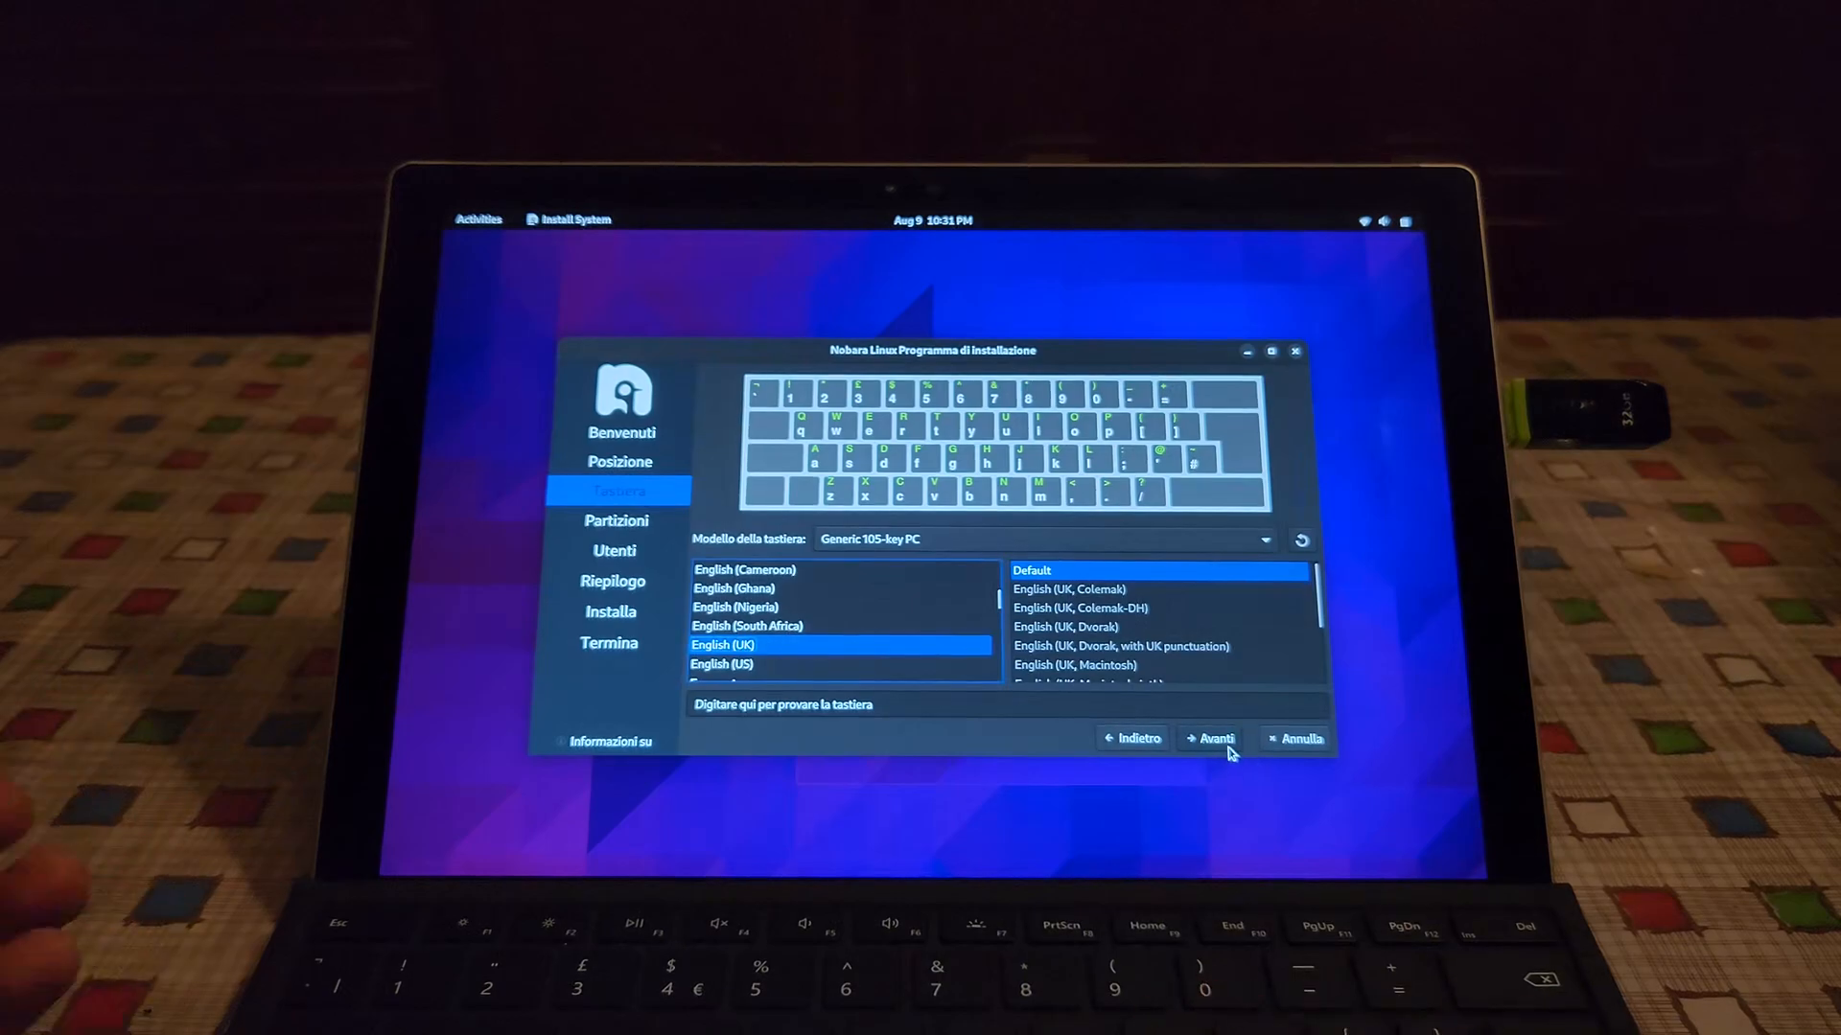
click(1210, 739)
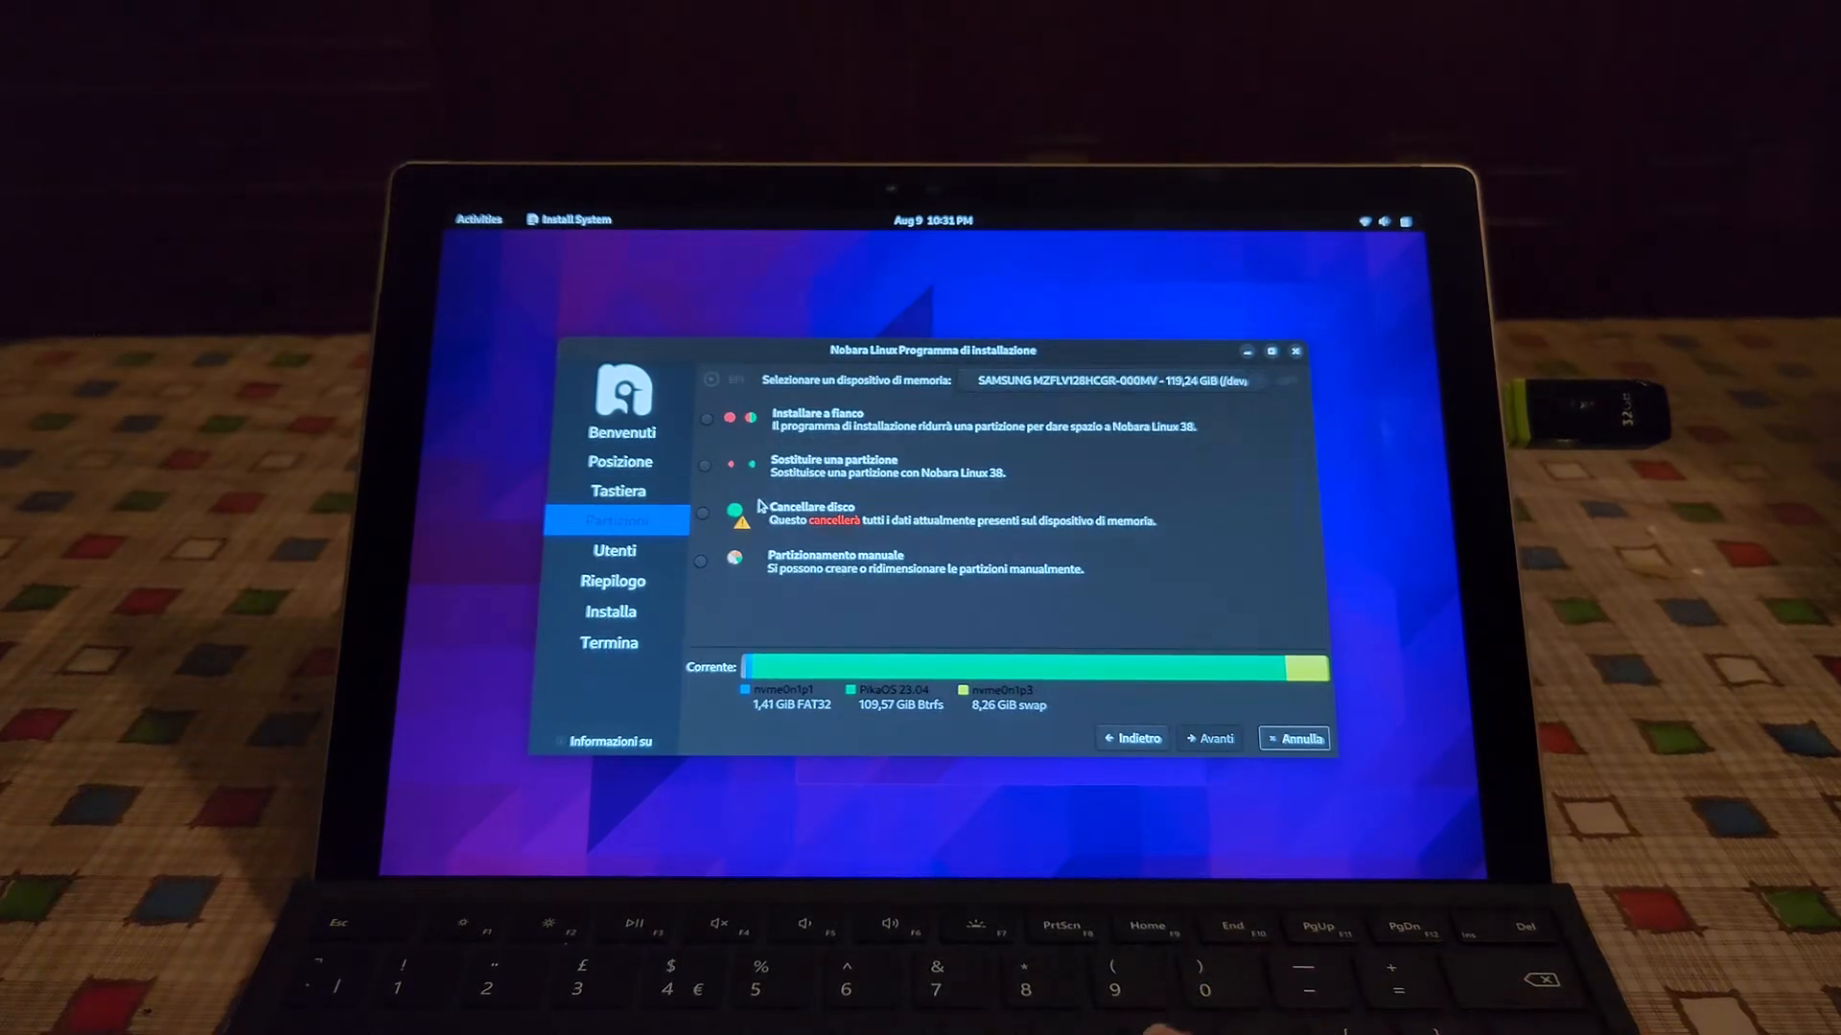
Choose Cancellare disco with Swap (con ibernazione) on the Samsung 119 GB drive
click(704, 514)
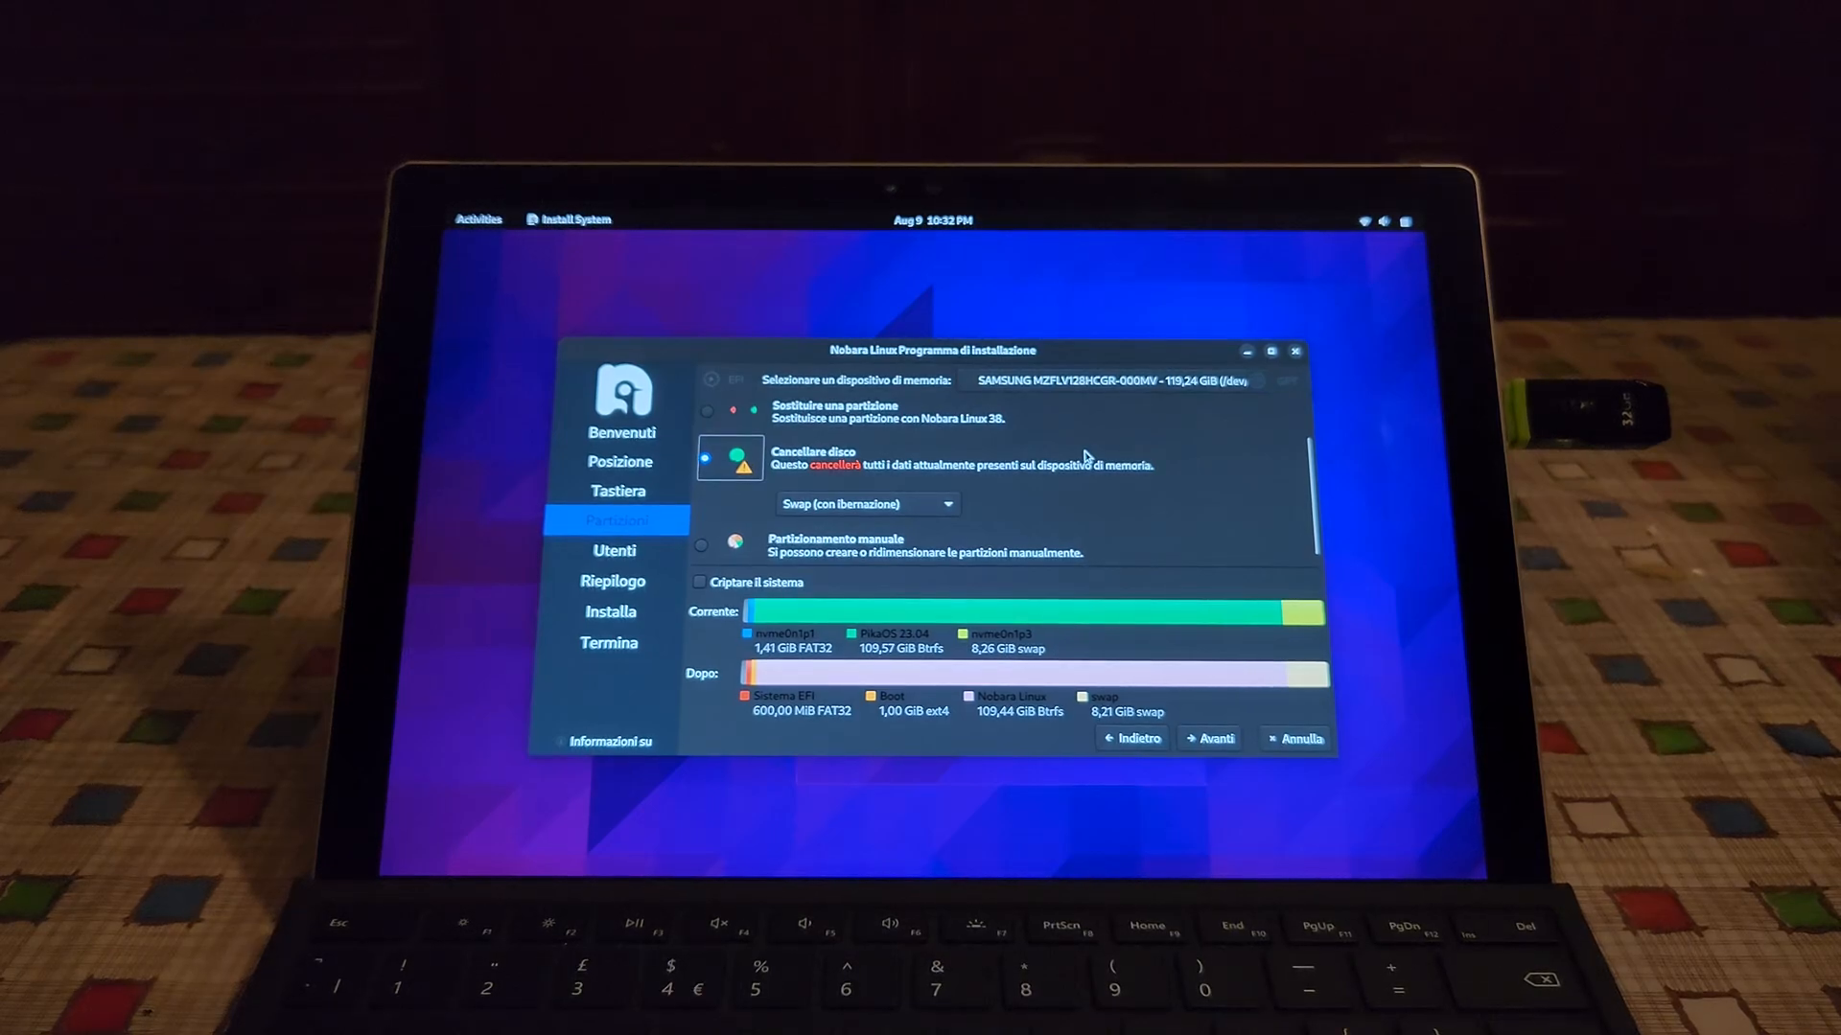
click(867, 504)
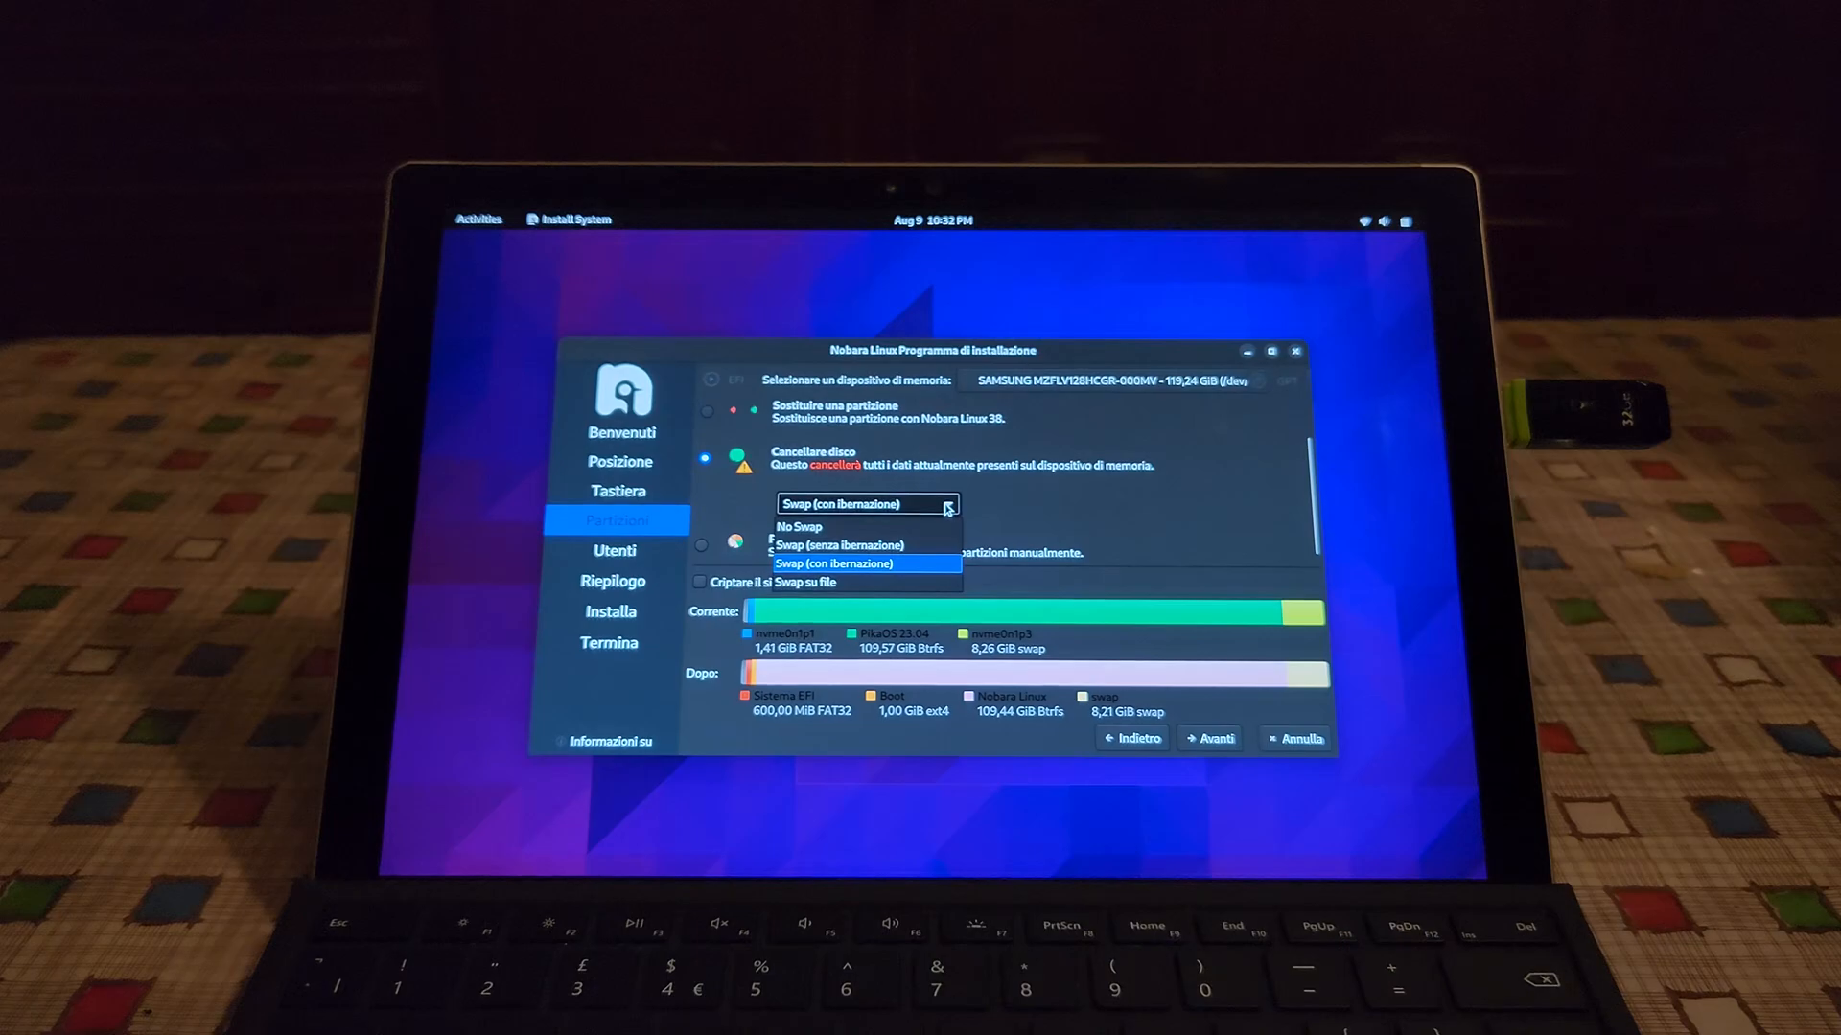
click(865, 563)
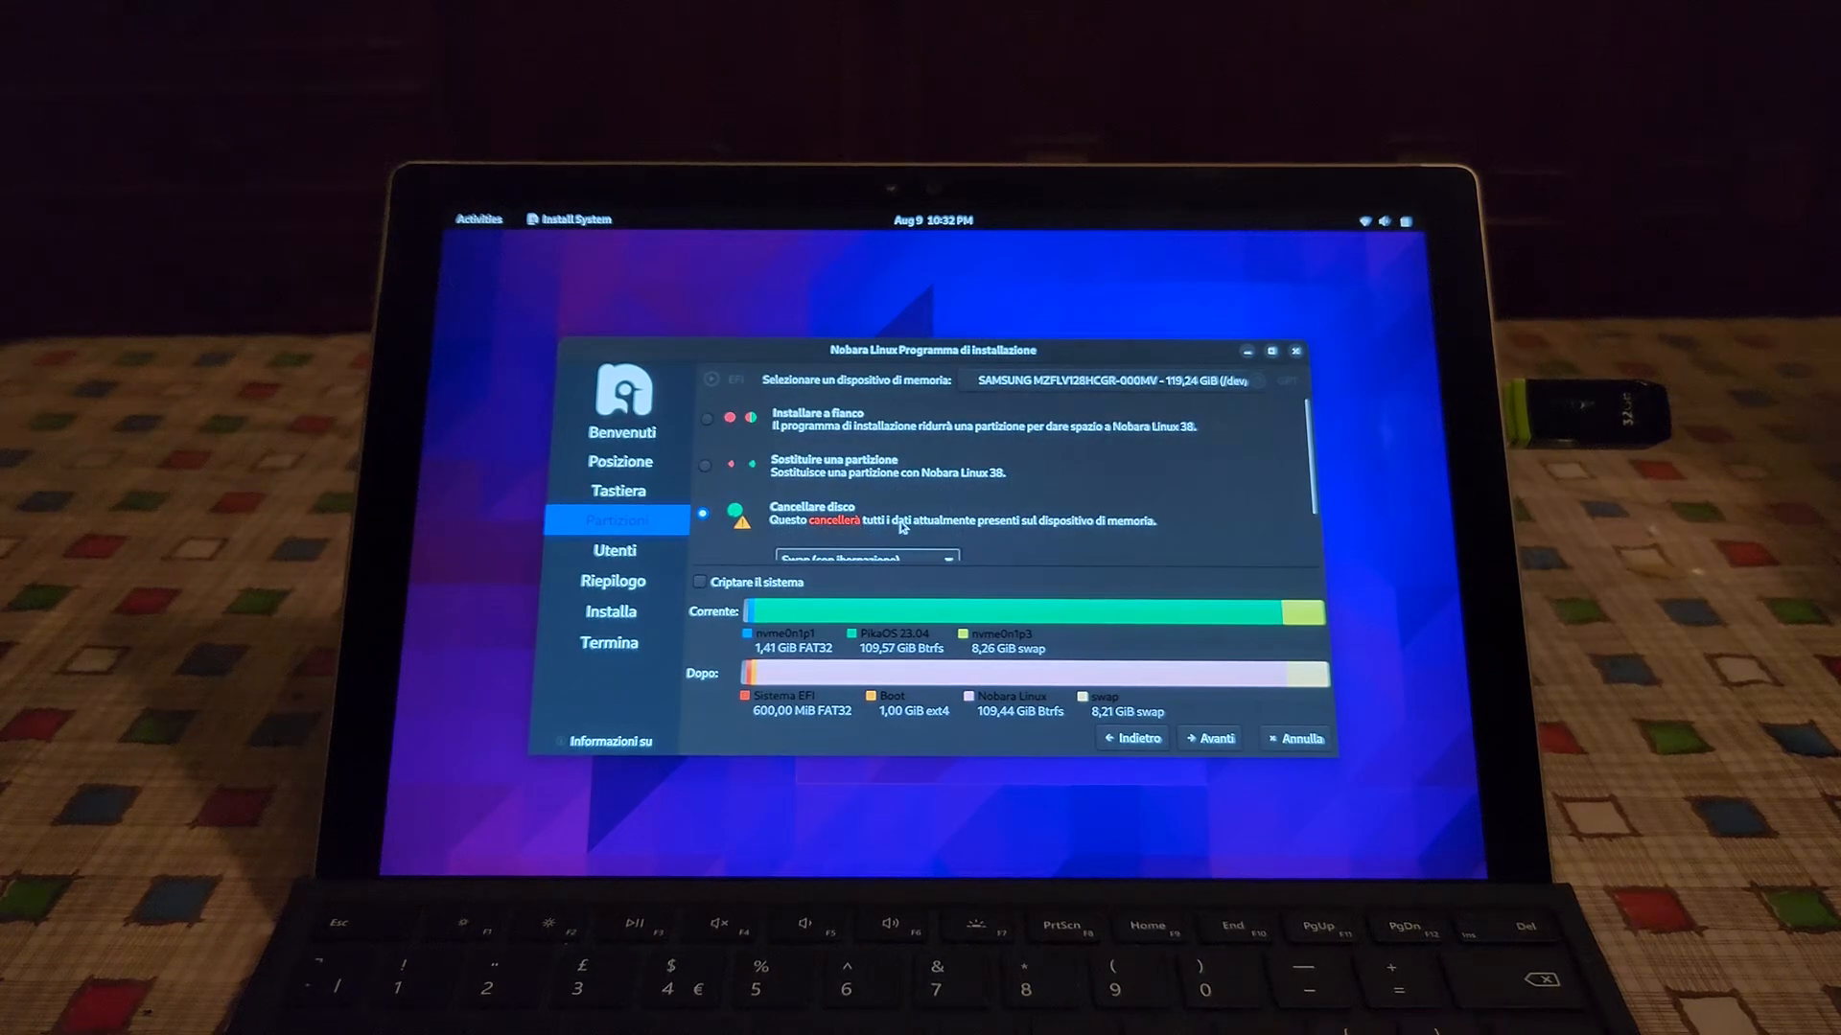
click(1121, 380)
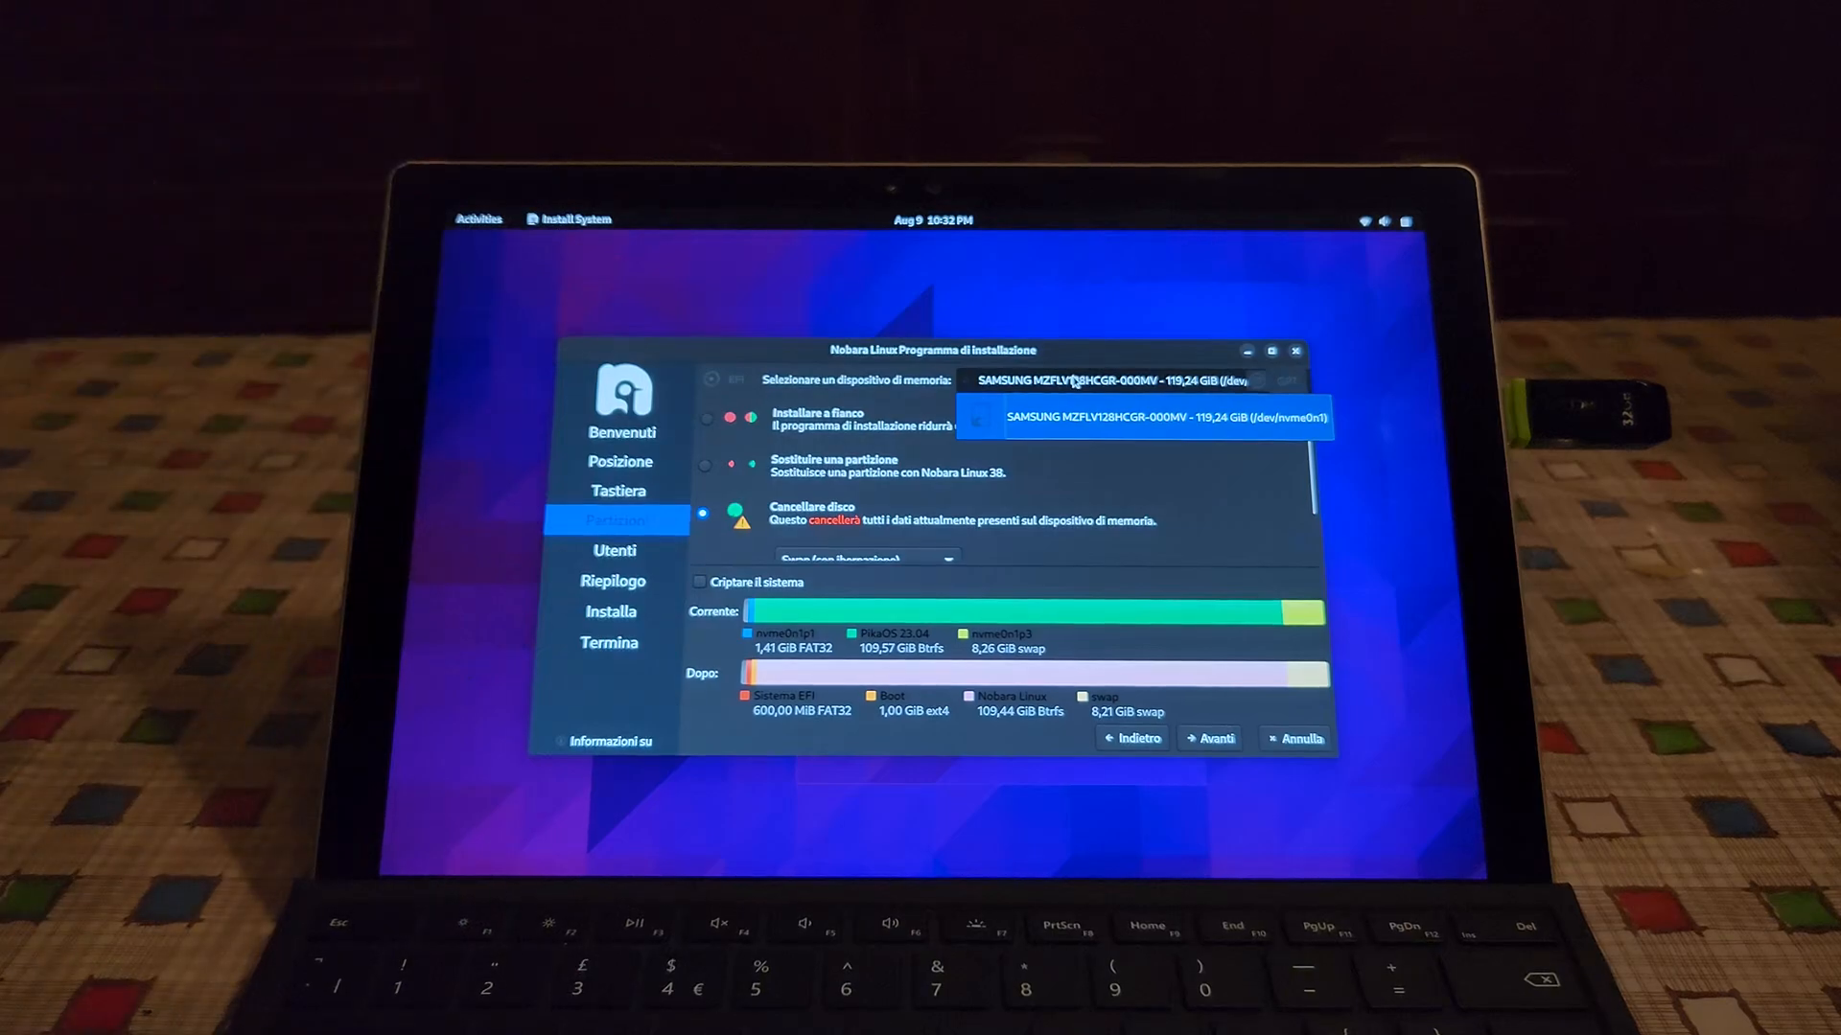
click(1154, 416)
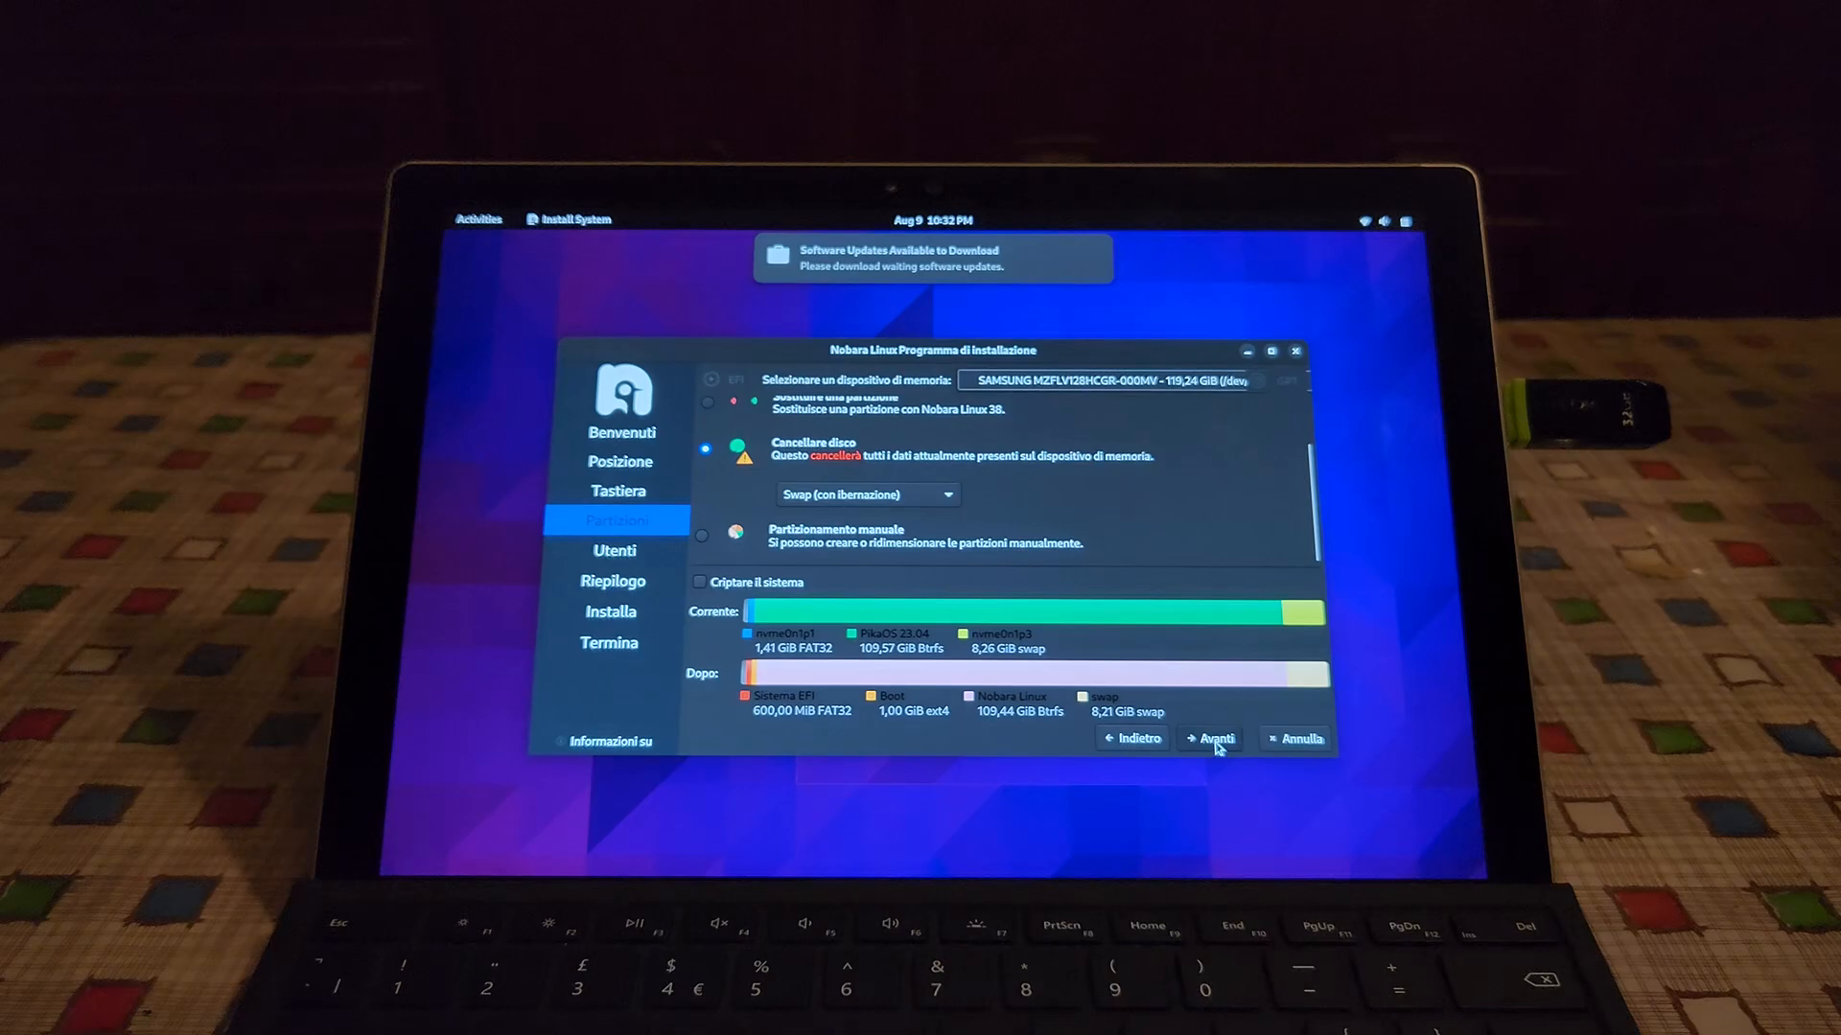
Create the user account, name the computer Surface_Nobara_edition, and start installing Nobara Linux 38
click(1210, 738)
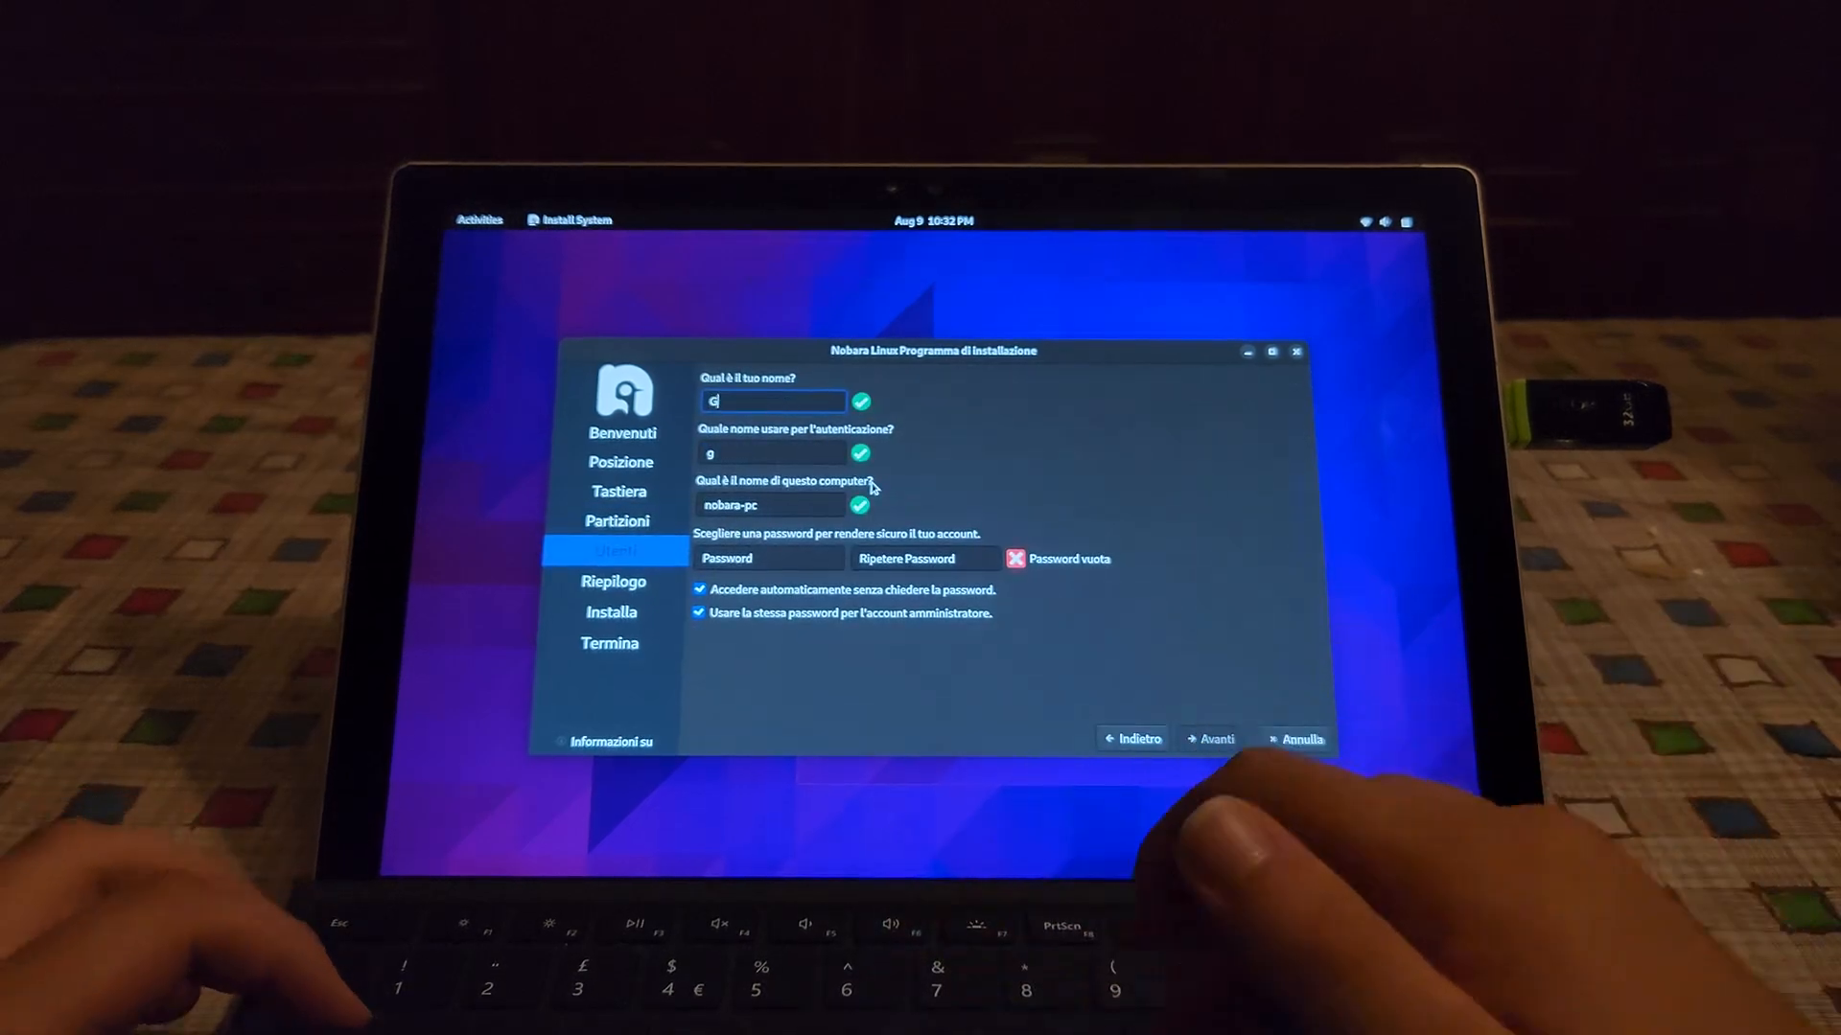
text(ordon)
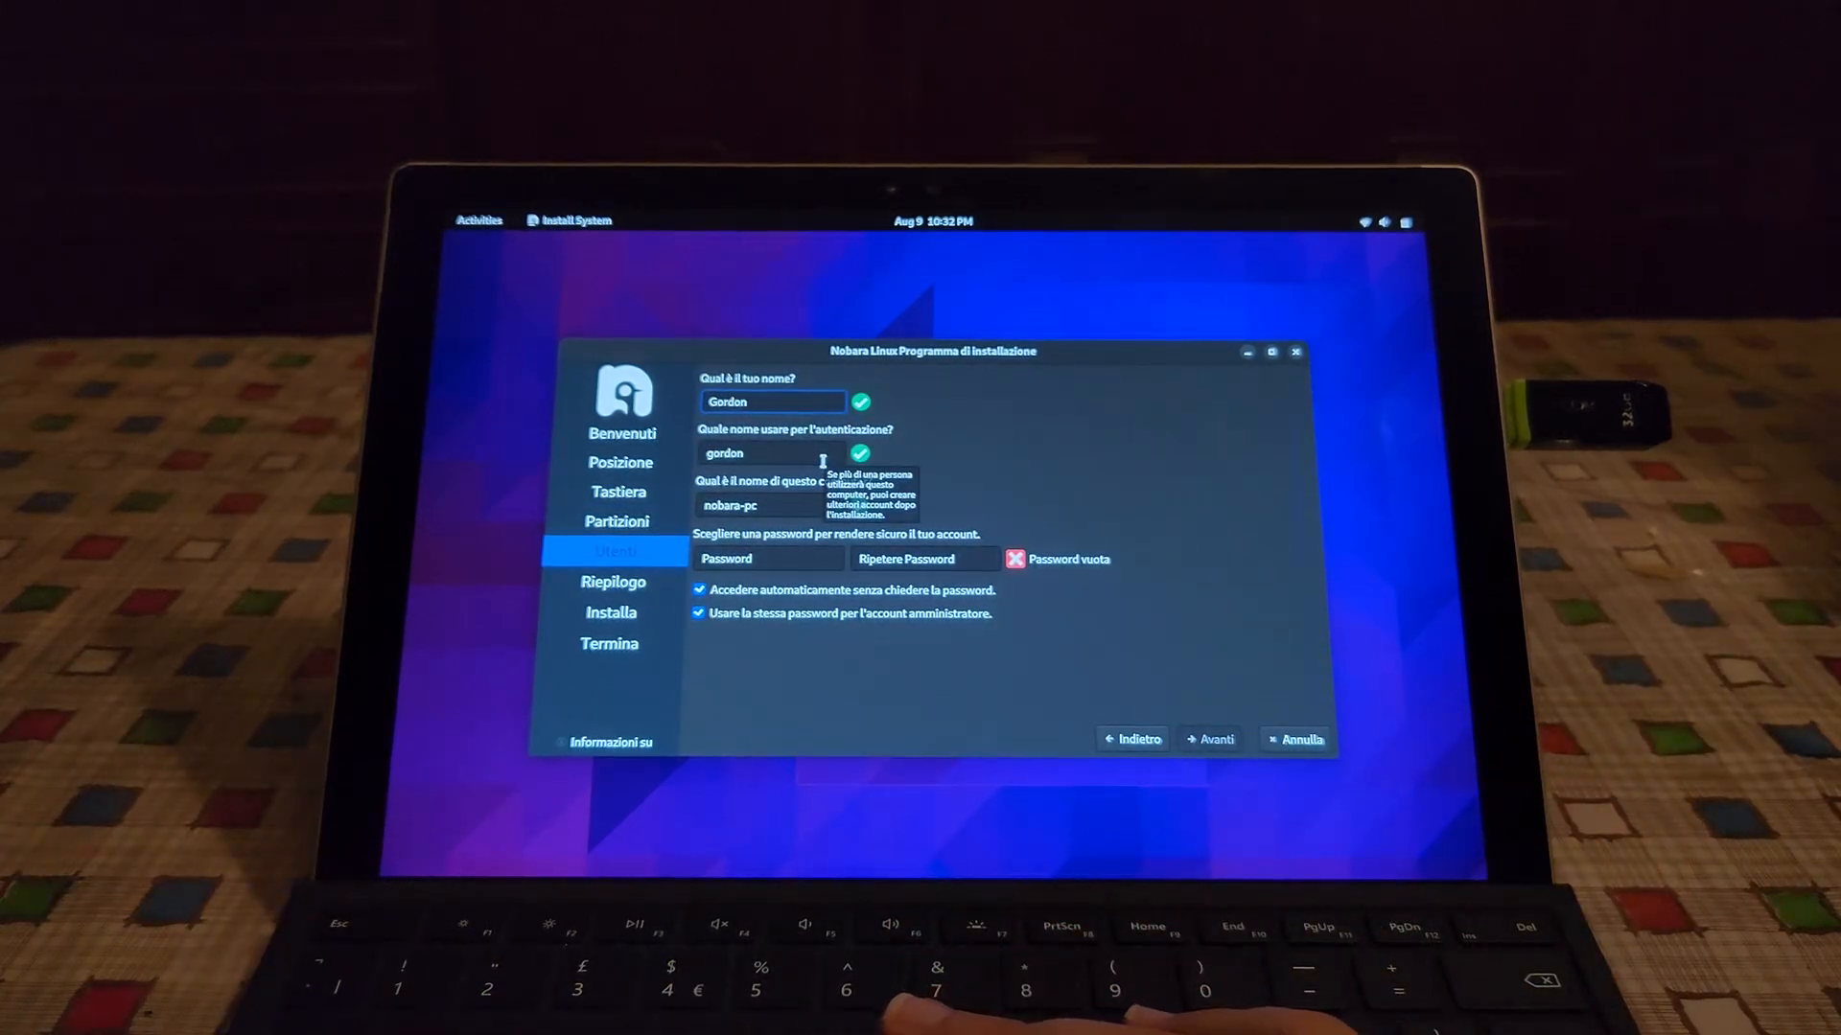
text(Surface_N)
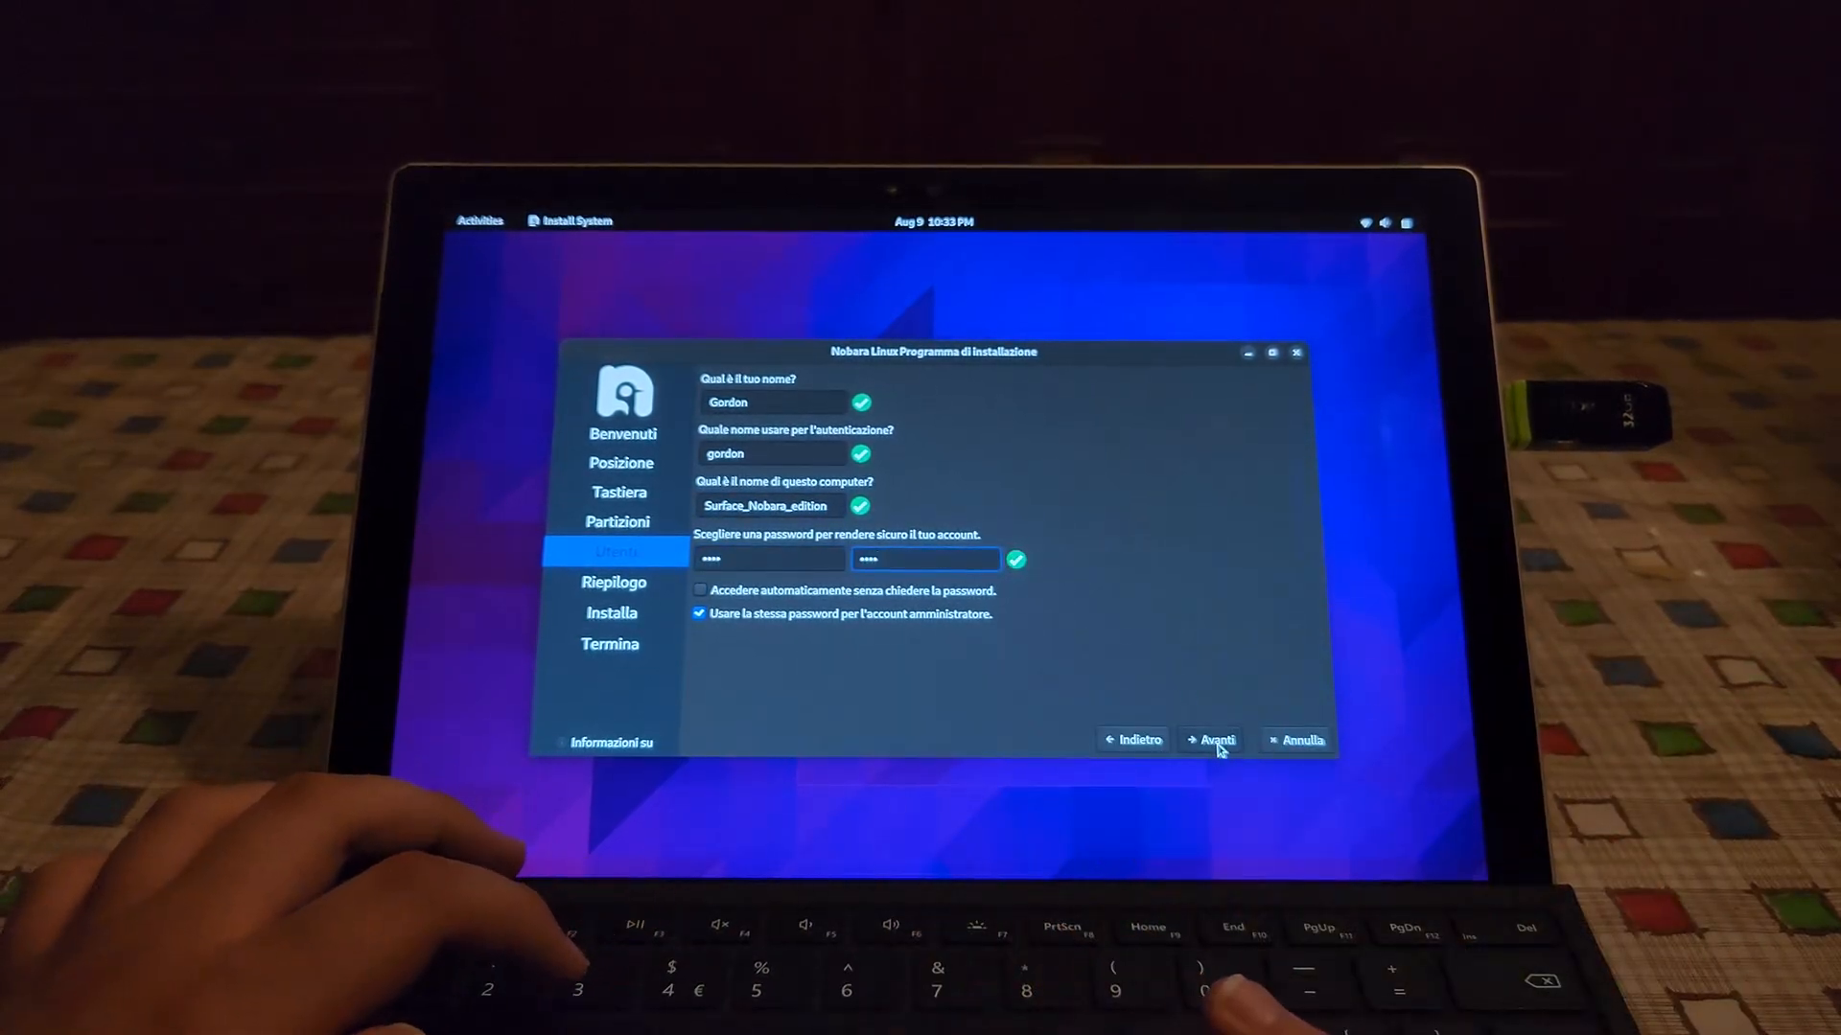
click(1212, 740)
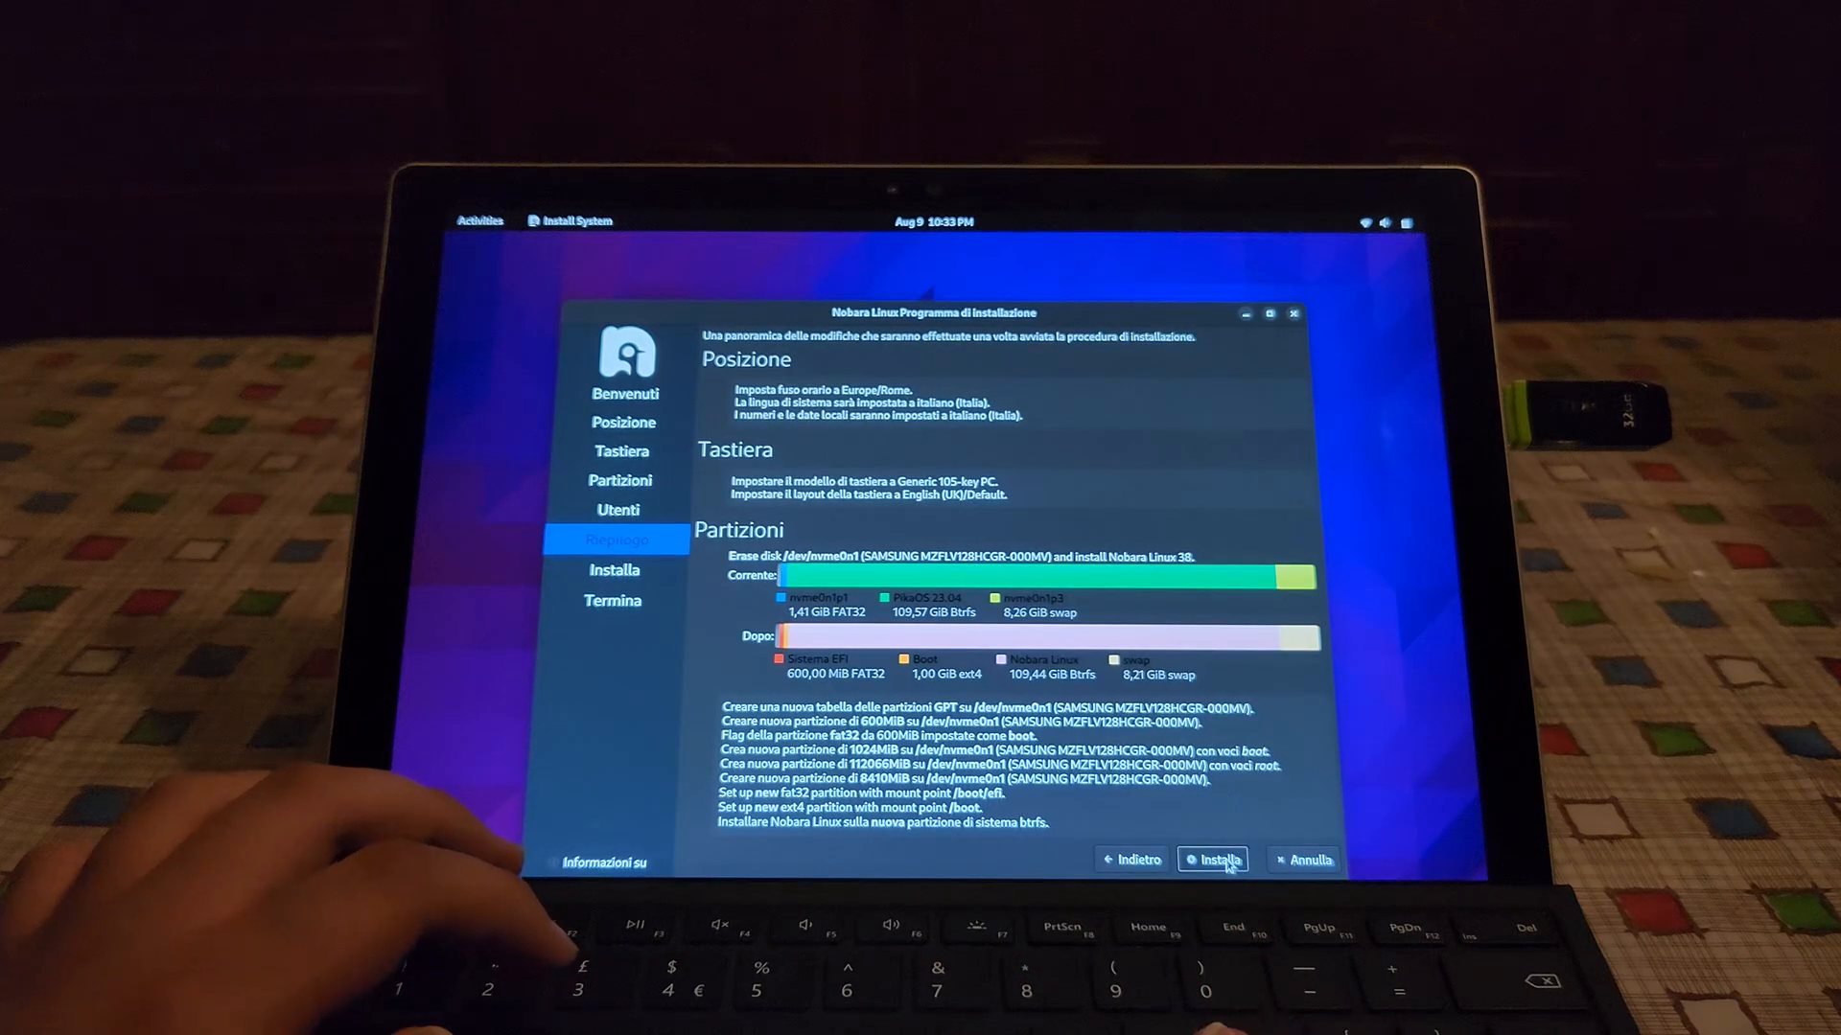
click(1211, 859)
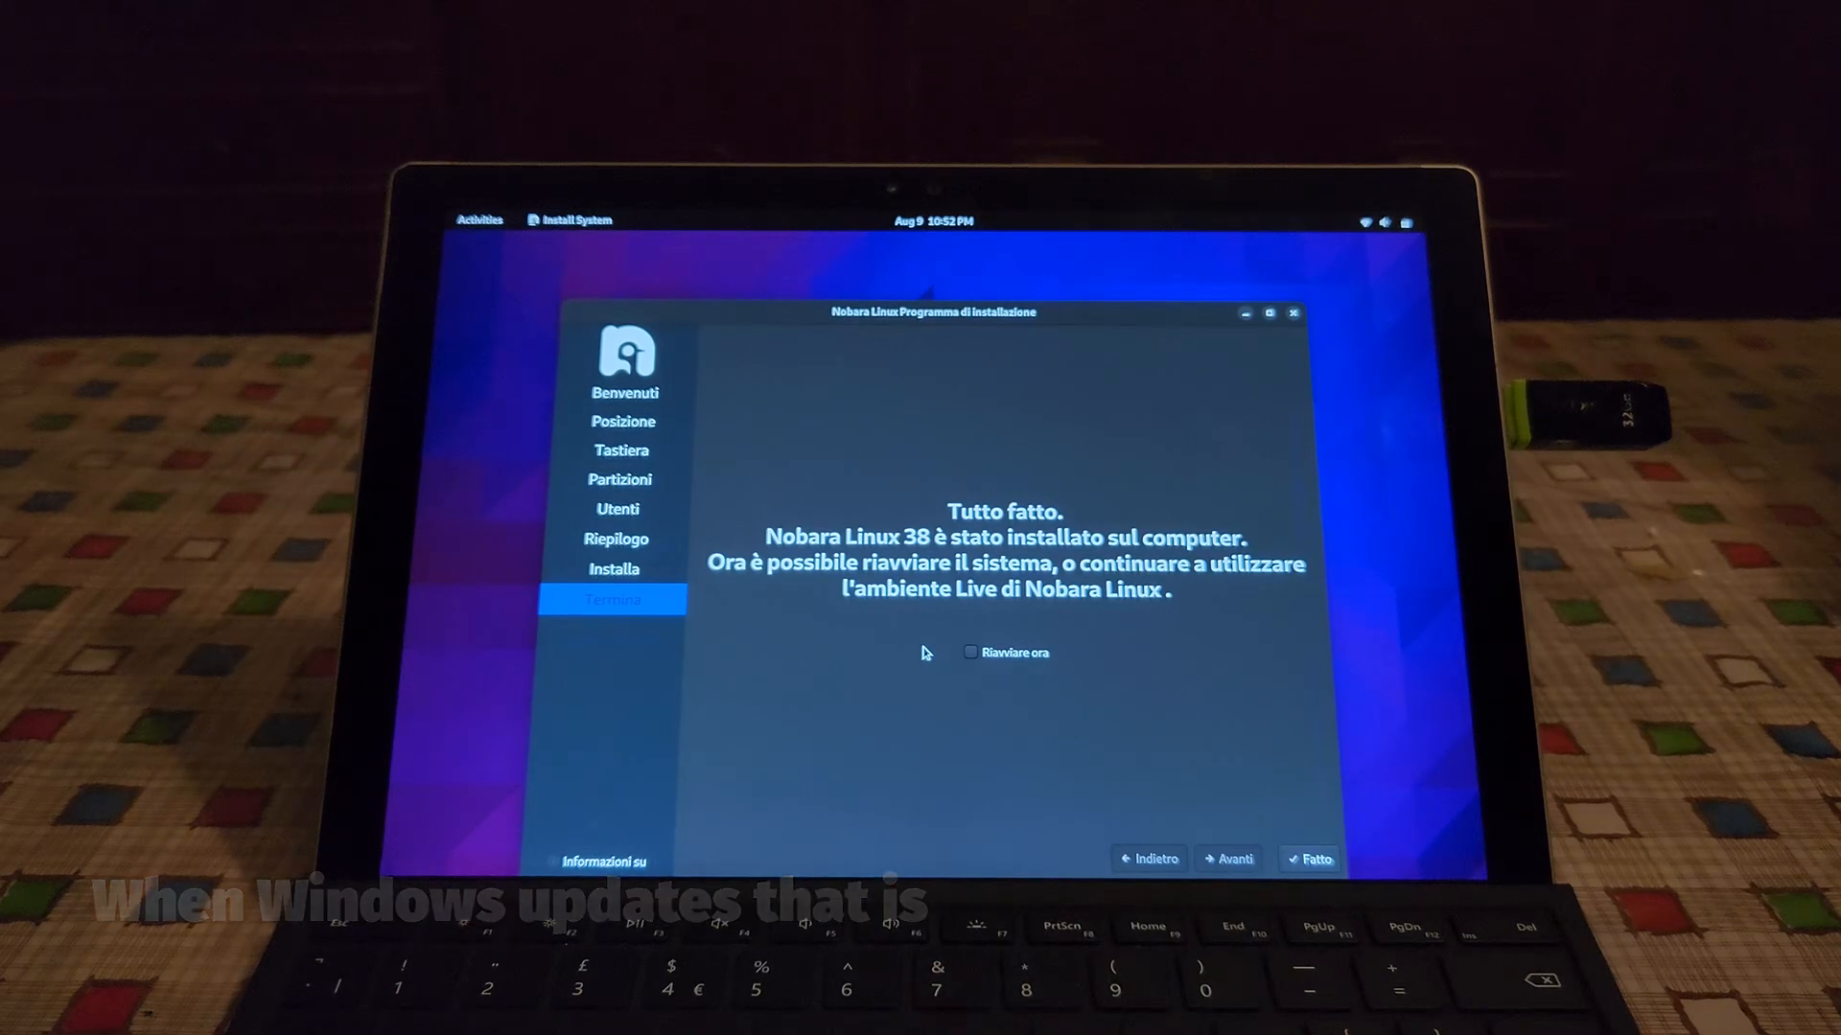
Tick Riavviare ora, finish the installer and exit Surface UEFI to boot the installed system
click(970, 652)
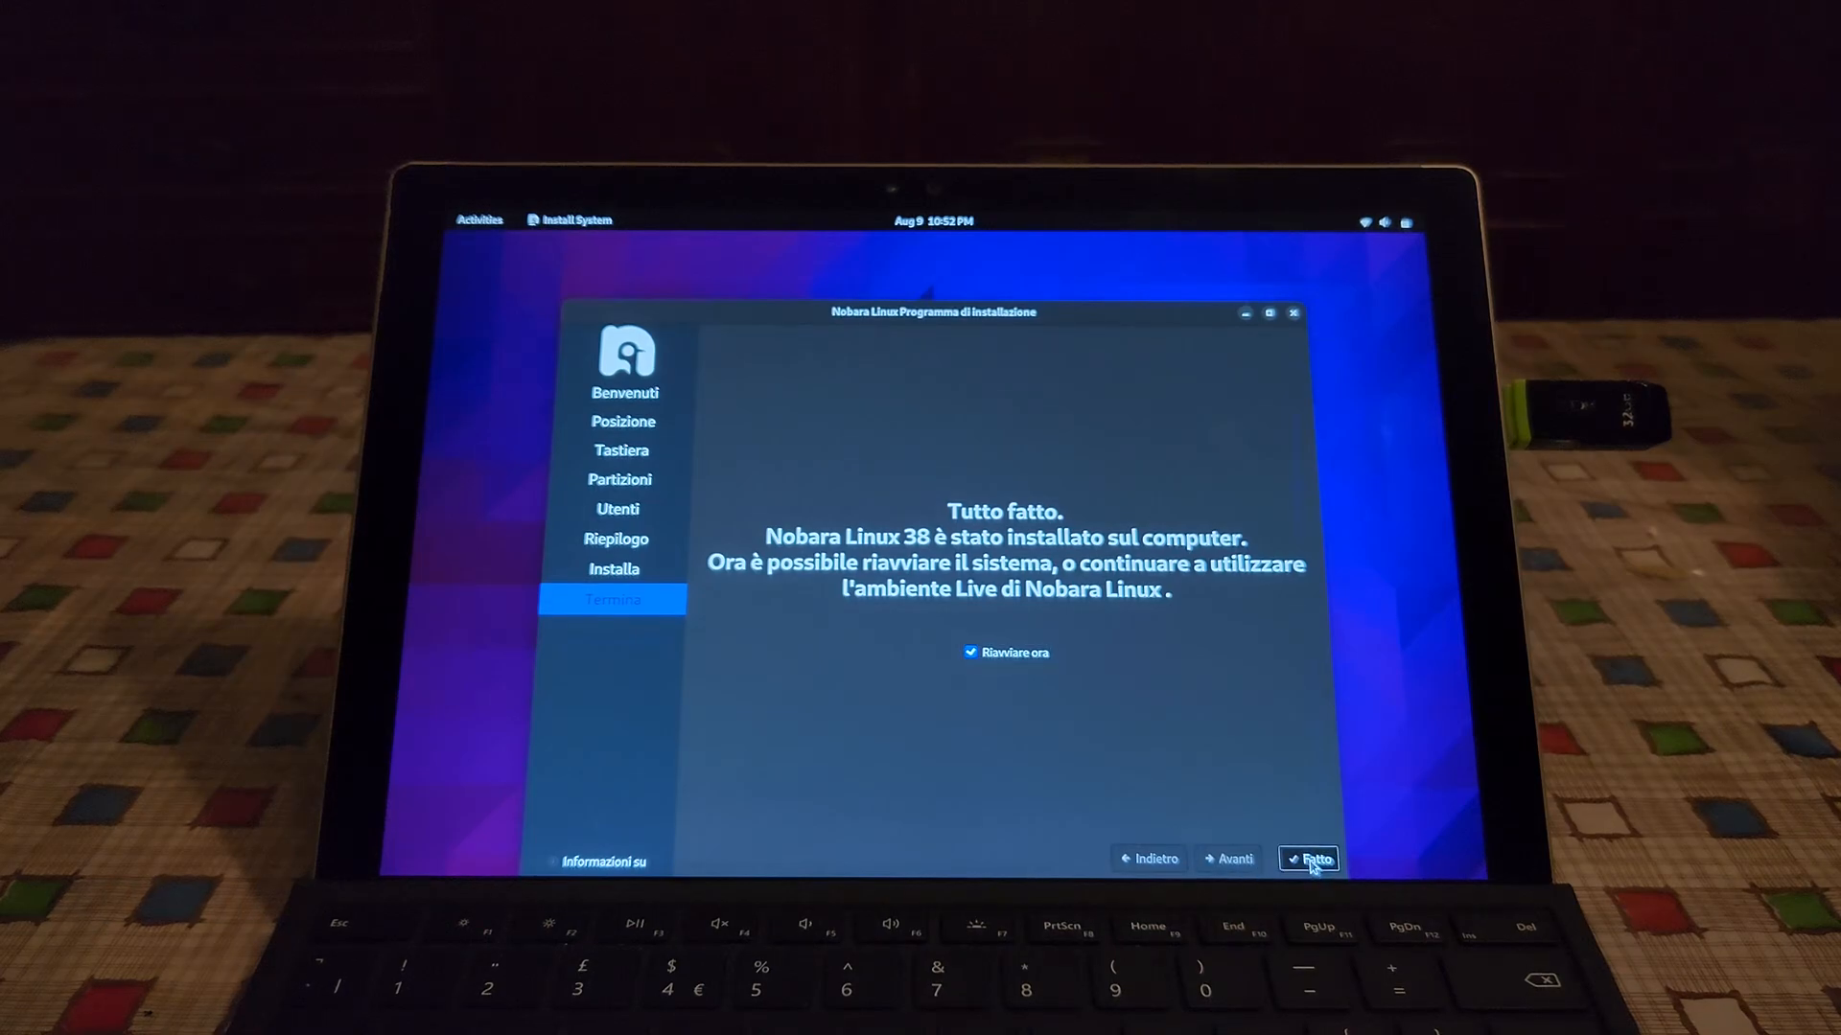
click(1311, 859)
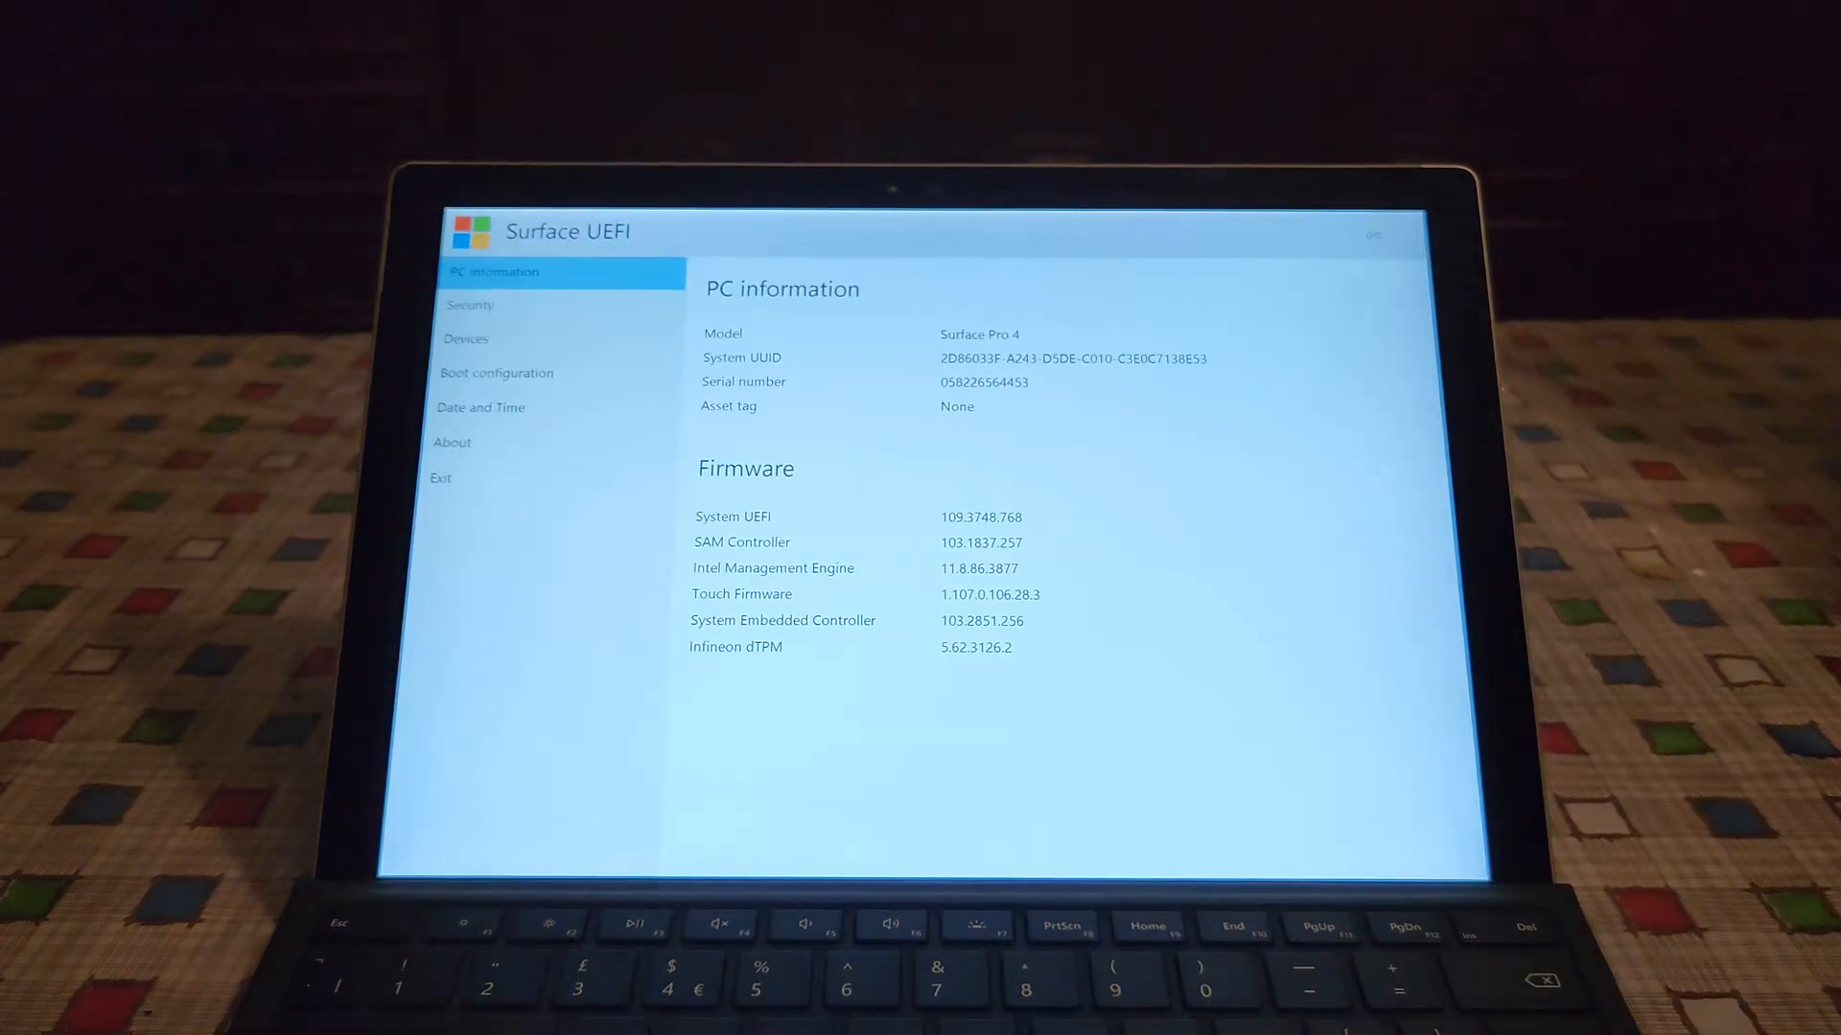
click(494, 372)
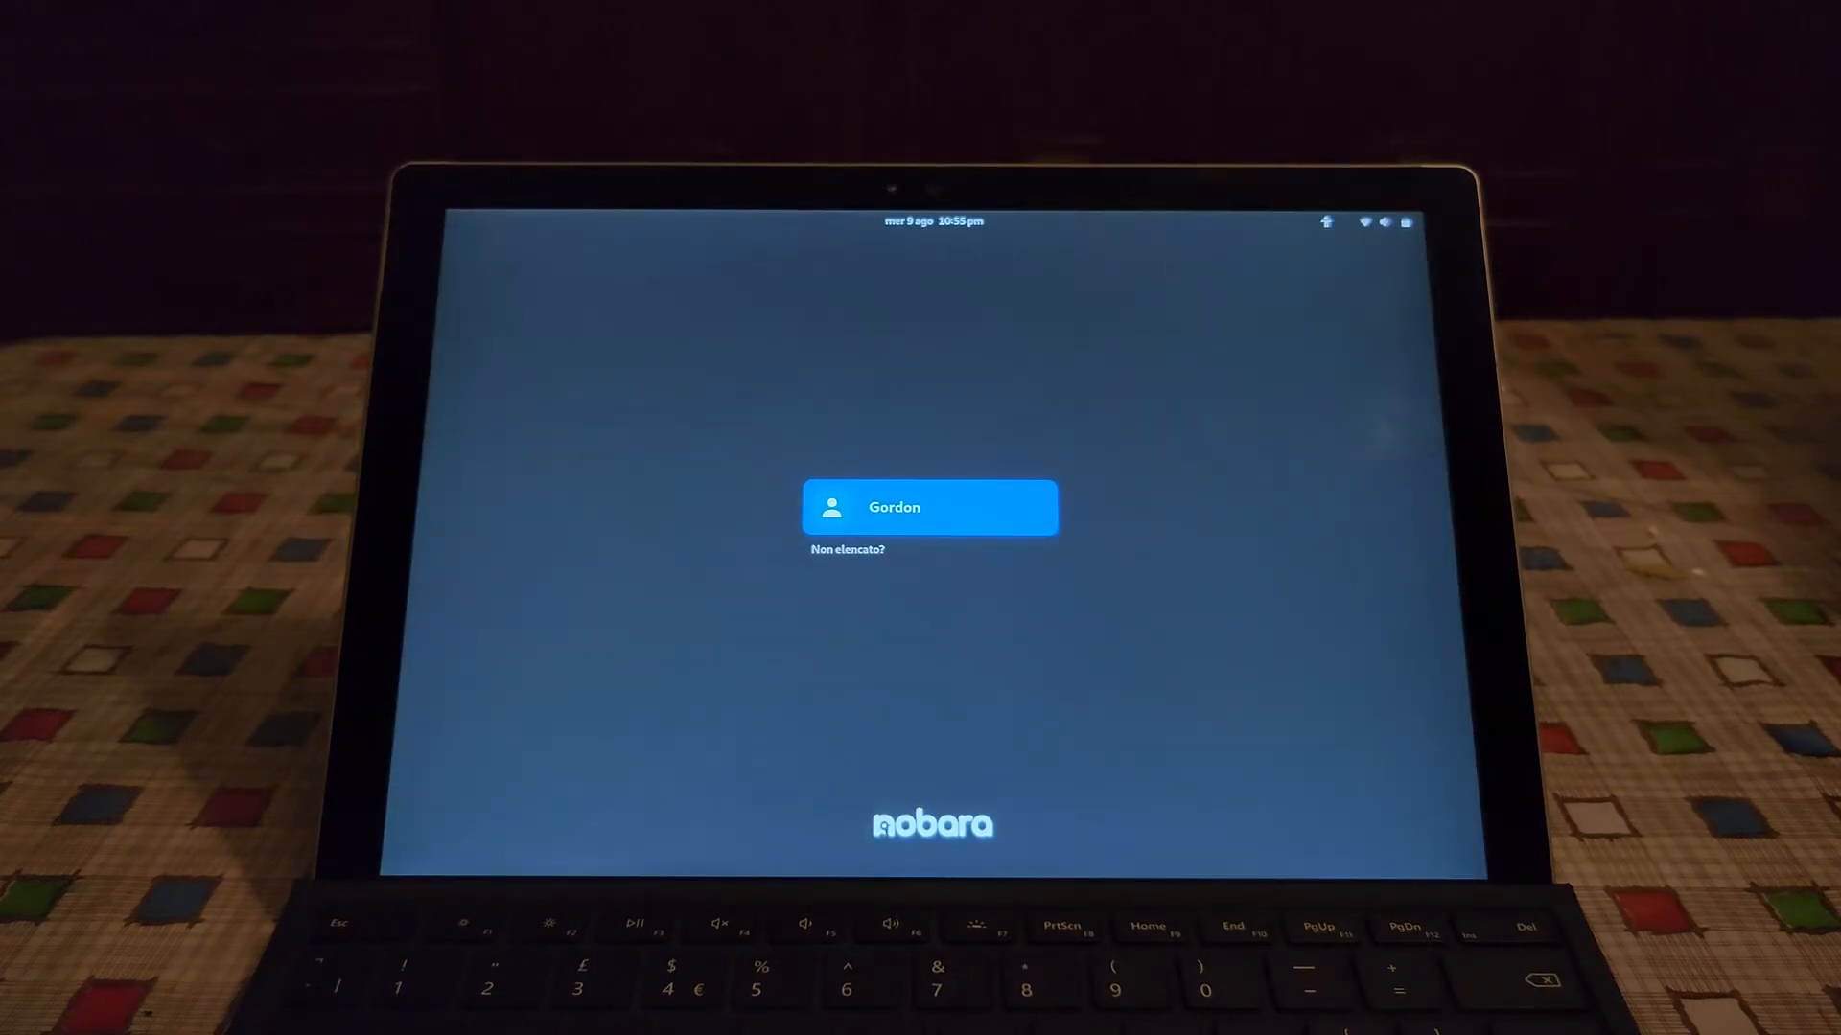
Log in as Gordon and answer Yes to Nobara Welcome's system update prompt
click(932, 506)
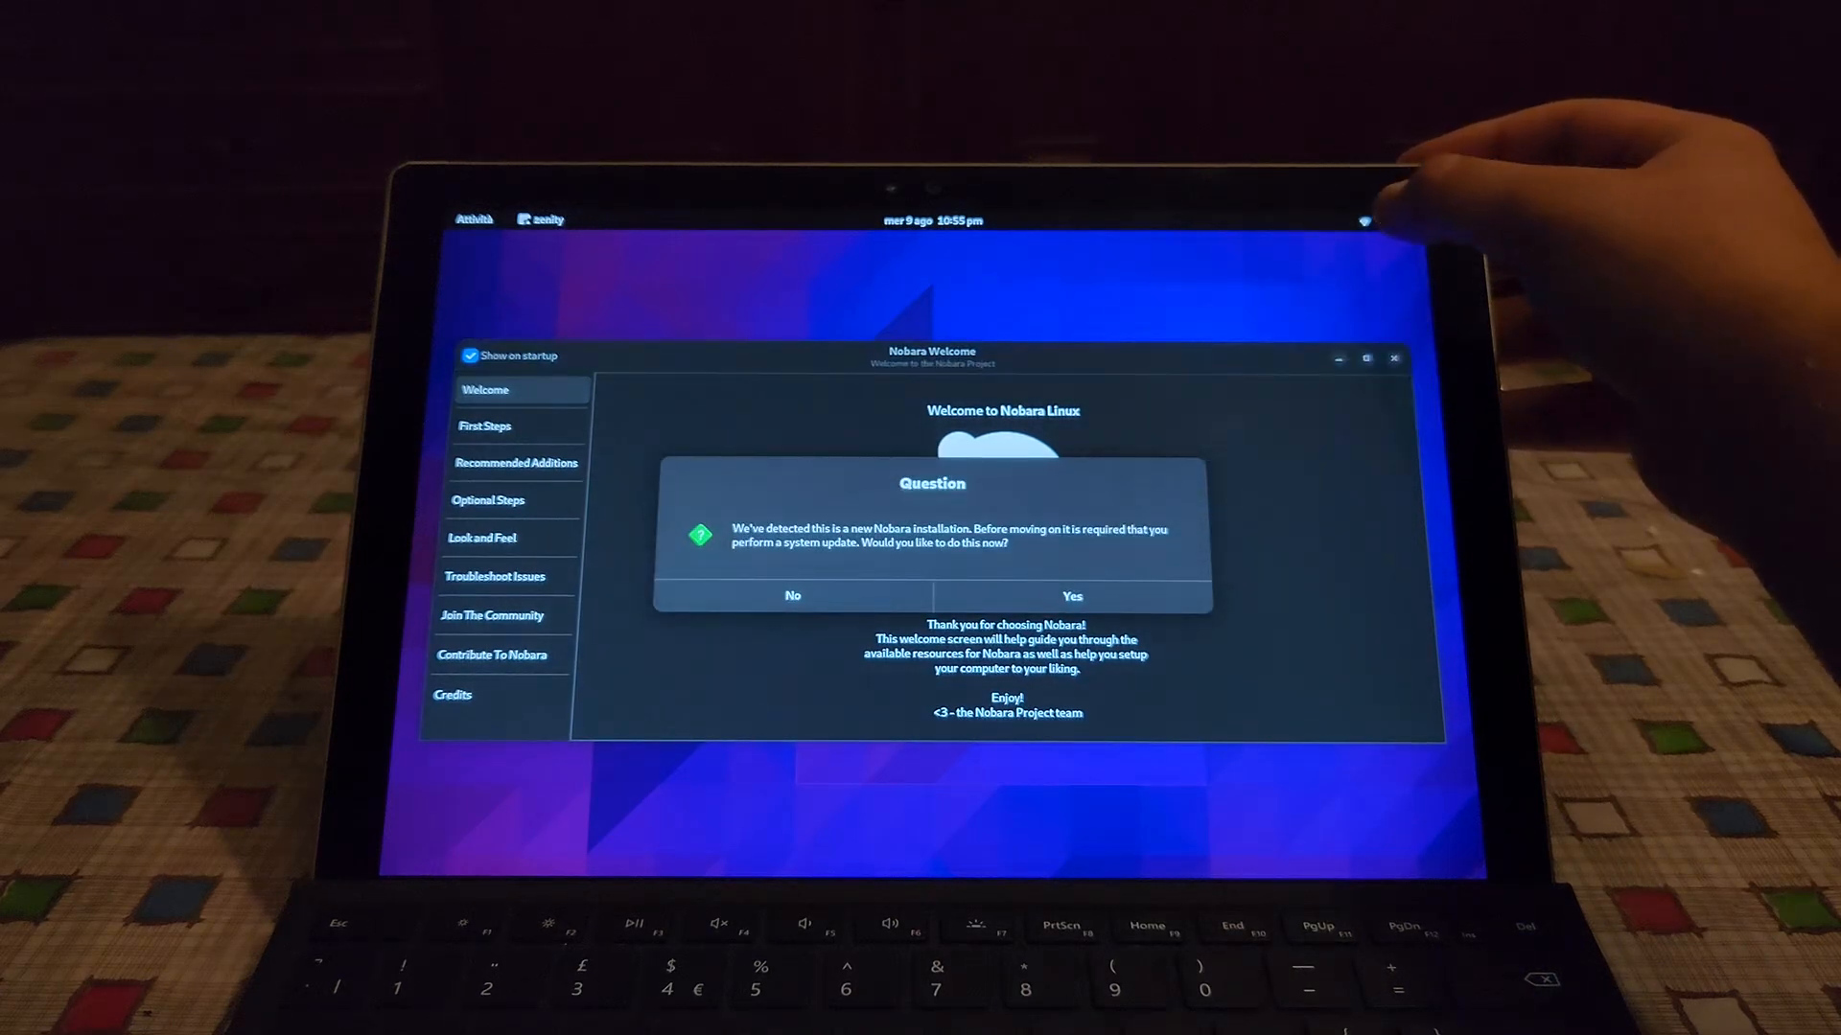
click(1363, 219)
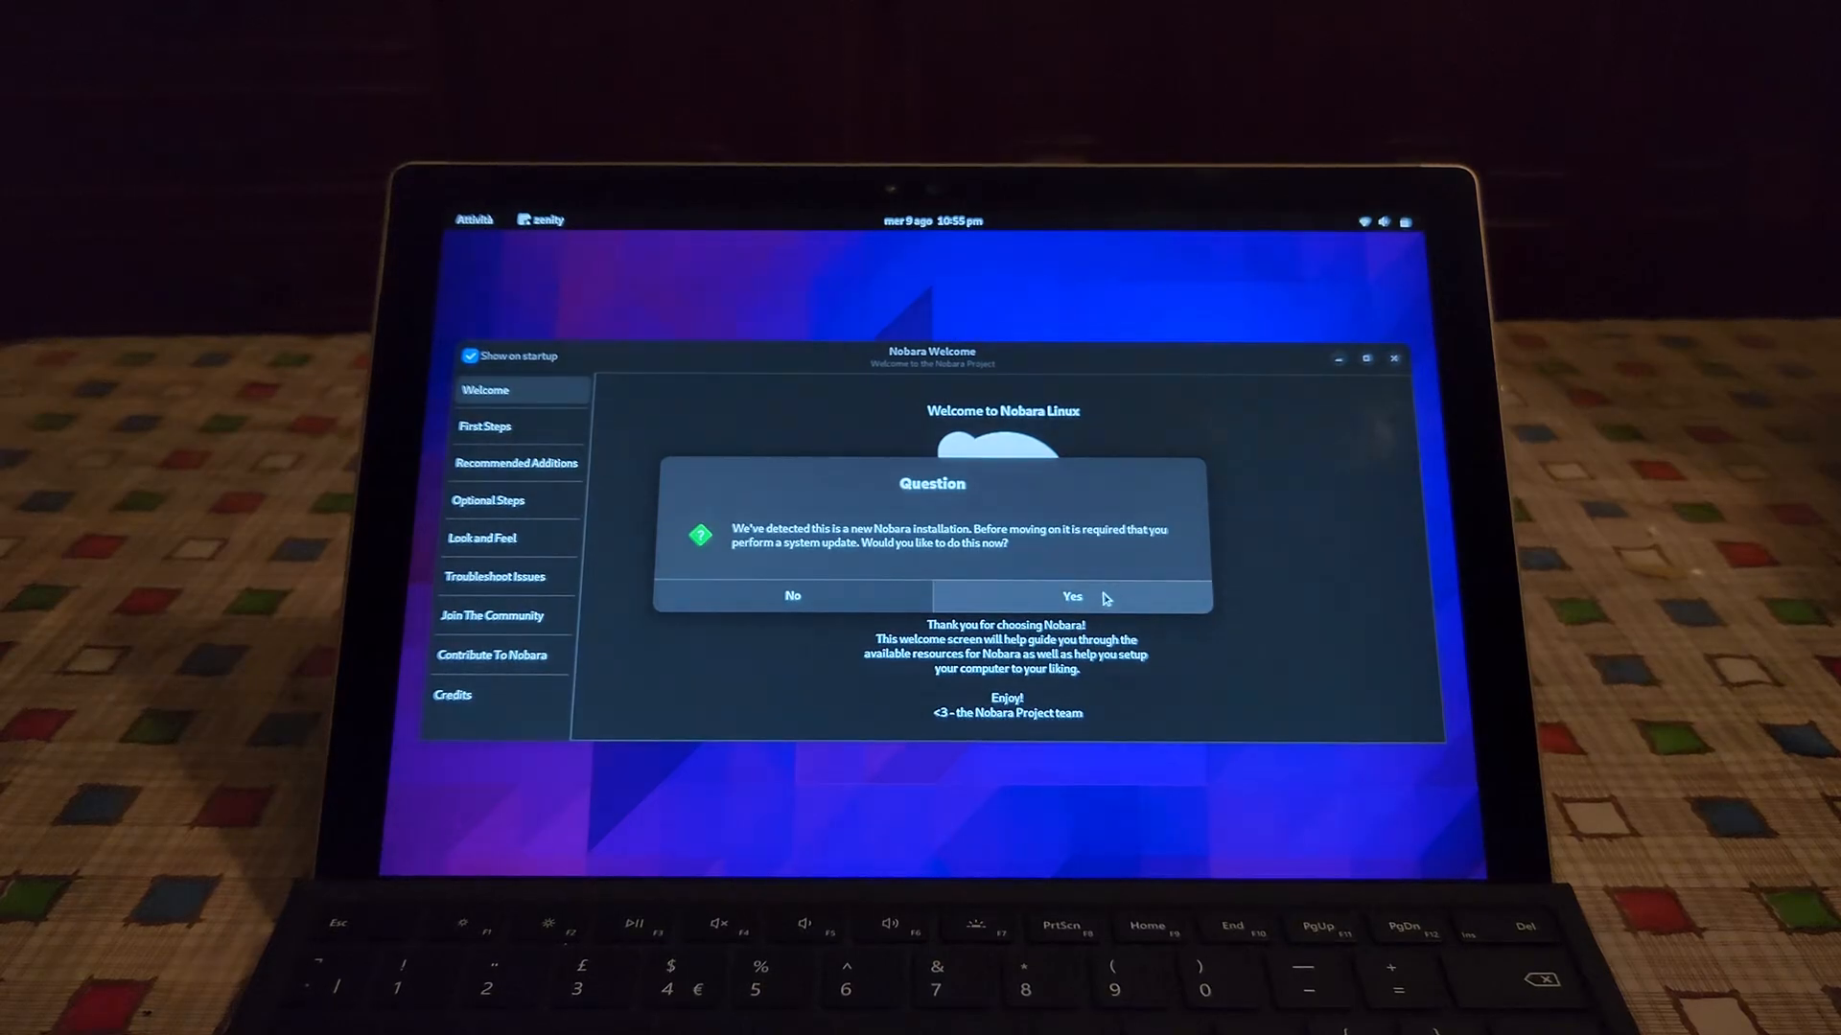
click(1070, 594)
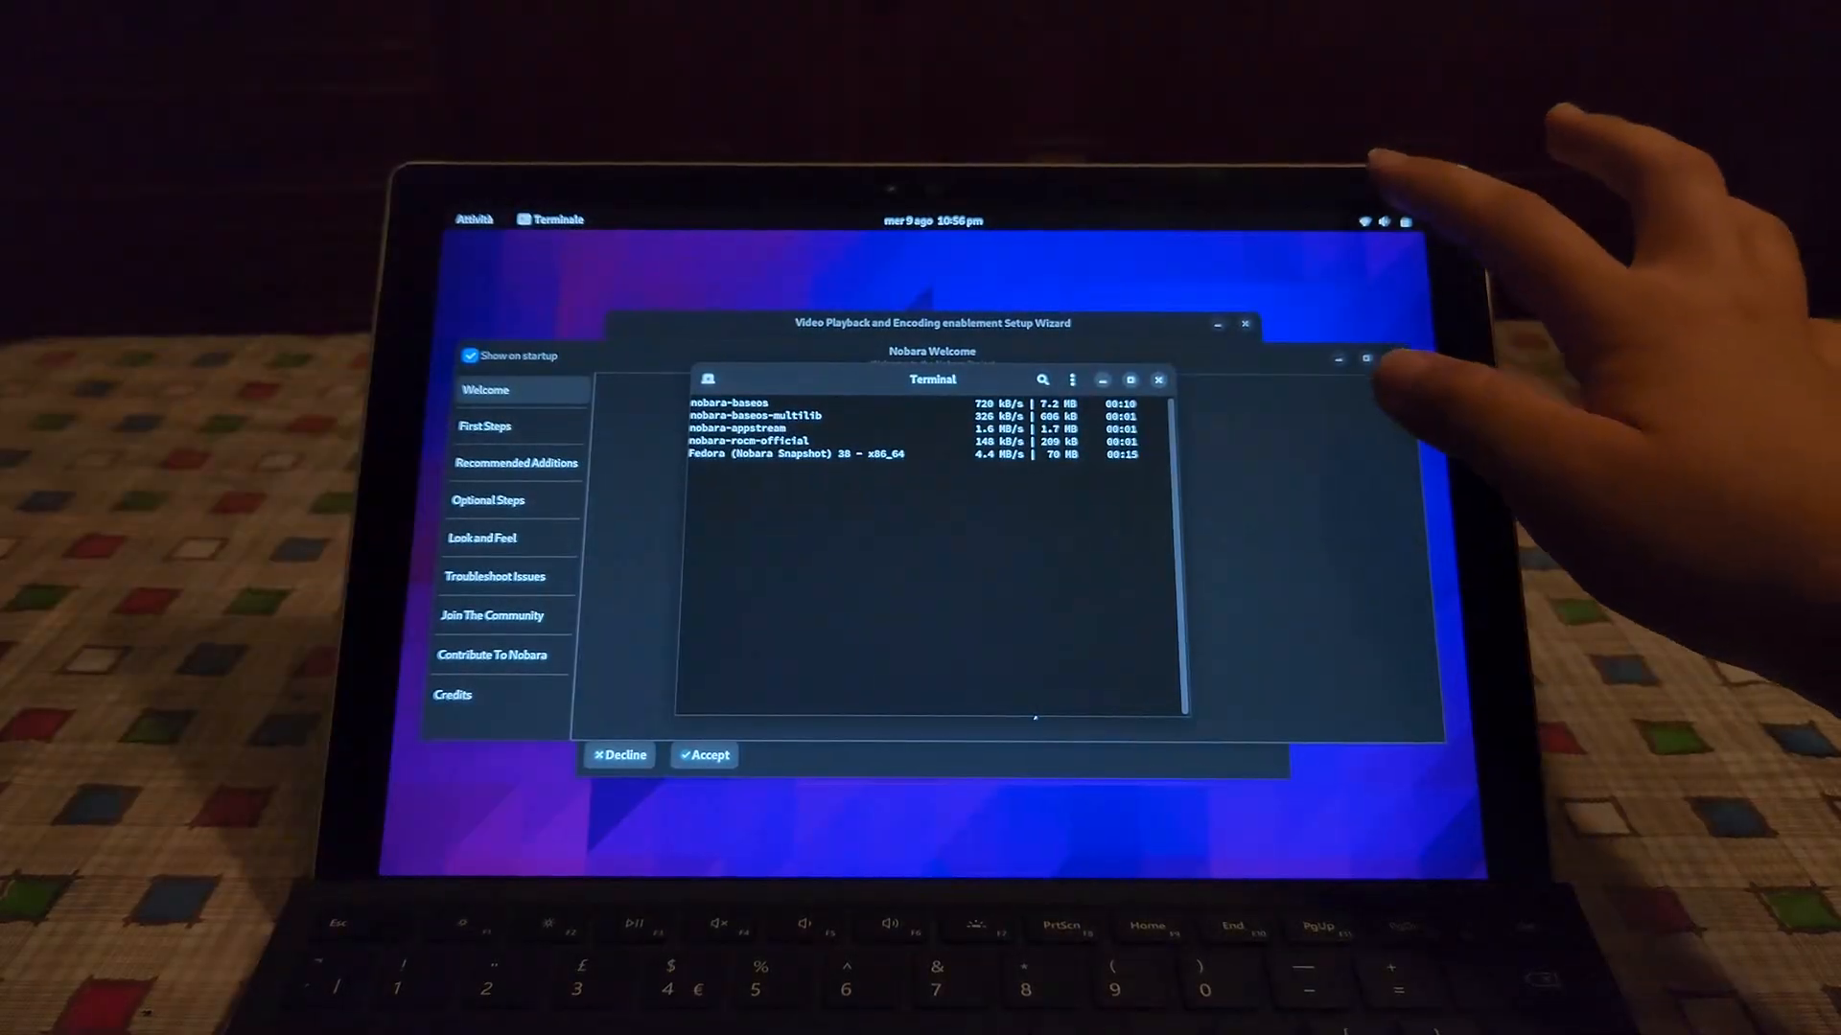
click(1363, 220)
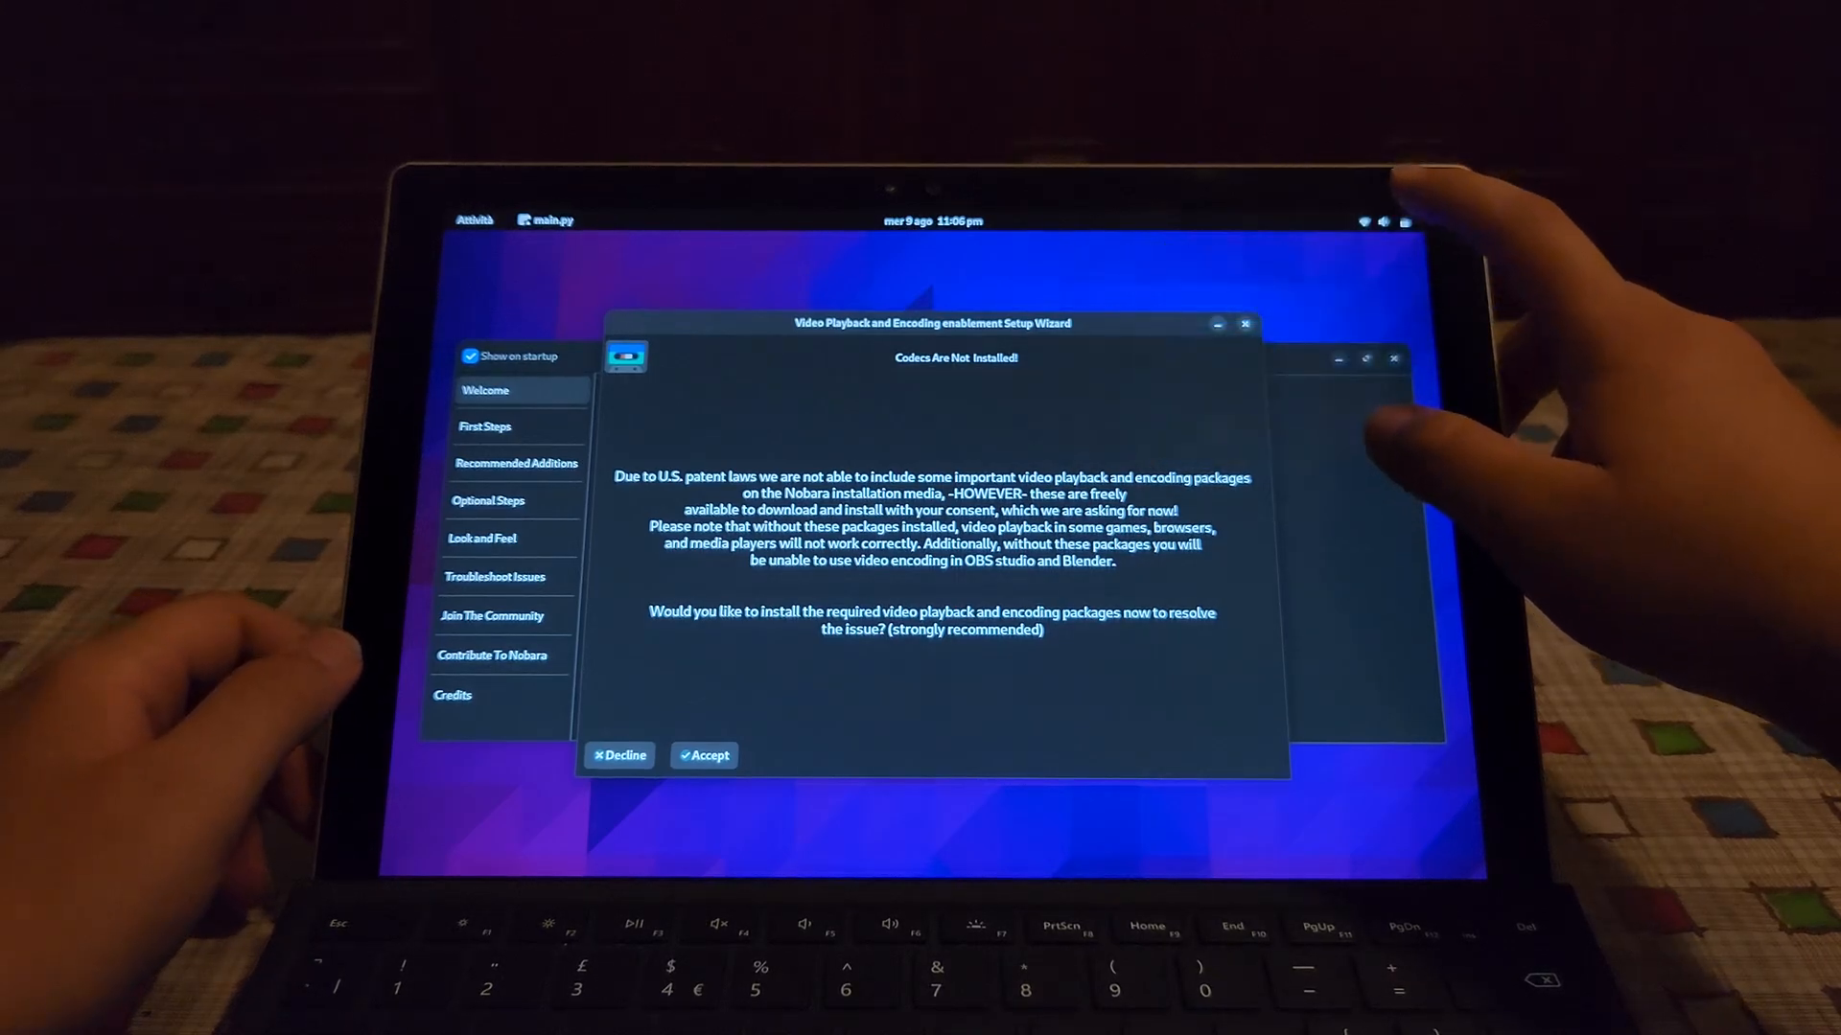
click(1382, 220)
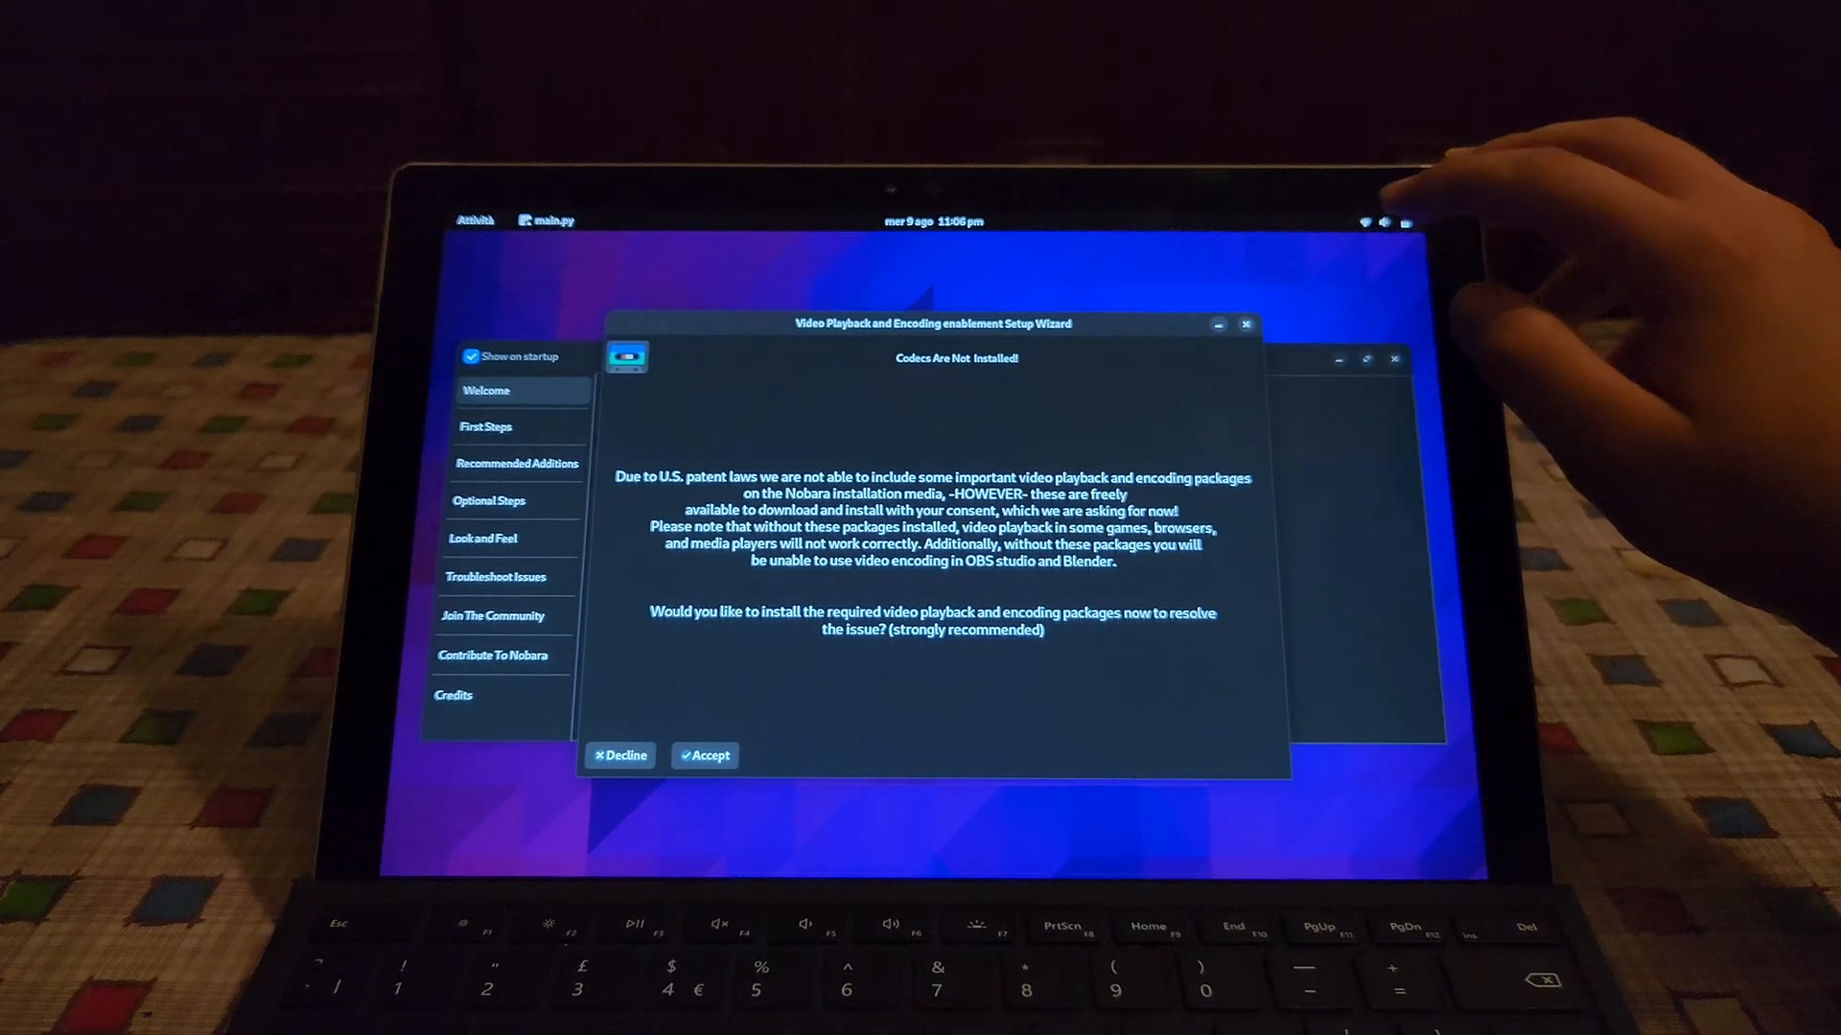
click(1394, 223)
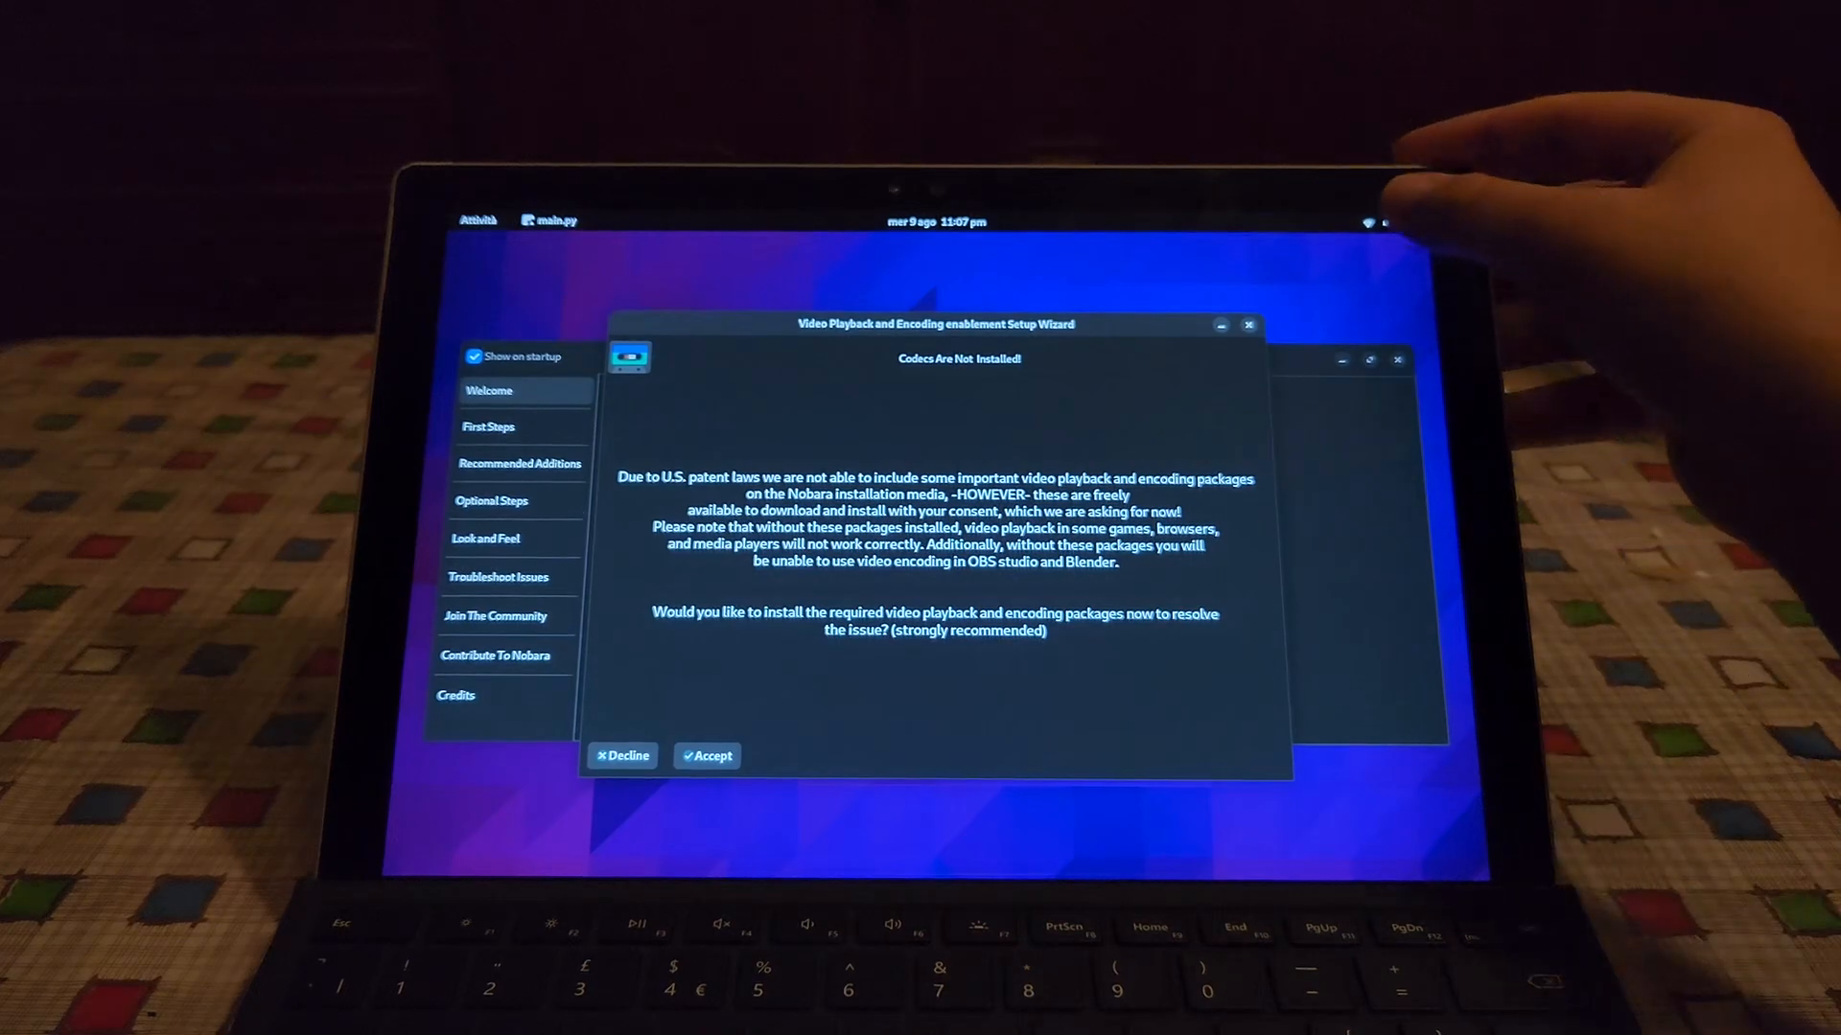
click(1369, 221)
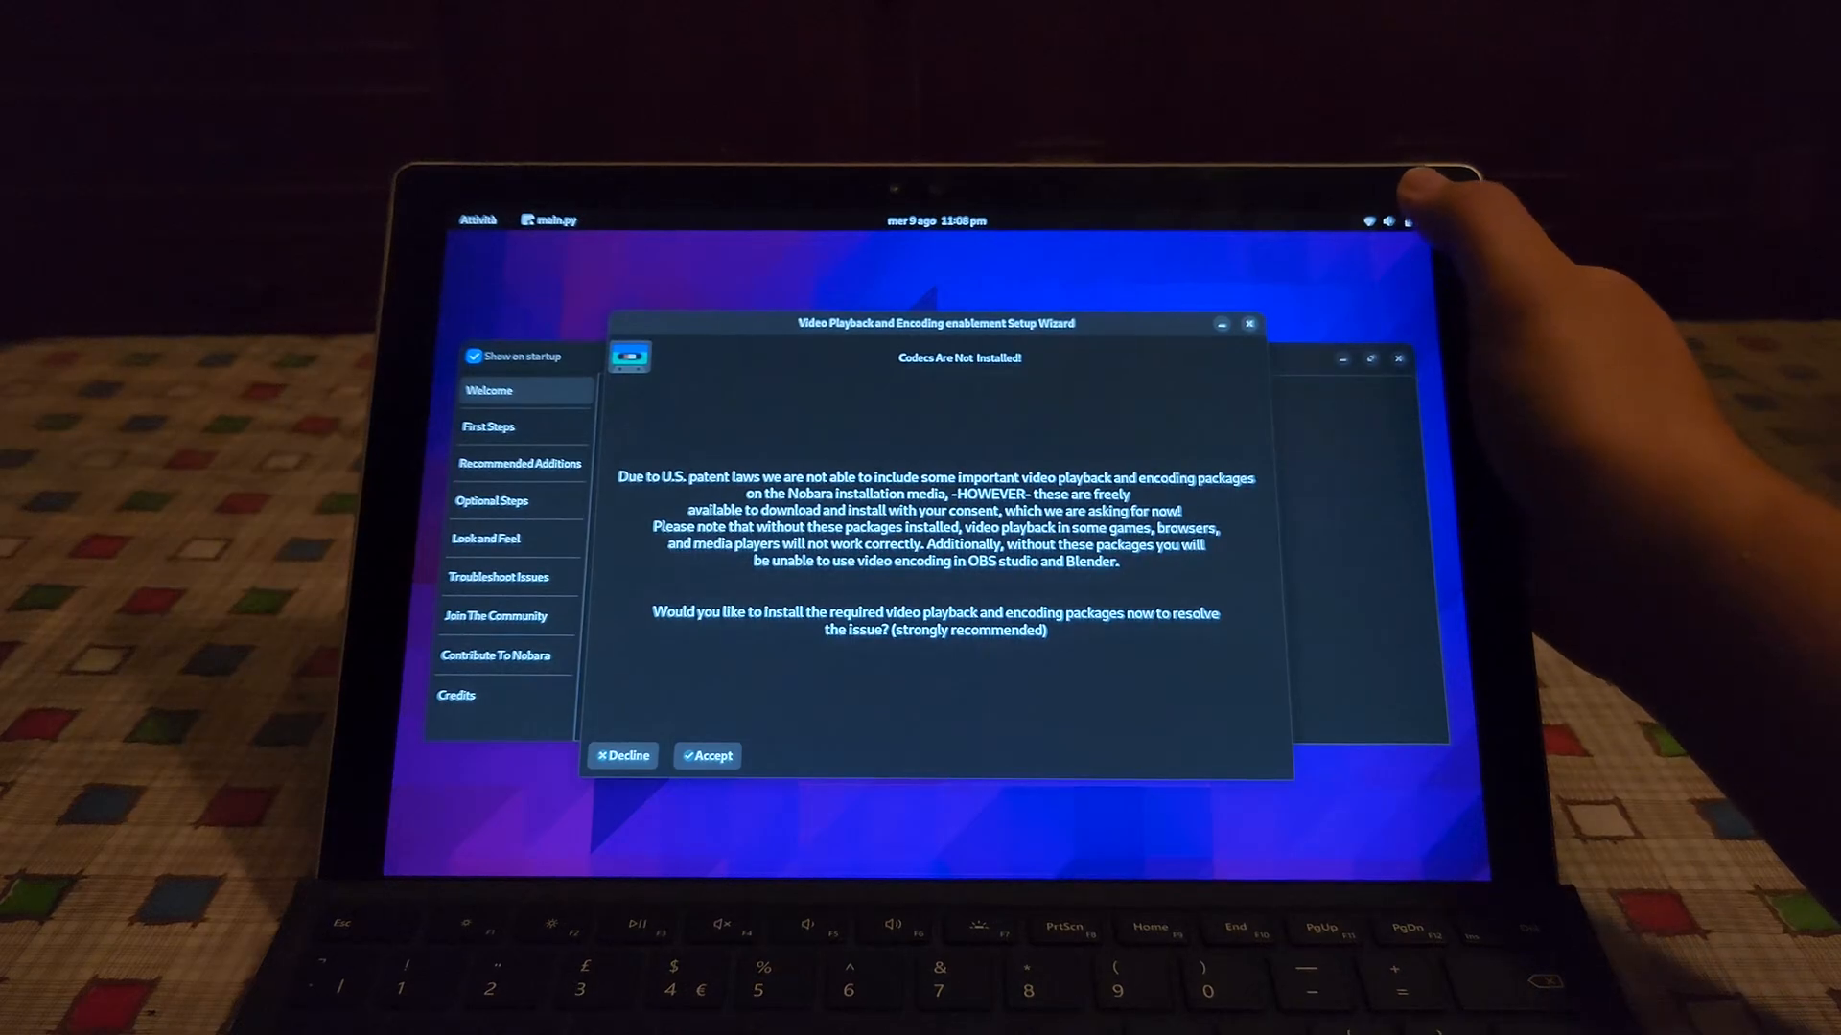
click(1409, 220)
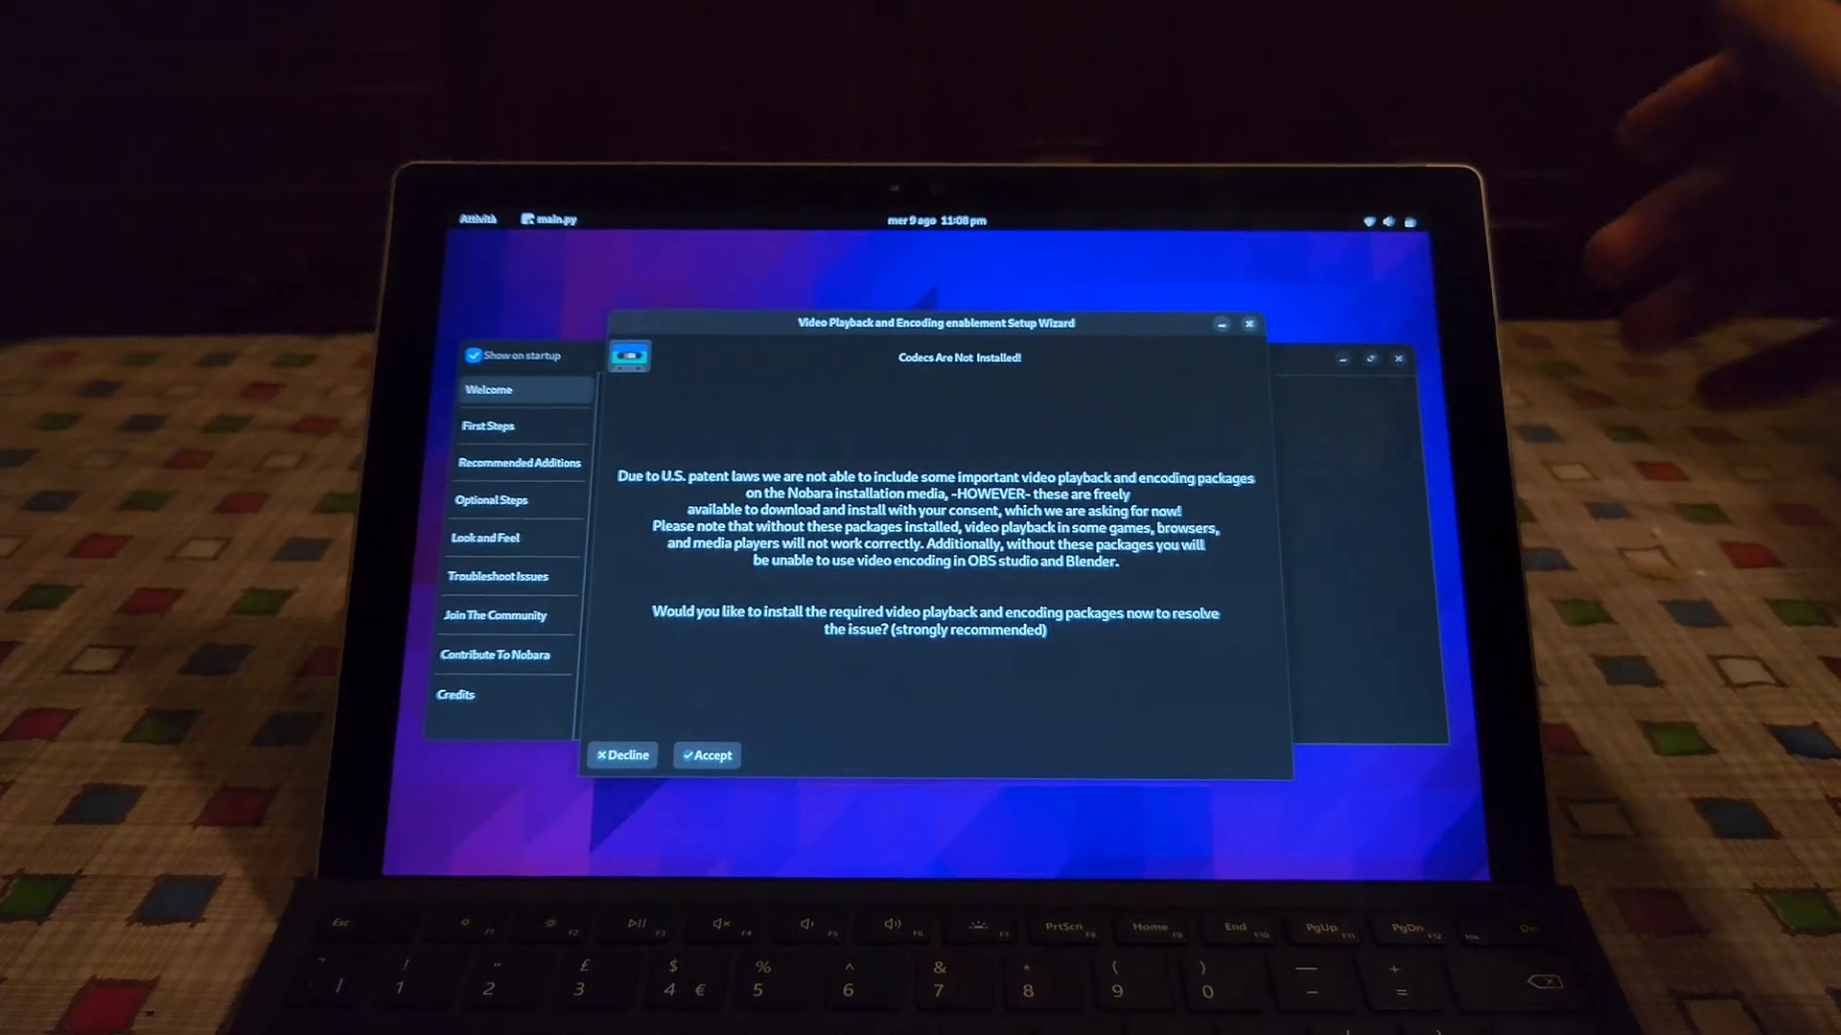
click(707, 756)
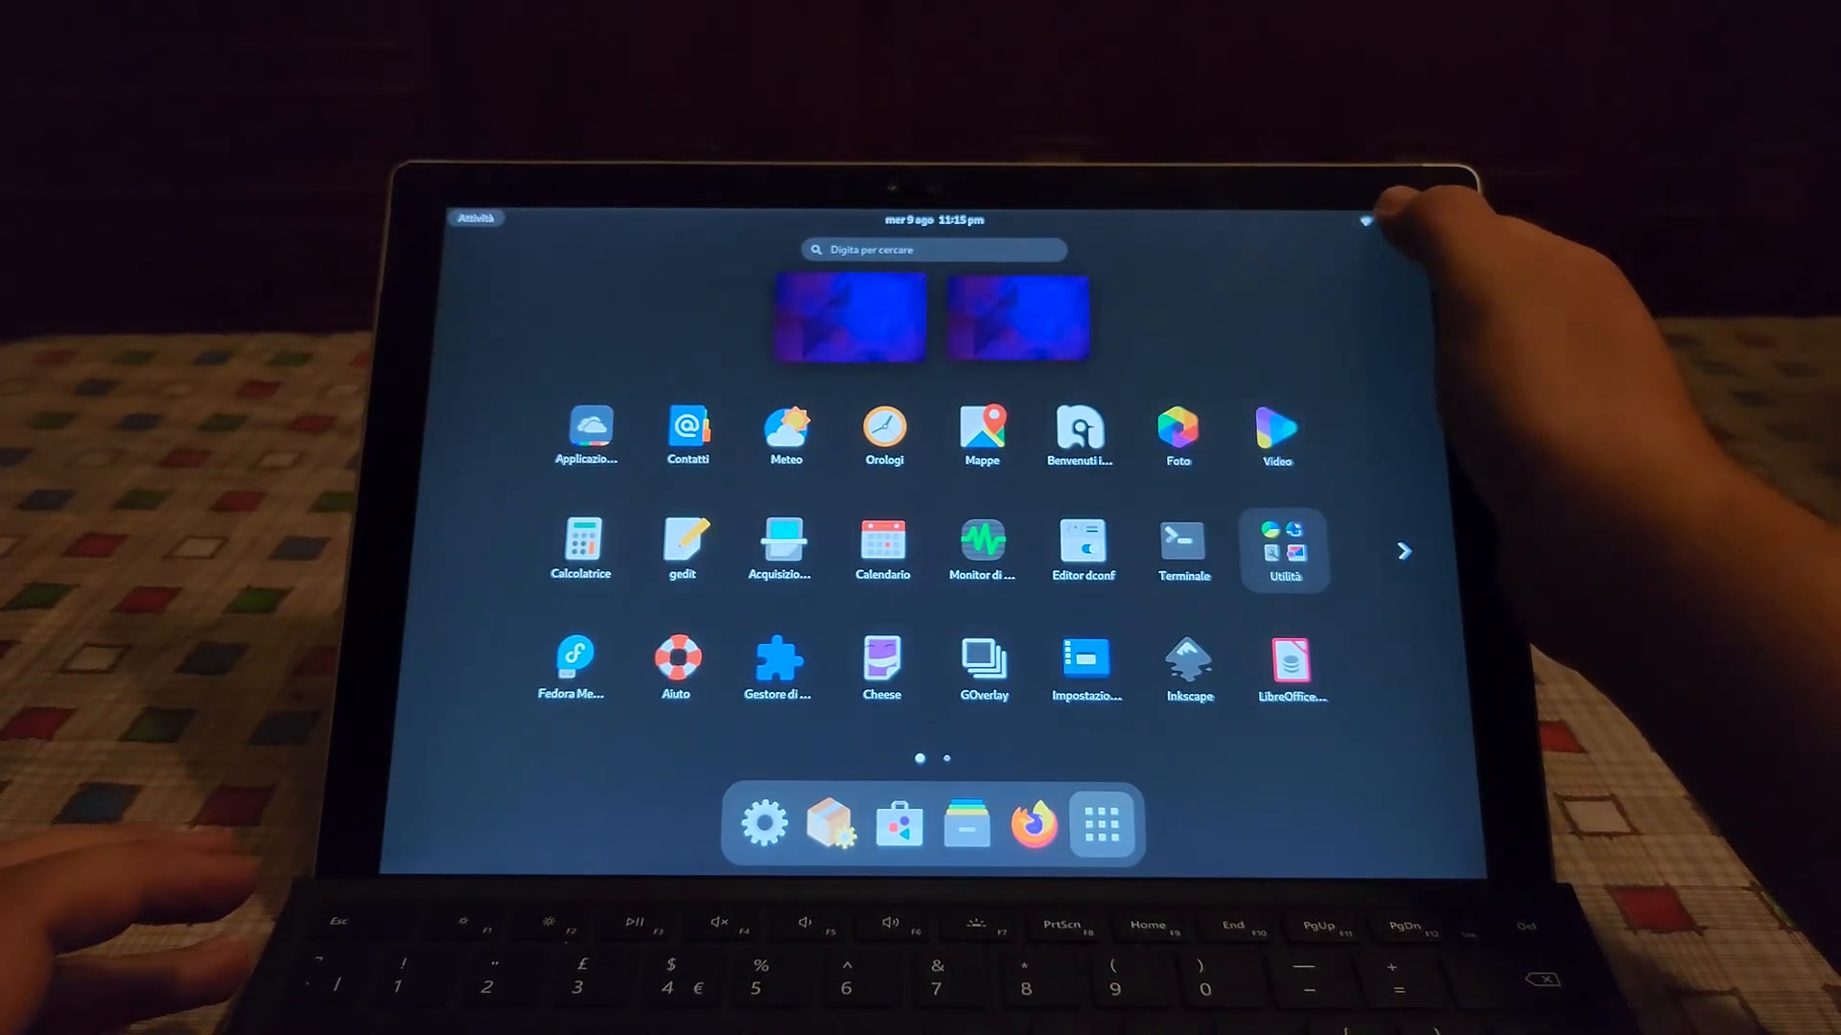
Check Wi-Fi in the Quick Settings status panel, then launch Firefox from the dock
click(1365, 220)
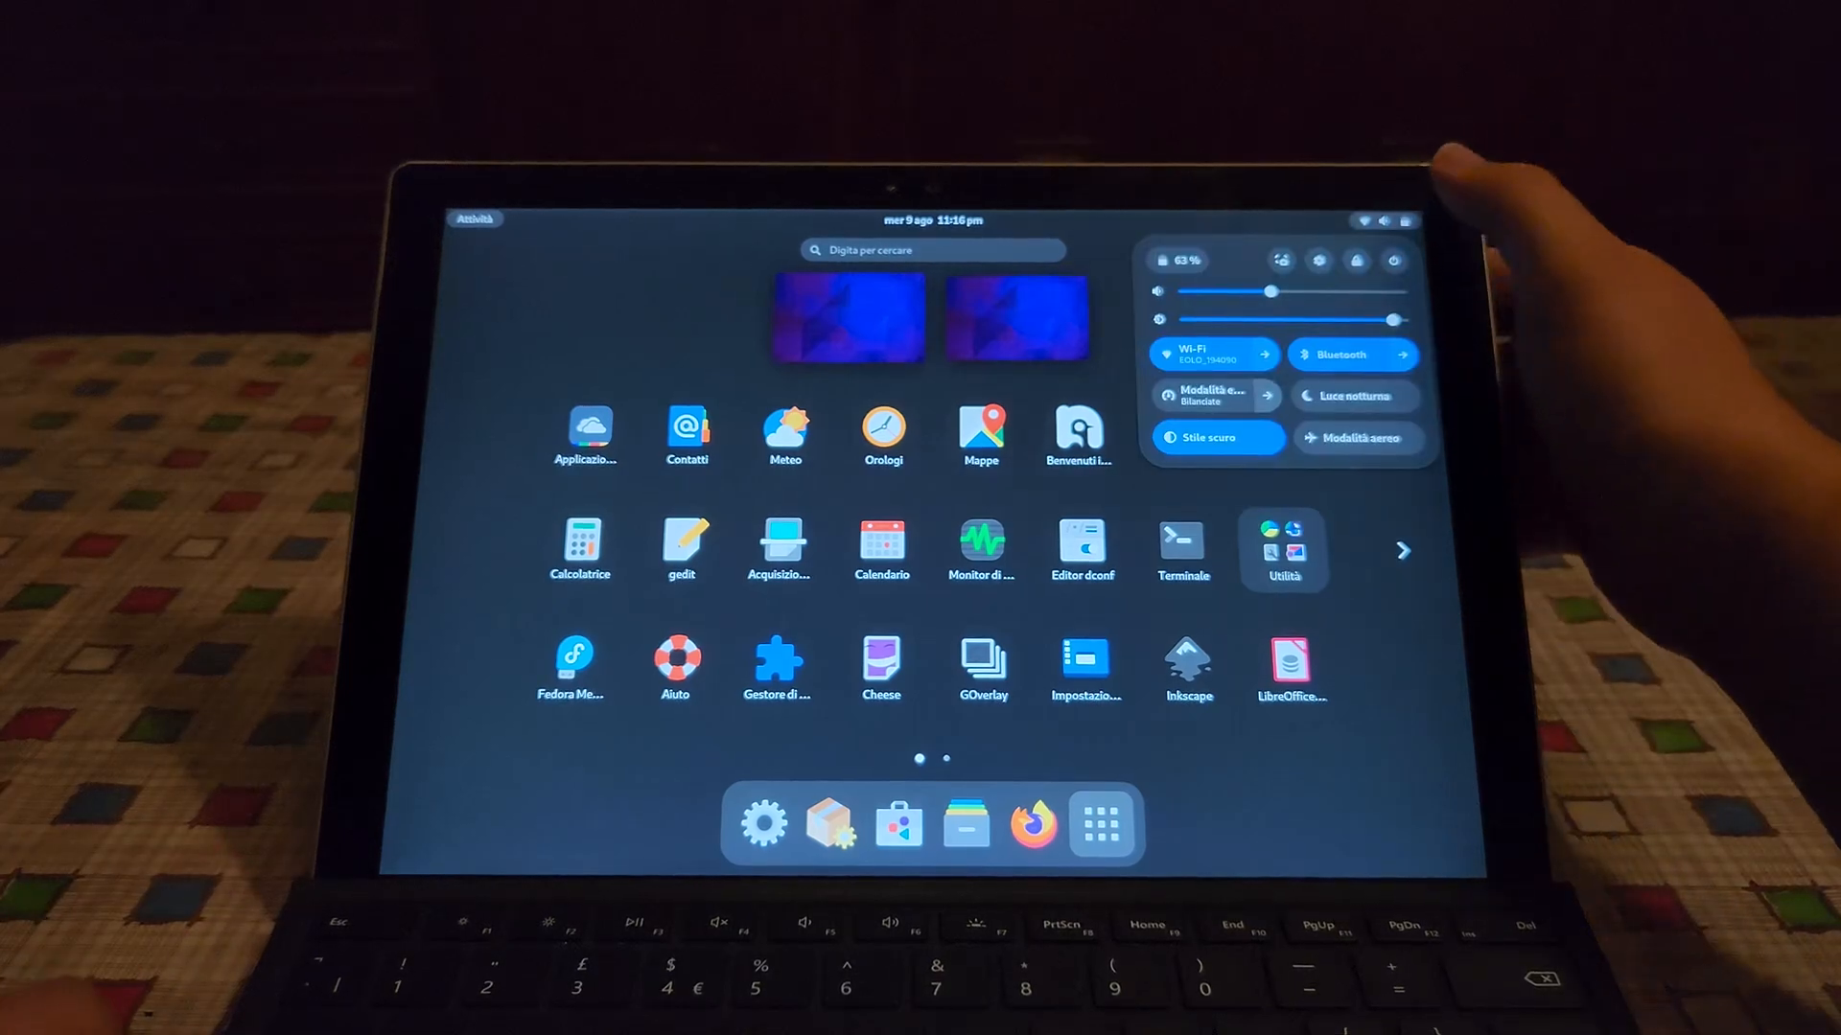
click(1396, 221)
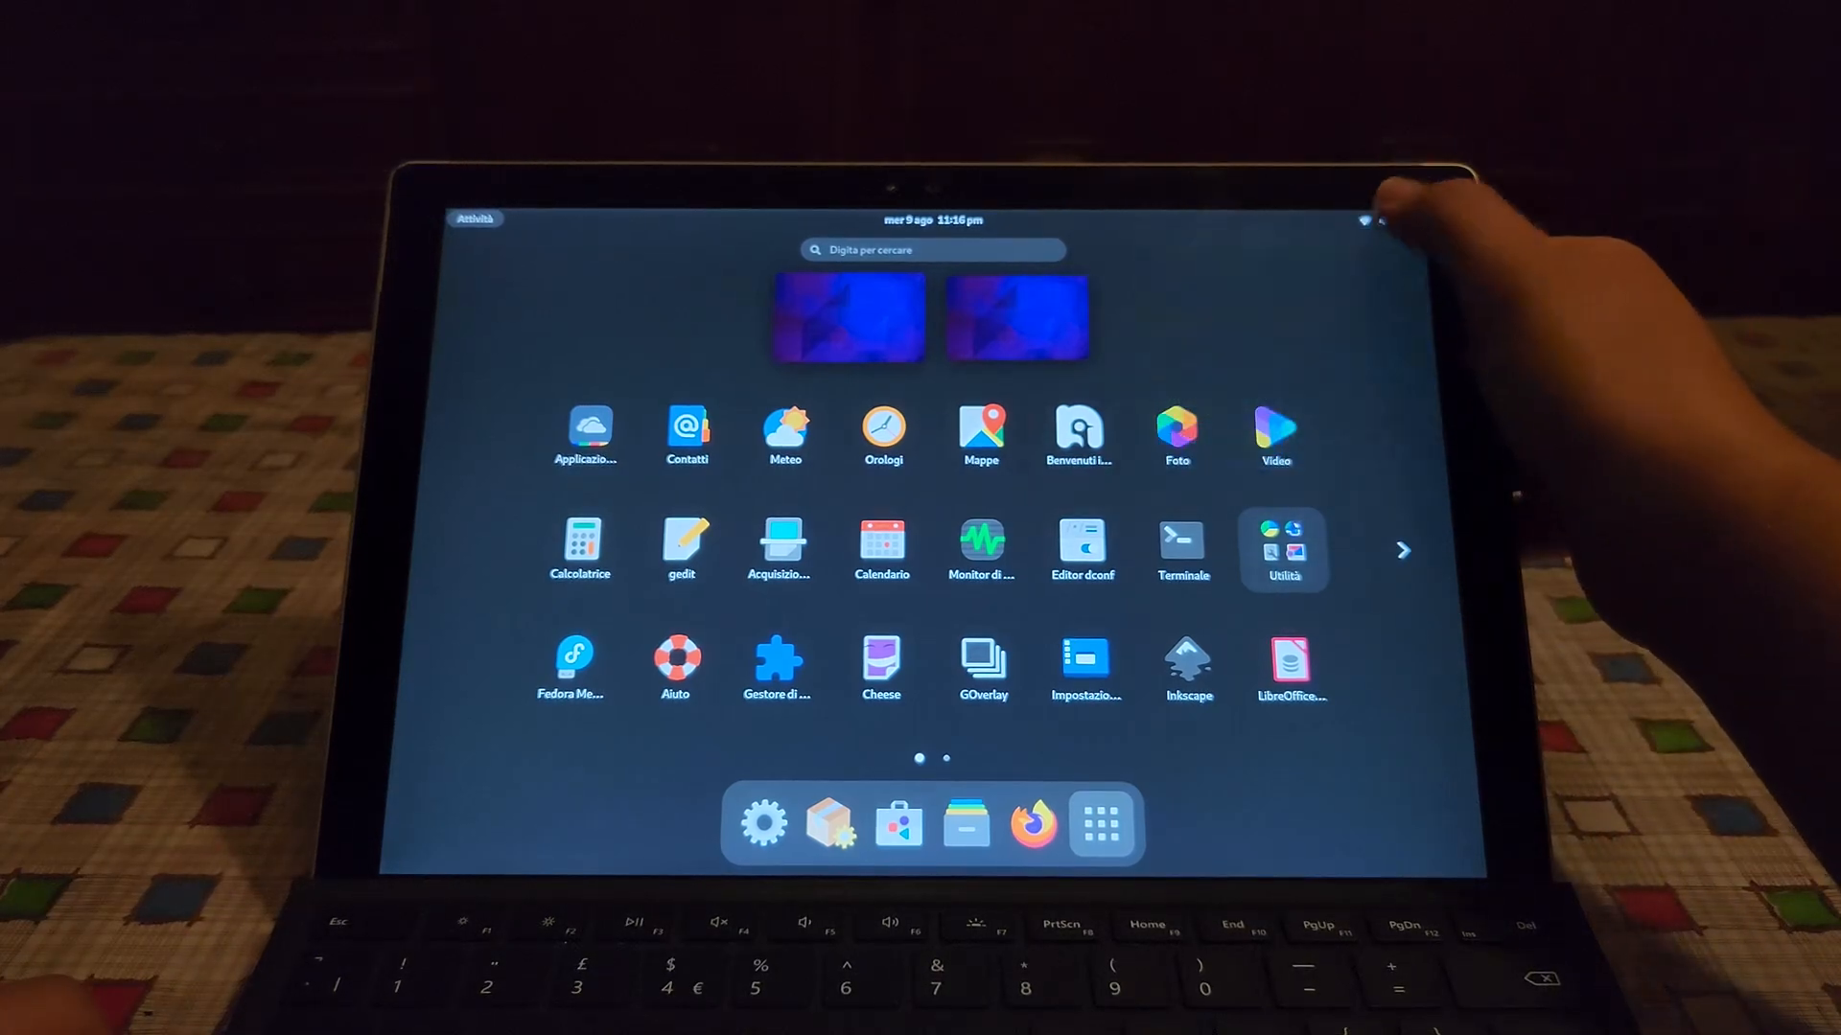
click(1385, 218)
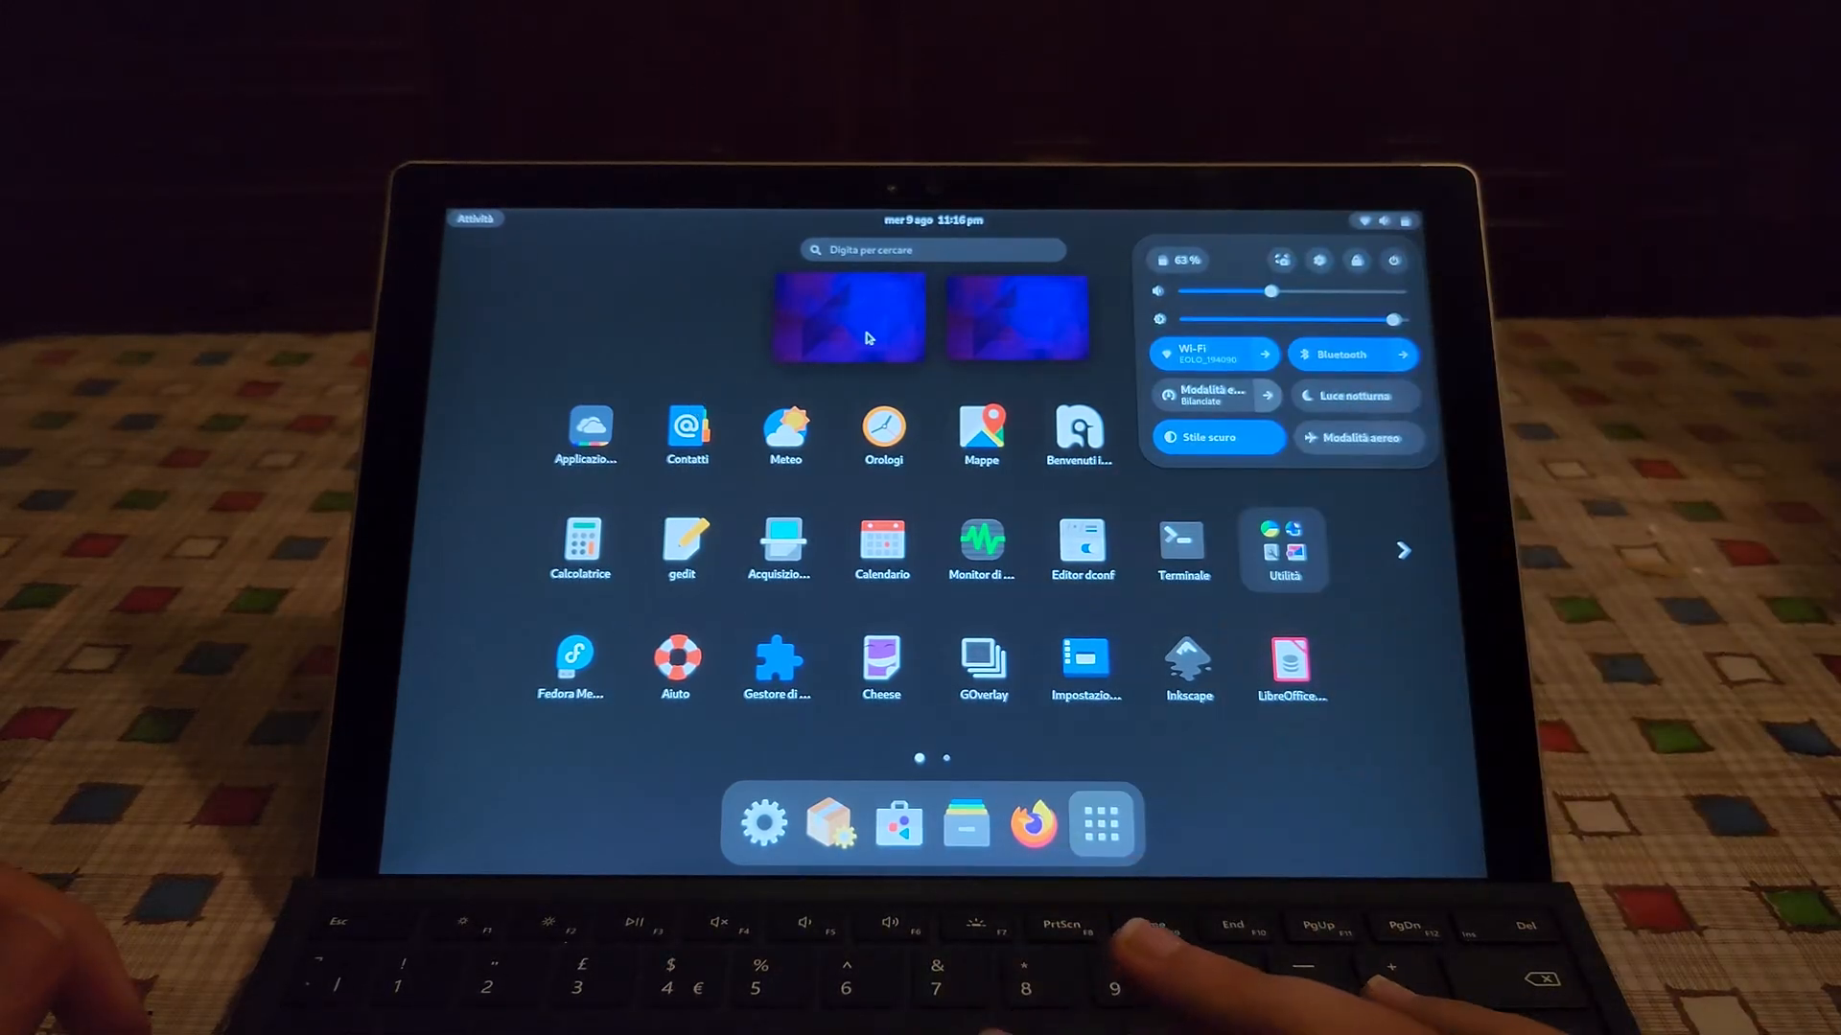
click(1032, 823)
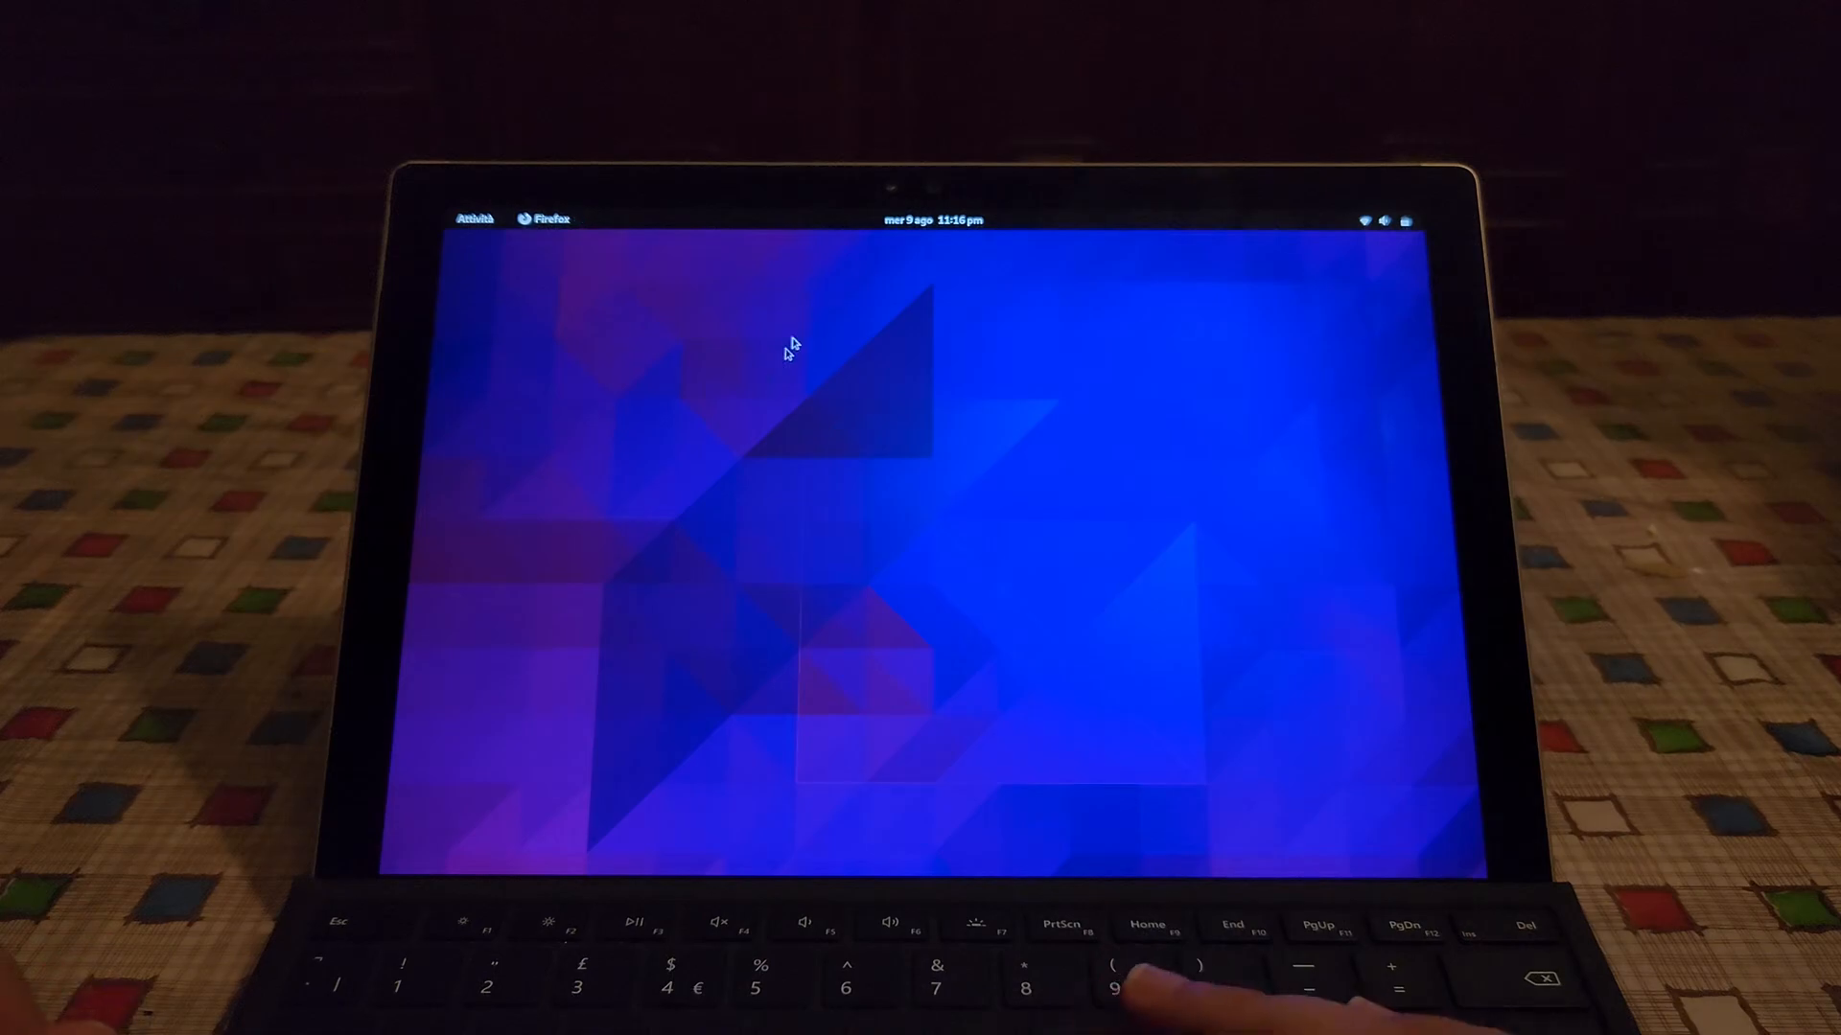
Search Google for 'linux surface' in a new tab and open the linux-surface GitHub result
click(543, 219)
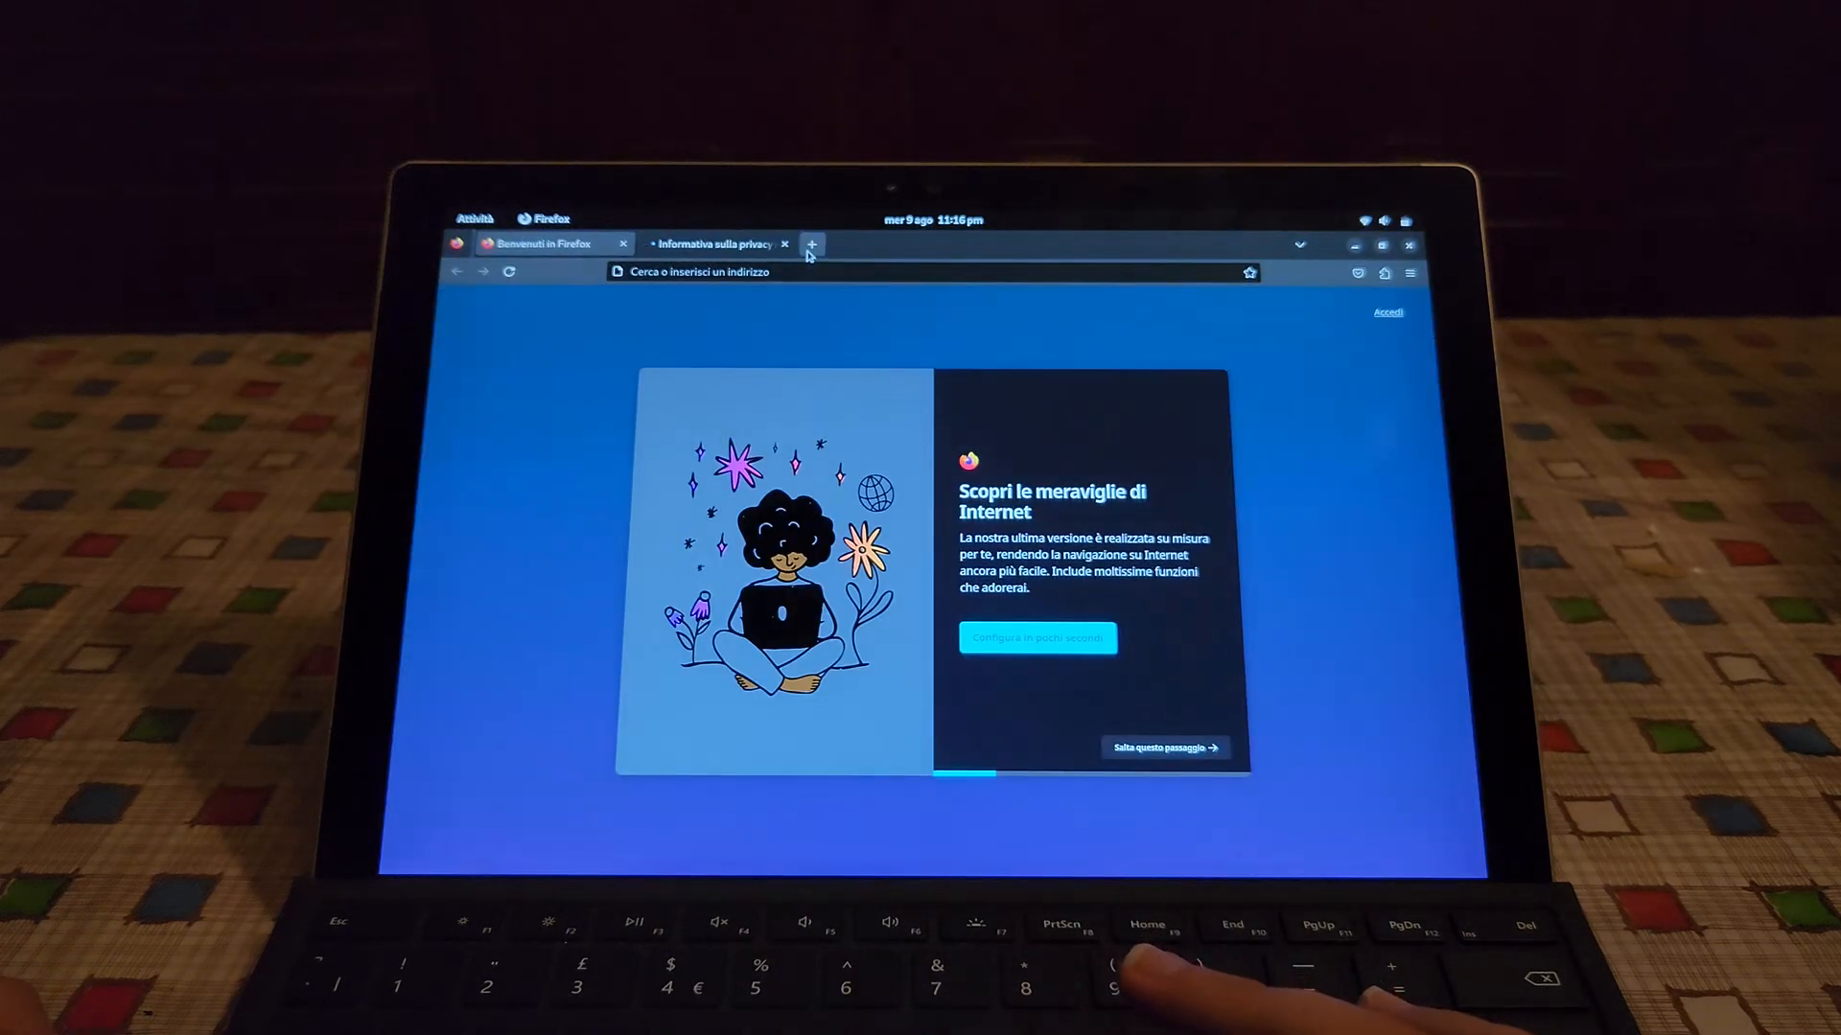
click(811, 244)
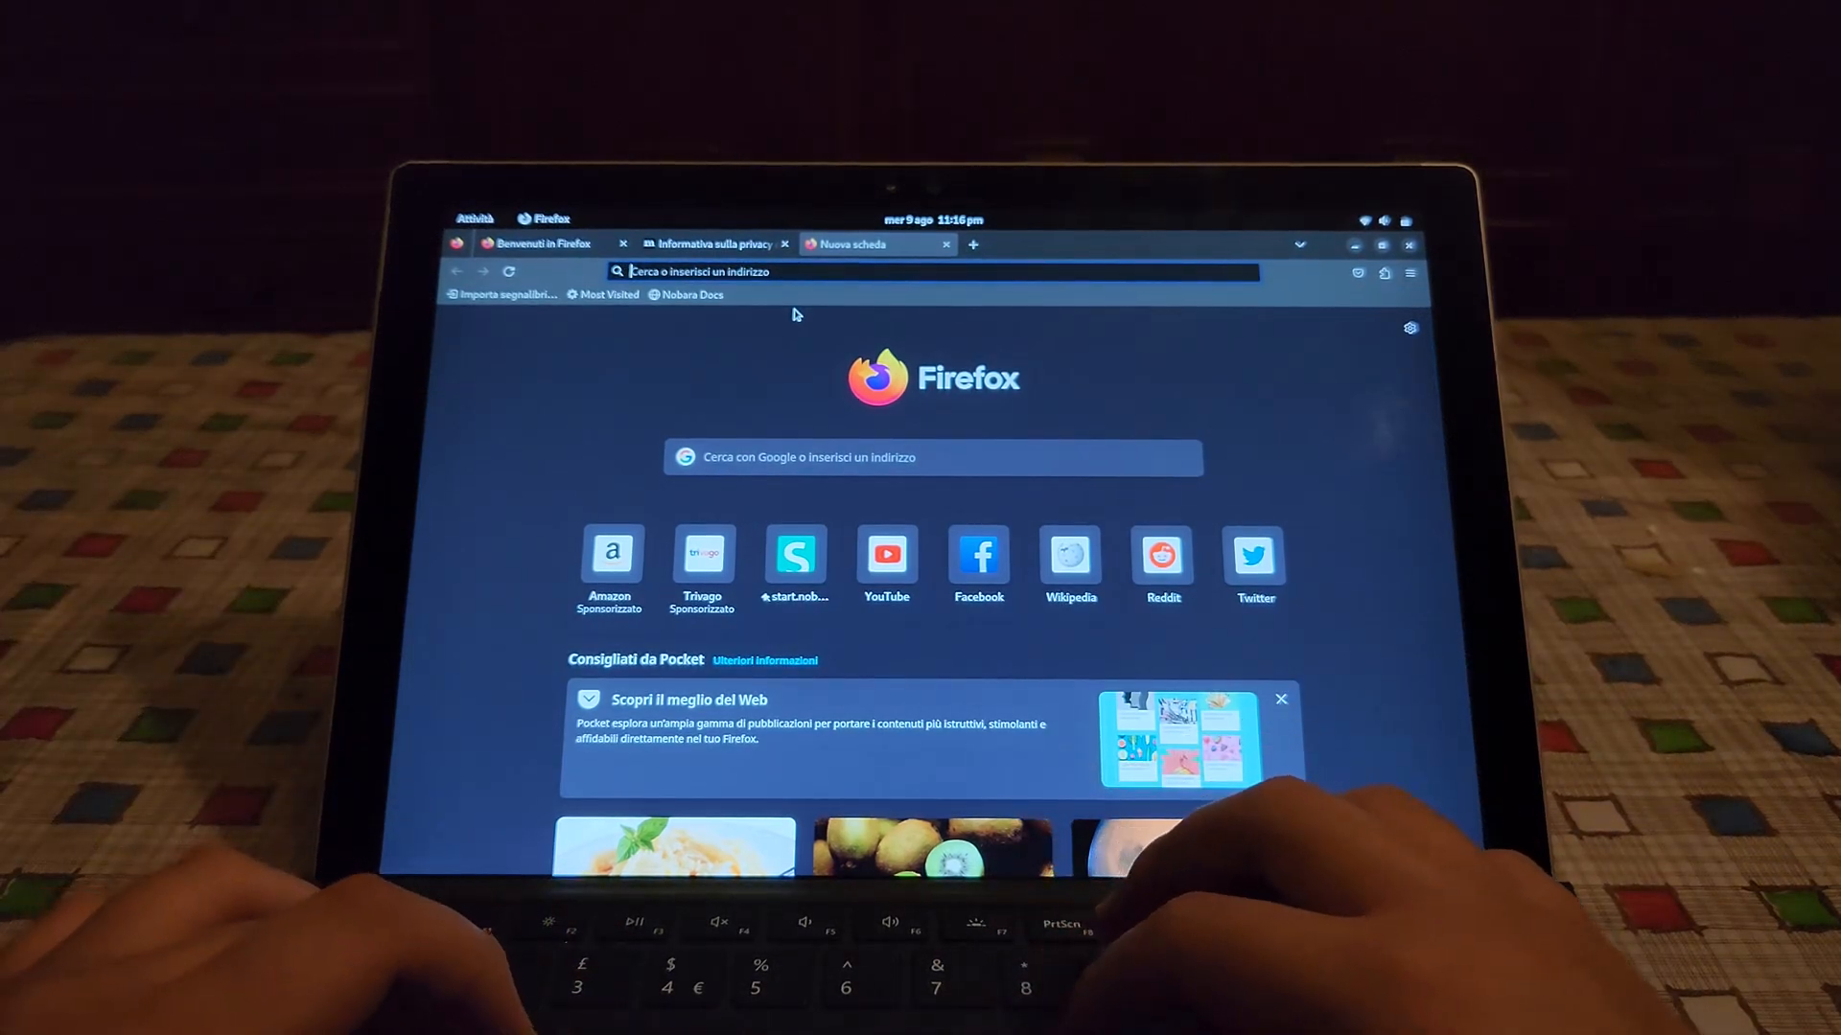
text(linux linu)
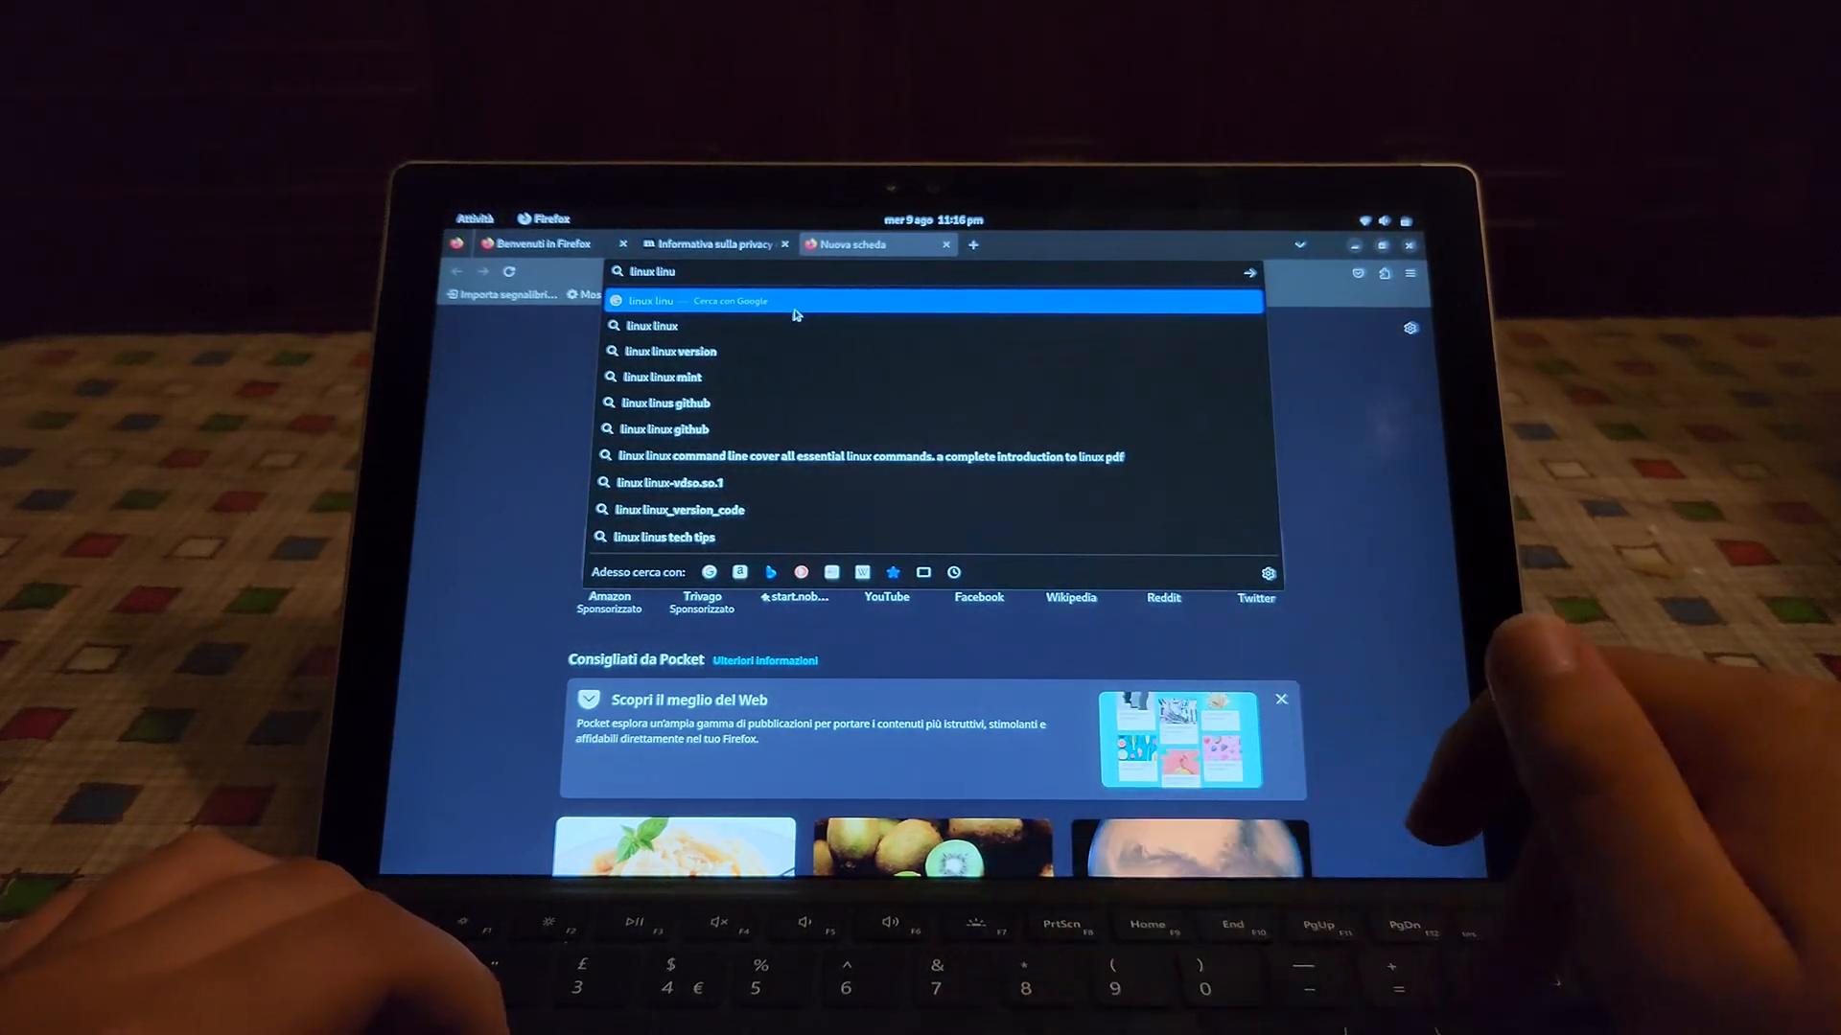
key(Backspace)
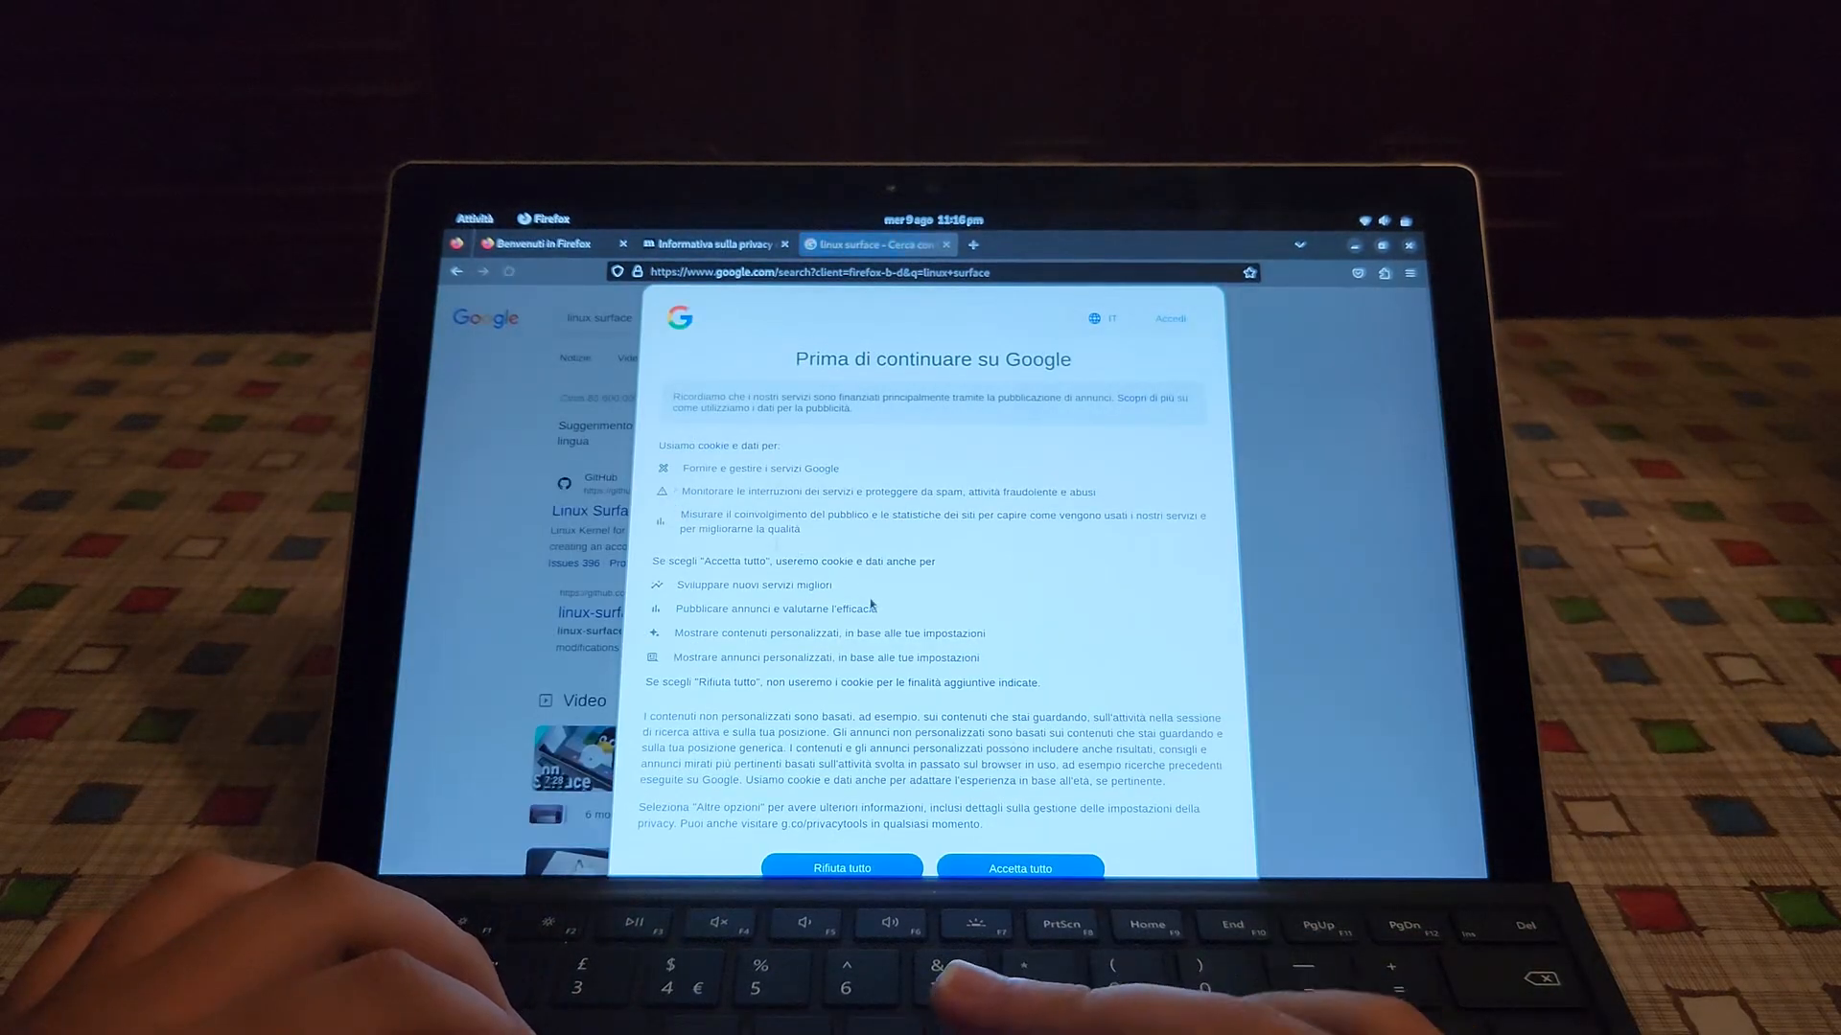
click(1018, 868)
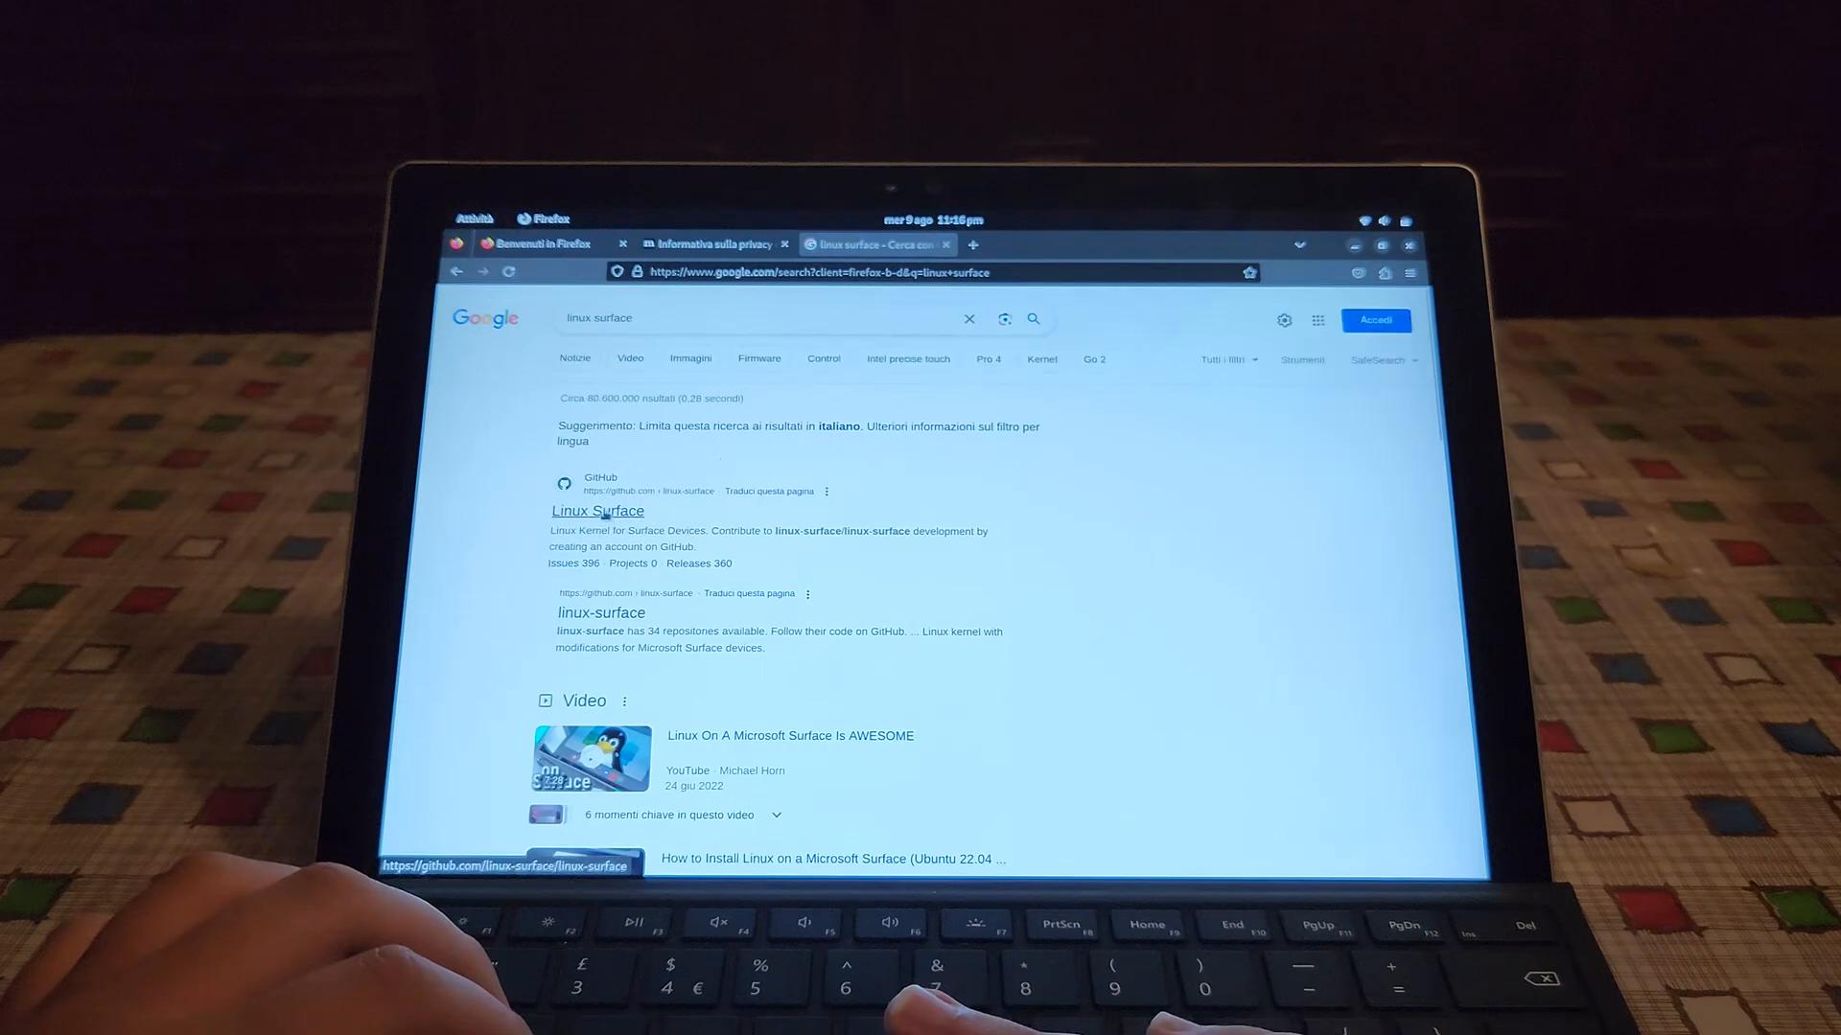
click(596, 510)
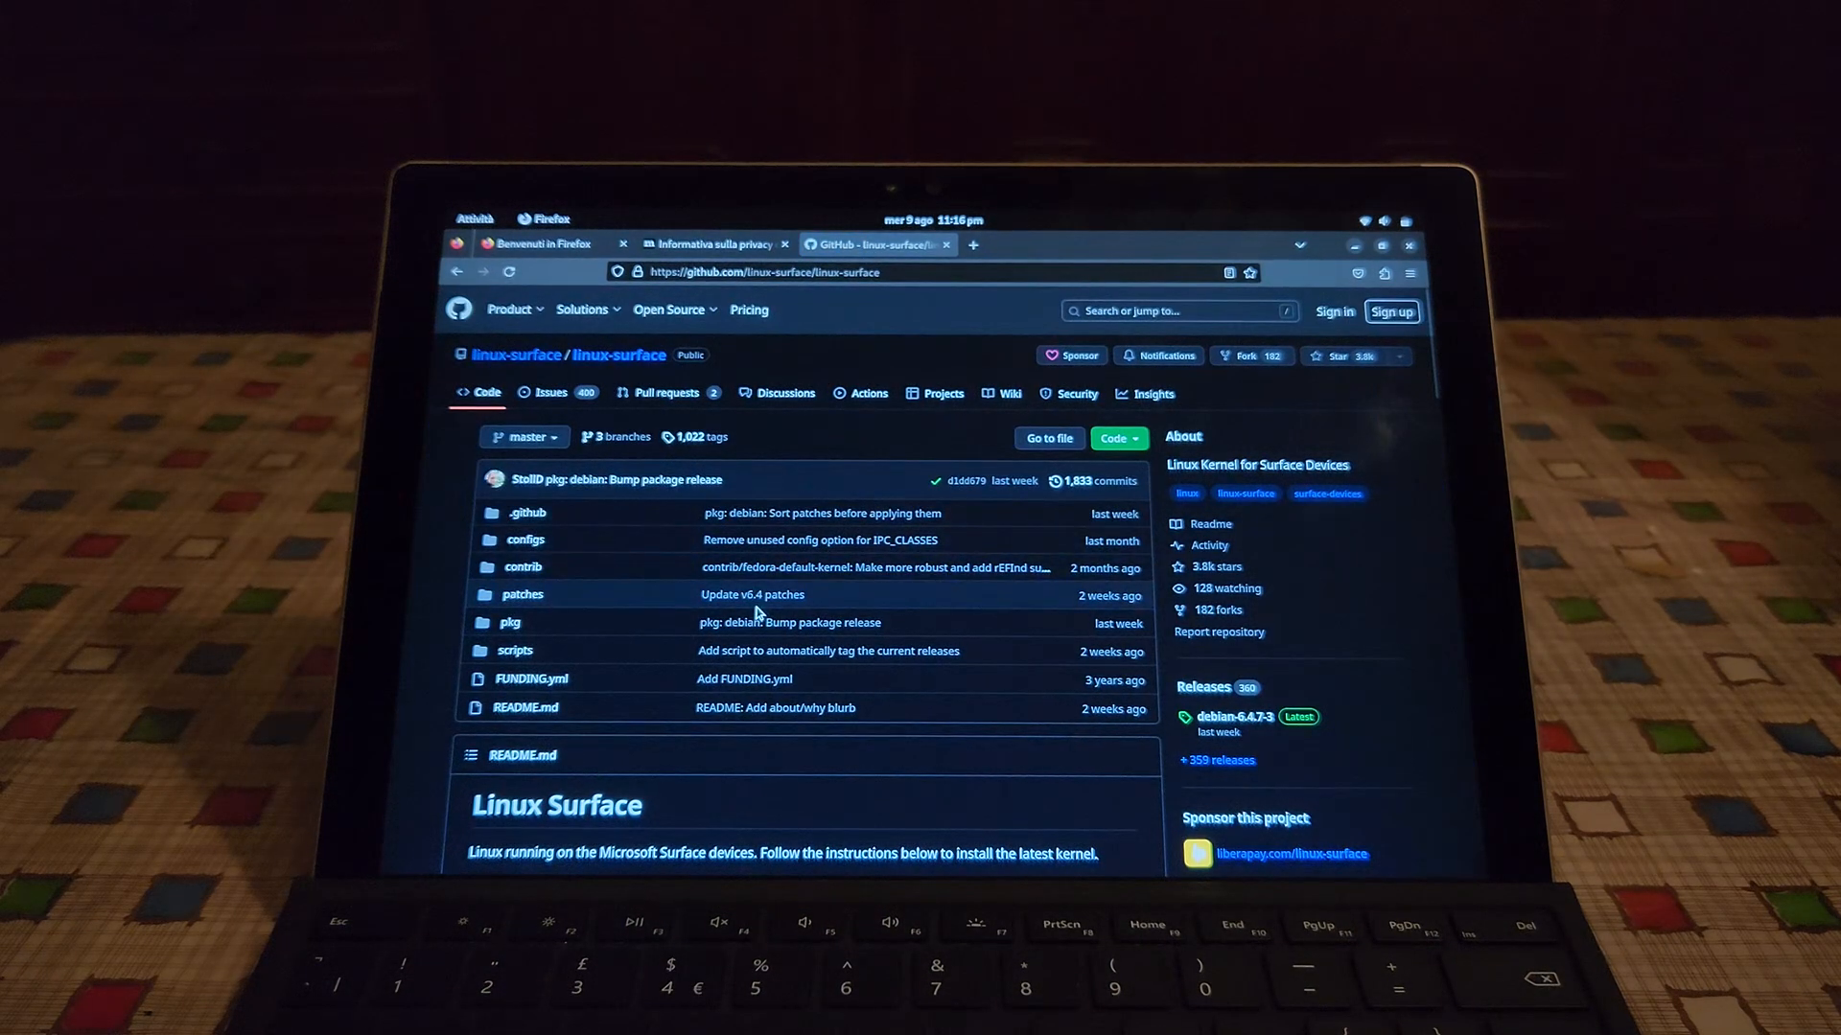
mouse_move(825, 781)
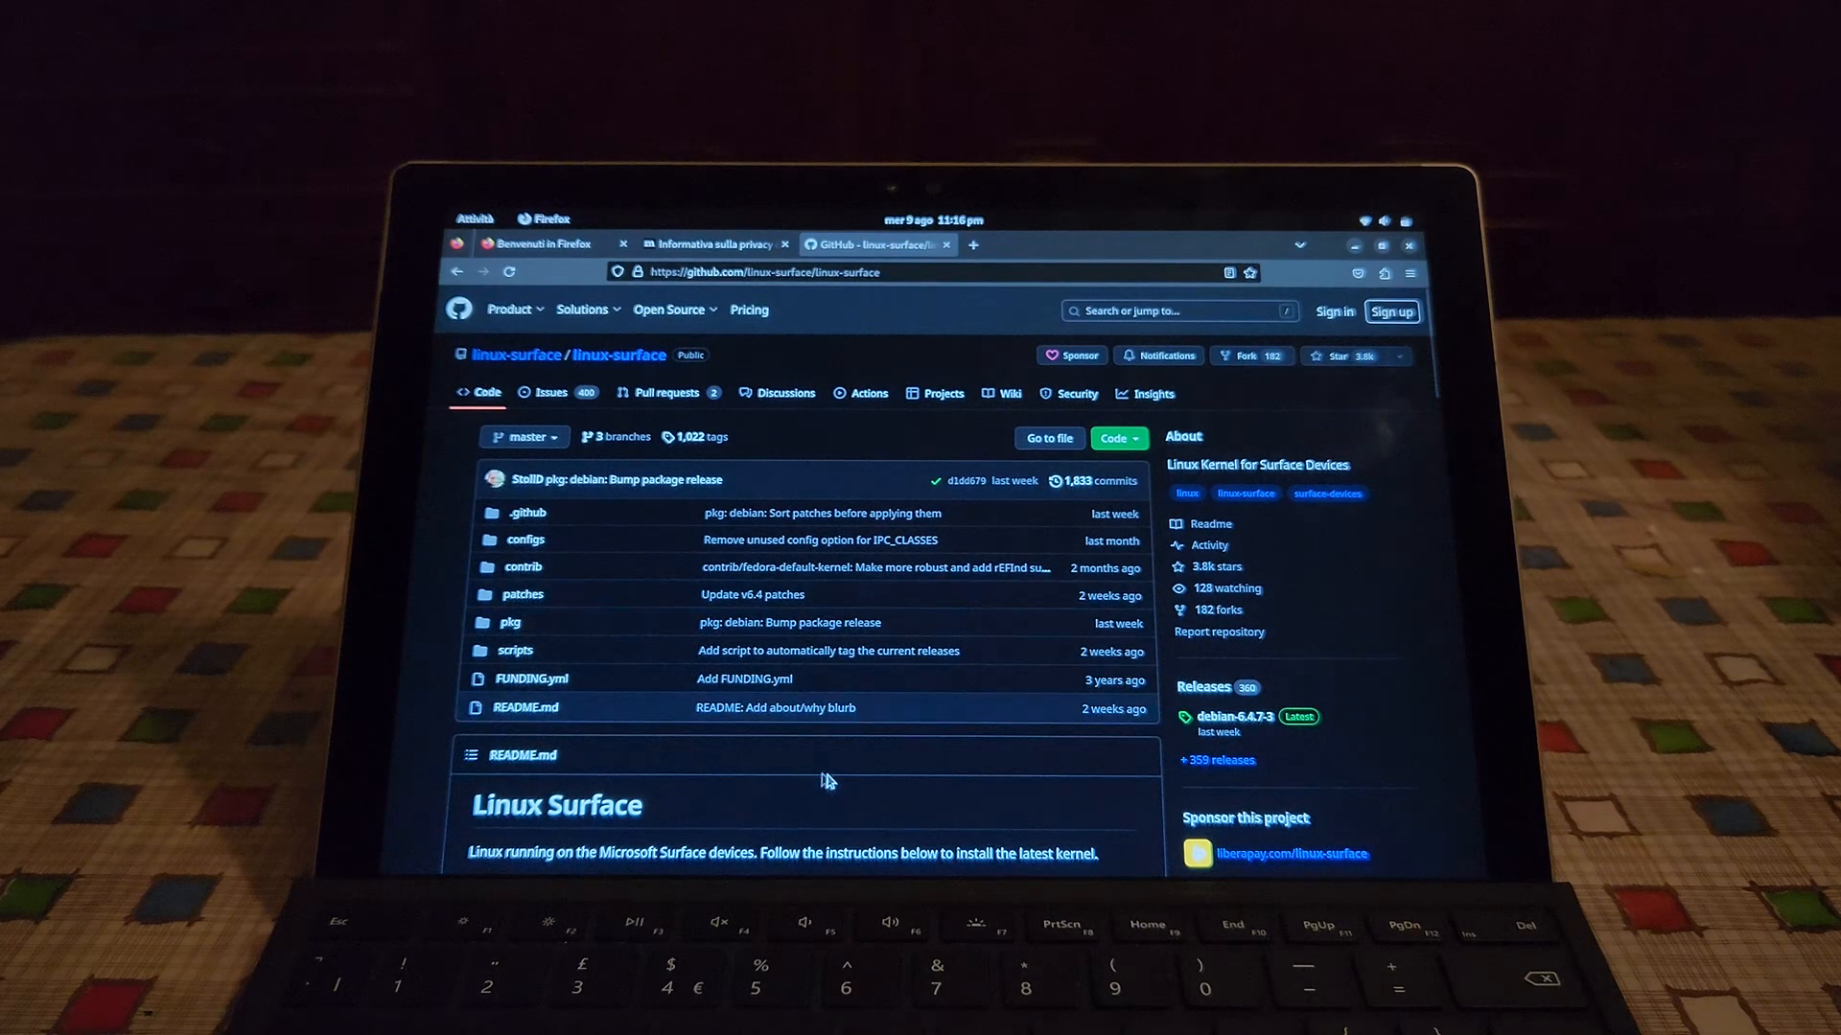
Scroll the README to Installation and Setup and follow the detailed installation guide link
scroll(down, 3)
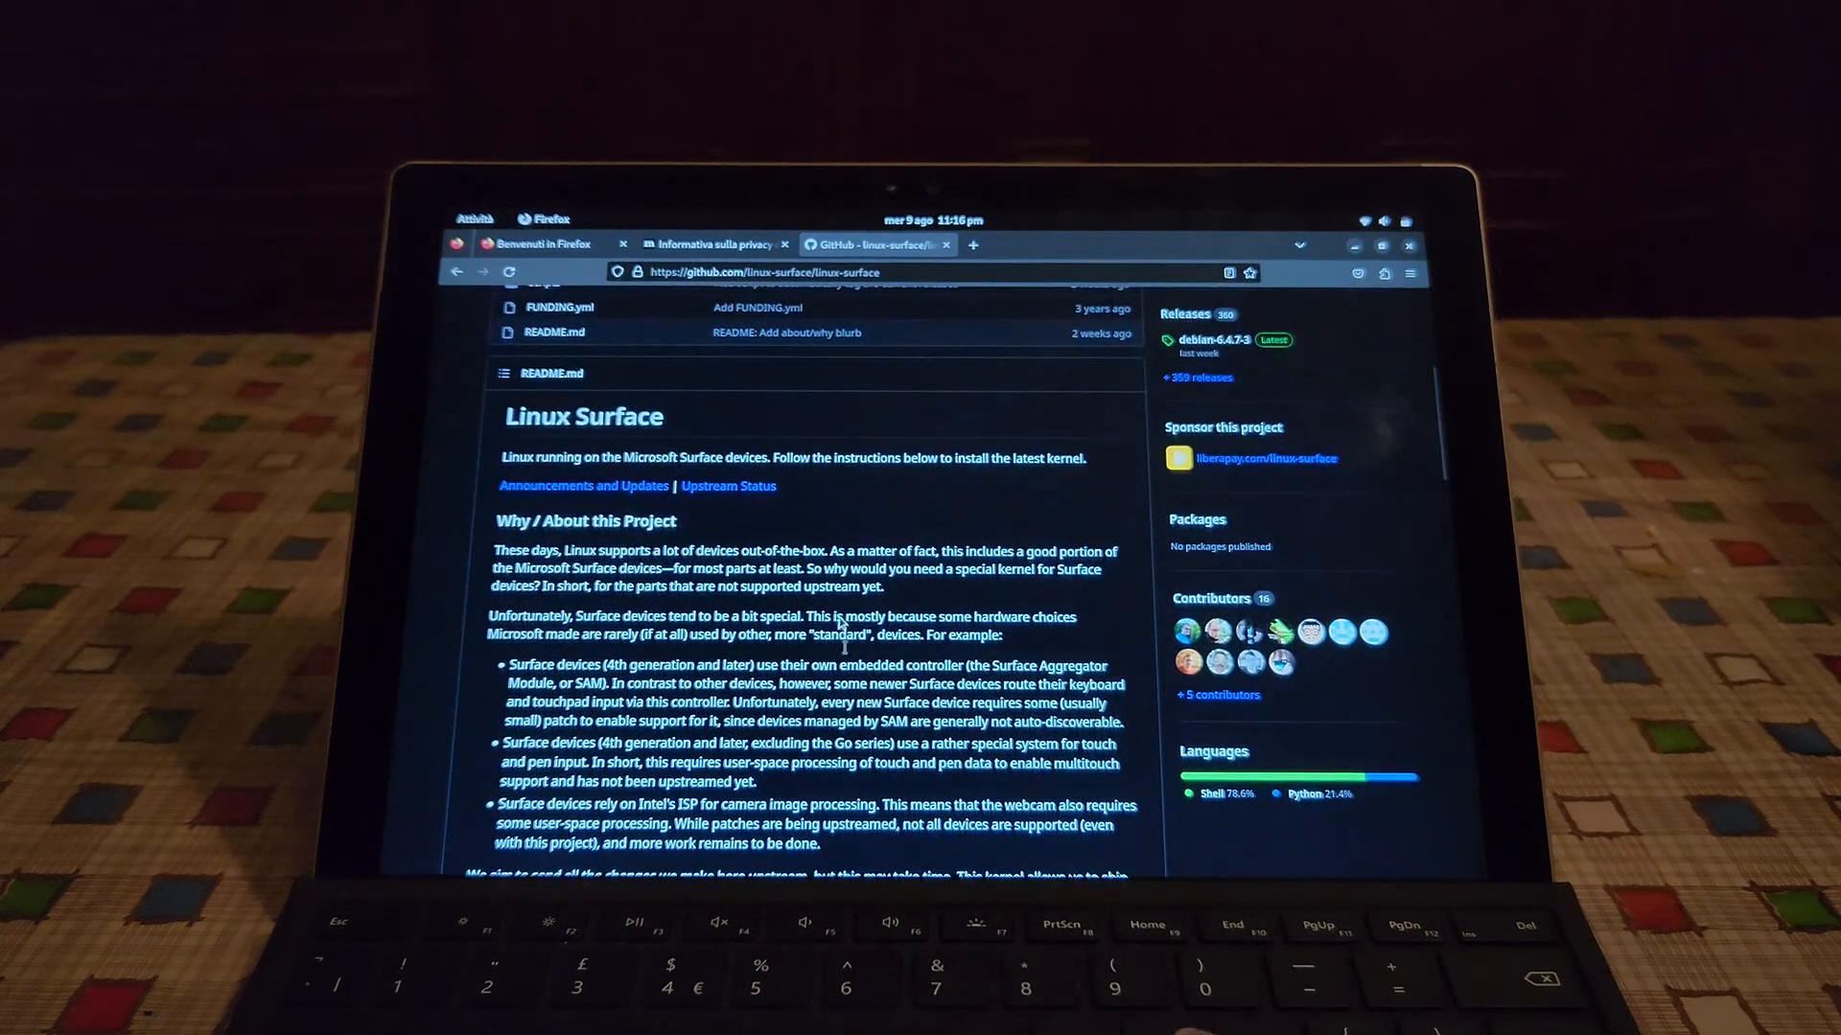
scroll(down, 3)
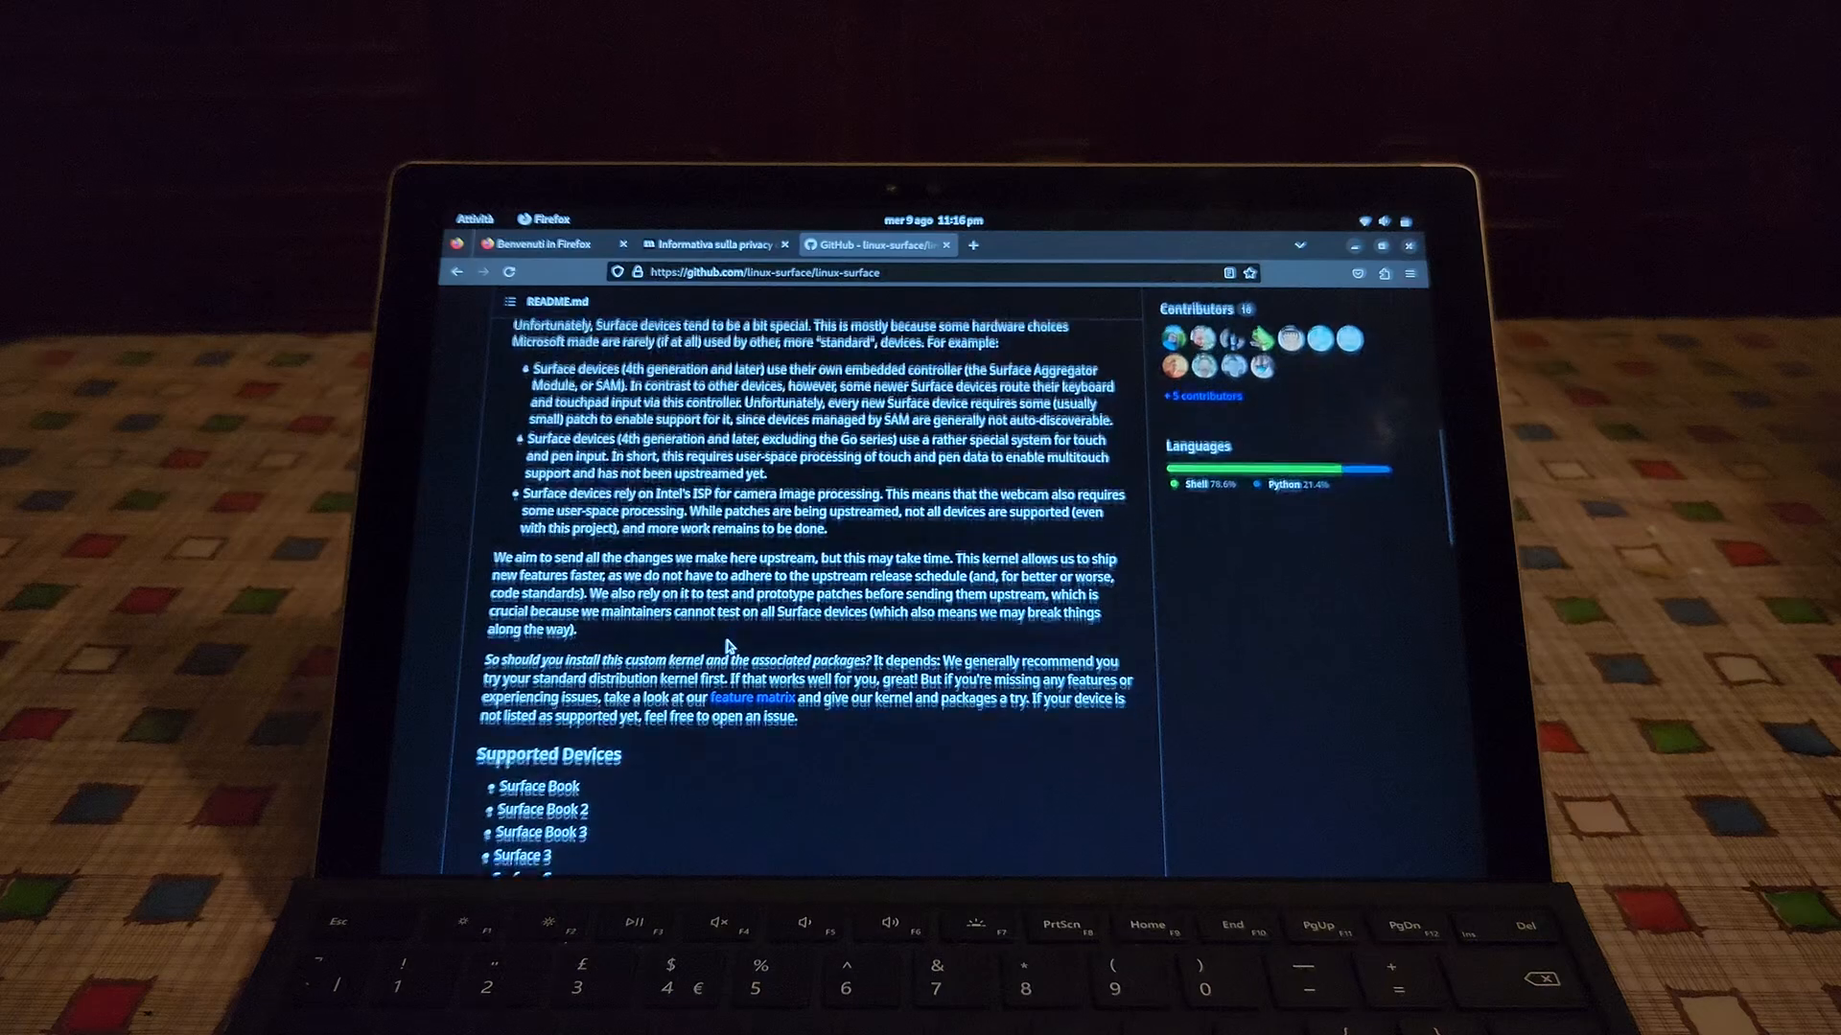
scroll(down, 3)
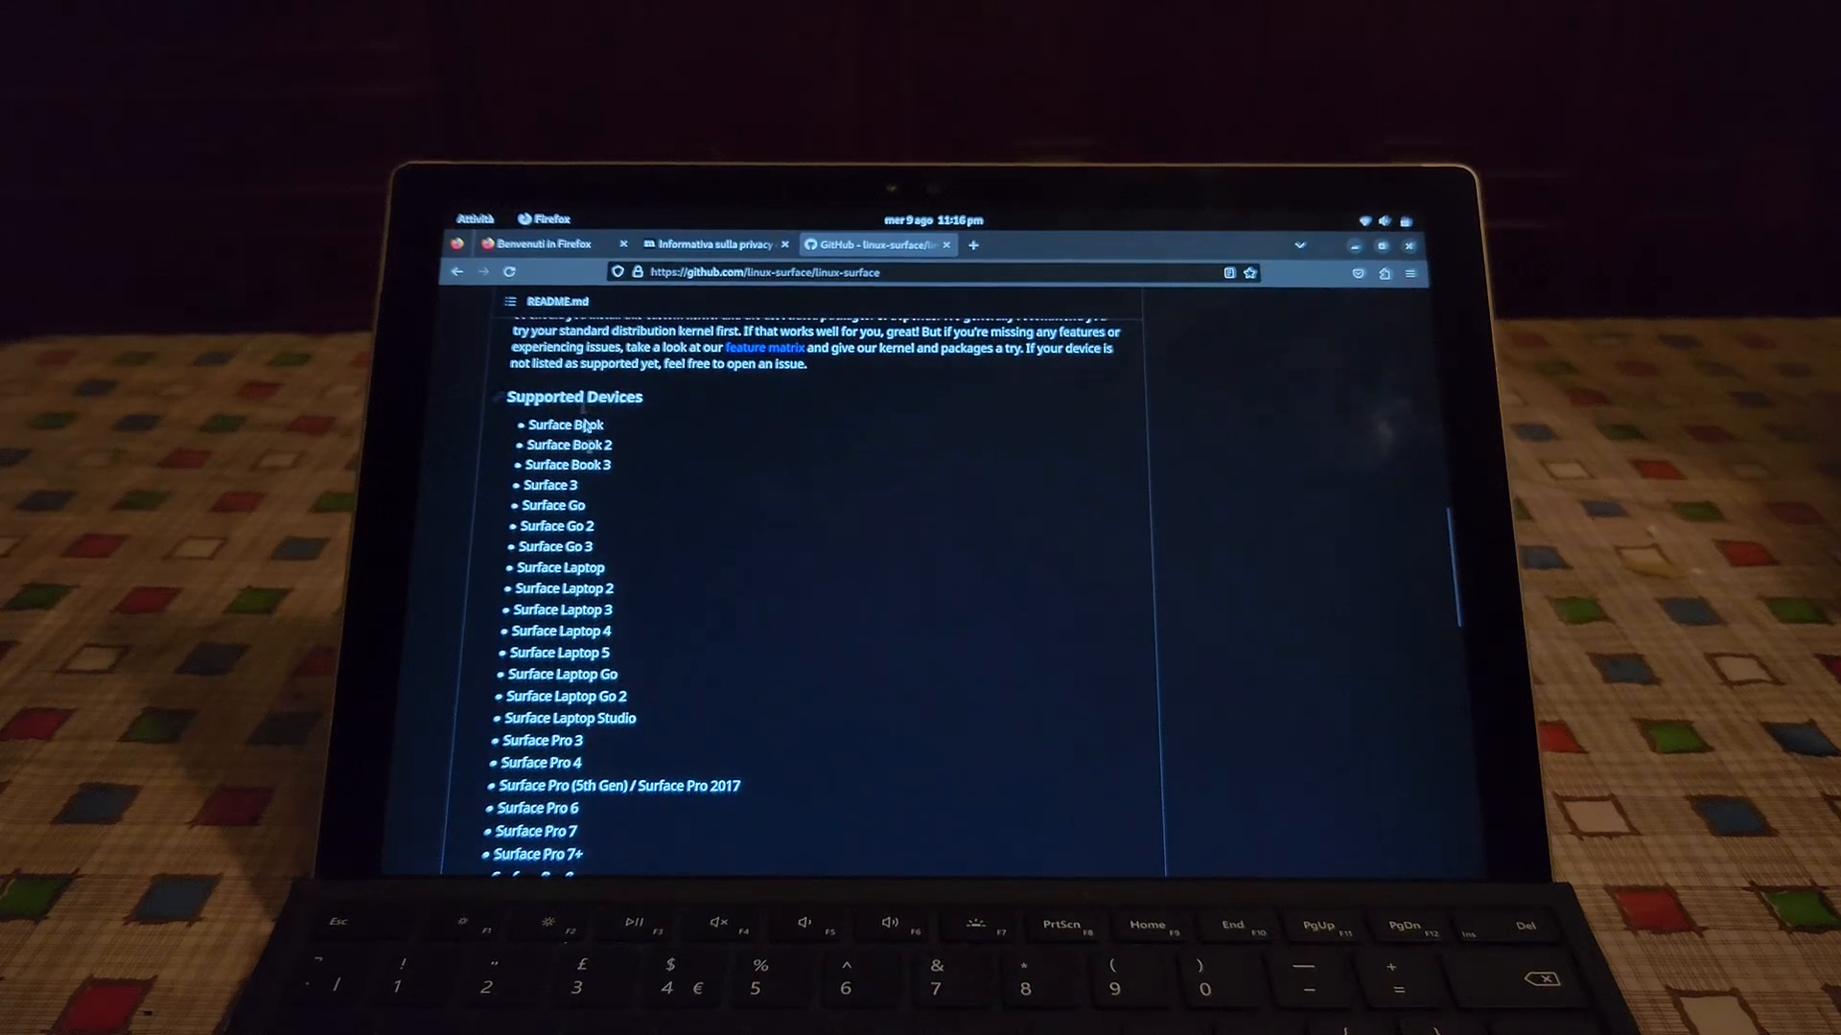
scroll(down, 3)
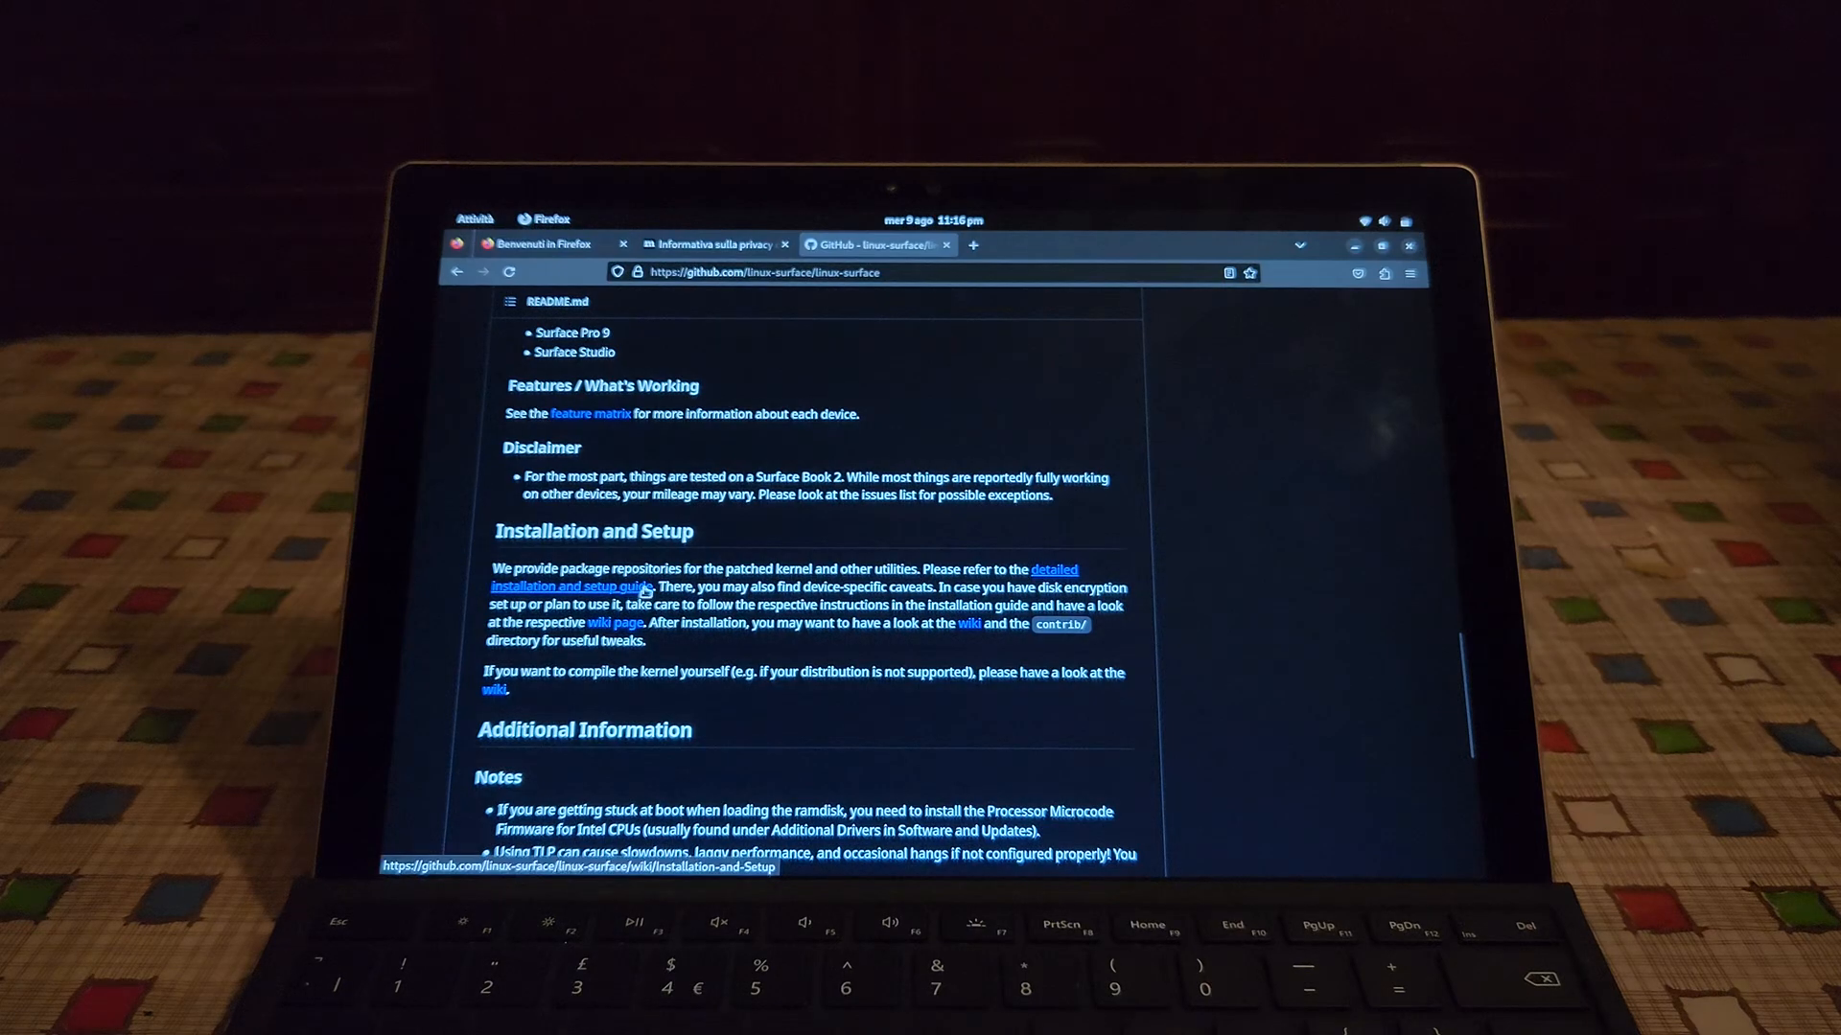
click(571, 587)
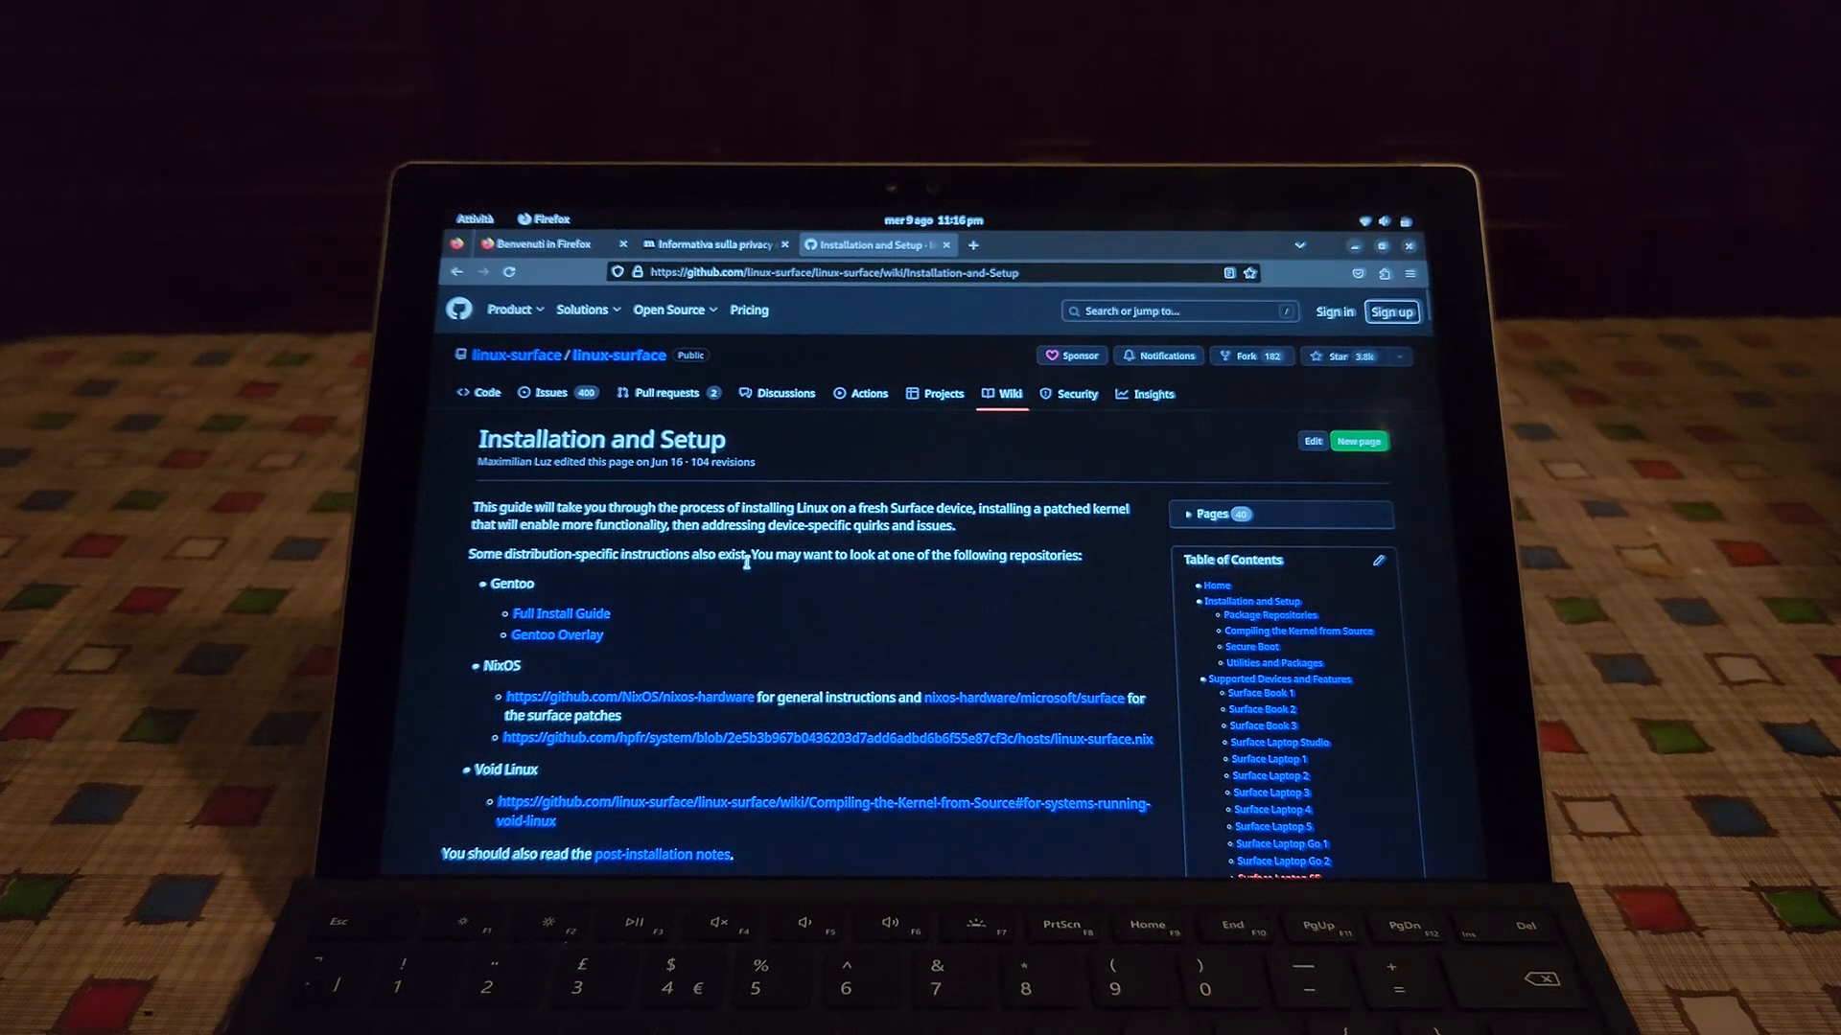
Scroll to Surface Kernel Installation and follow the Fedora link in the repositories list
scroll(down, 3)
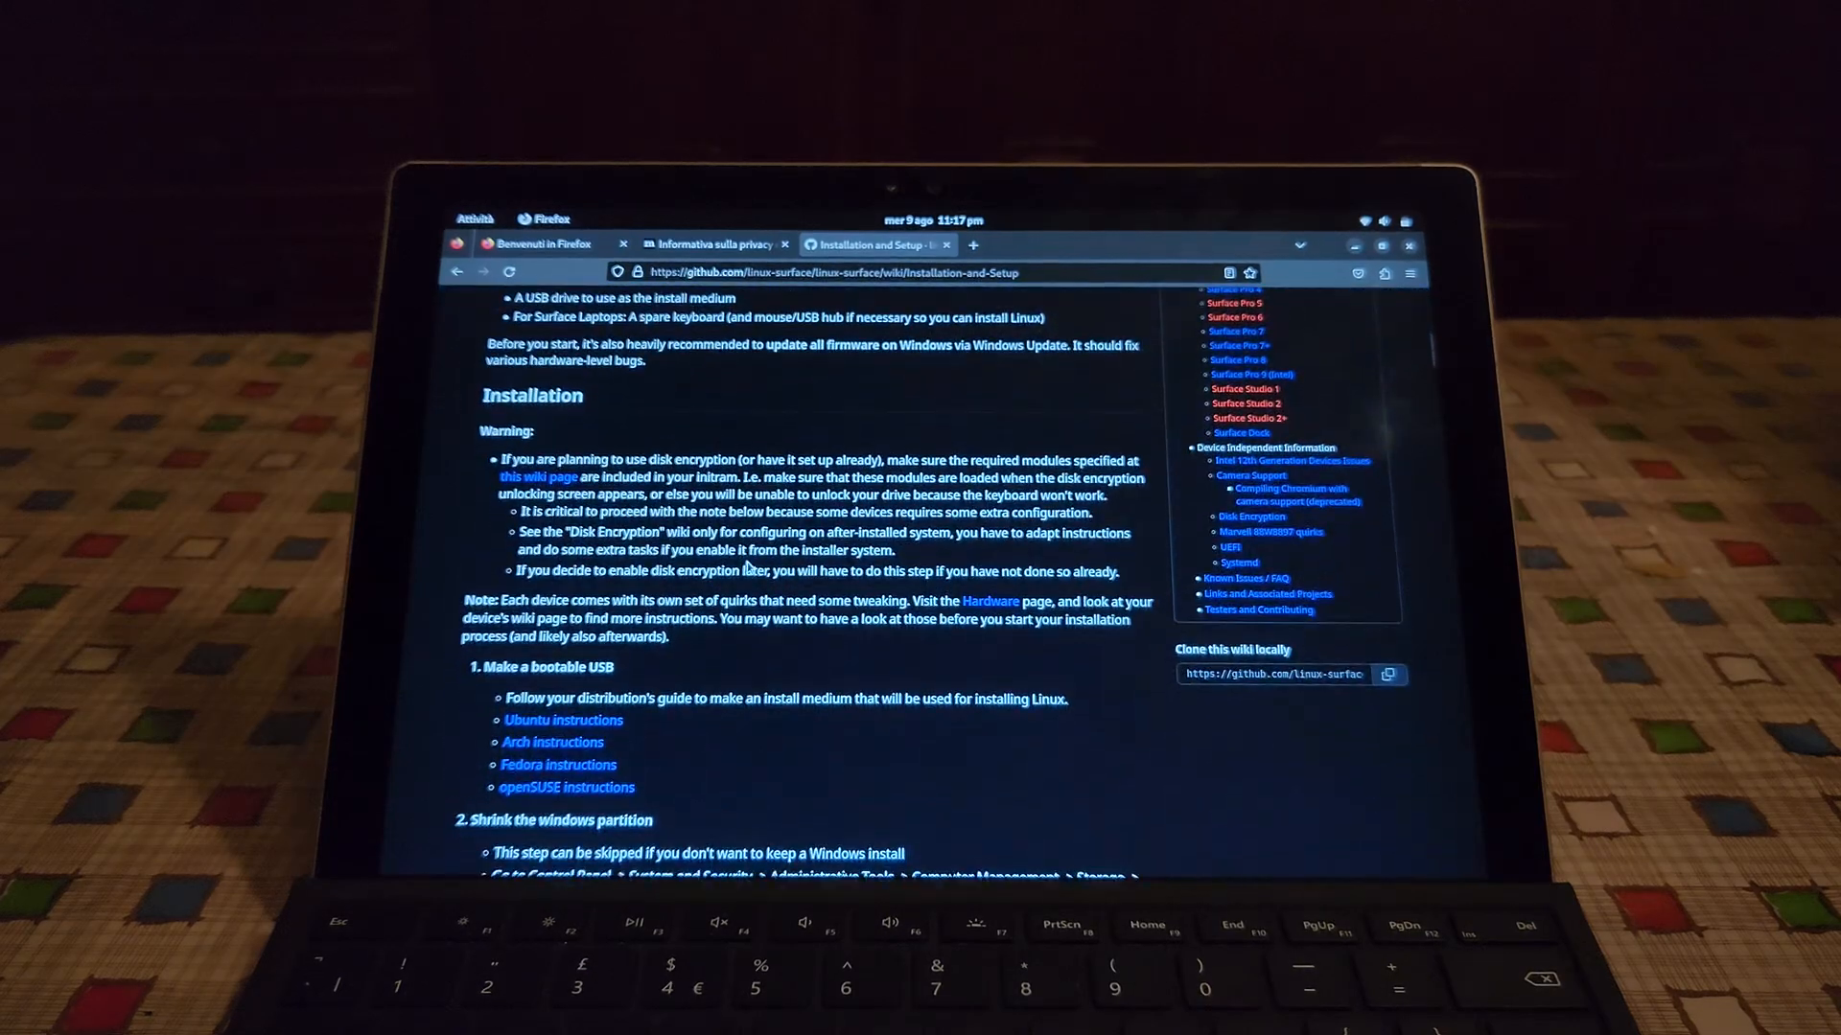
scroll(down, 3)
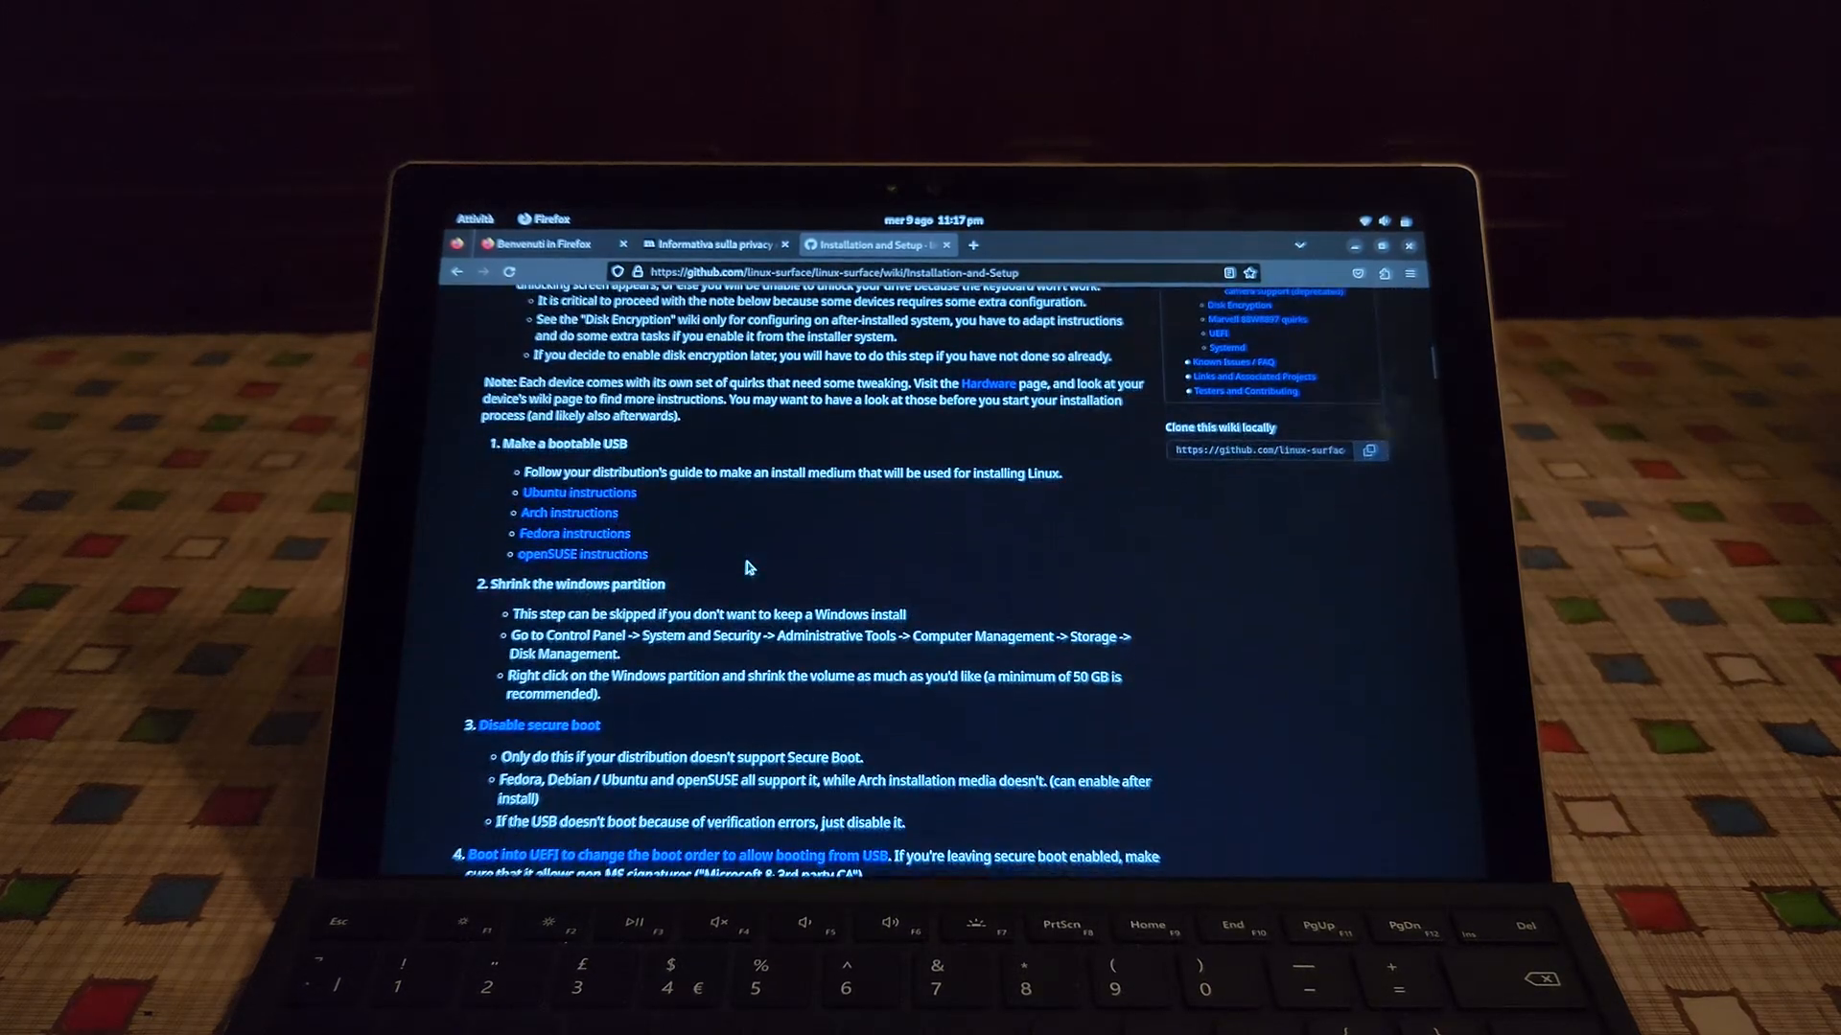
scroll(down, 3)
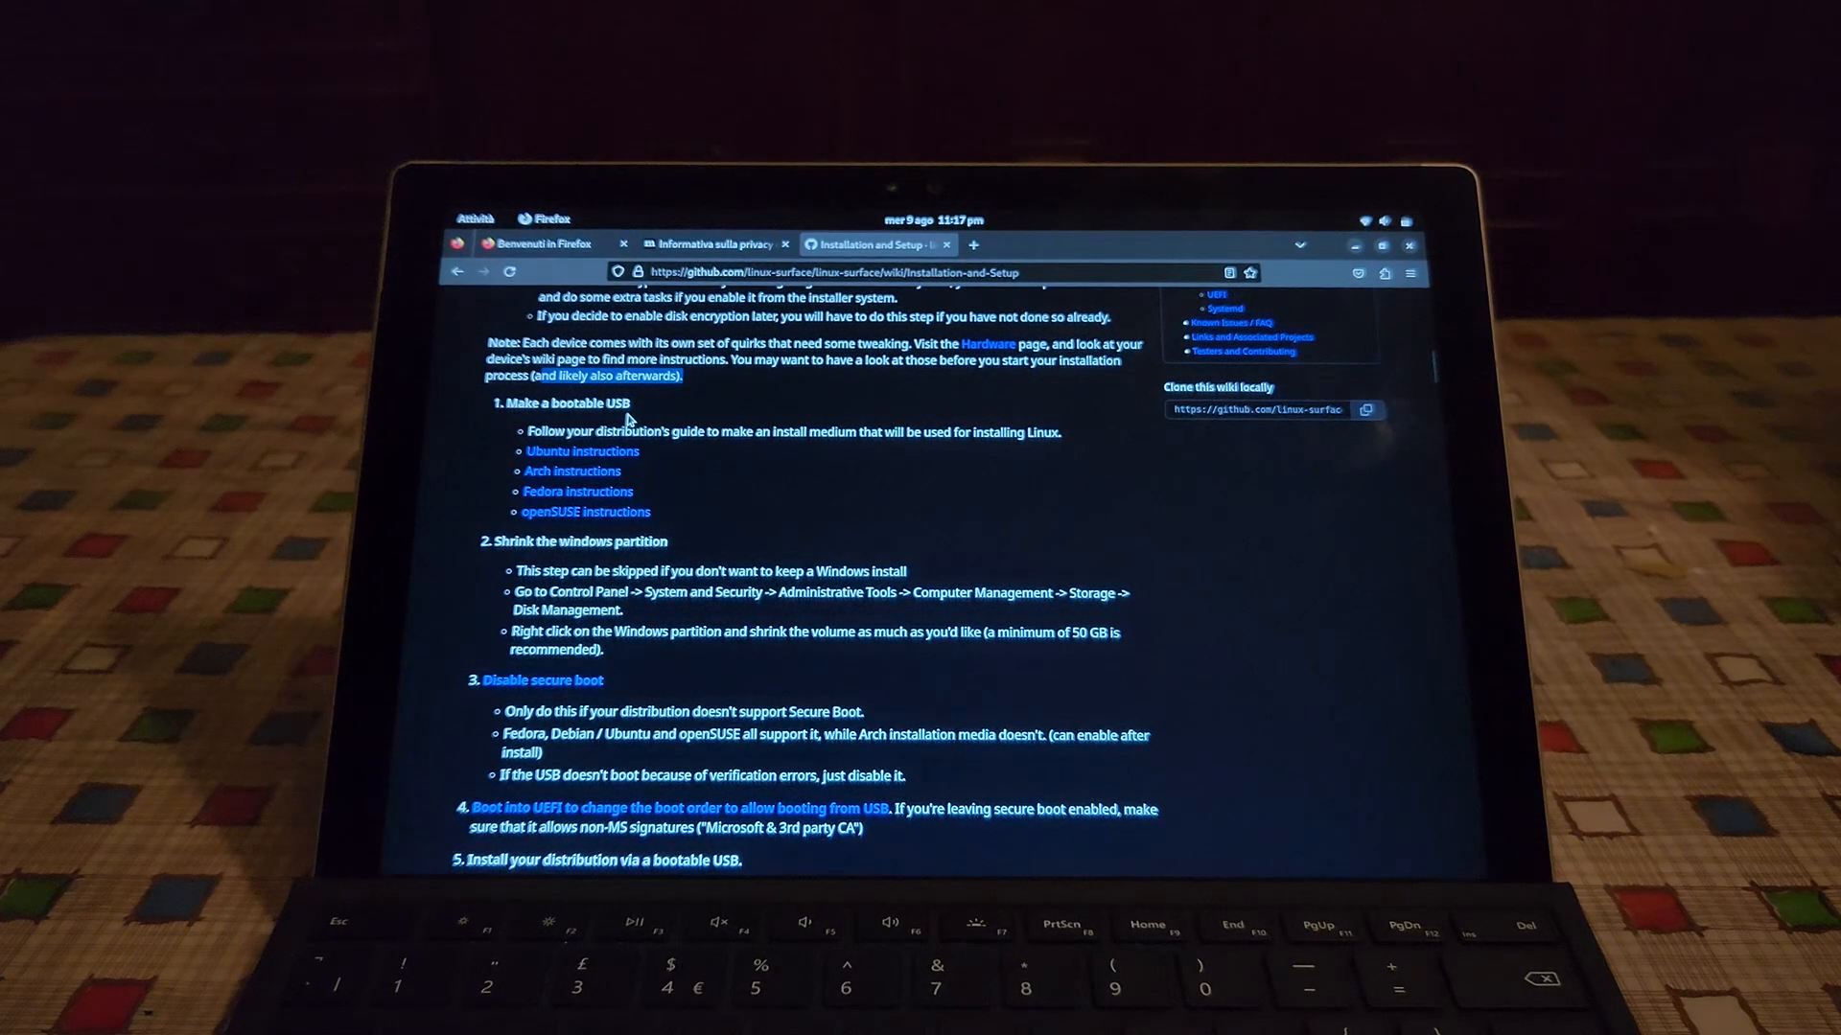
scroll(down, 3)
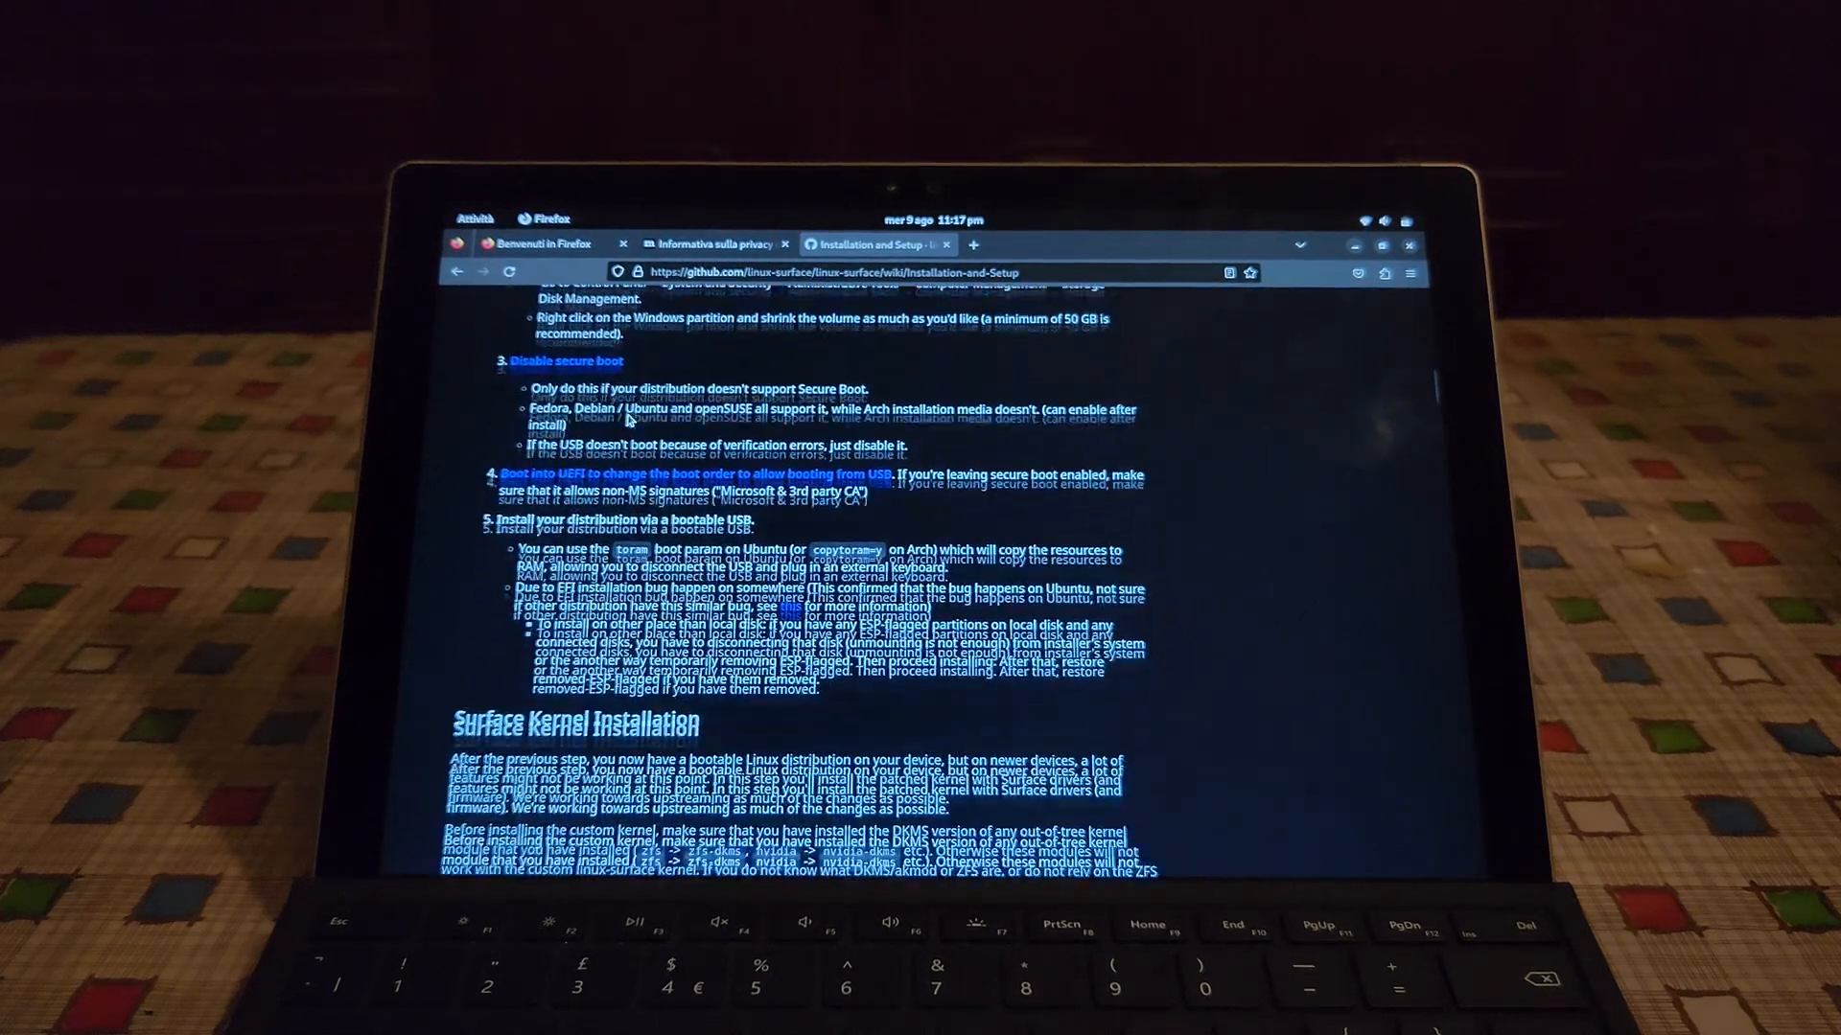
scroll(down, 3)
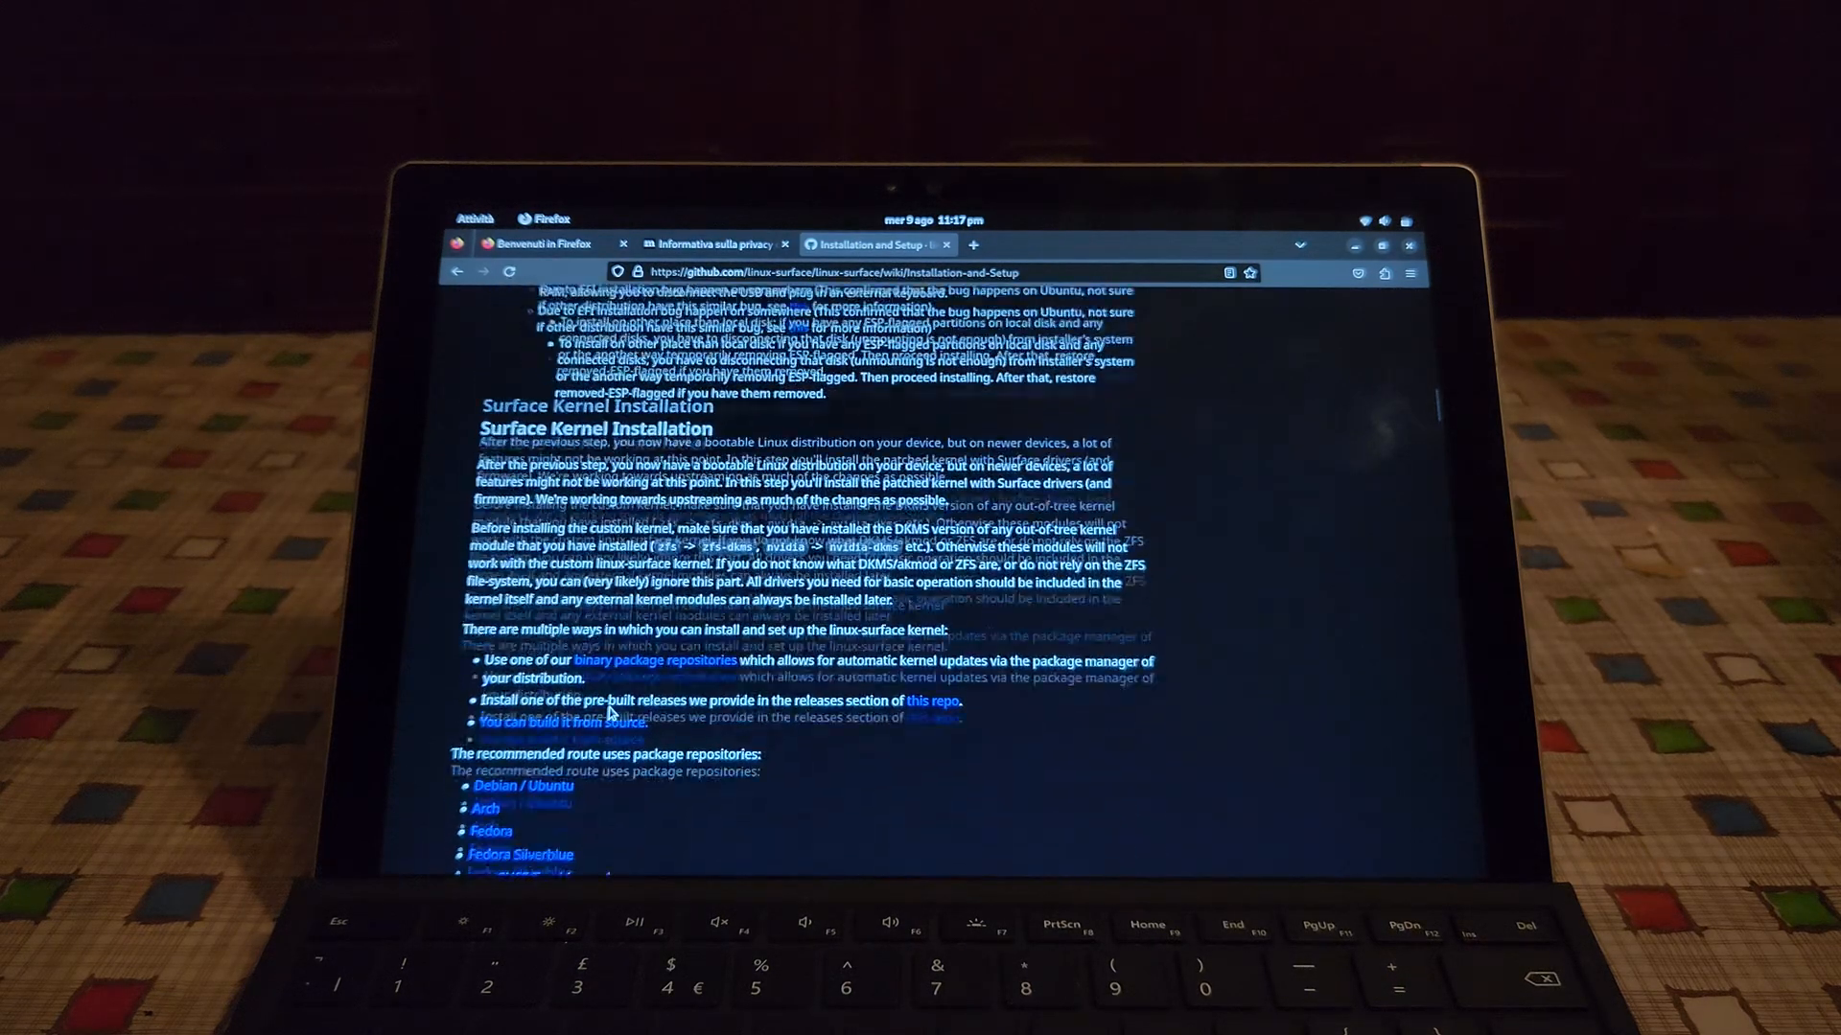
scroll(down, 3)
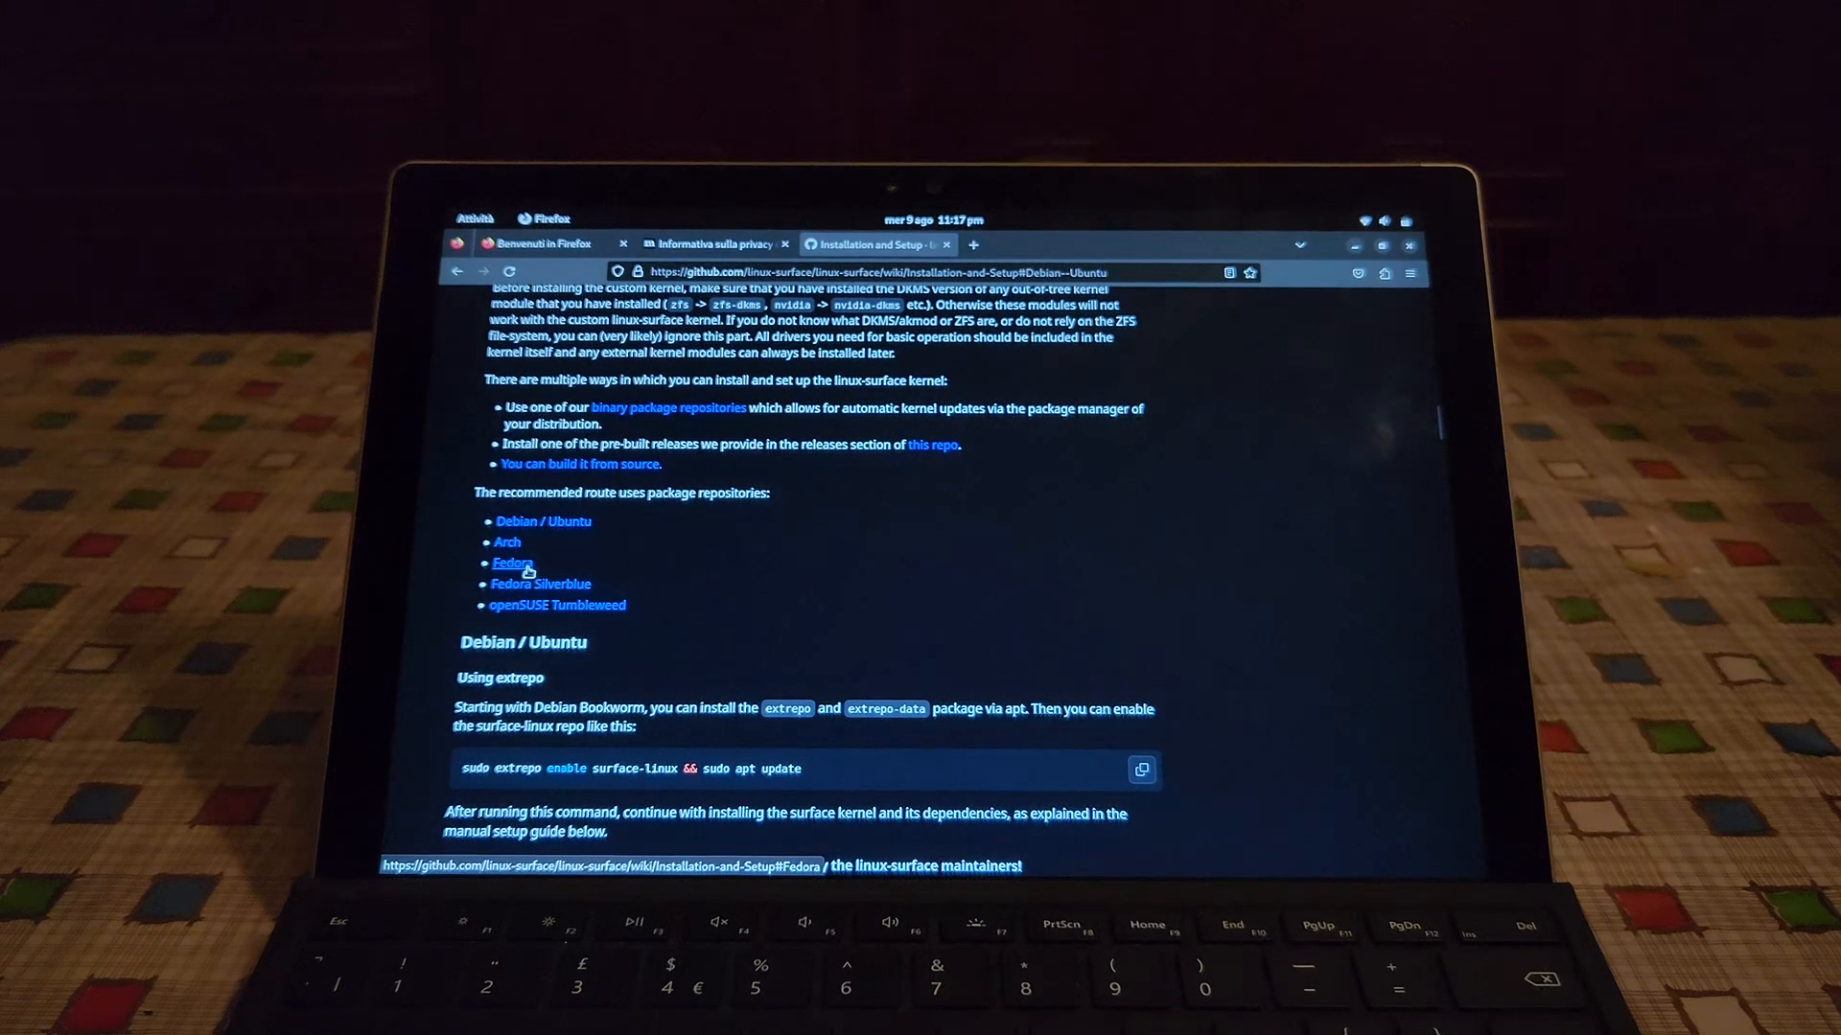
click(512, 564)
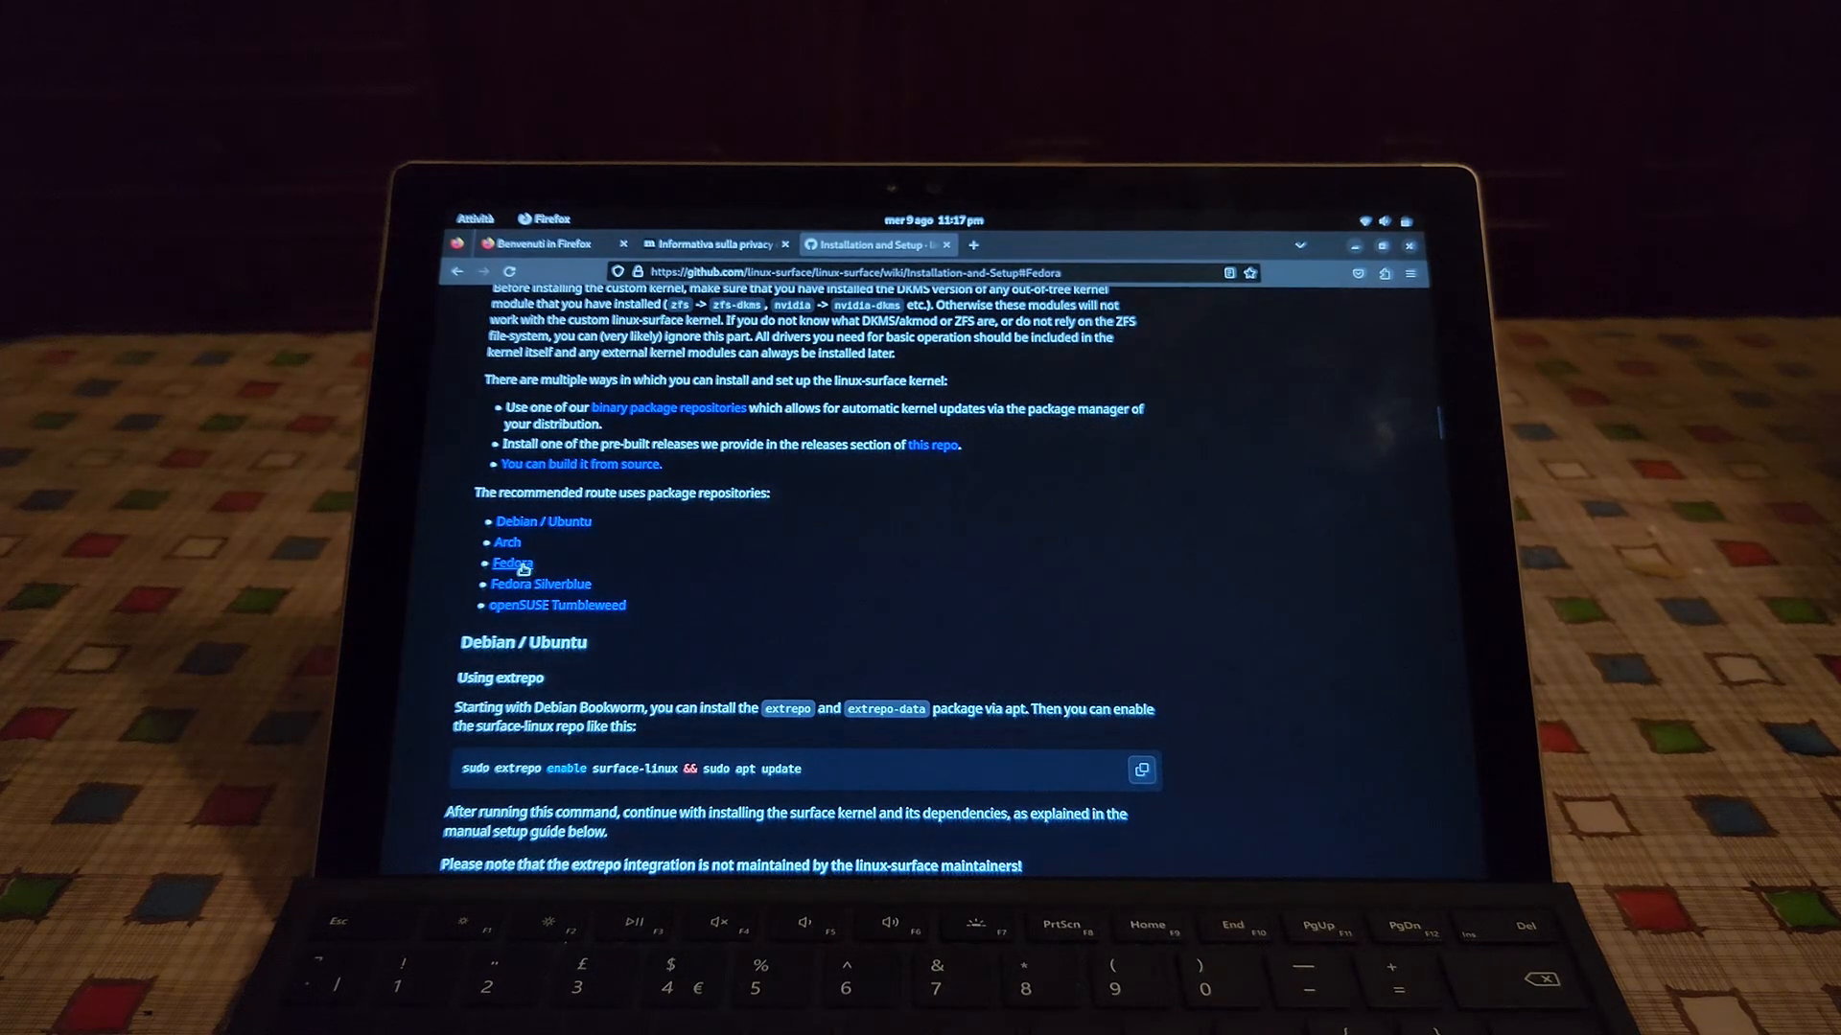
Show the Fedora dnf config-manager and dnf install commands and bring up a terminal beside them
click(512, 563)
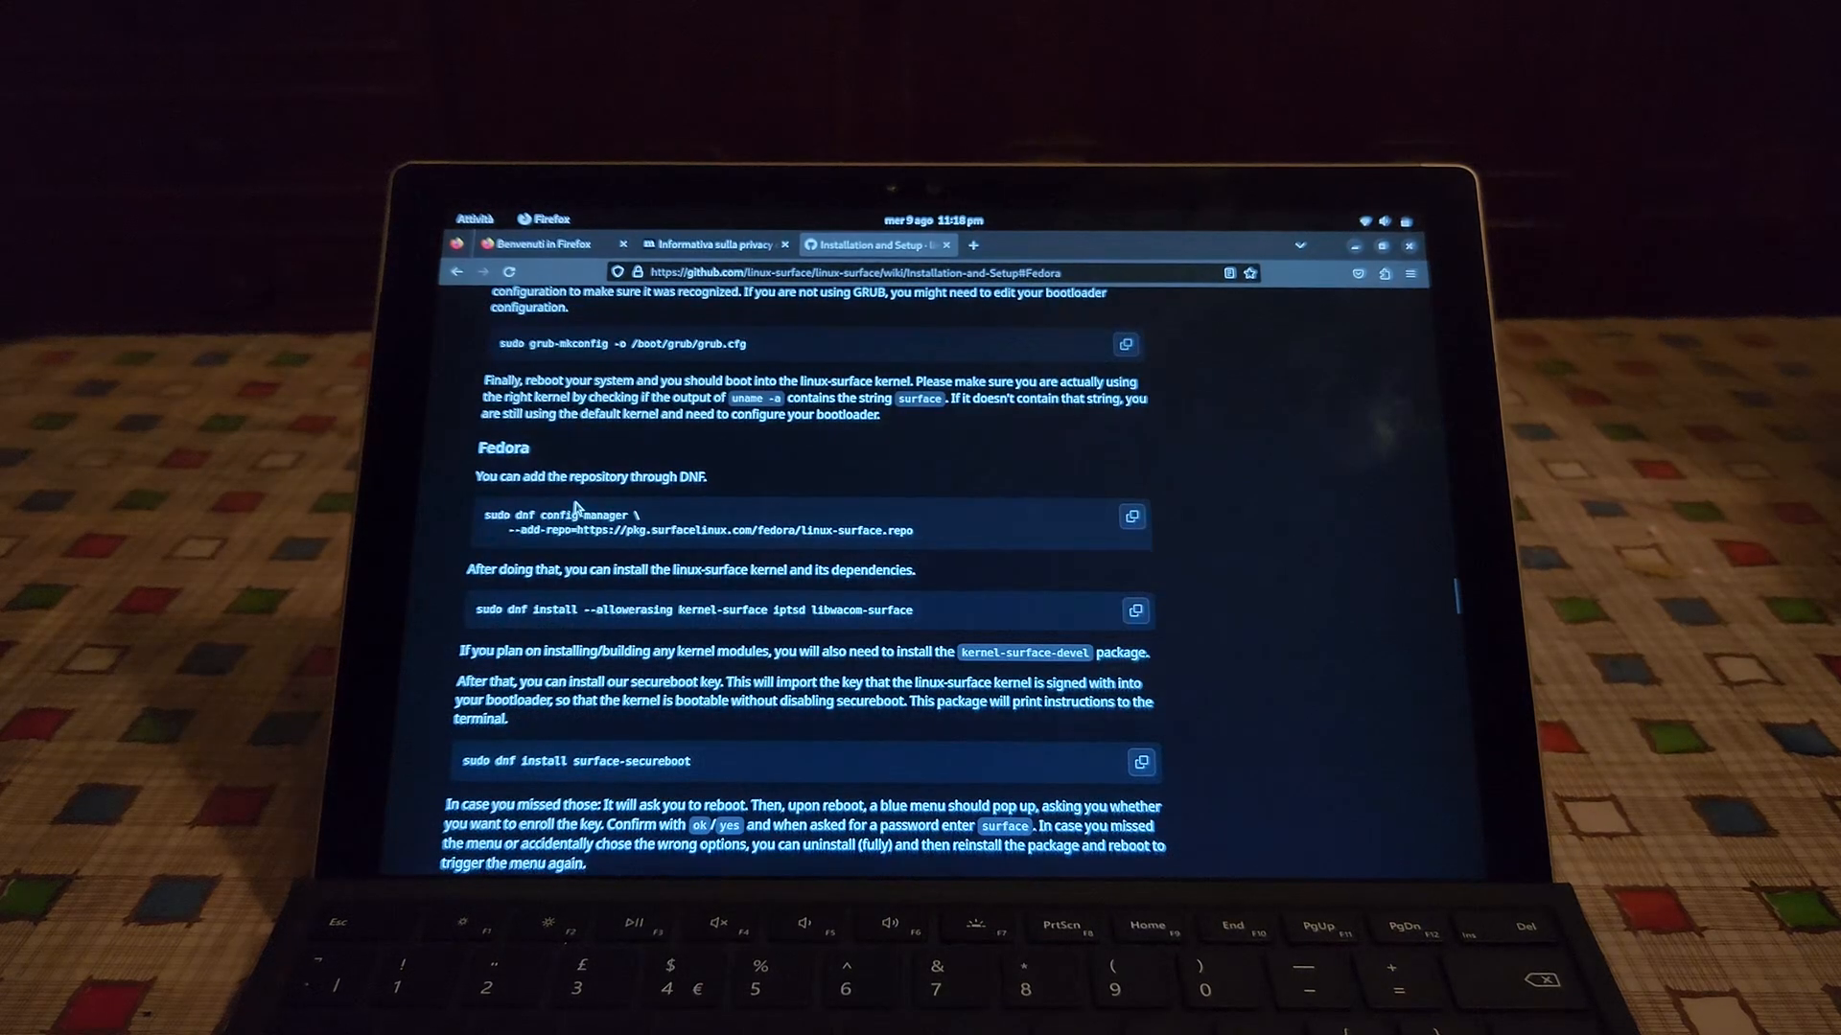
click(473, 218)
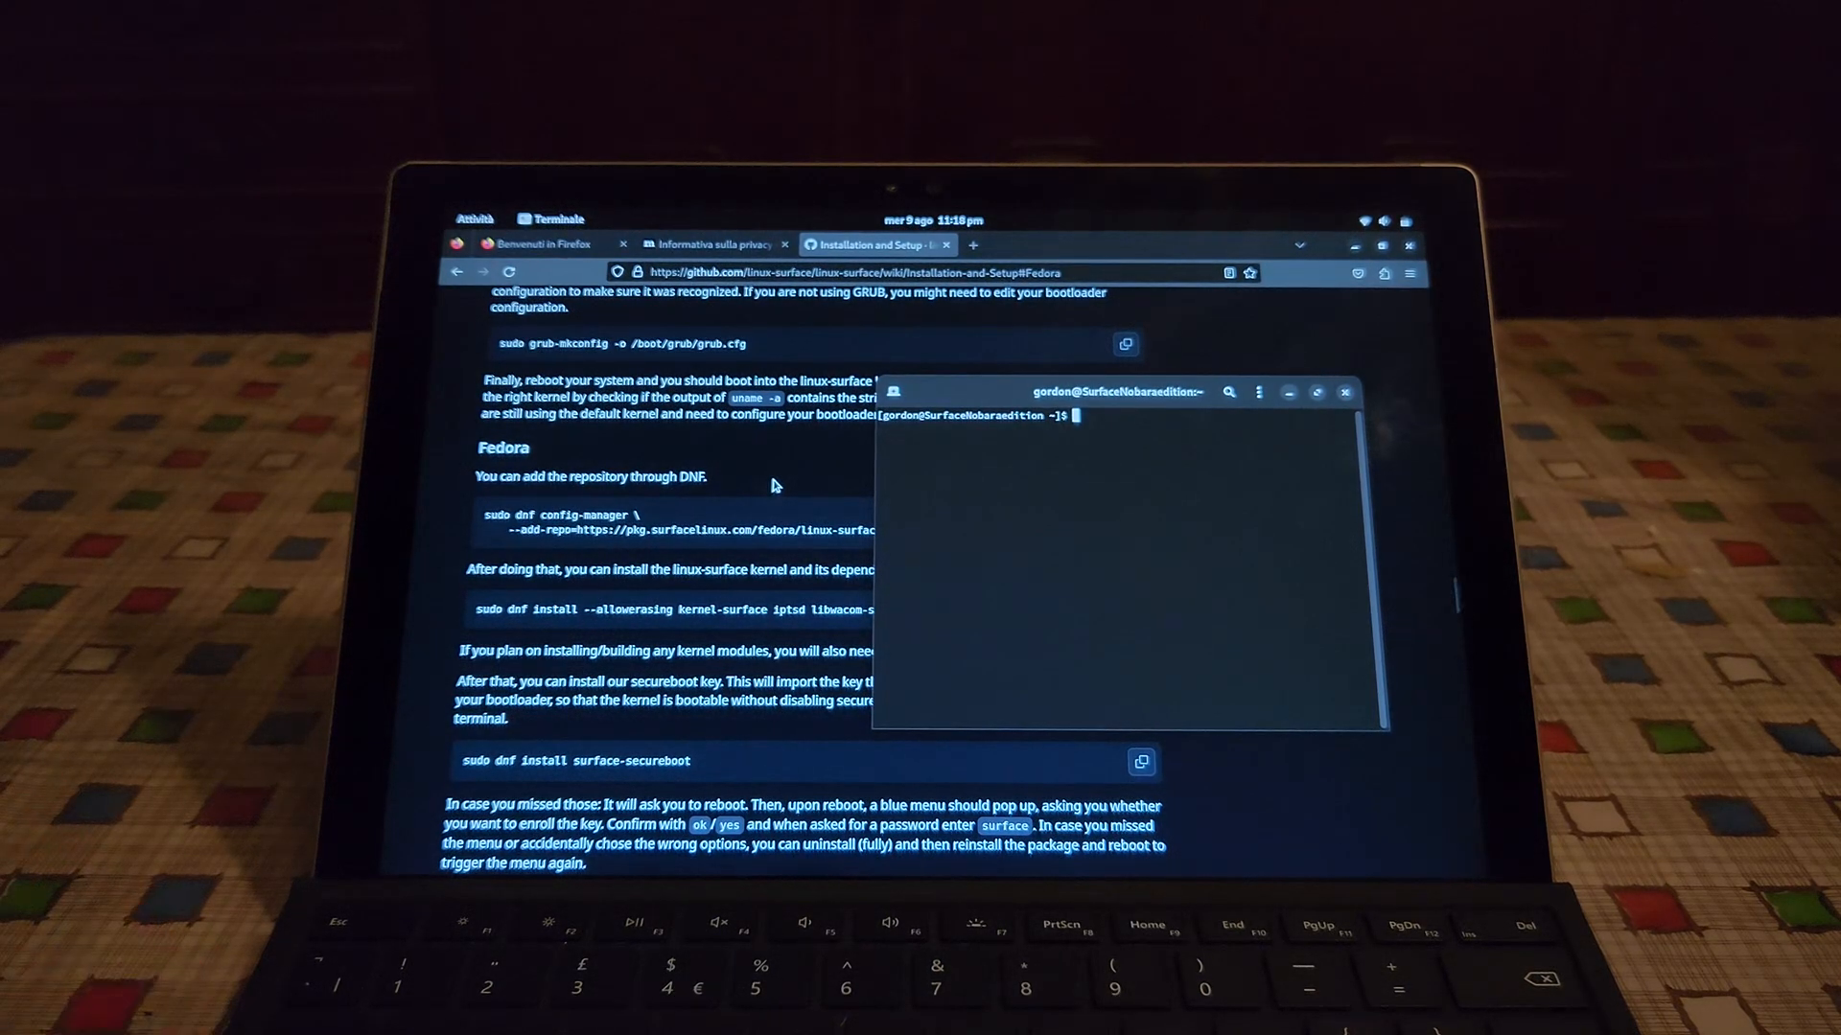
mouse_move(707, 498)
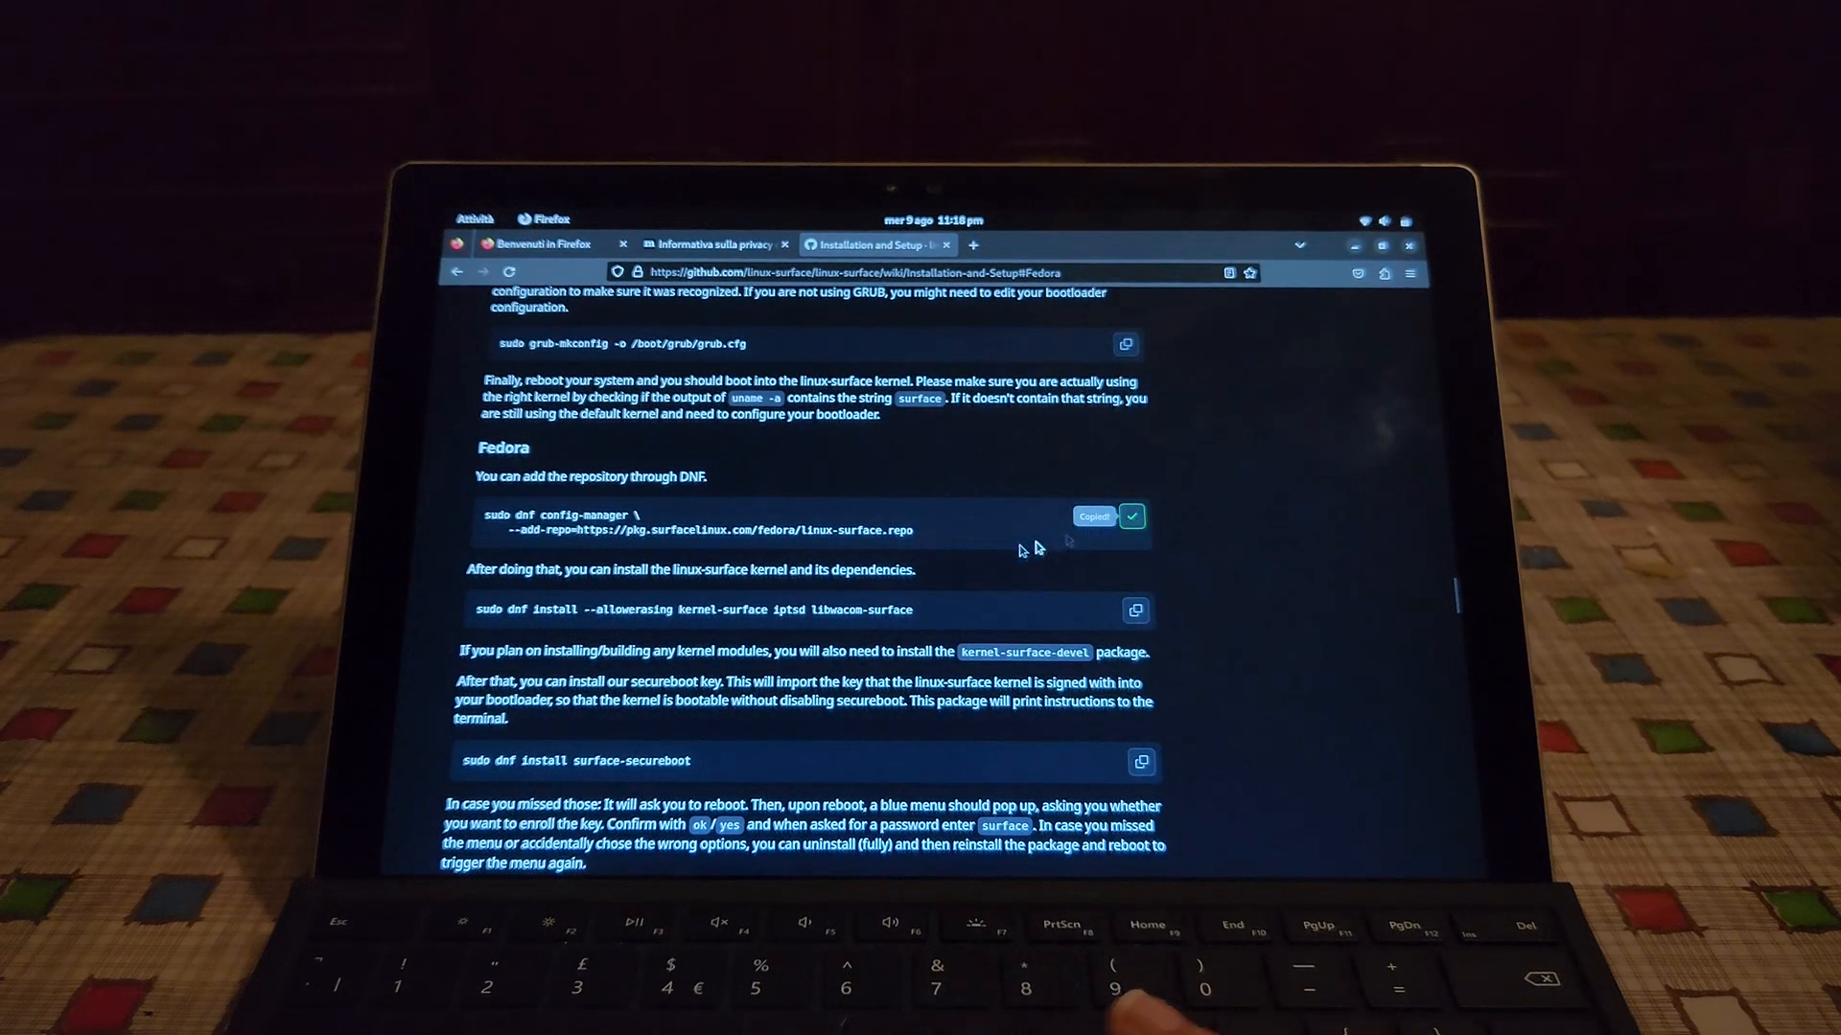
Run the repository-adding command with the password, then the kernel-surface/iptsd/libwacom-surface install, answering s
right_click(1116, 529)
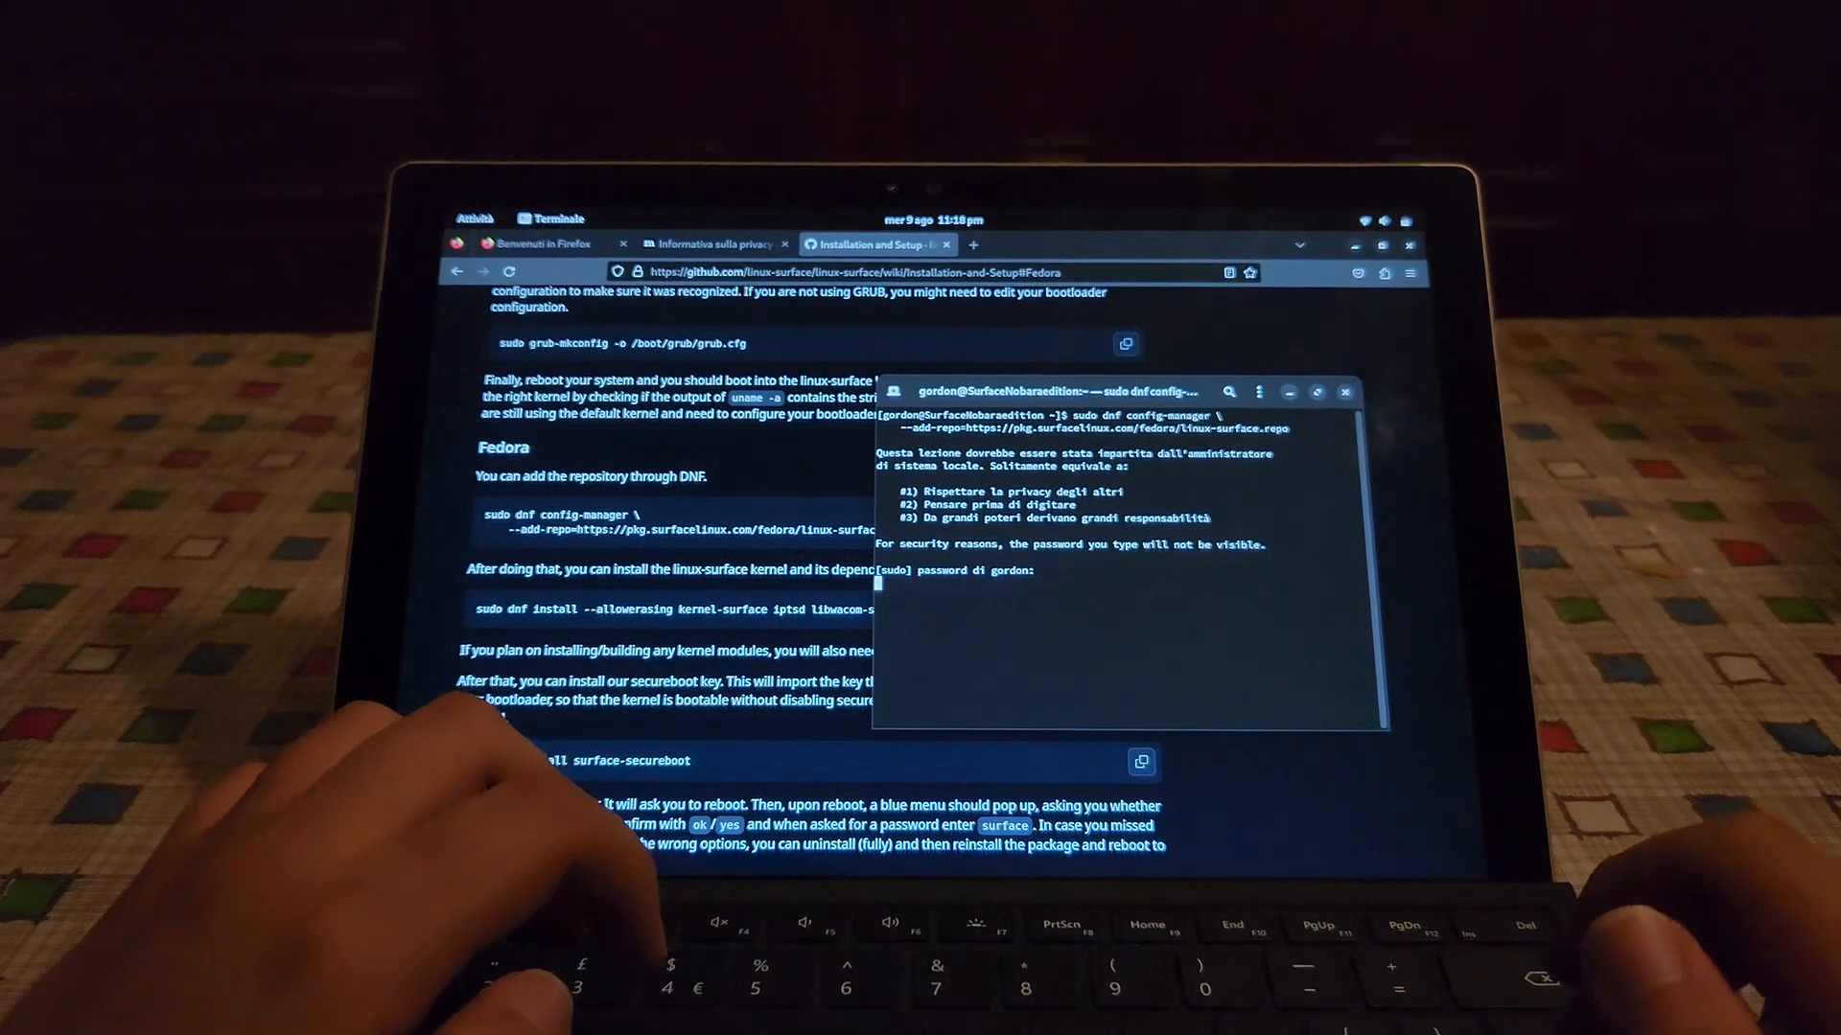
key(Return)
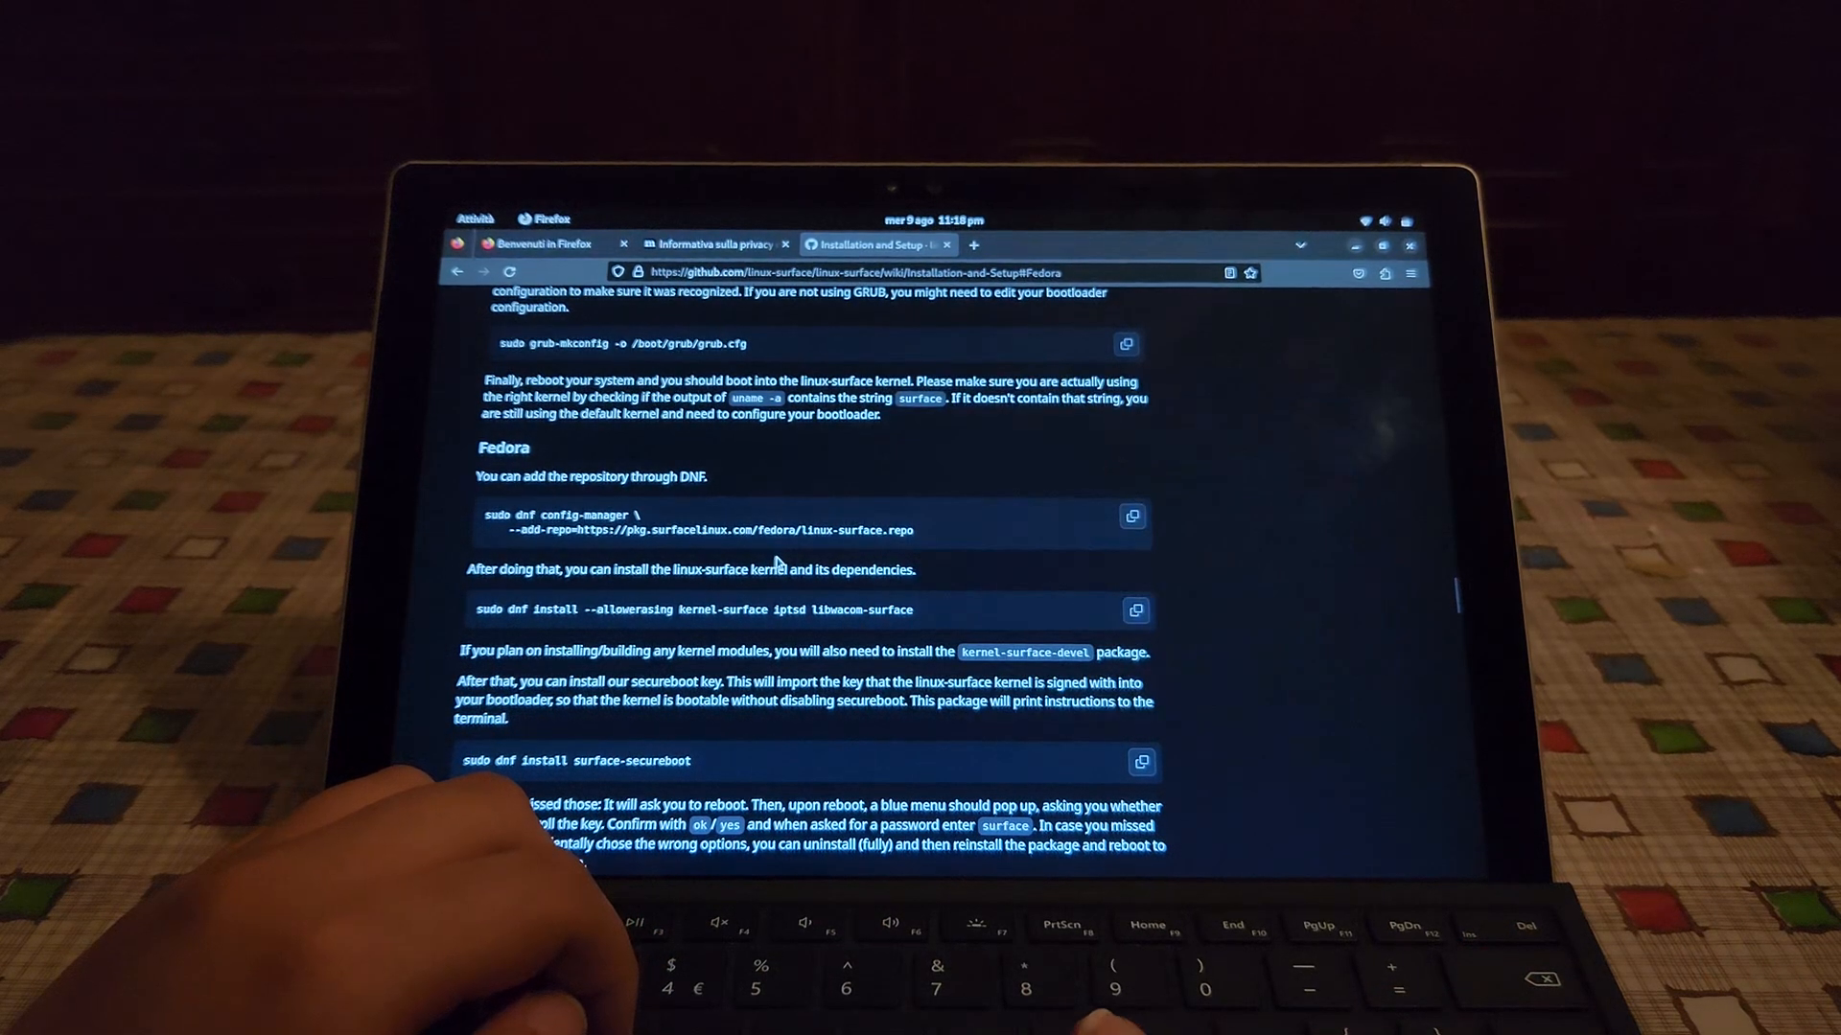
click(1135, 610)
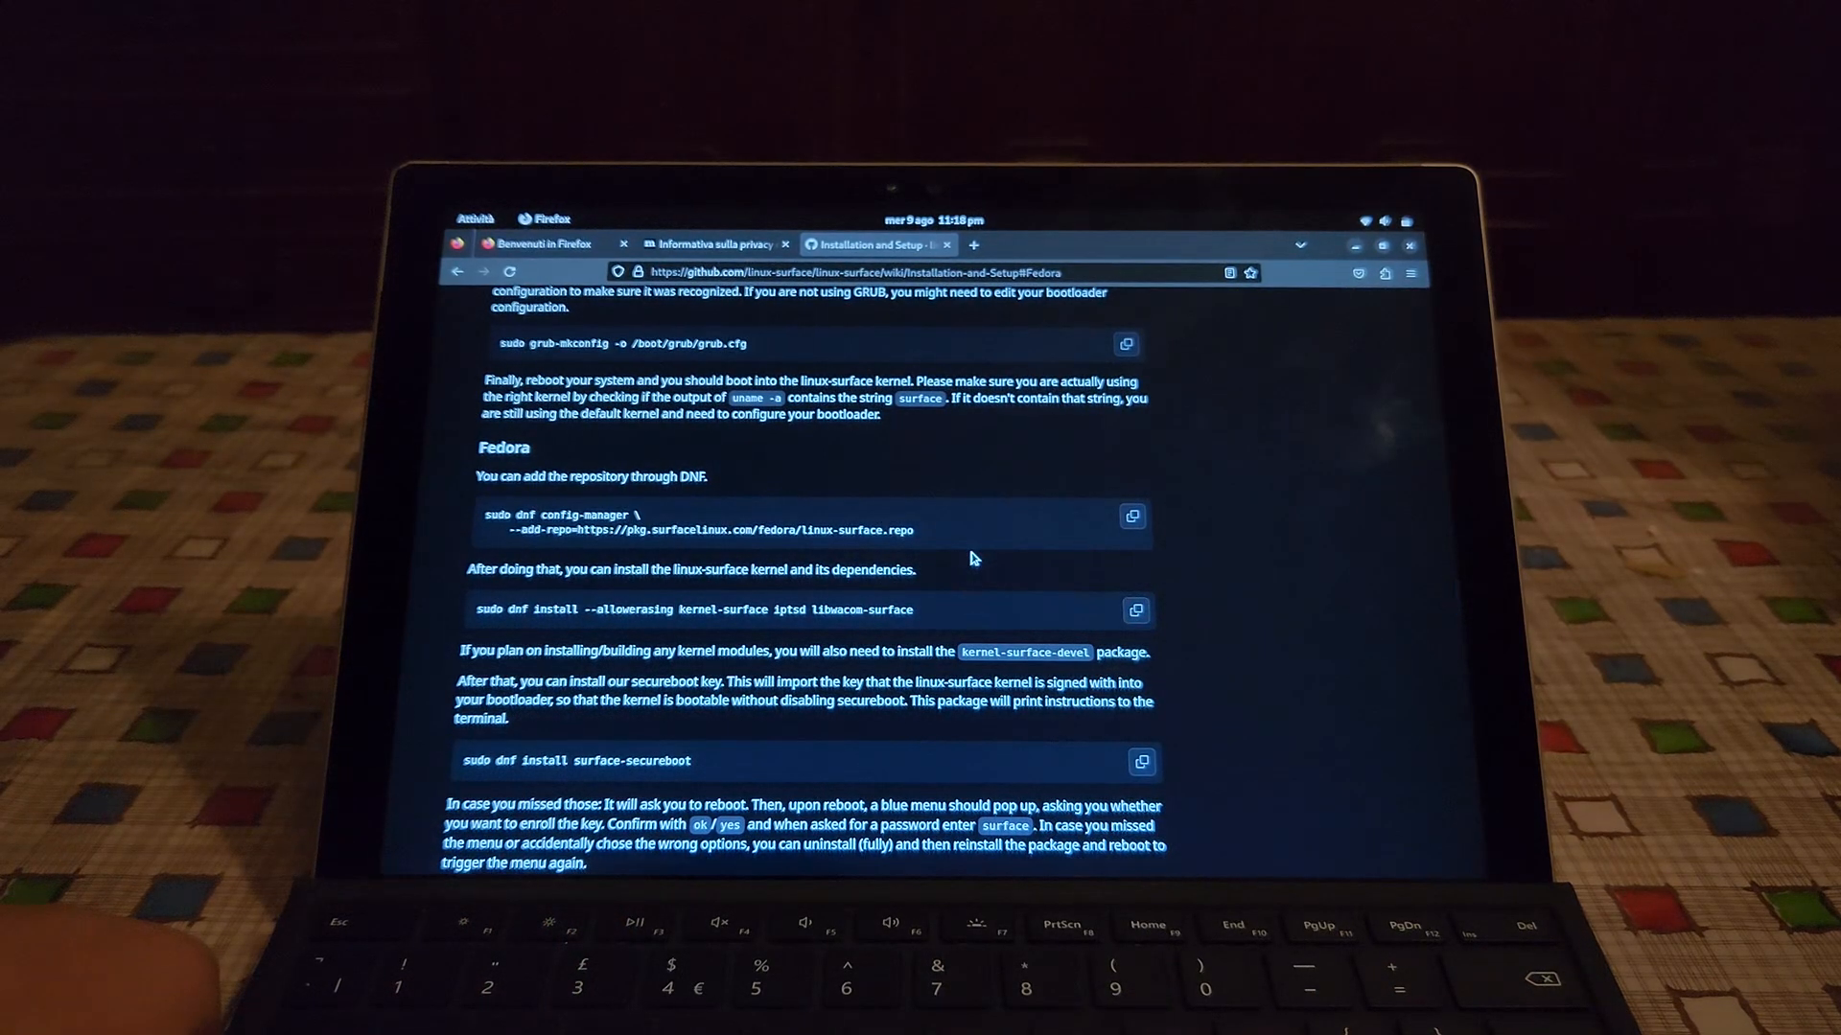
right_click(1085, 619)
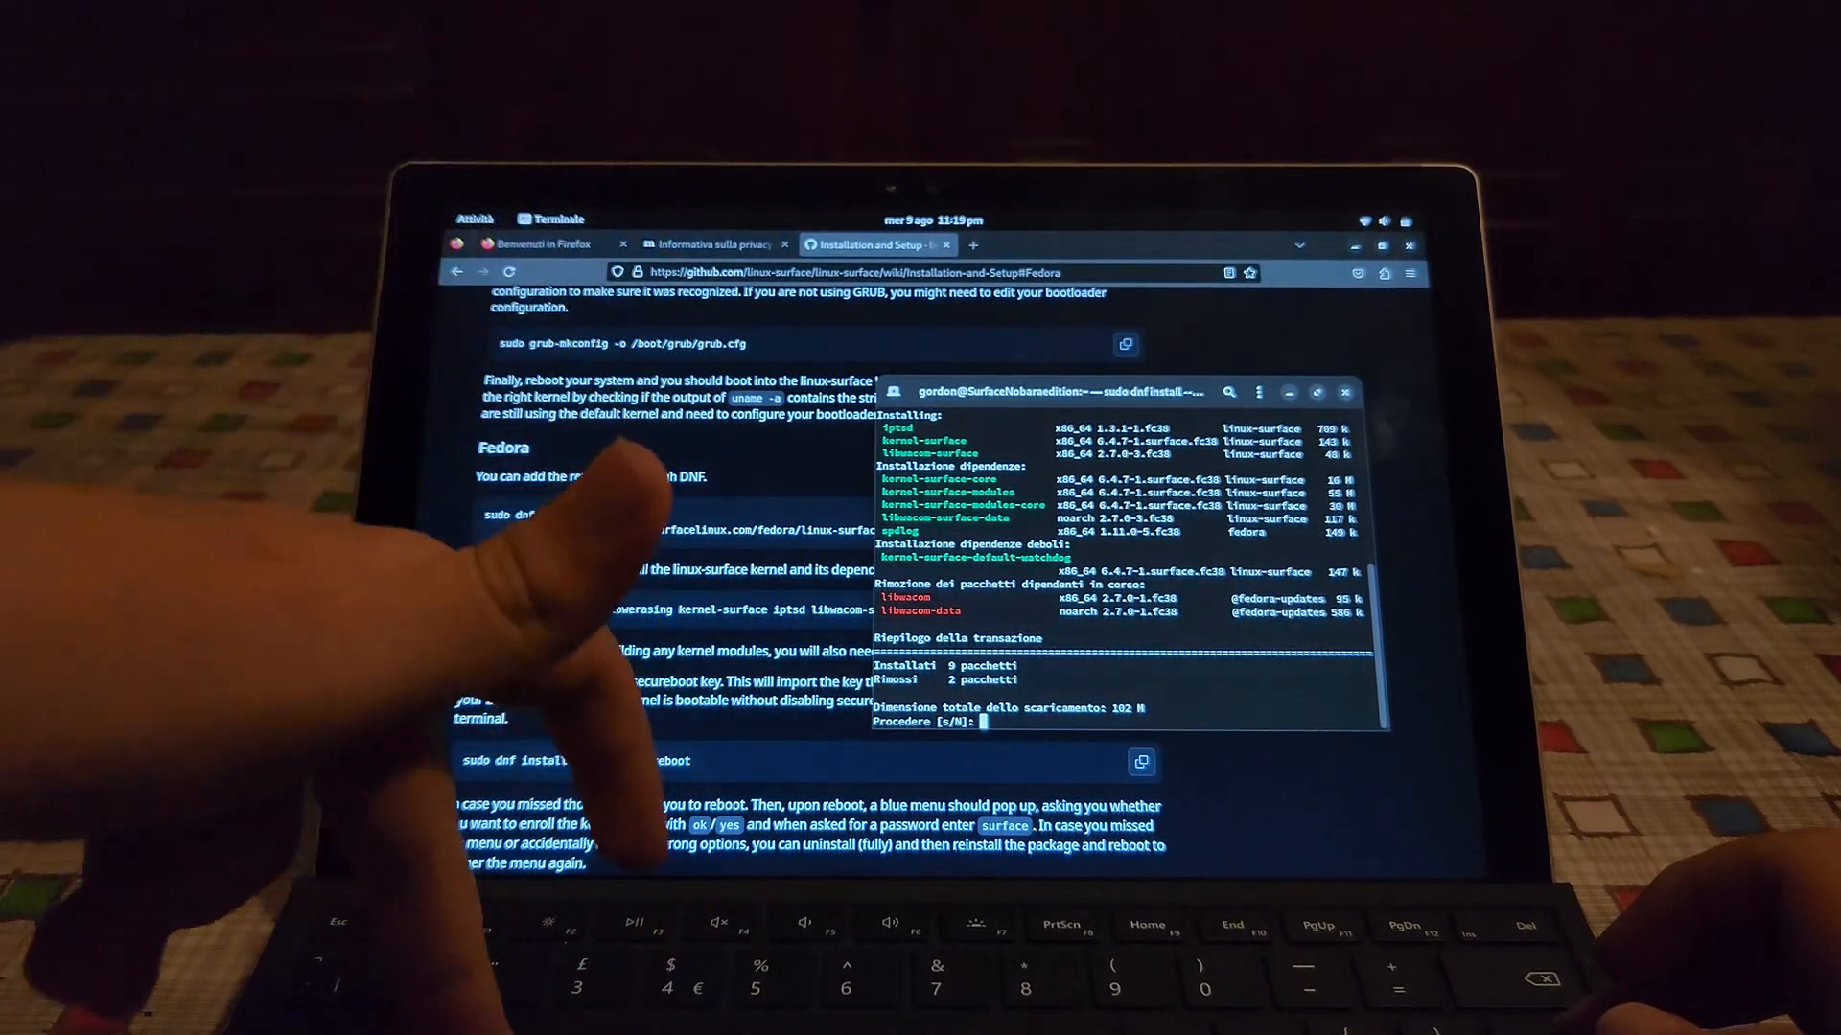
text(s)
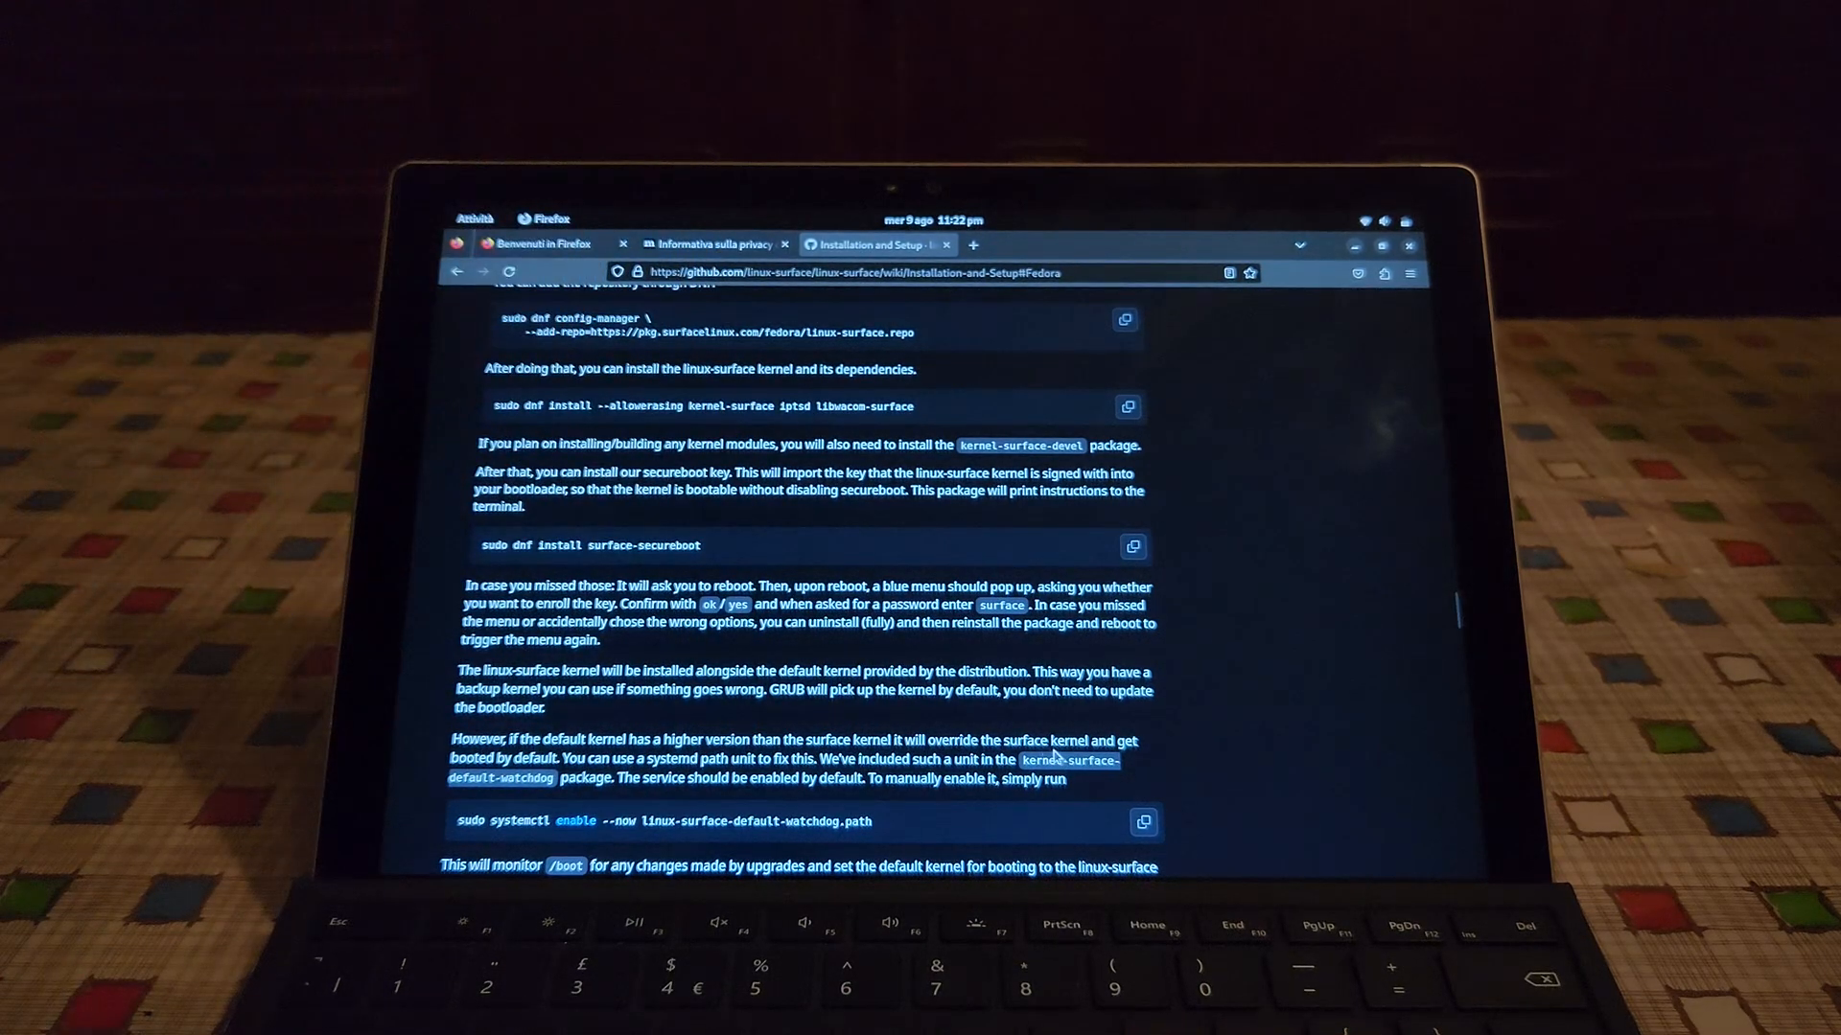
mouse_move(1139, 752)
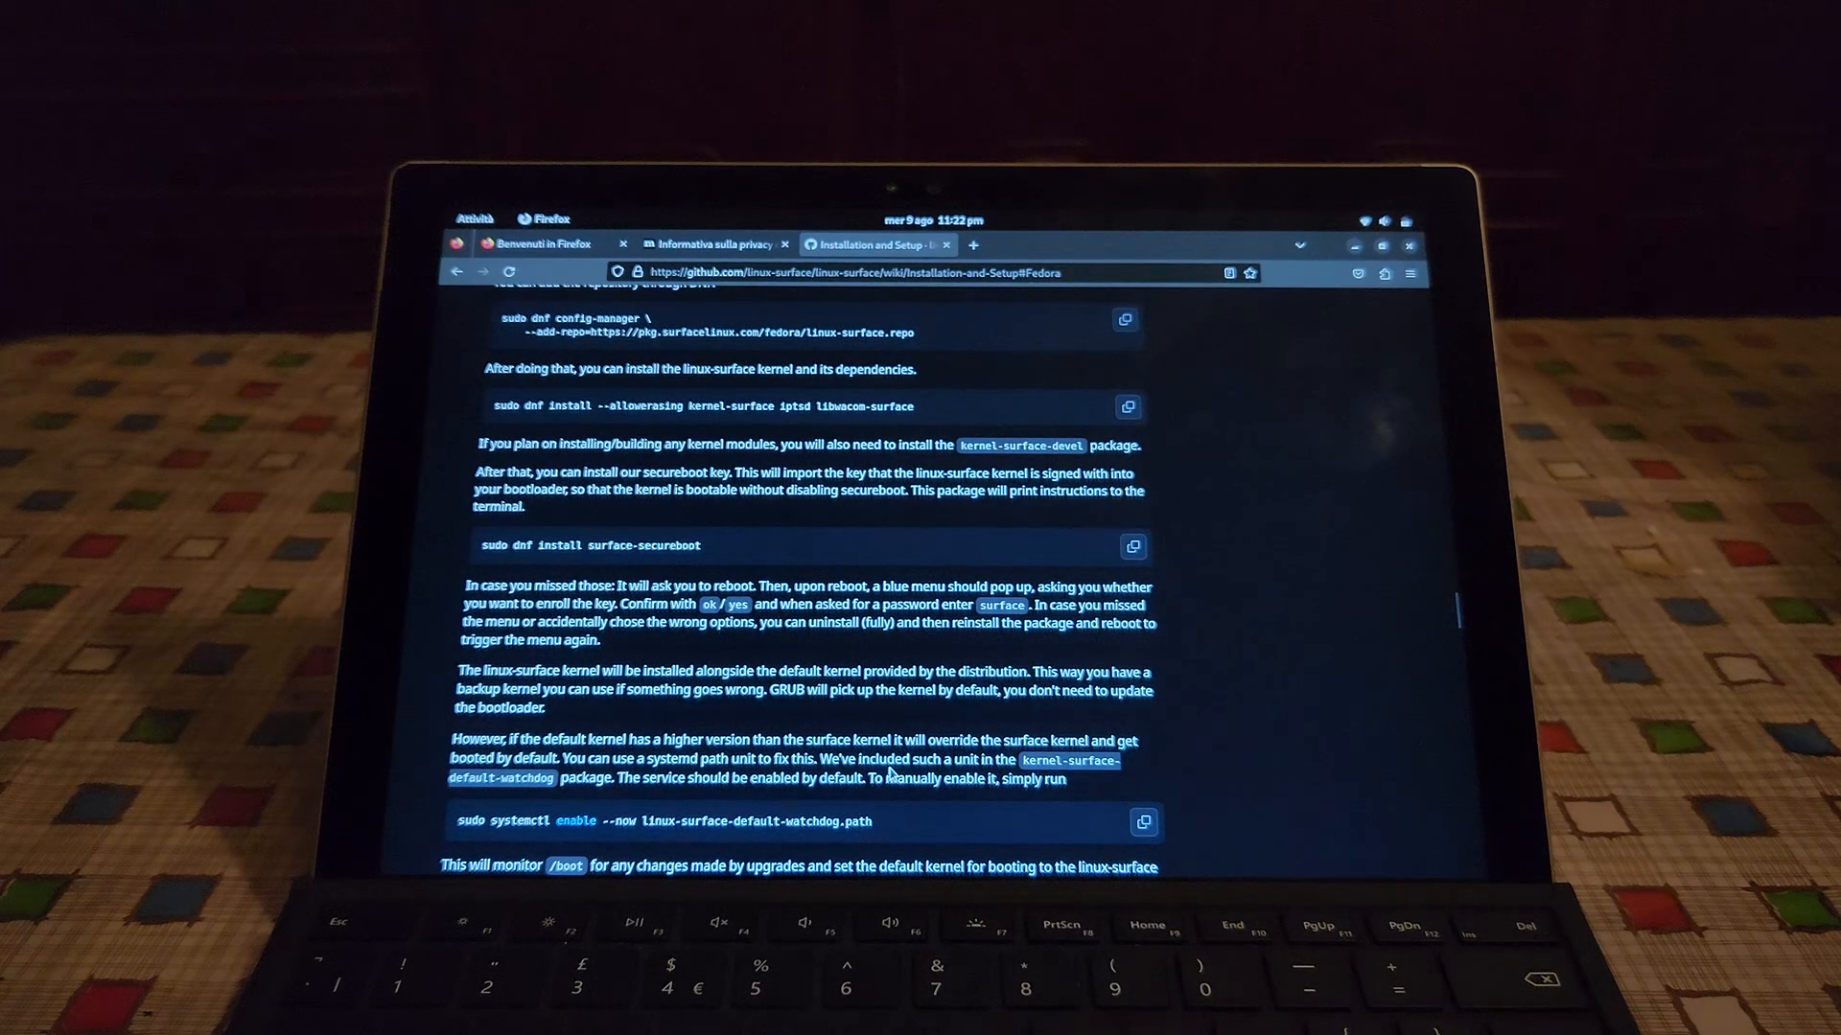
Copy 'sudo systemctl enable --now linux-surface-default-watchdog.path' from the Fedora section
scroll(down, 3)
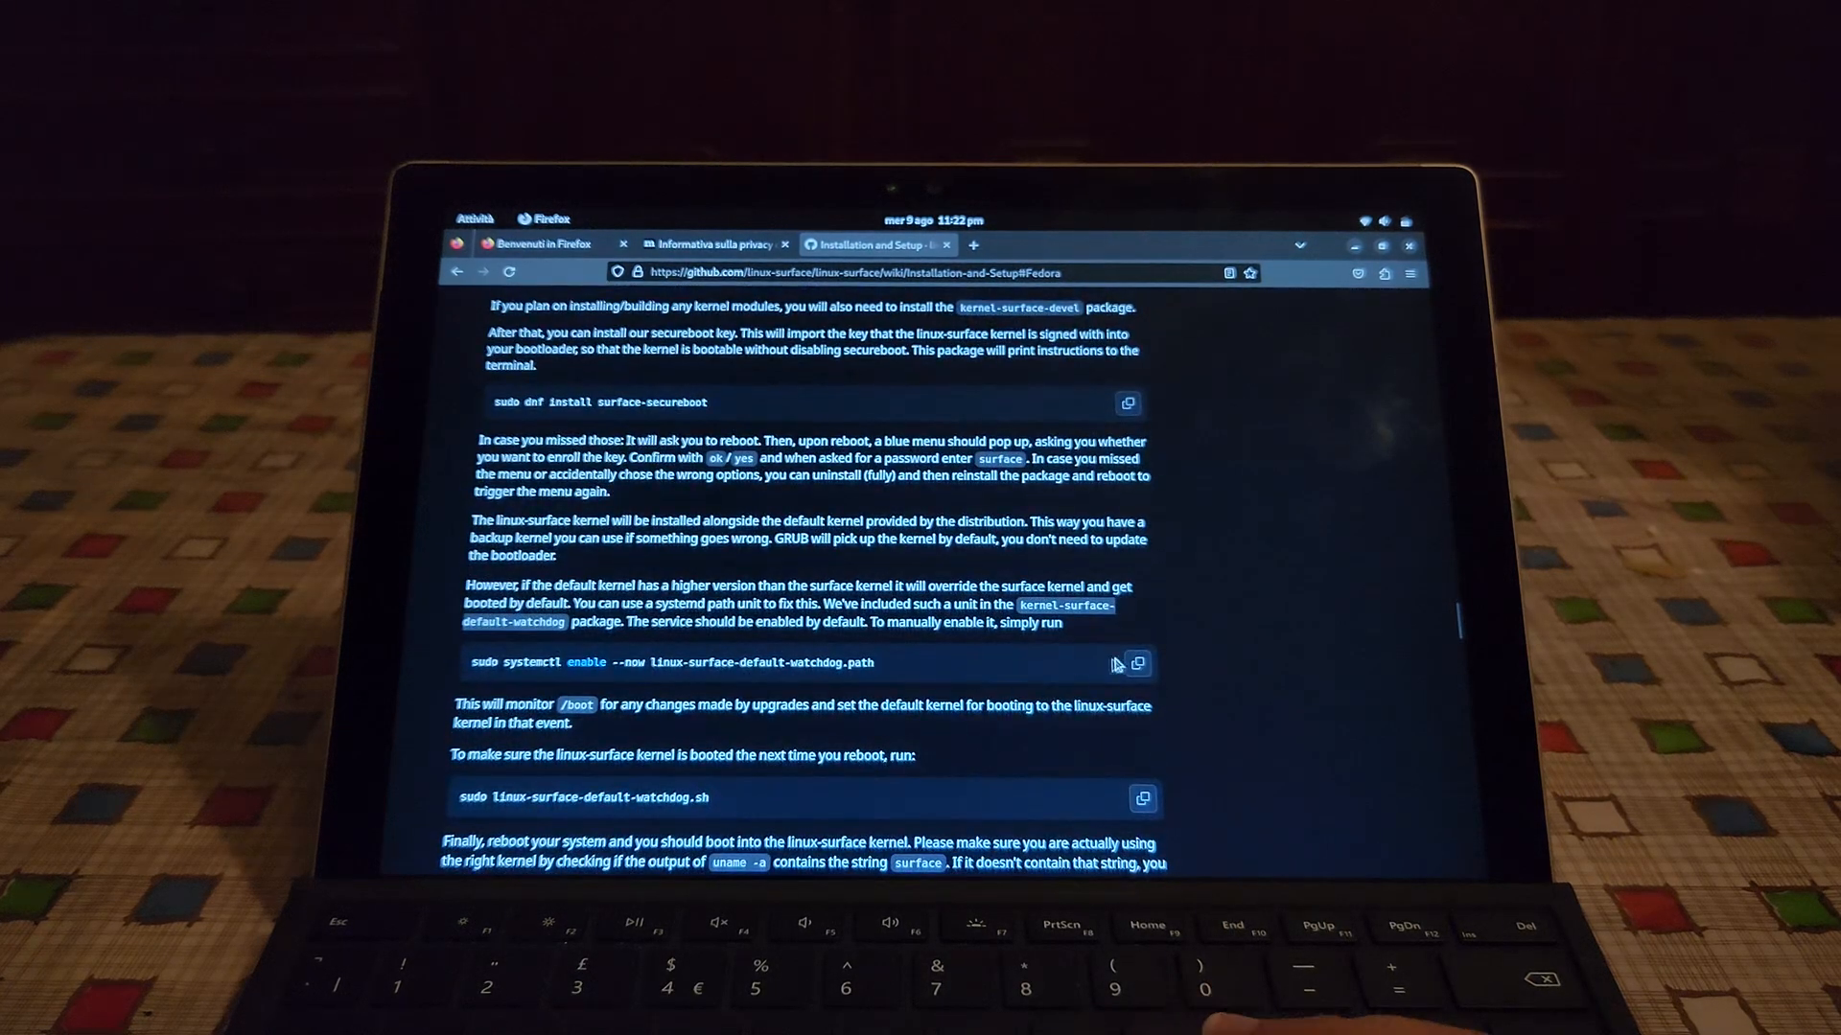
click(1137, 663)
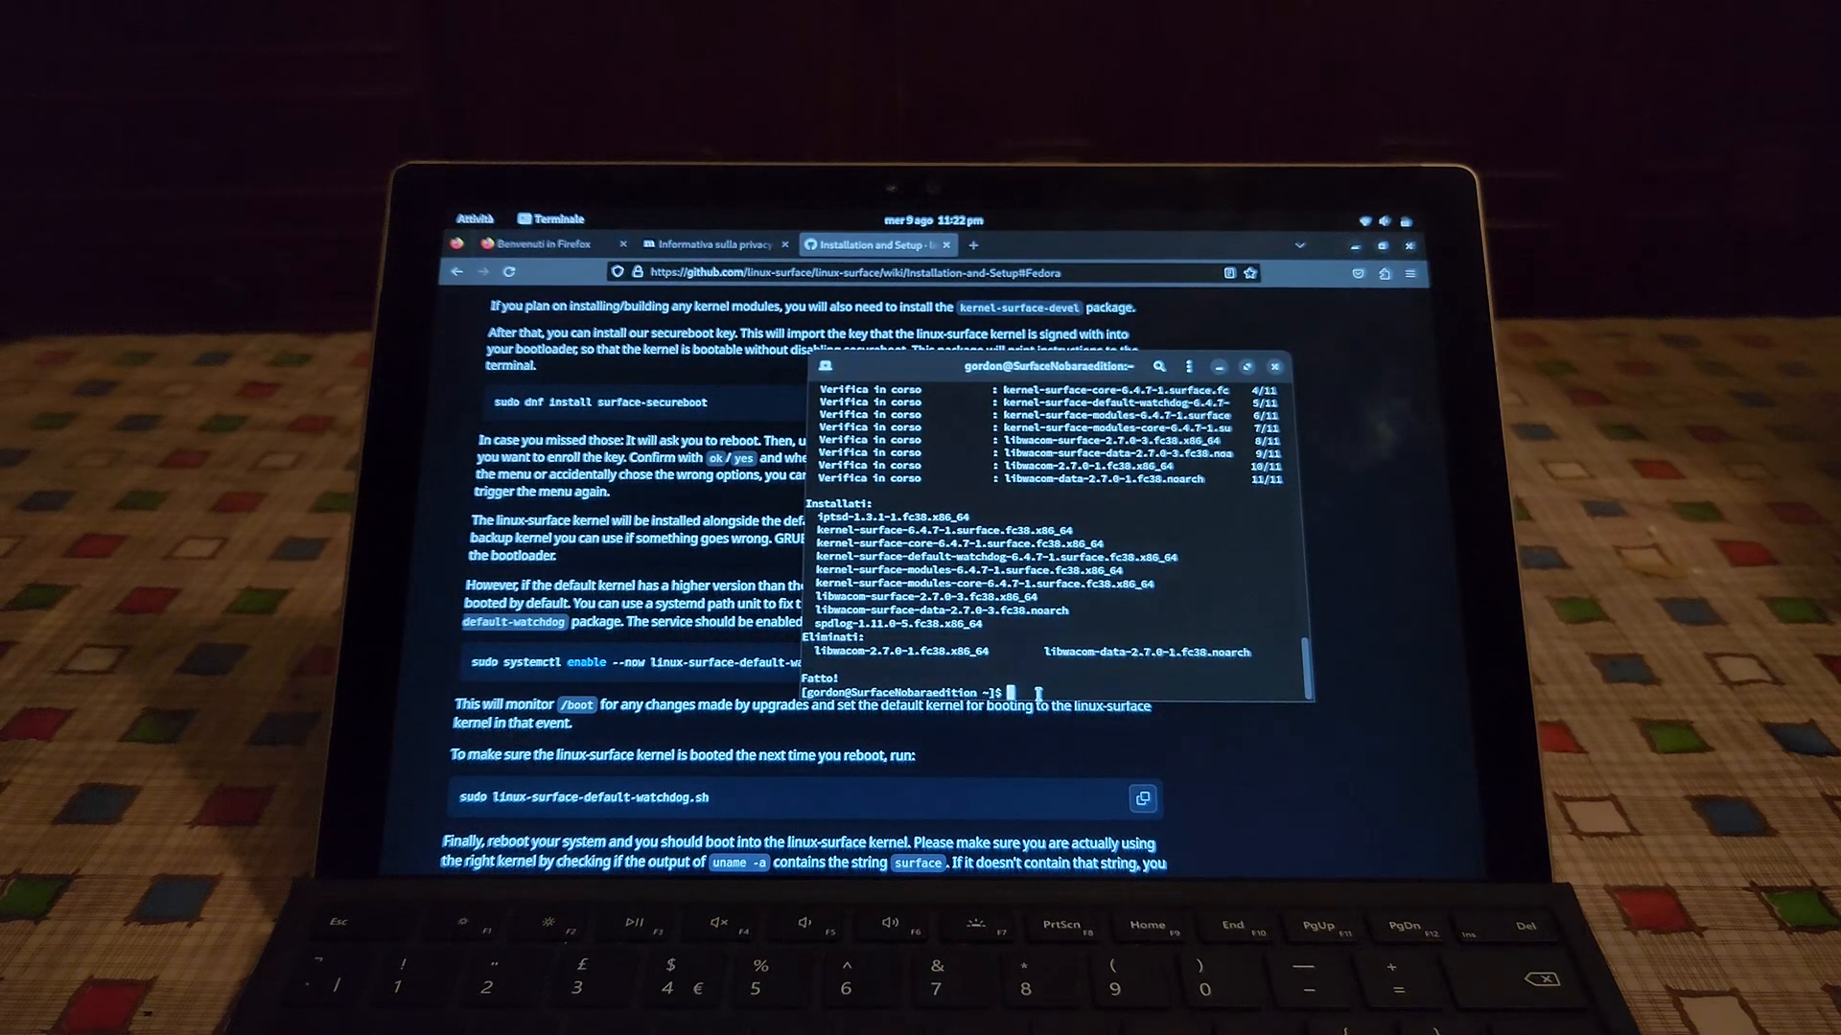
Paste and run the watchdog enable command so the surface kernel becomes the boot default
right_click(1033, 692)
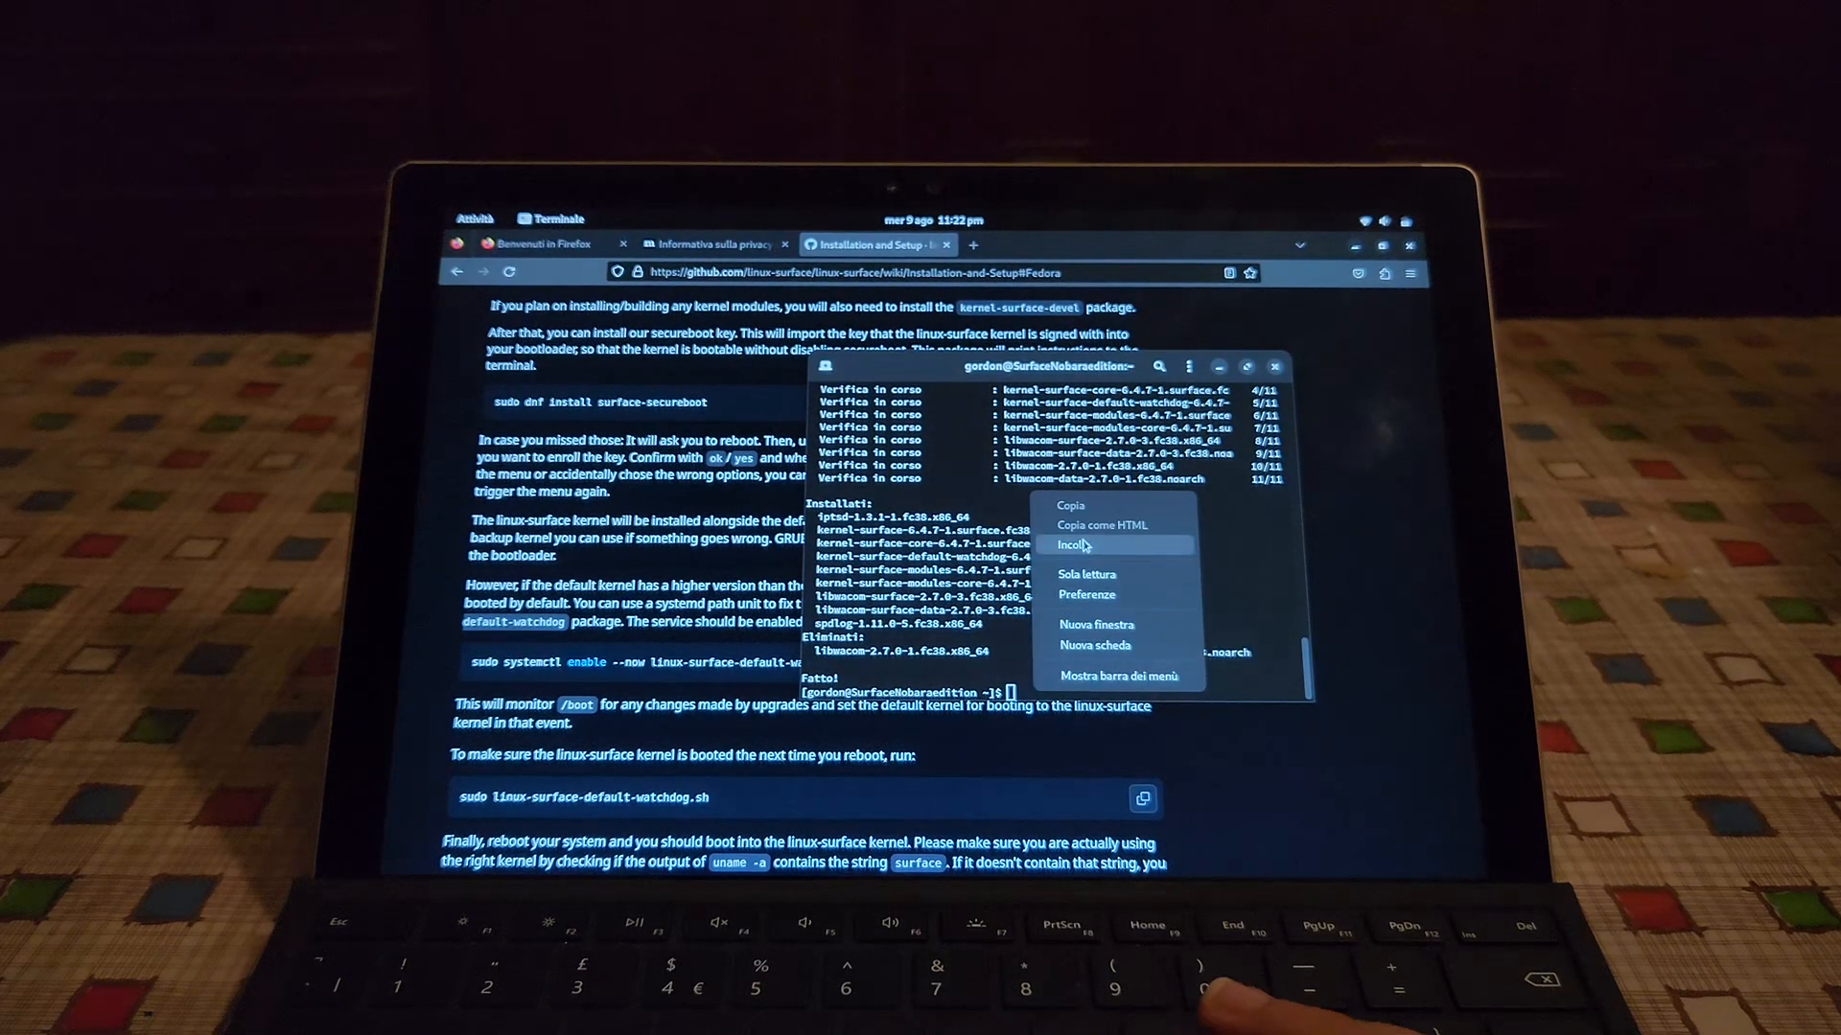
click(1072, 547)
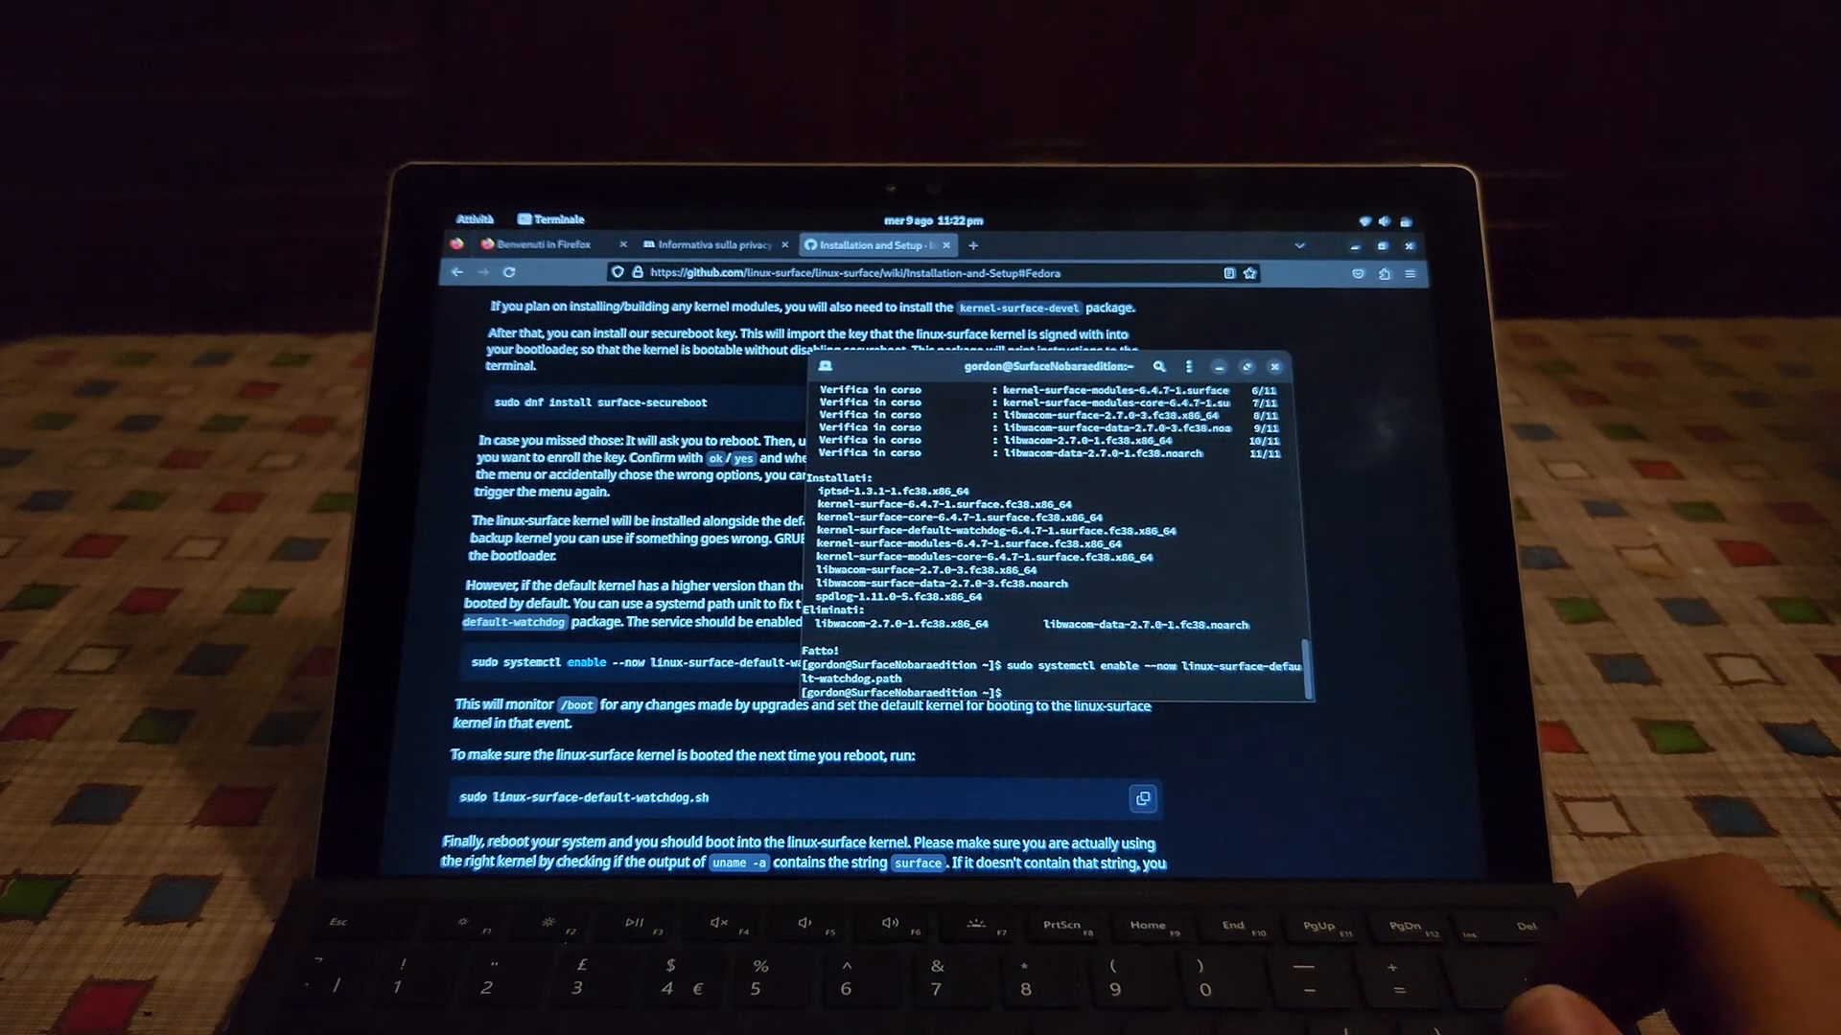
scroll(down, 3)
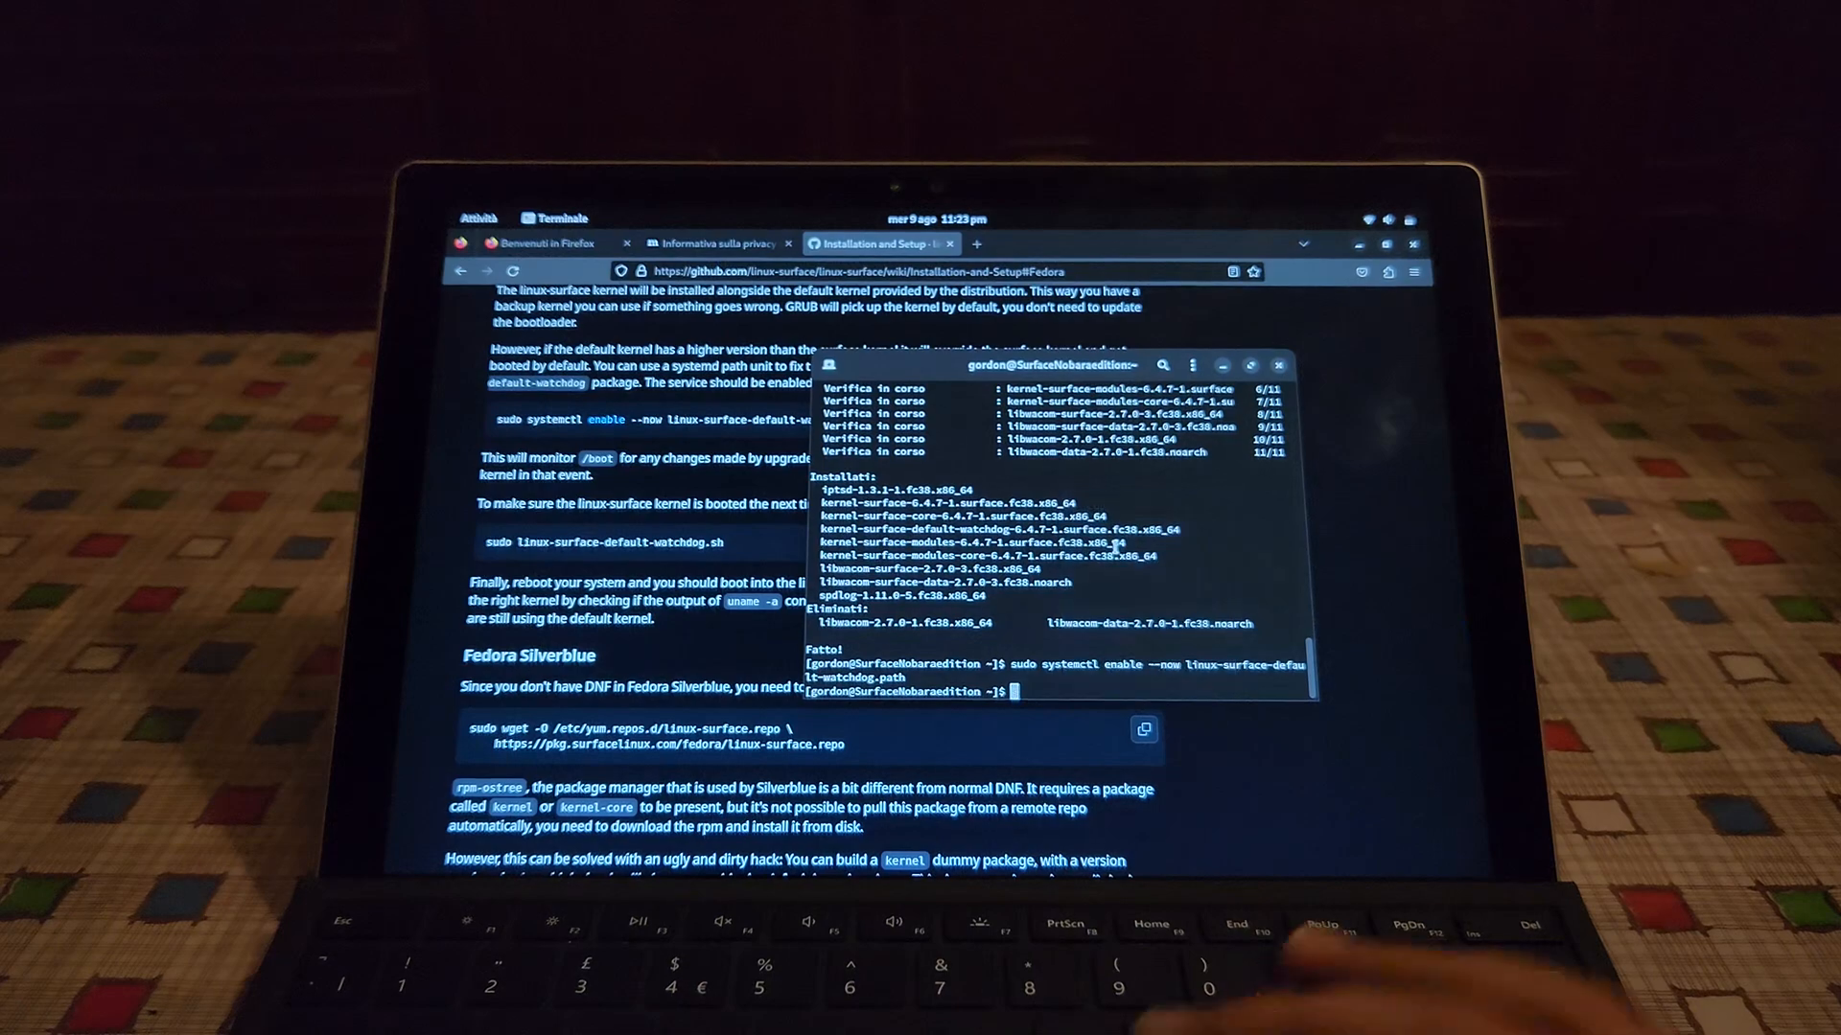
key(Return)
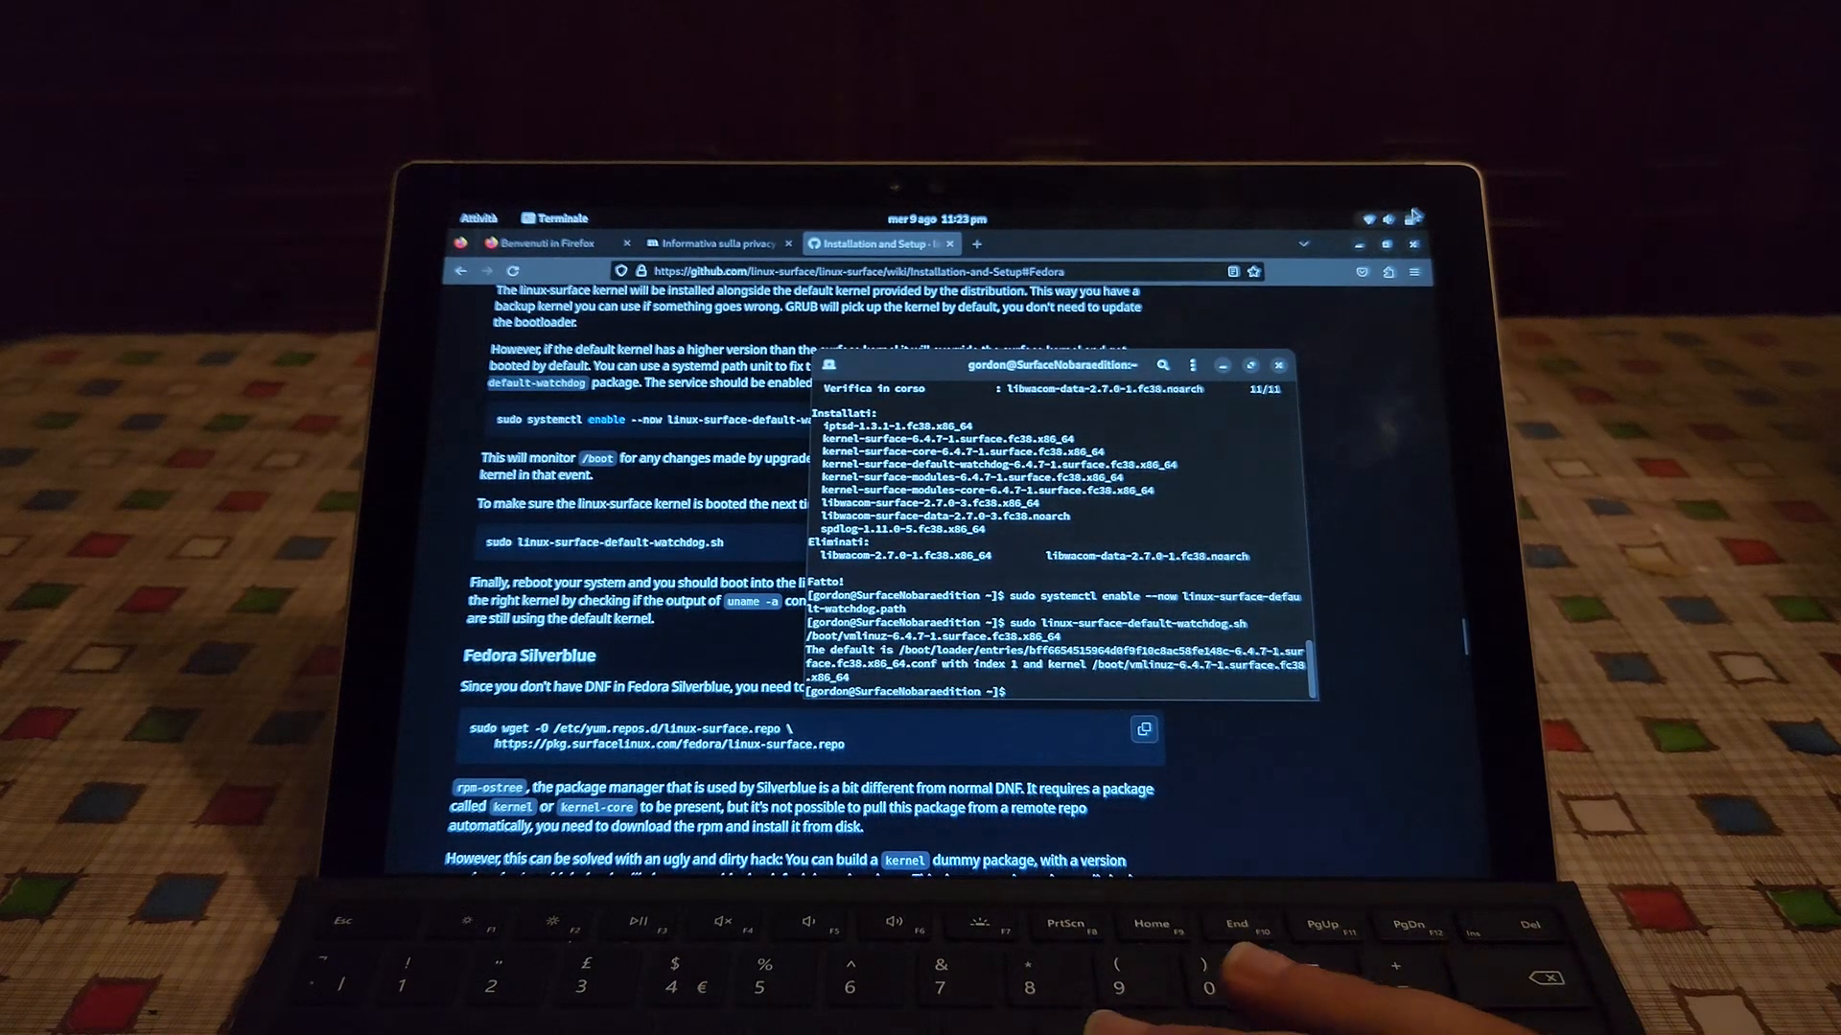
click(1400, 219)
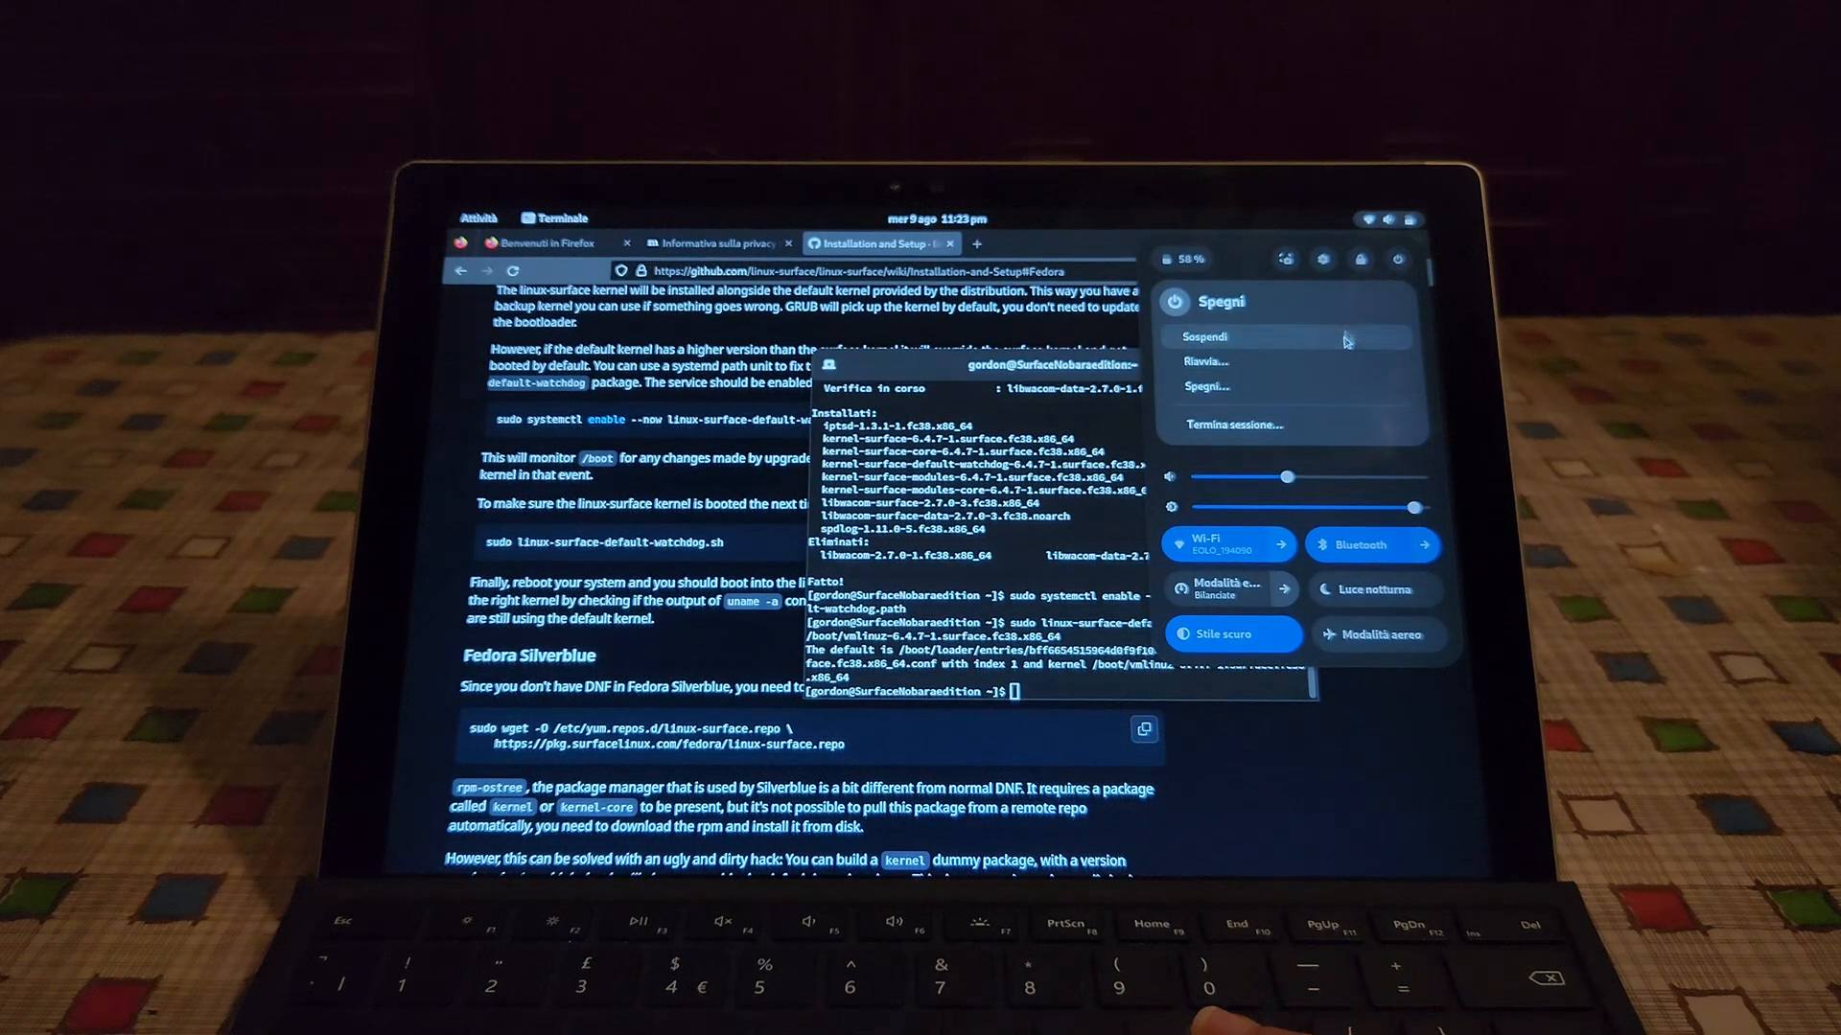
Restart the computer via Spegni > Riavvia and confirm Riavvia
click(1207, 360)
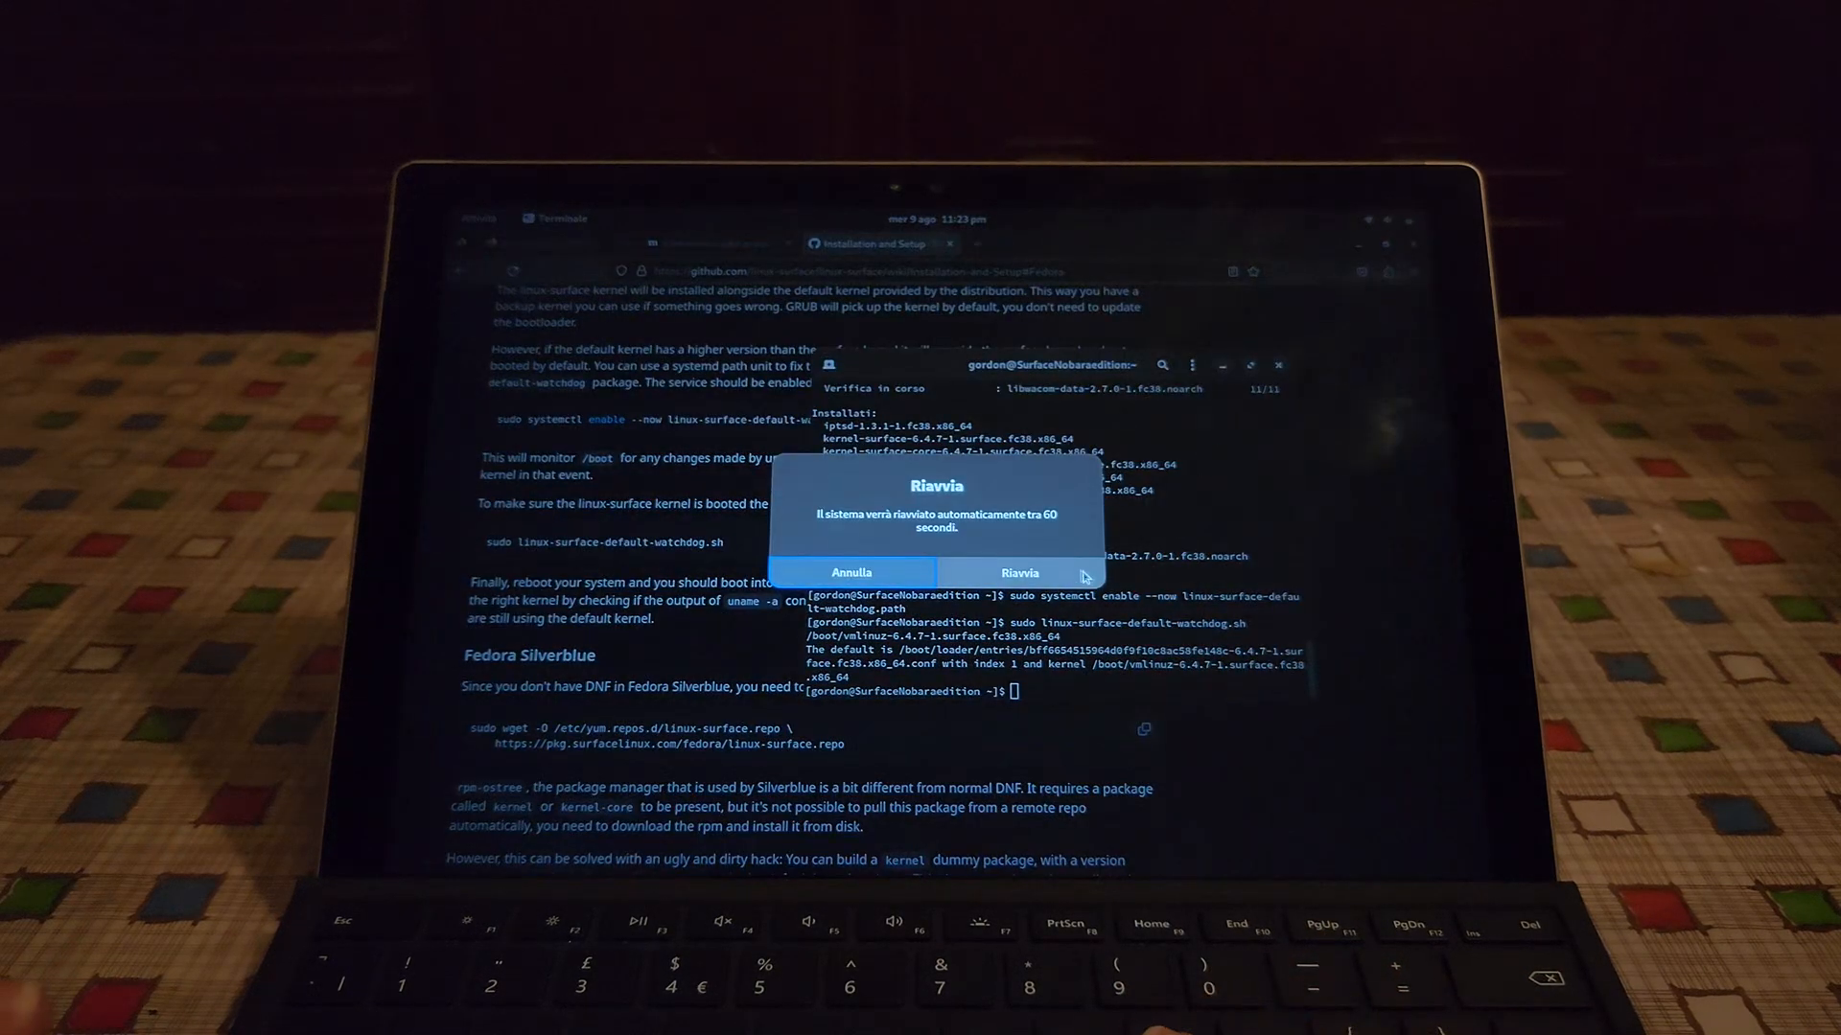
click(1018, 574)
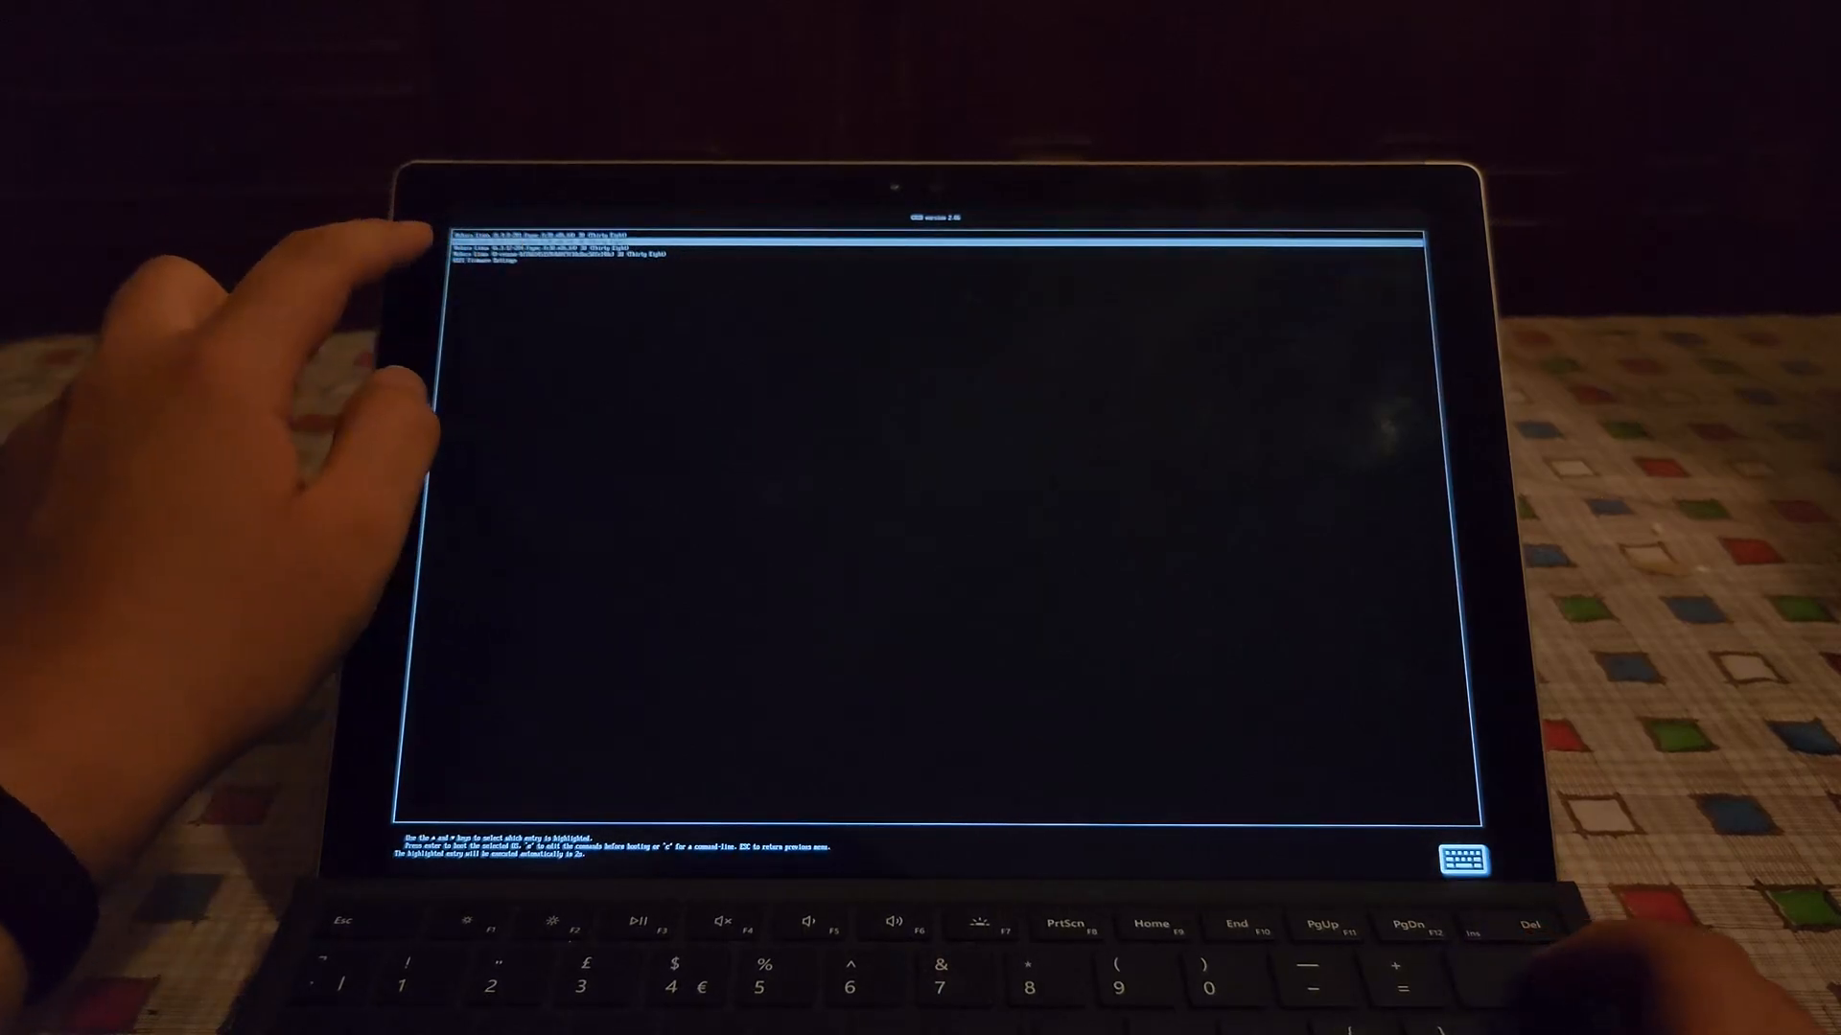
Boot the GRUB entry, choose the Gordon account and submit the password
key(enter)
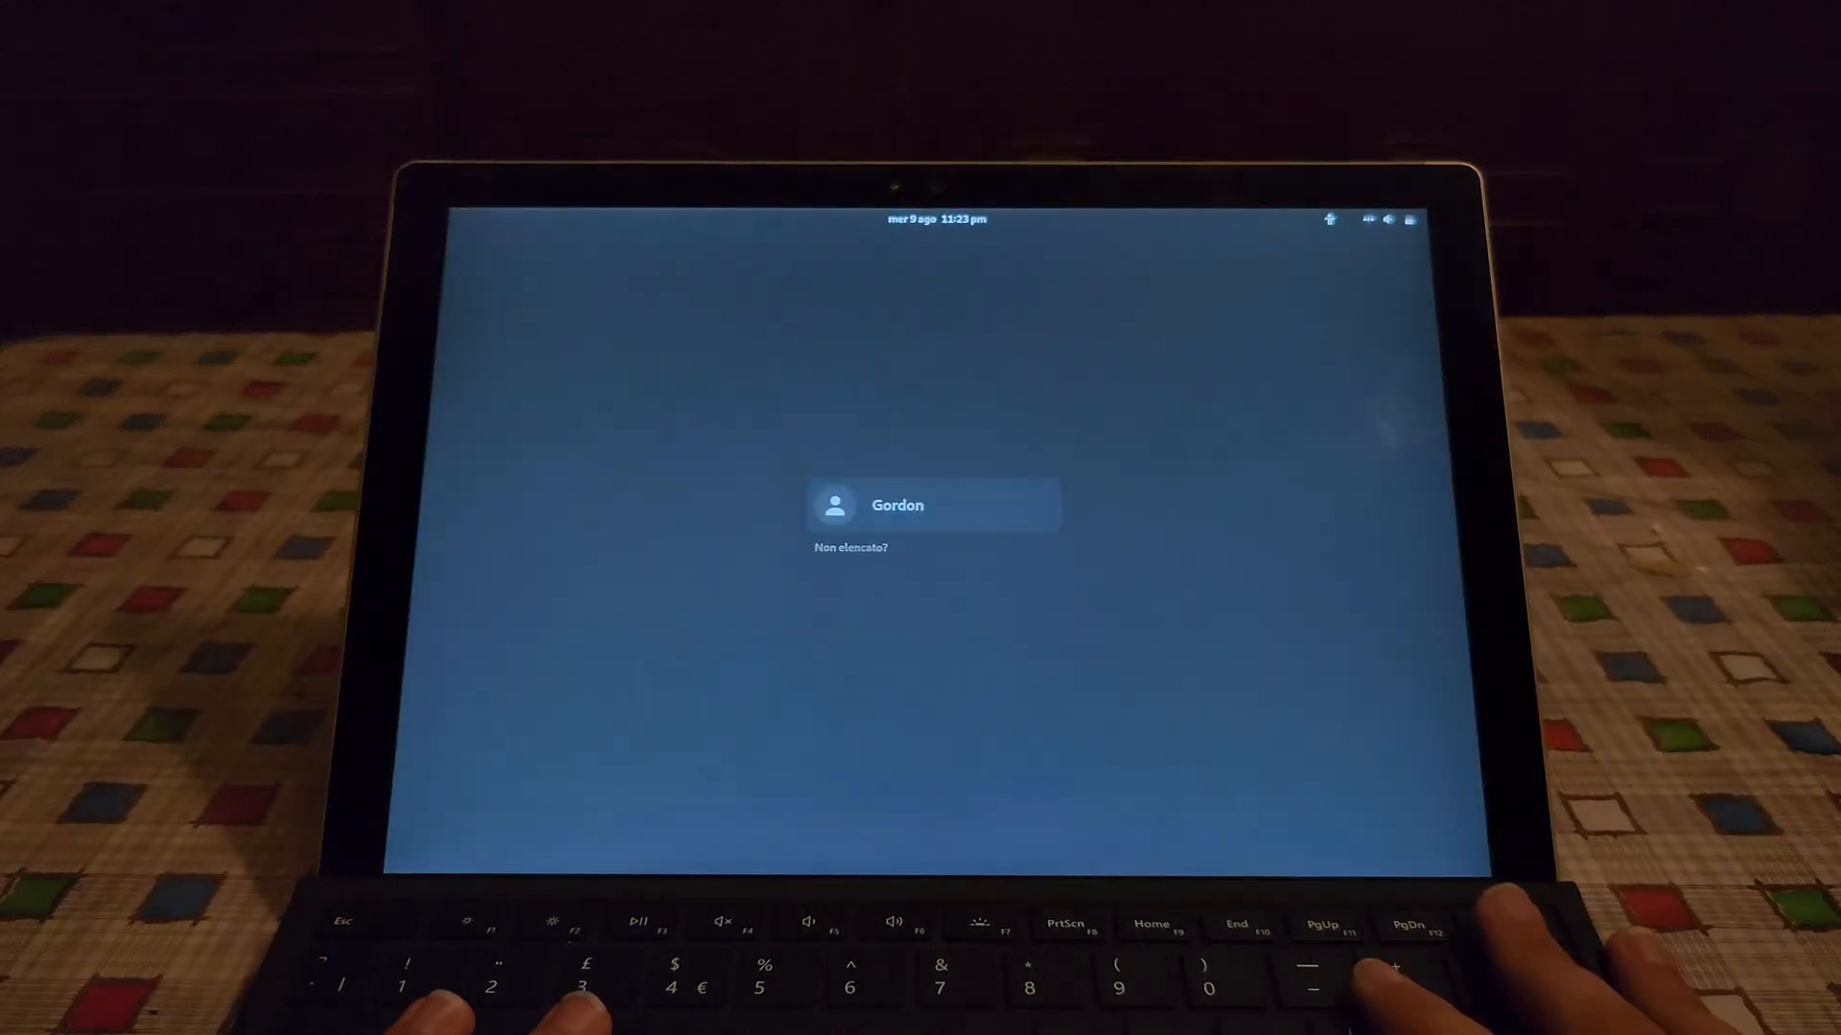
click(933, 505)
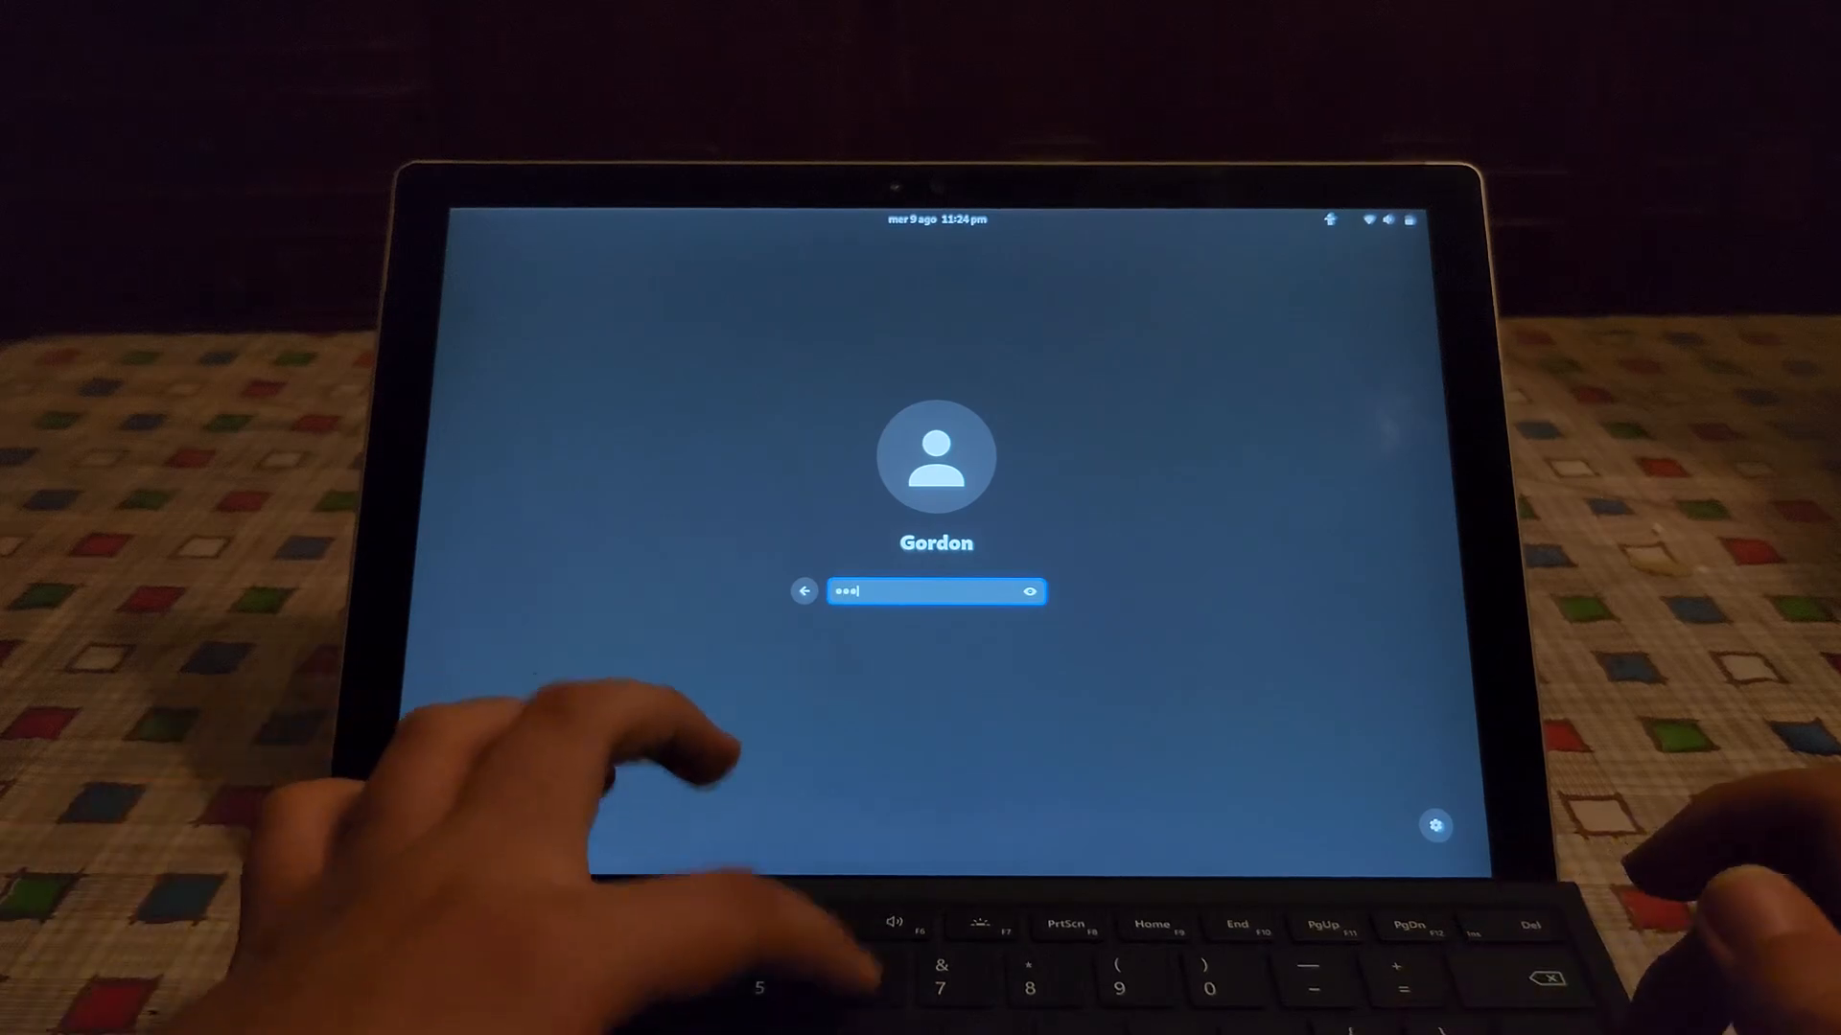
text(x)
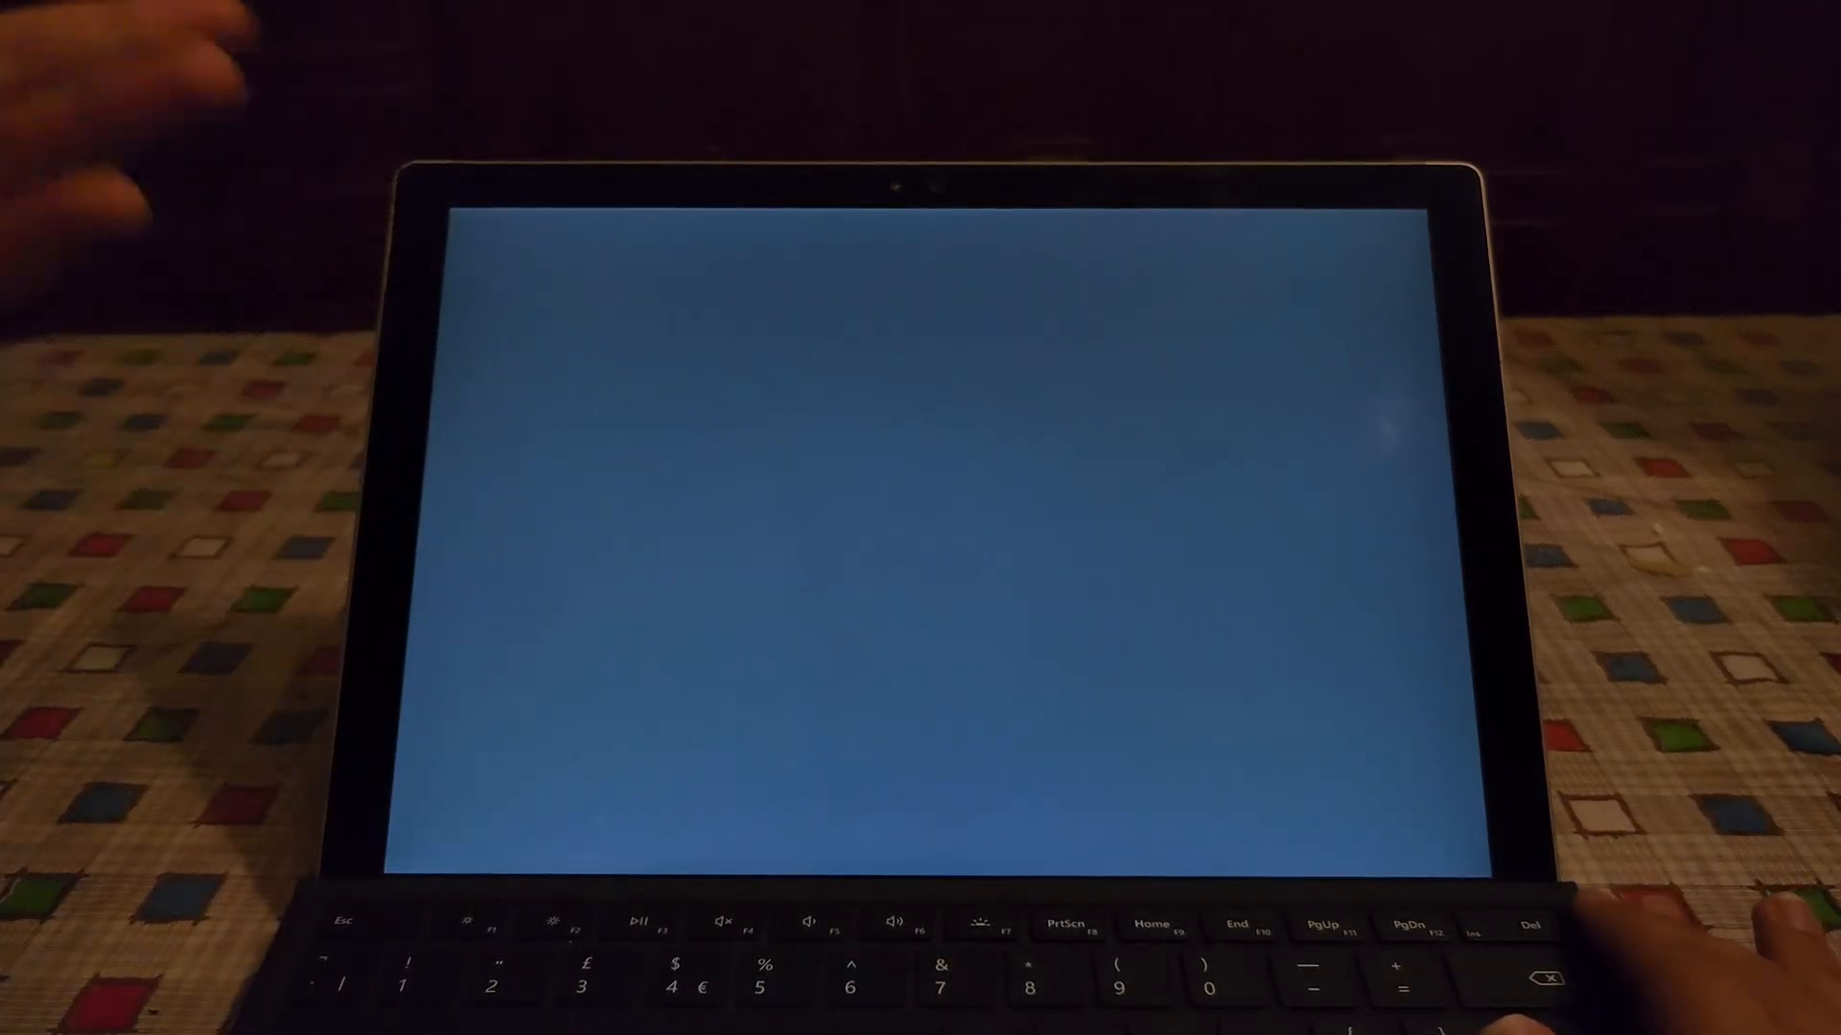
mouse_move(117, 657)
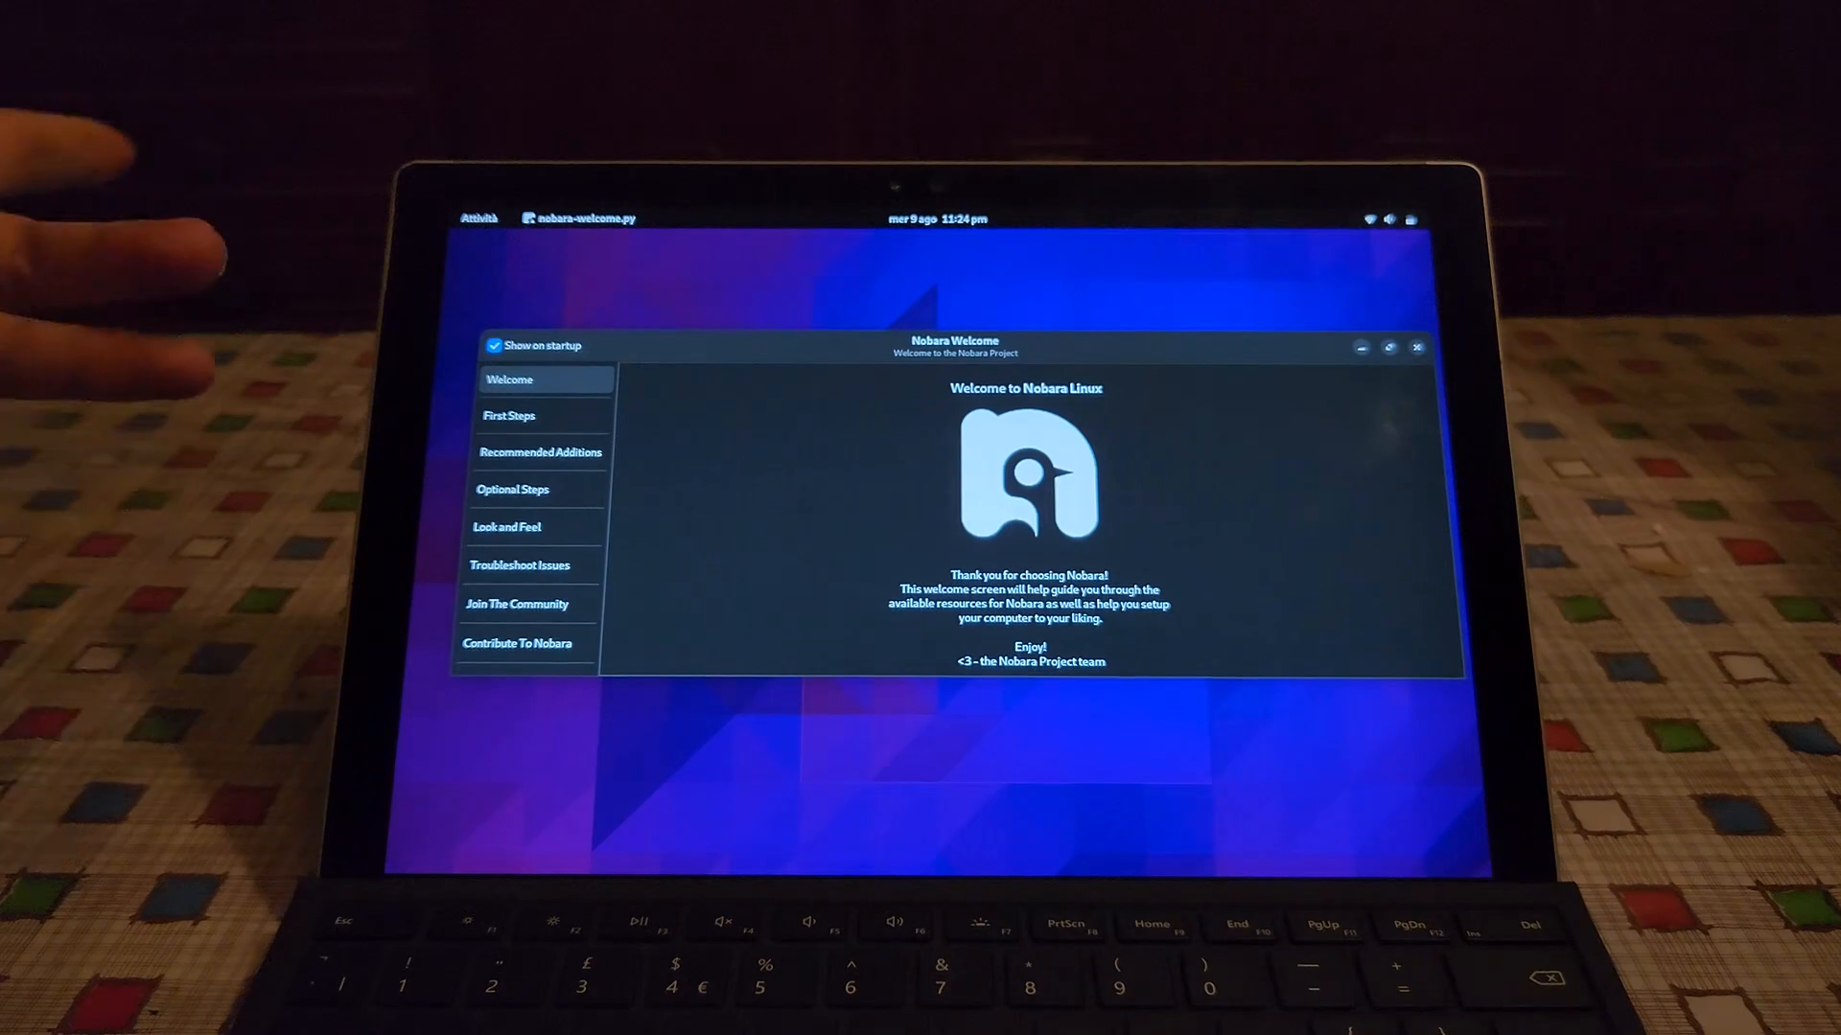
Check the quick settings, then bring the Nobara Welcome window forward and close it
click(1371, 219)
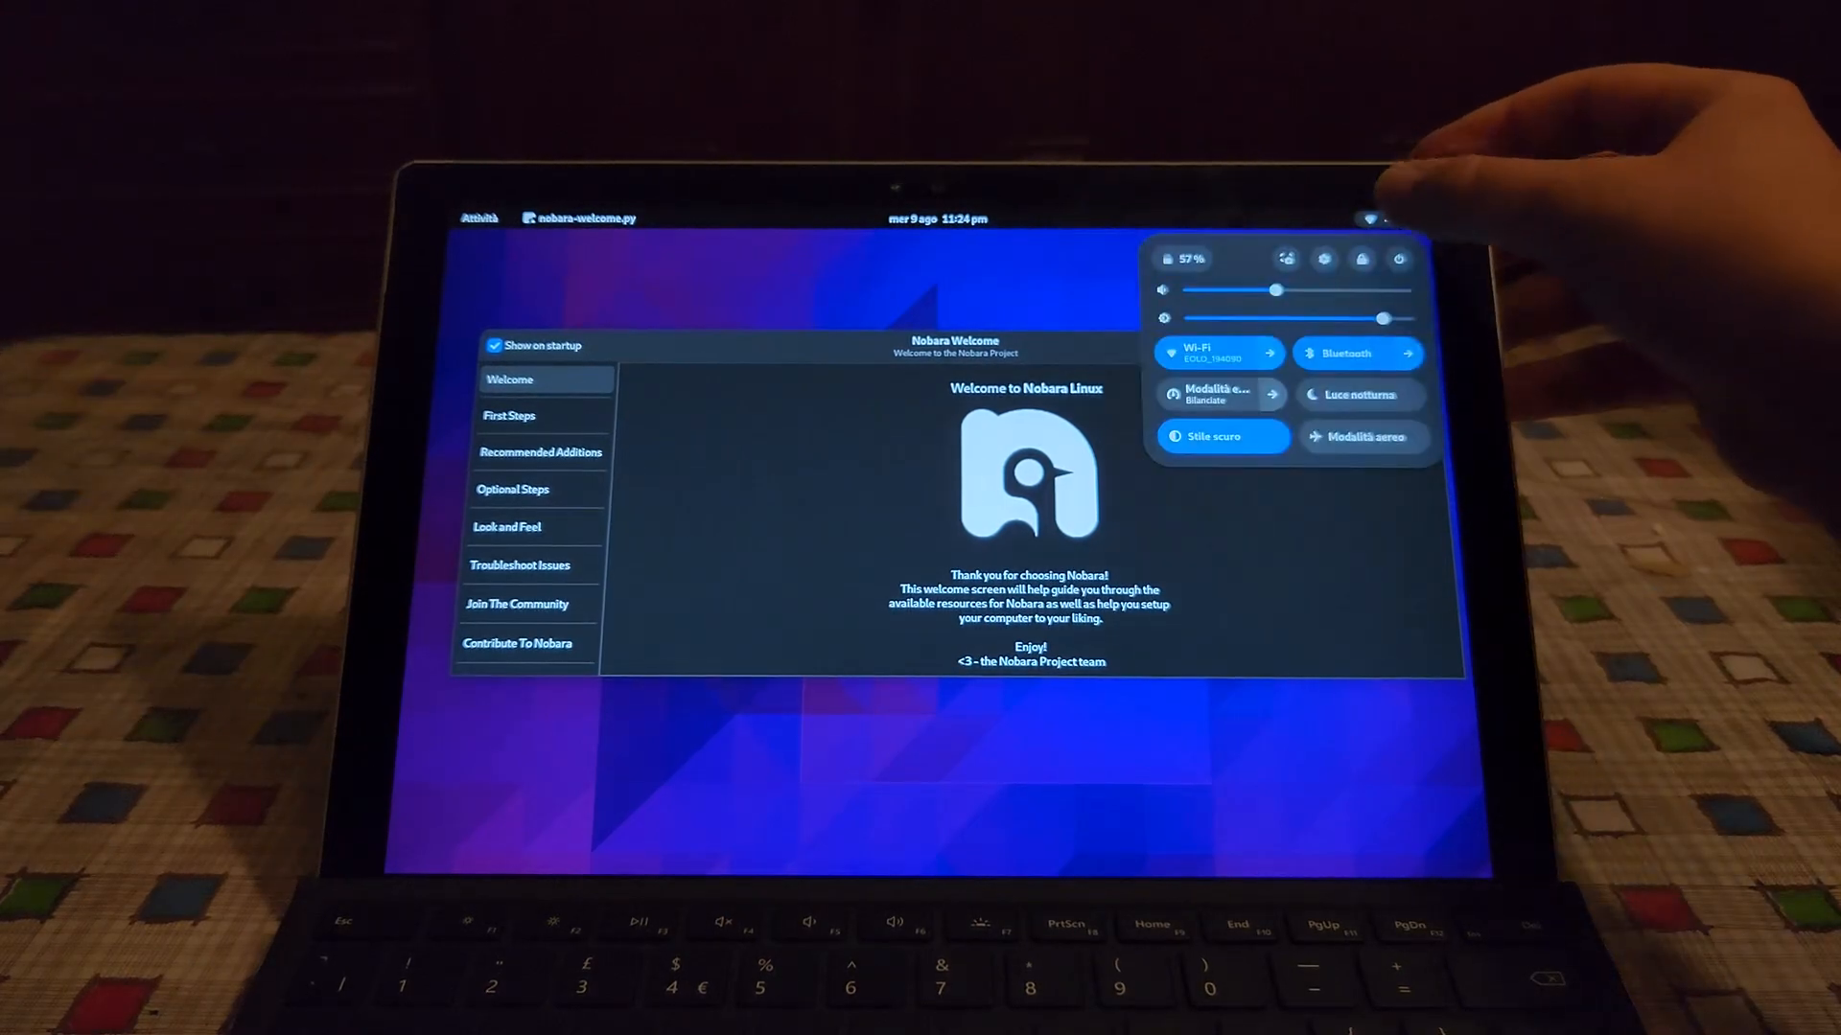
click(940, 763)
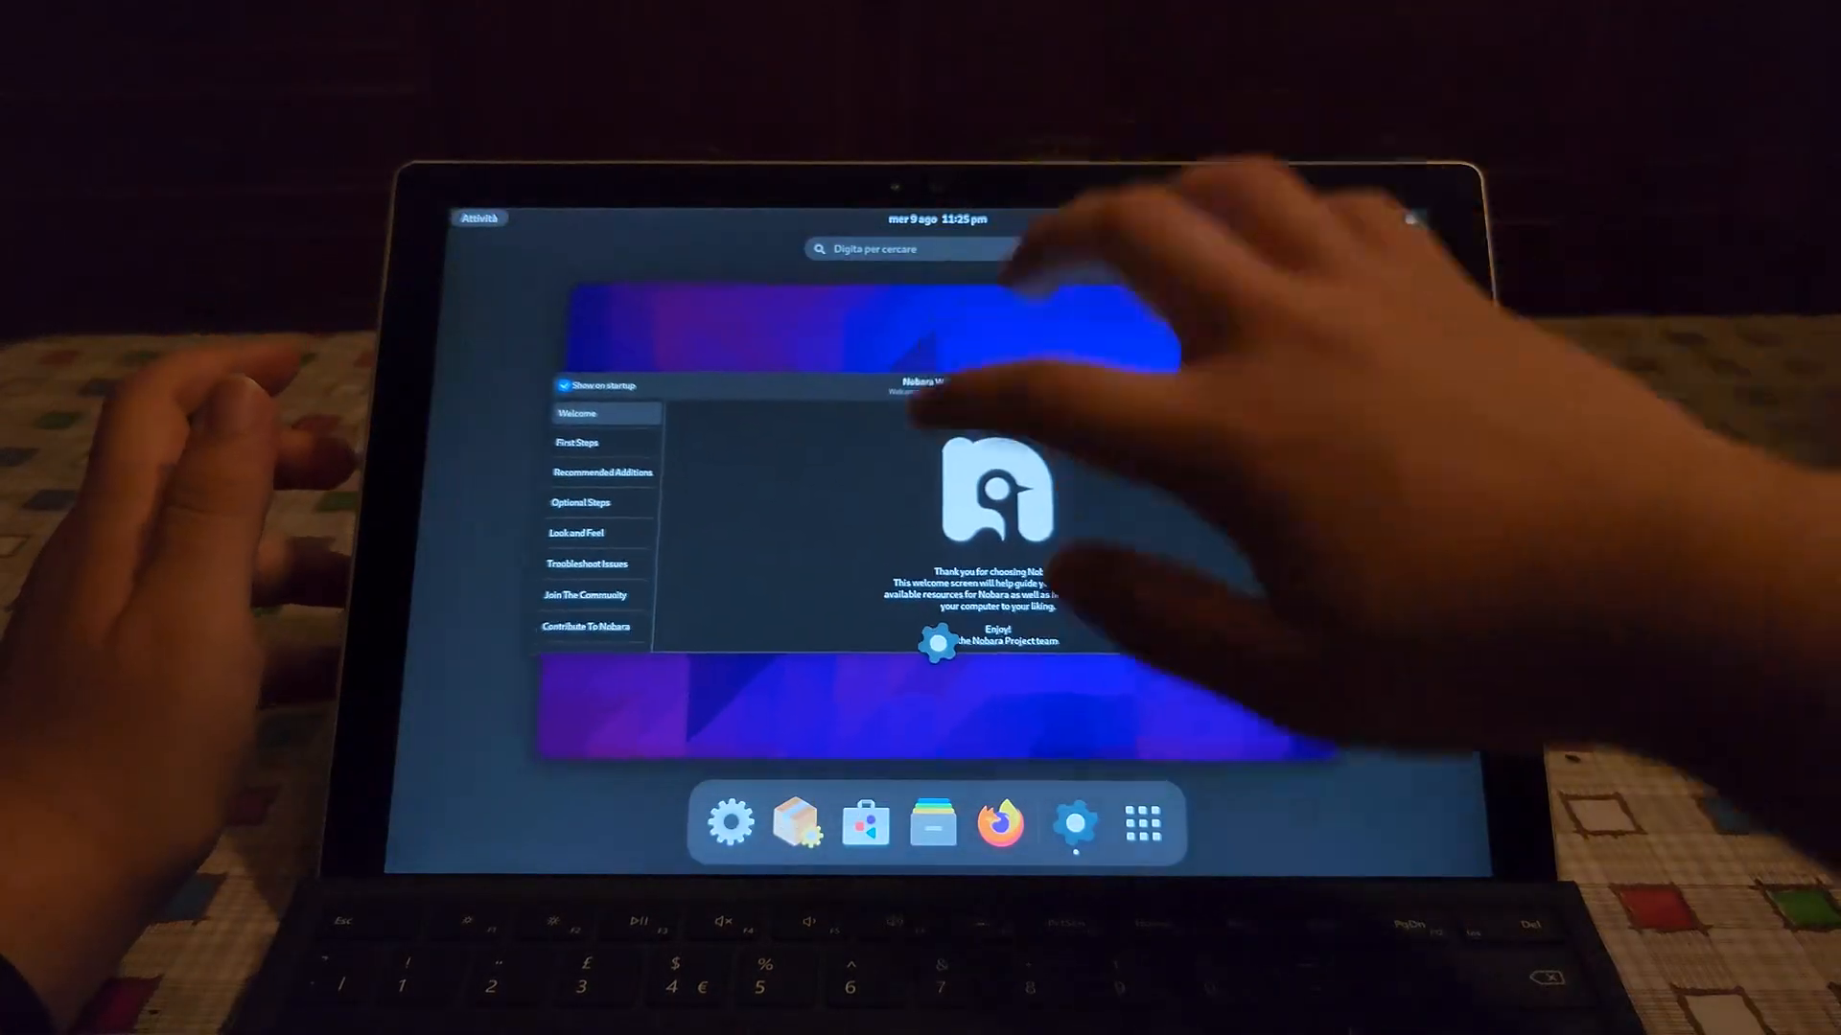
click(1139, 823)
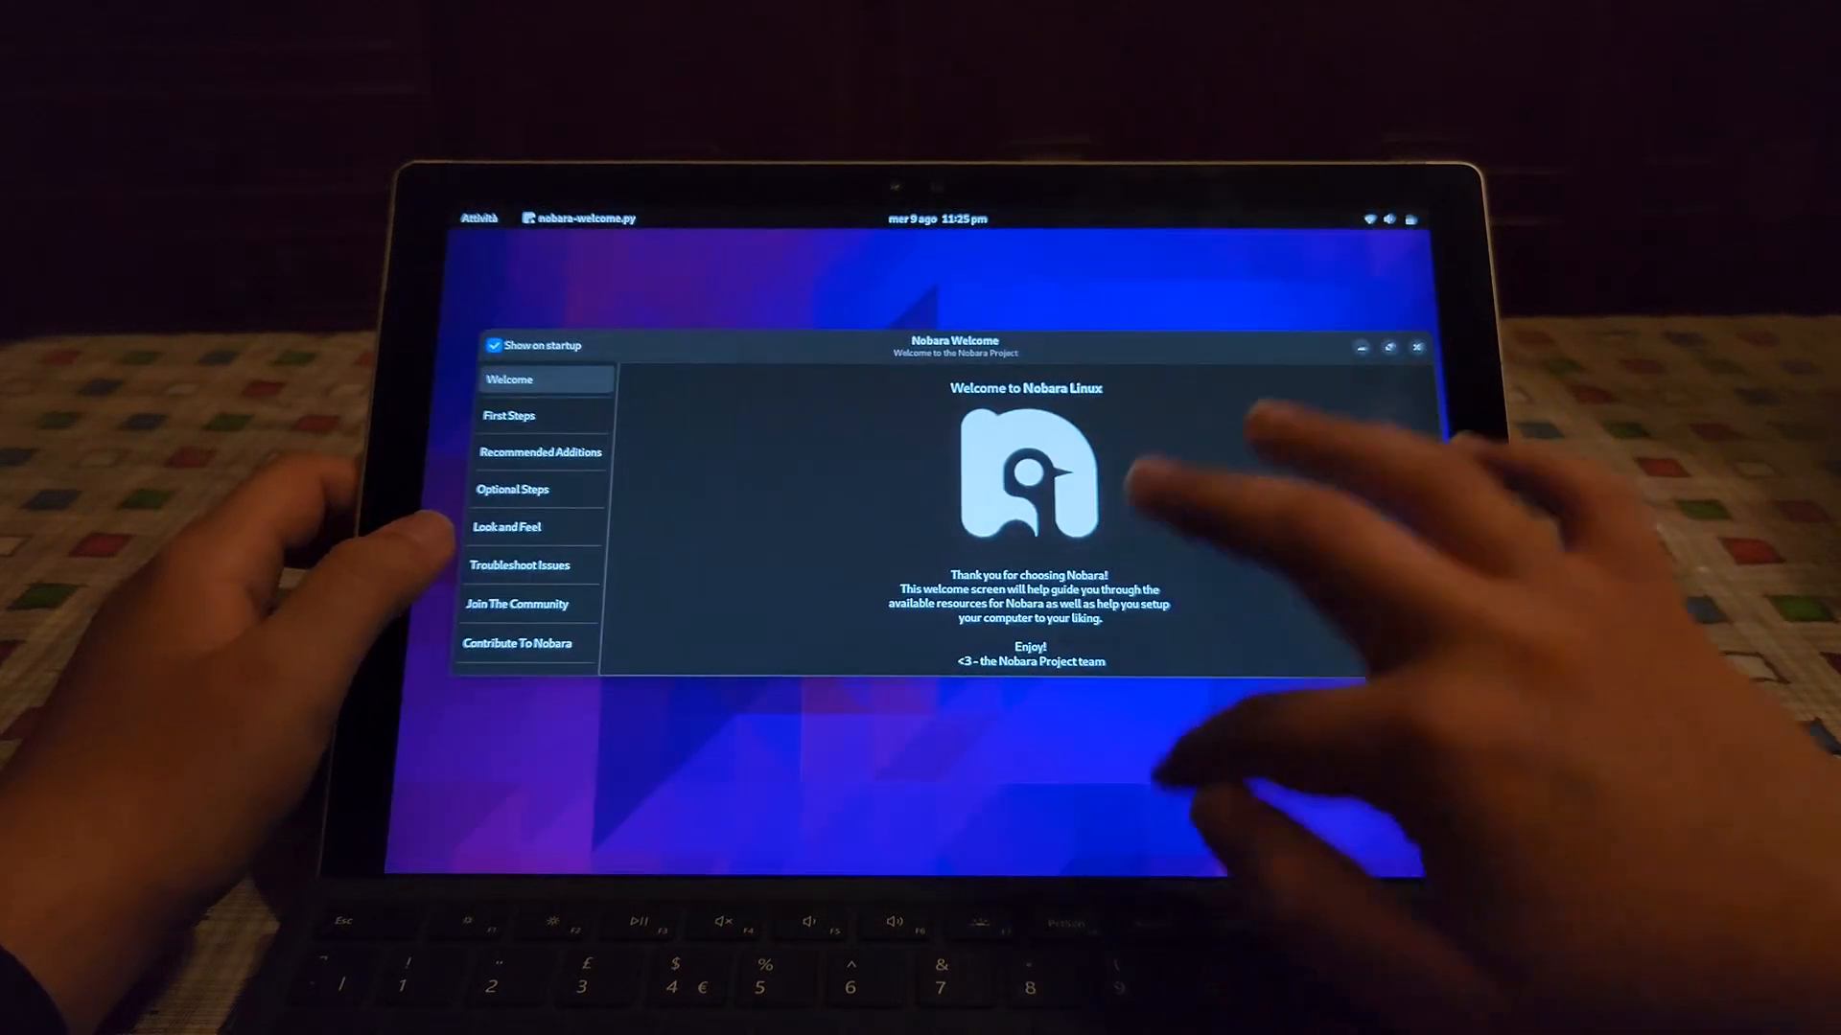
click(1417, 347)
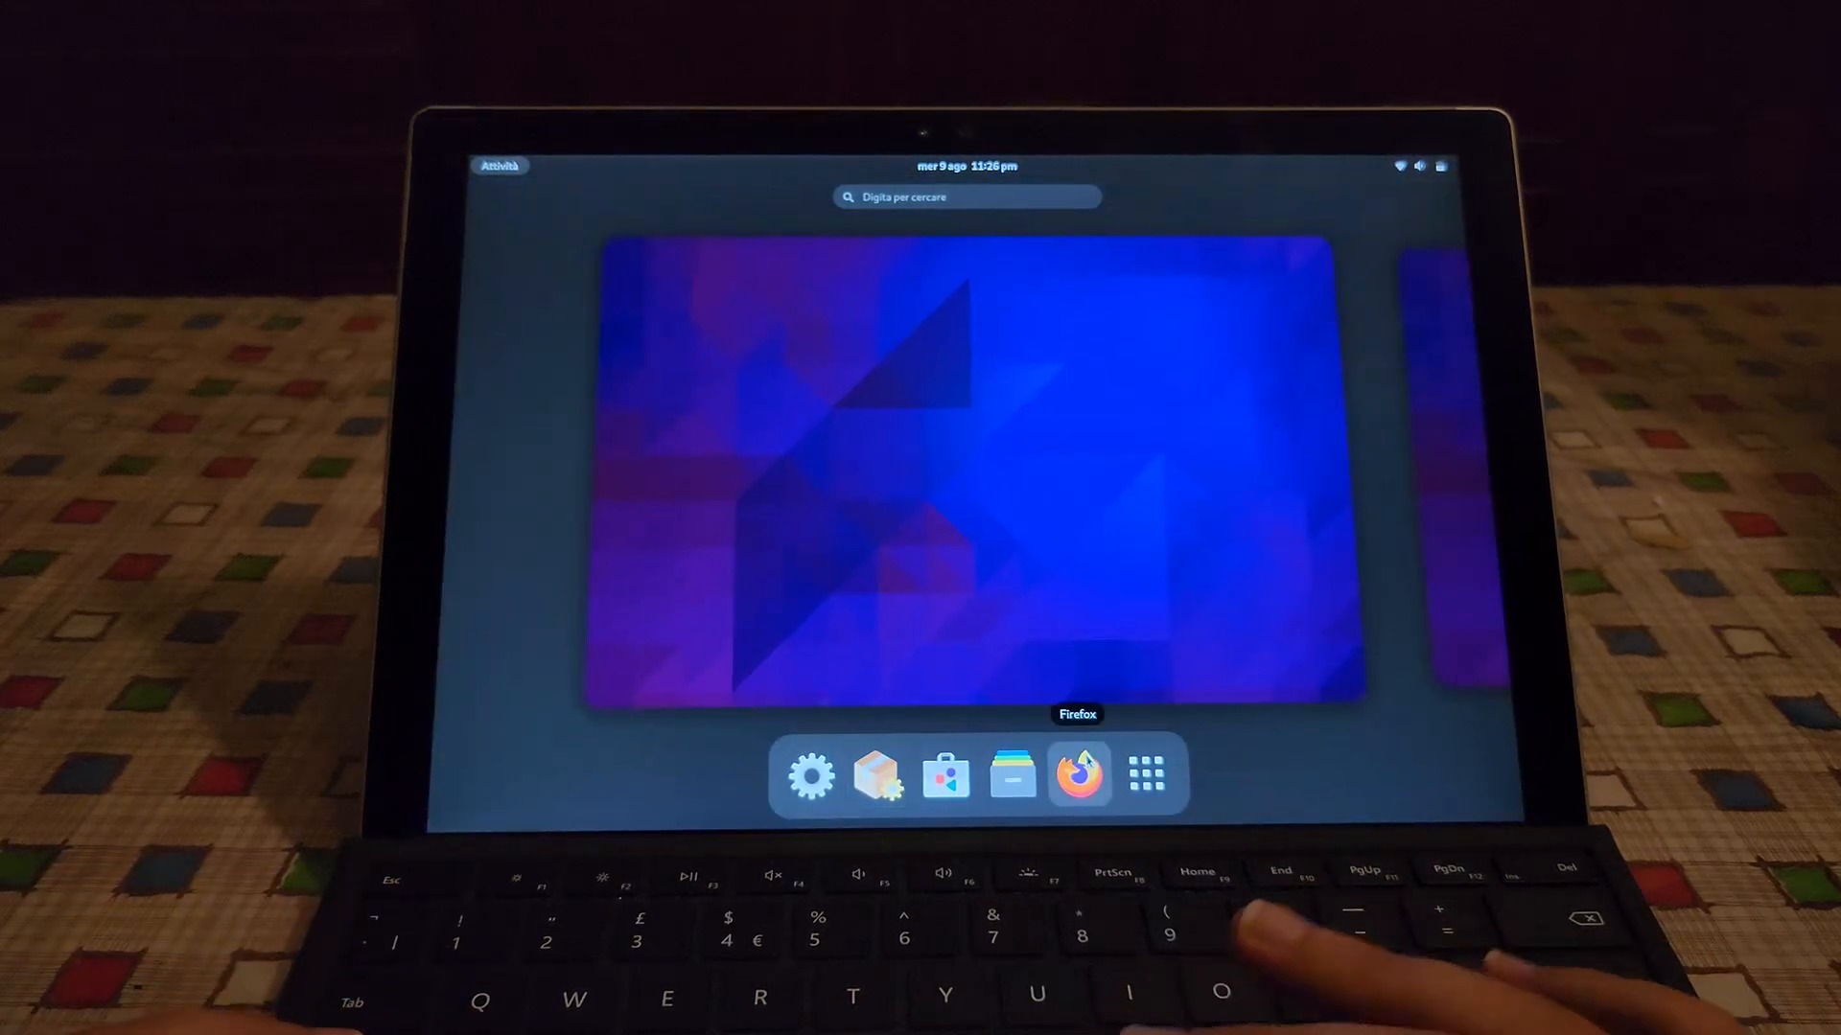
In Firefox navigate Installation and Setup > Camera Support to the Fedora libcamera command and bring up a terminal for it
click(1076, 777)
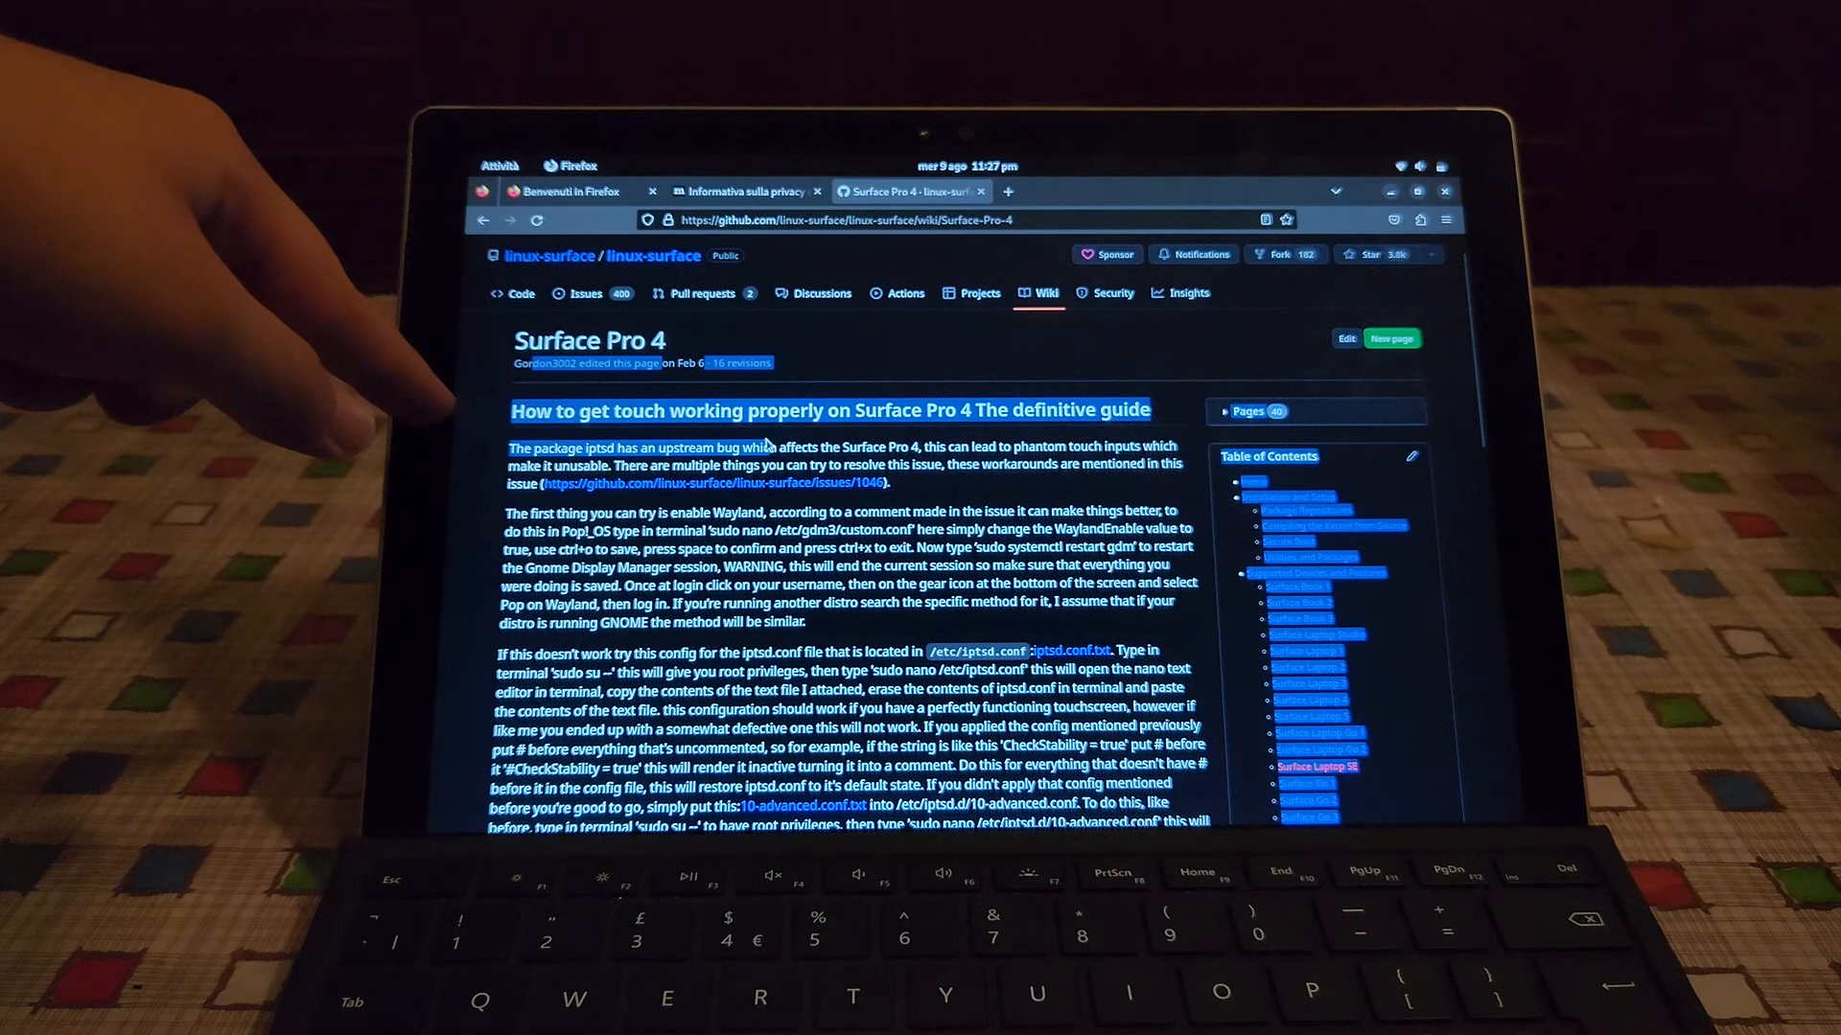
scroll(down, 3)
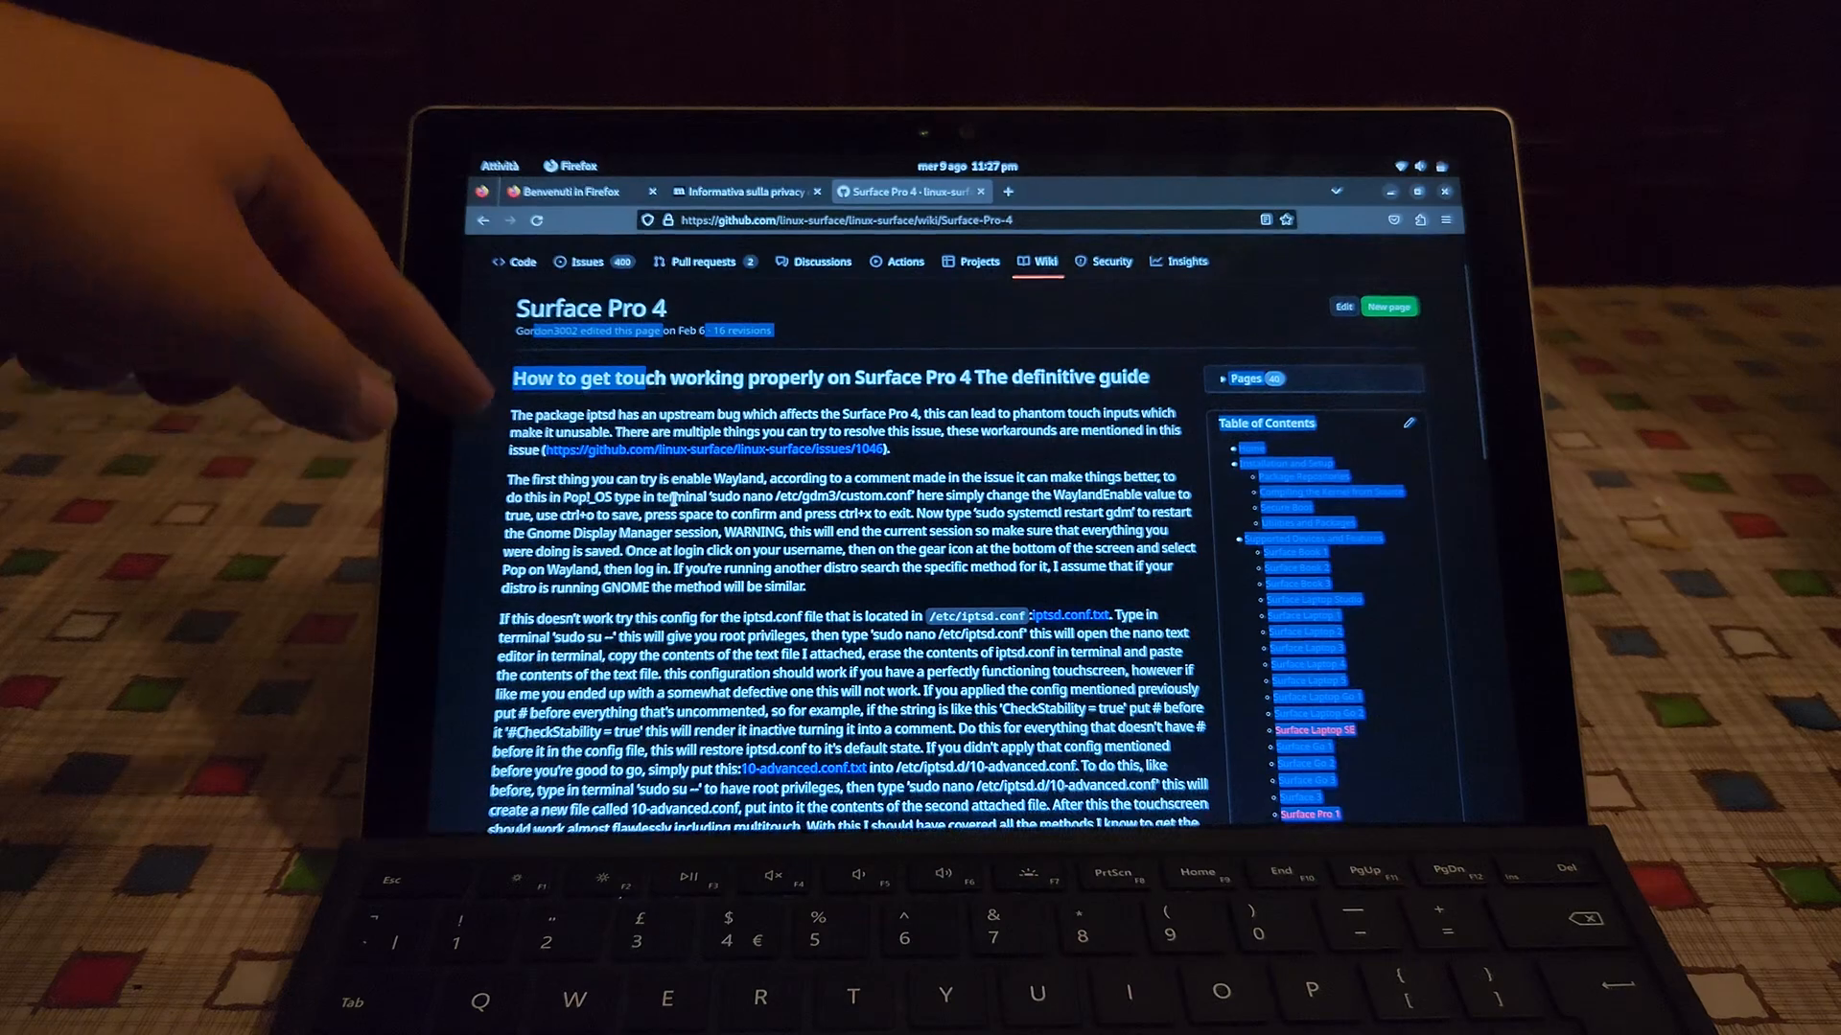
scroll(down, 3)
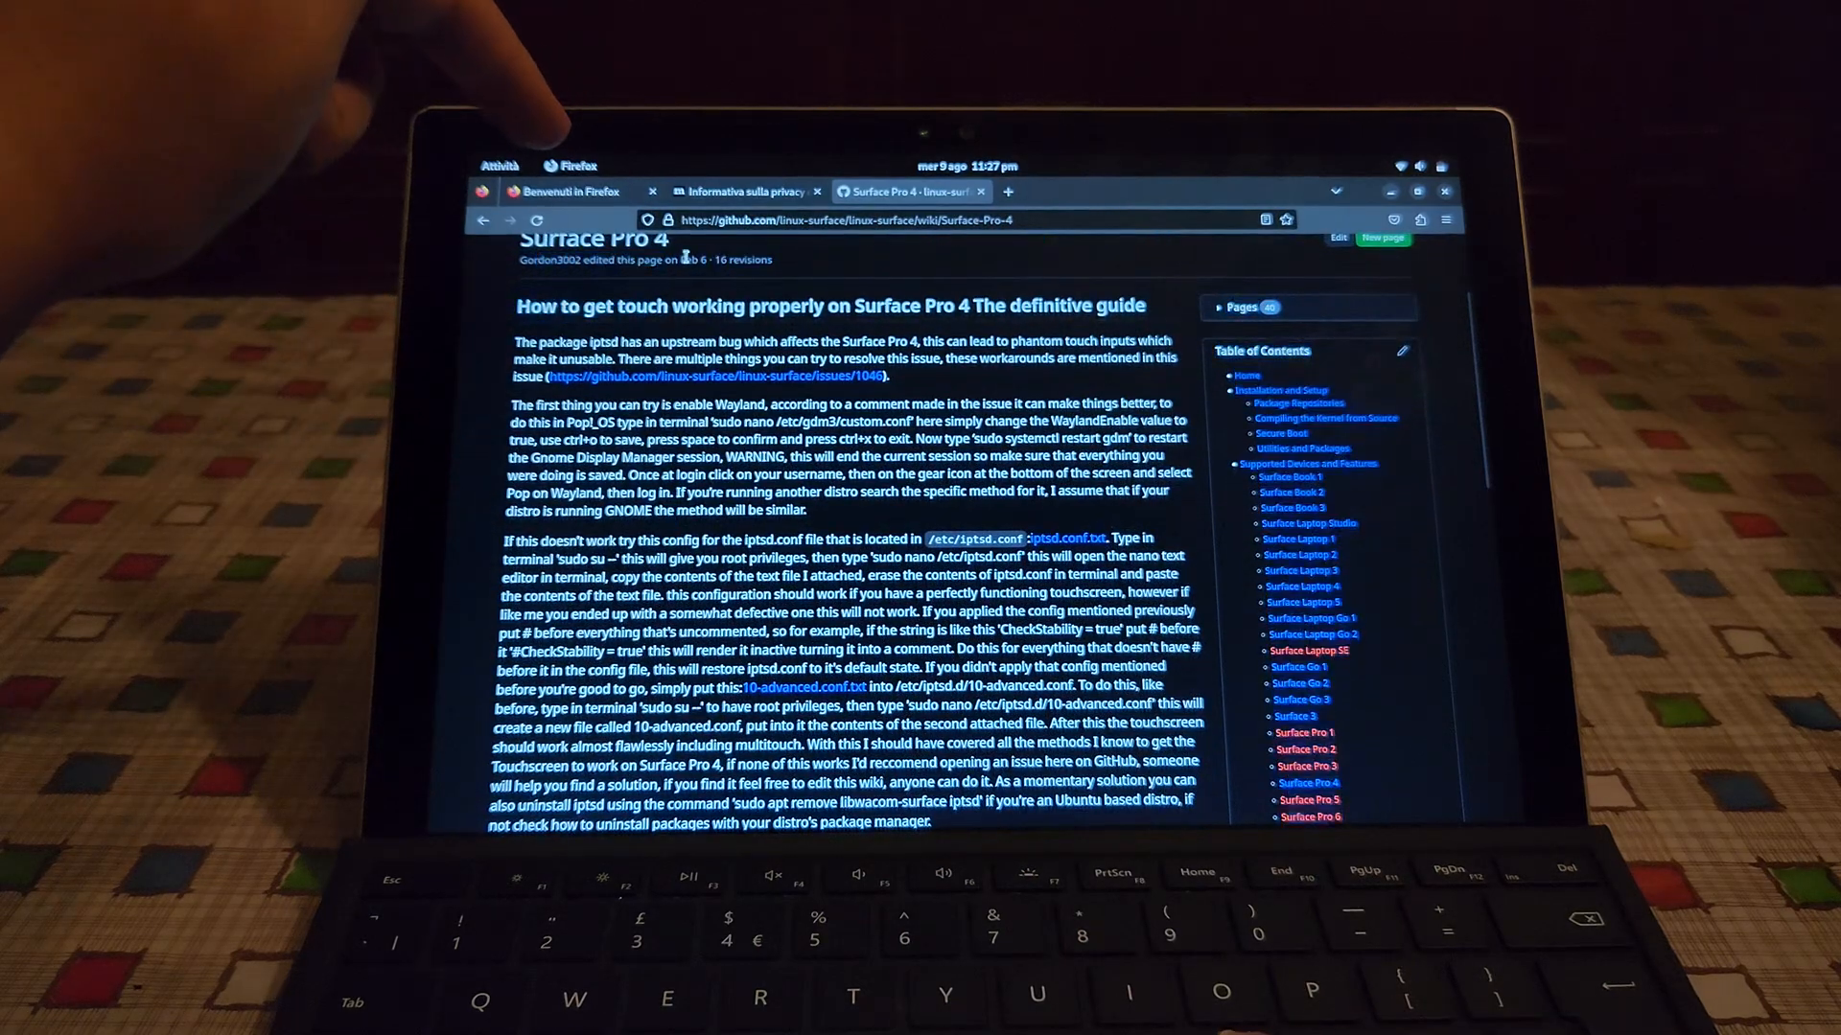
click(1285, 389)
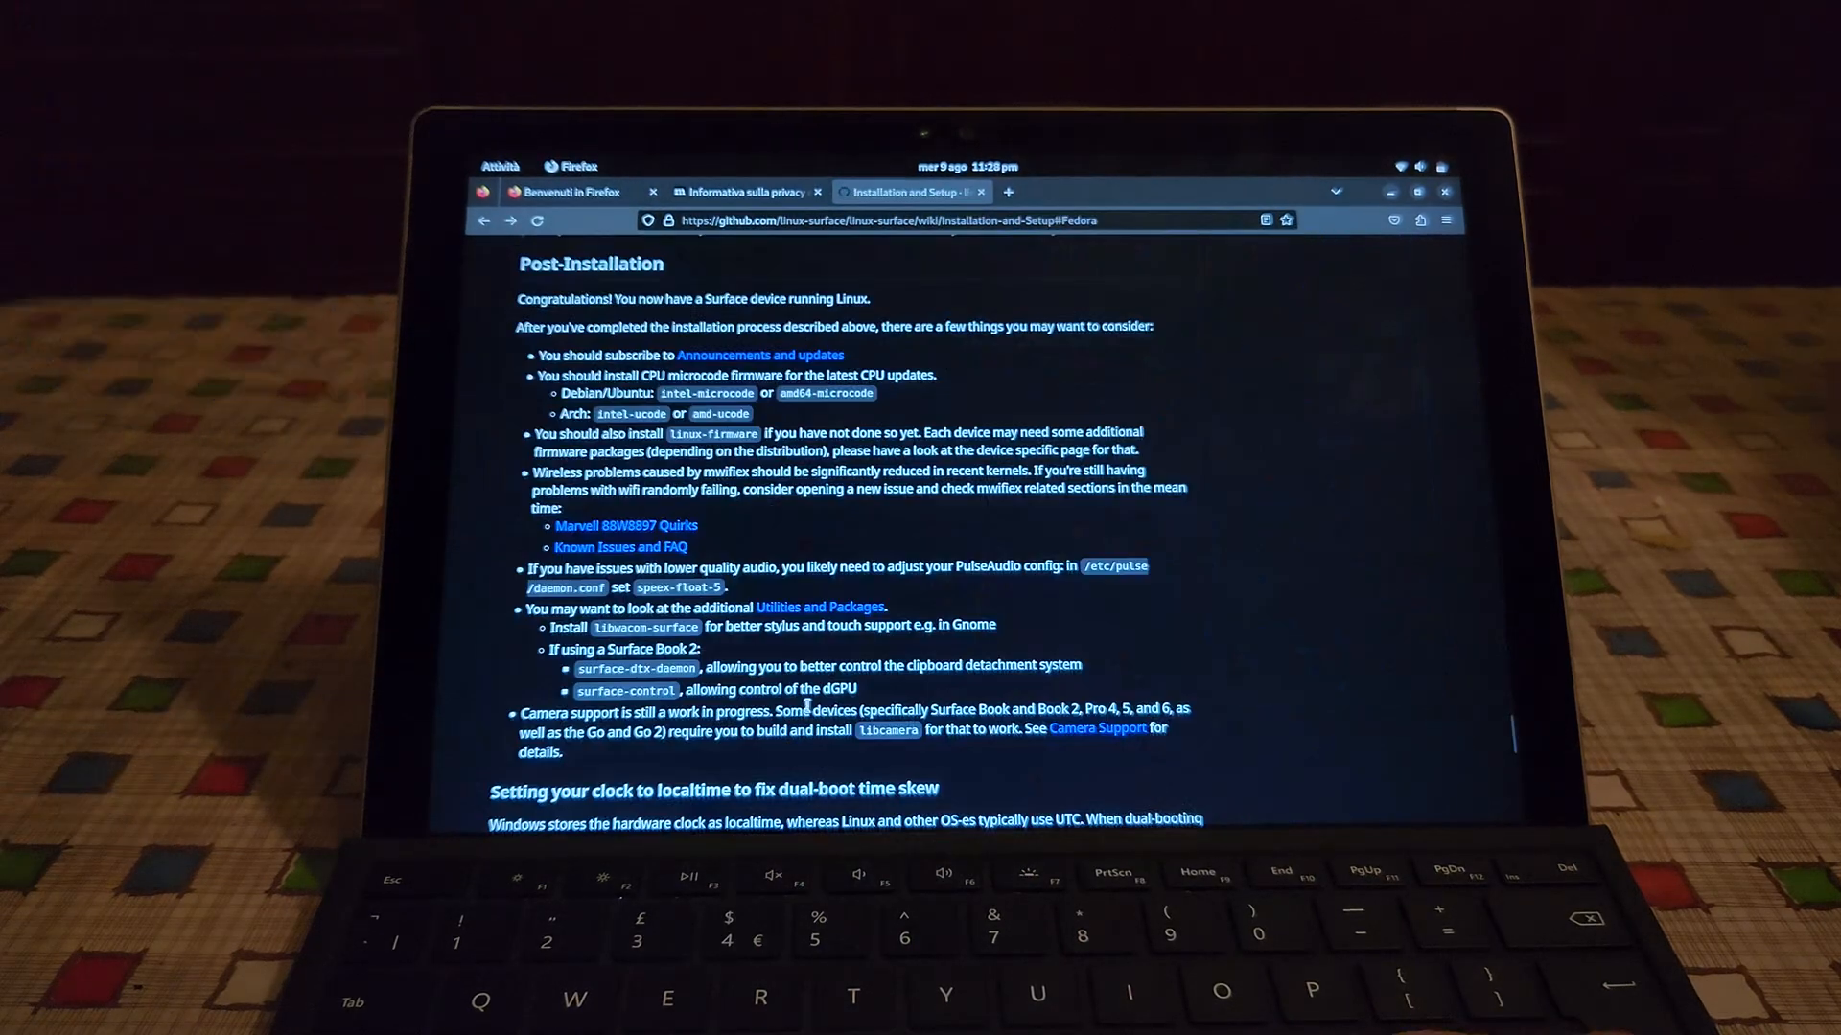
scroll(down, 3)
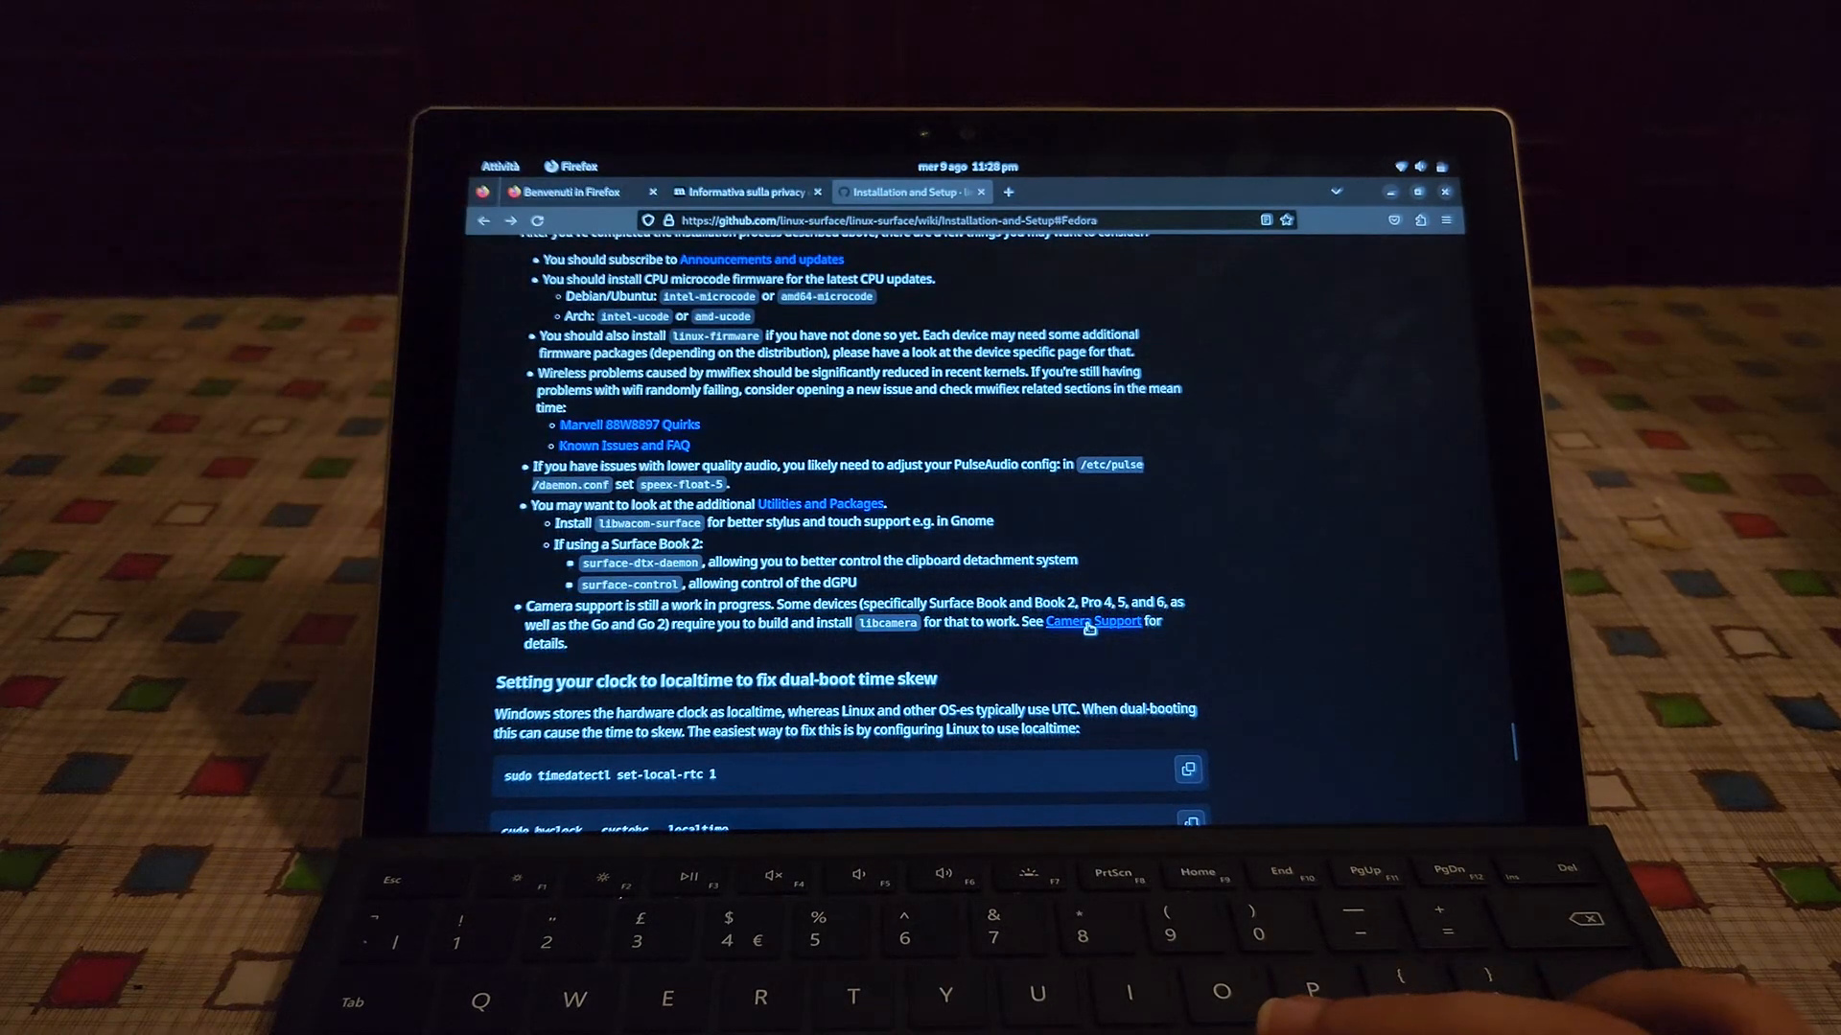
click(1091, 619)
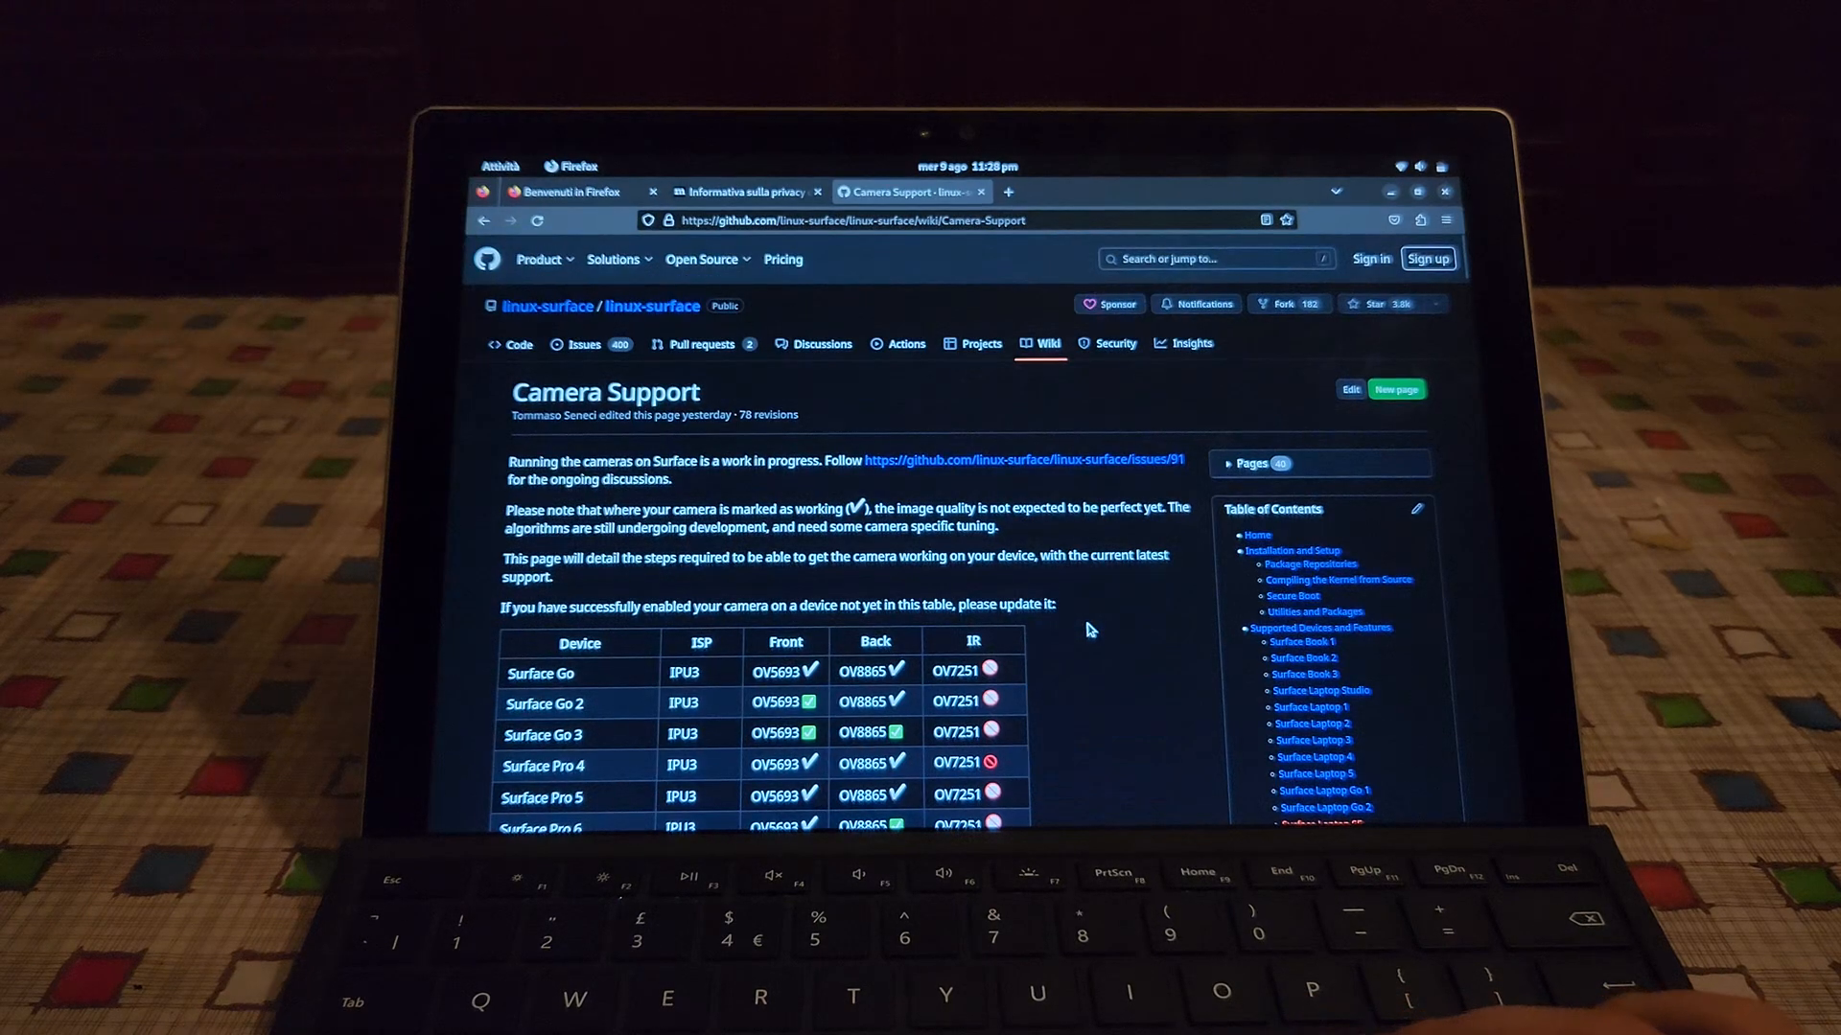
scroll(down, 3)
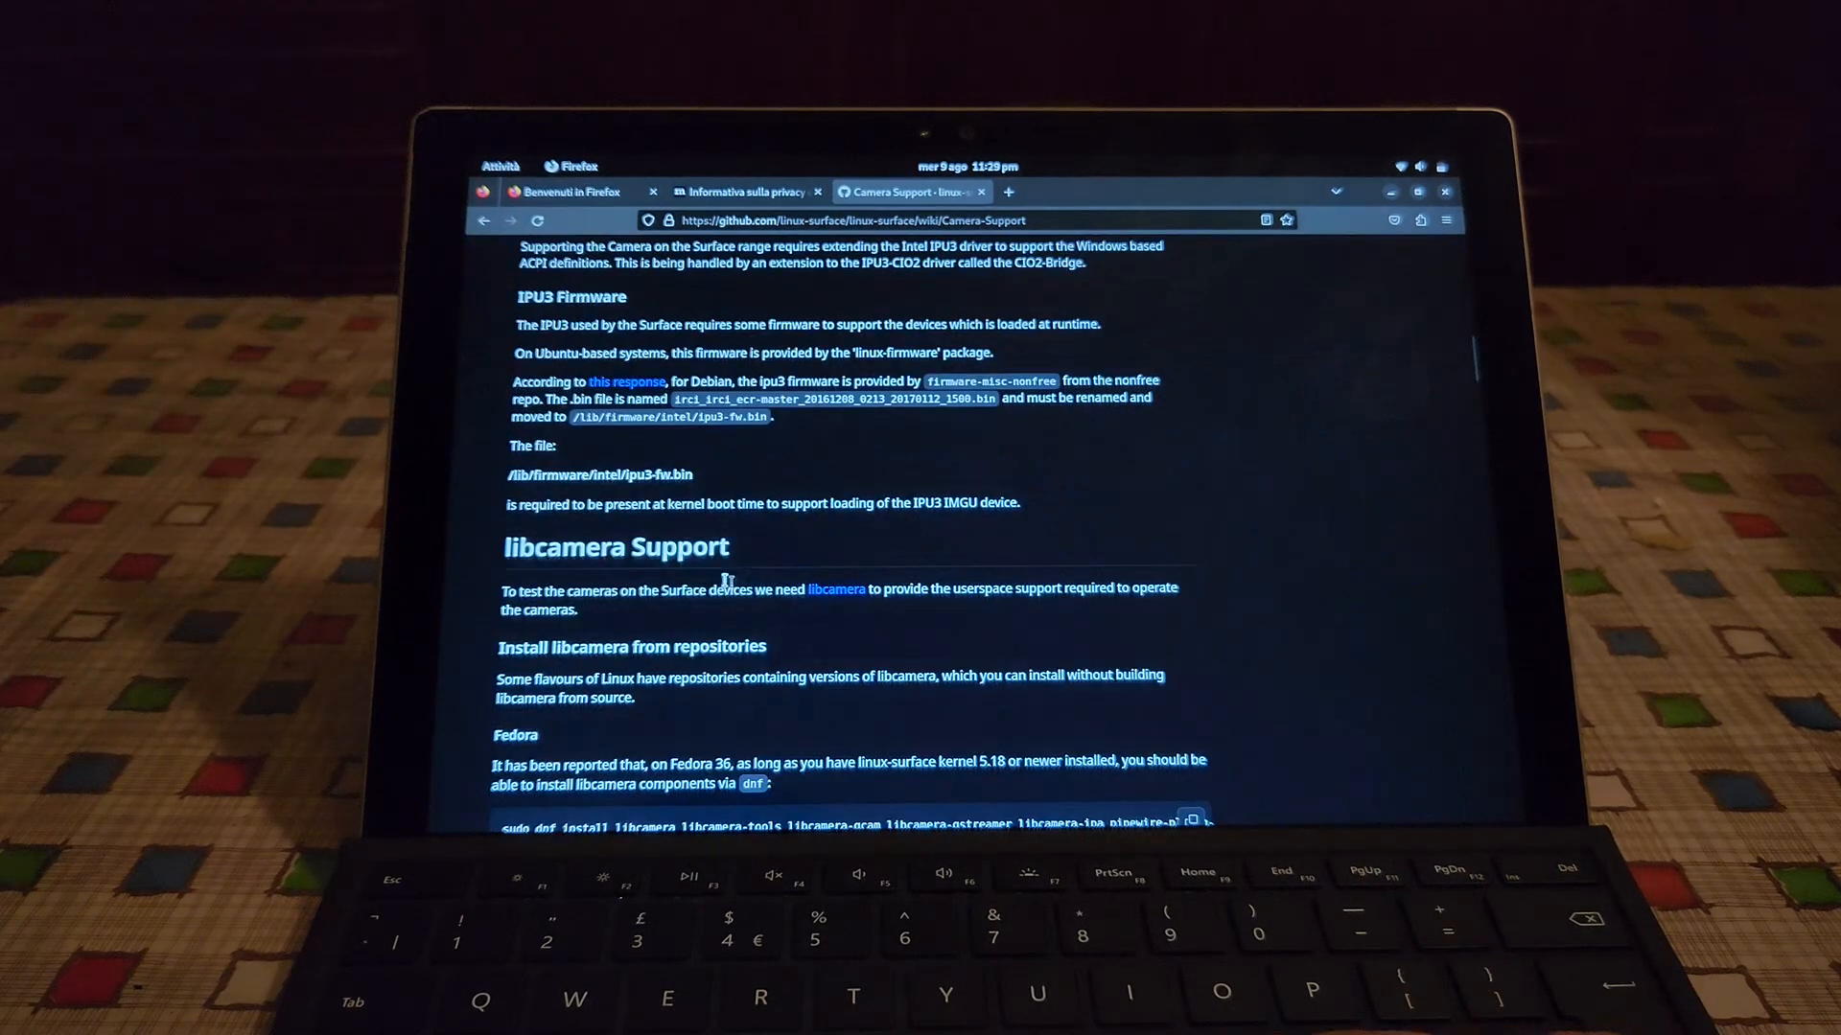
scroll(down, 3)
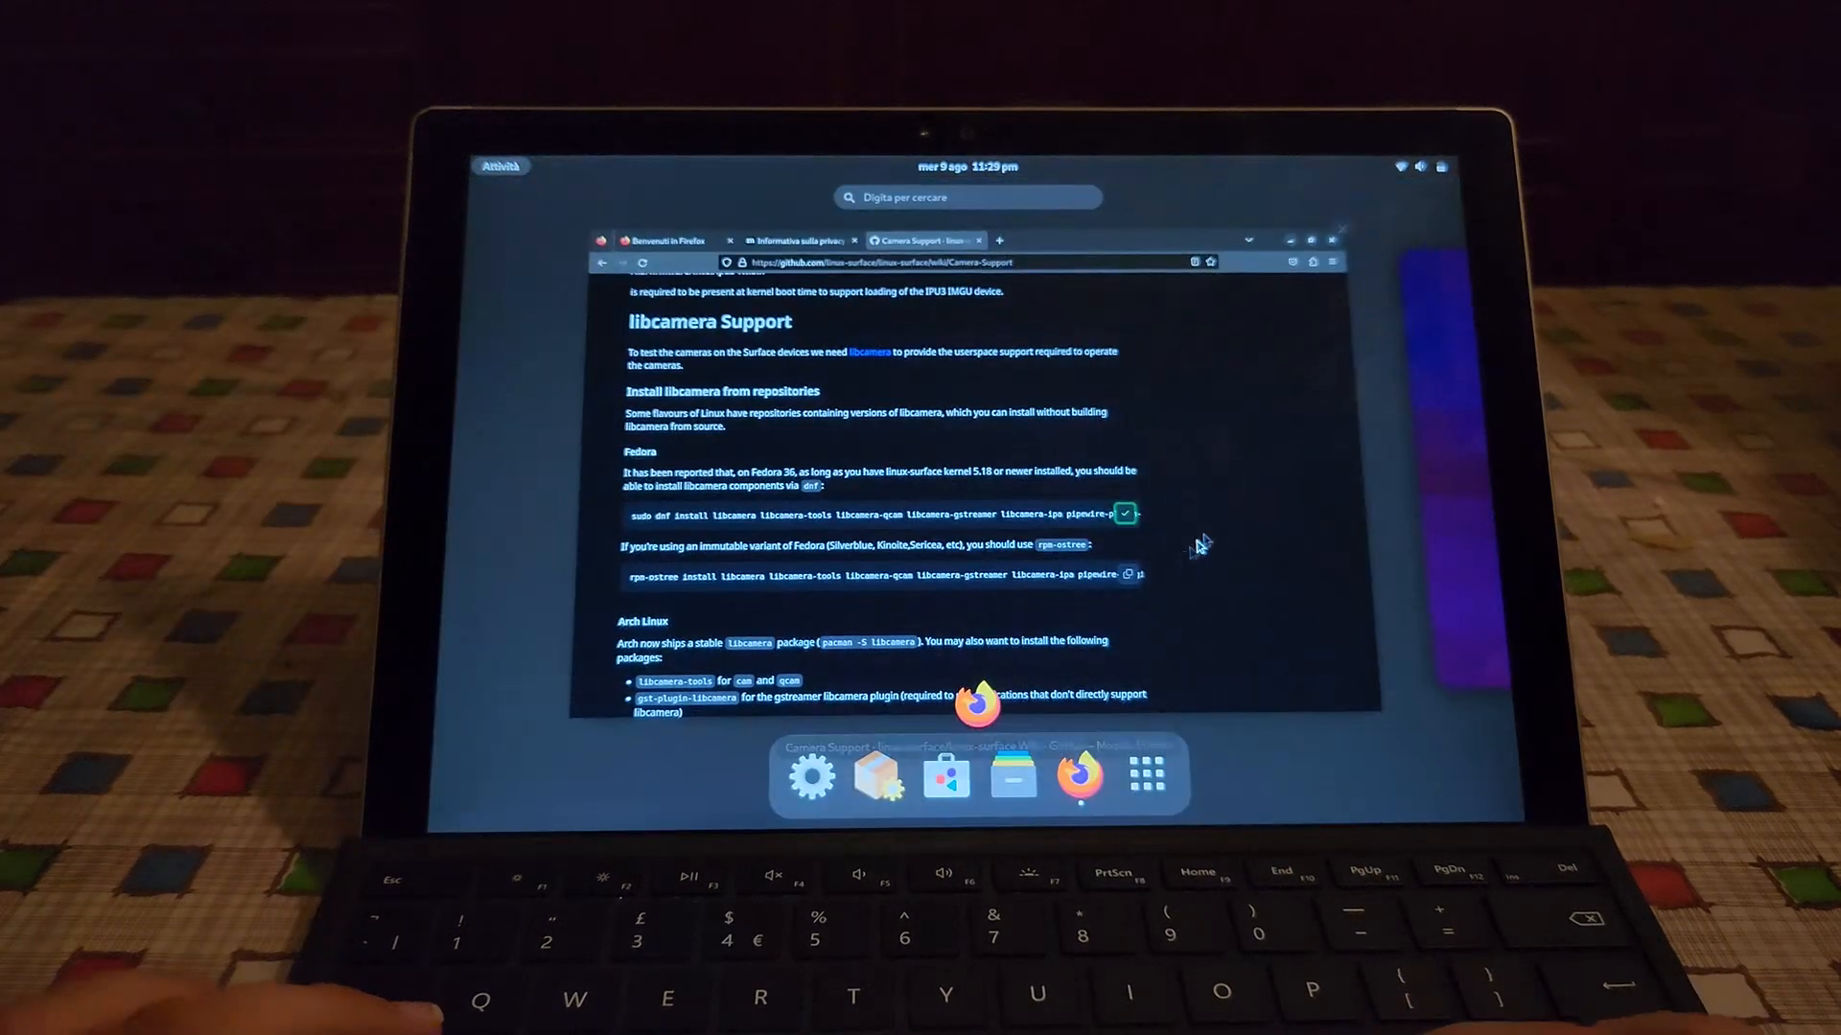
click(1147, 775)
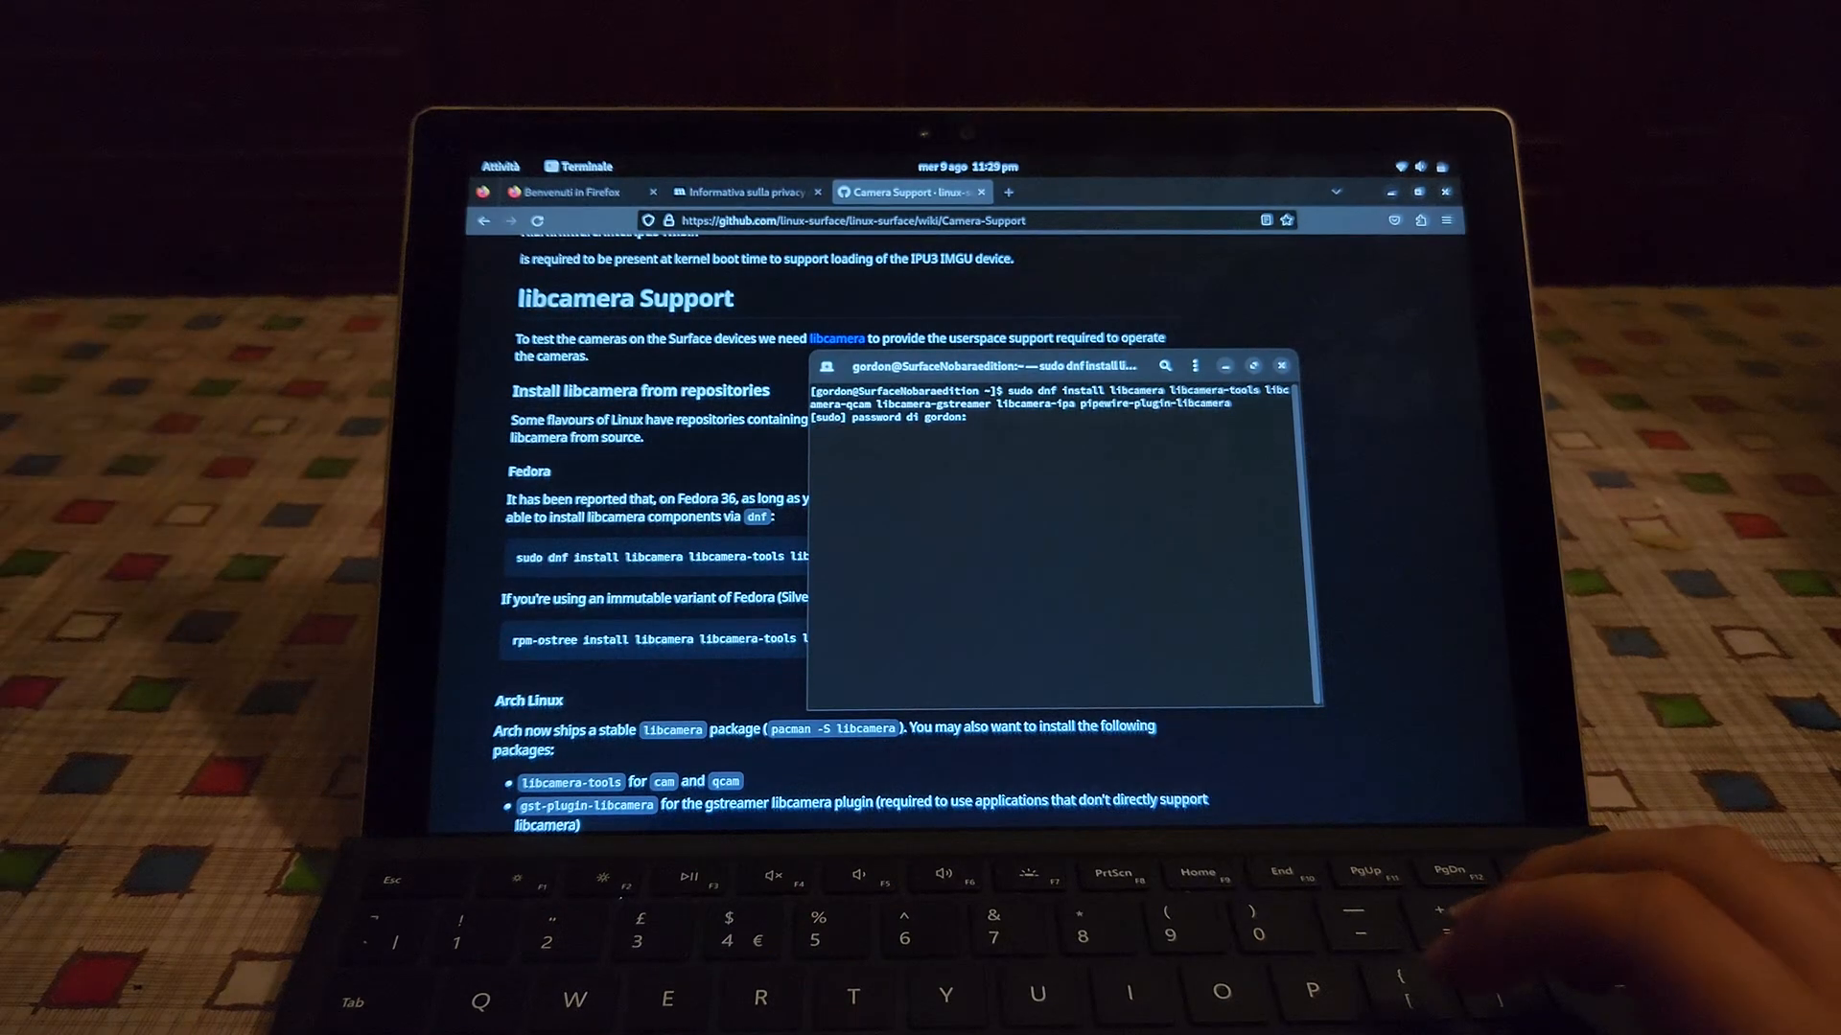
Submit the password, accept the libcamera package install with s, and close the terminal after Fatto!
key(Return)
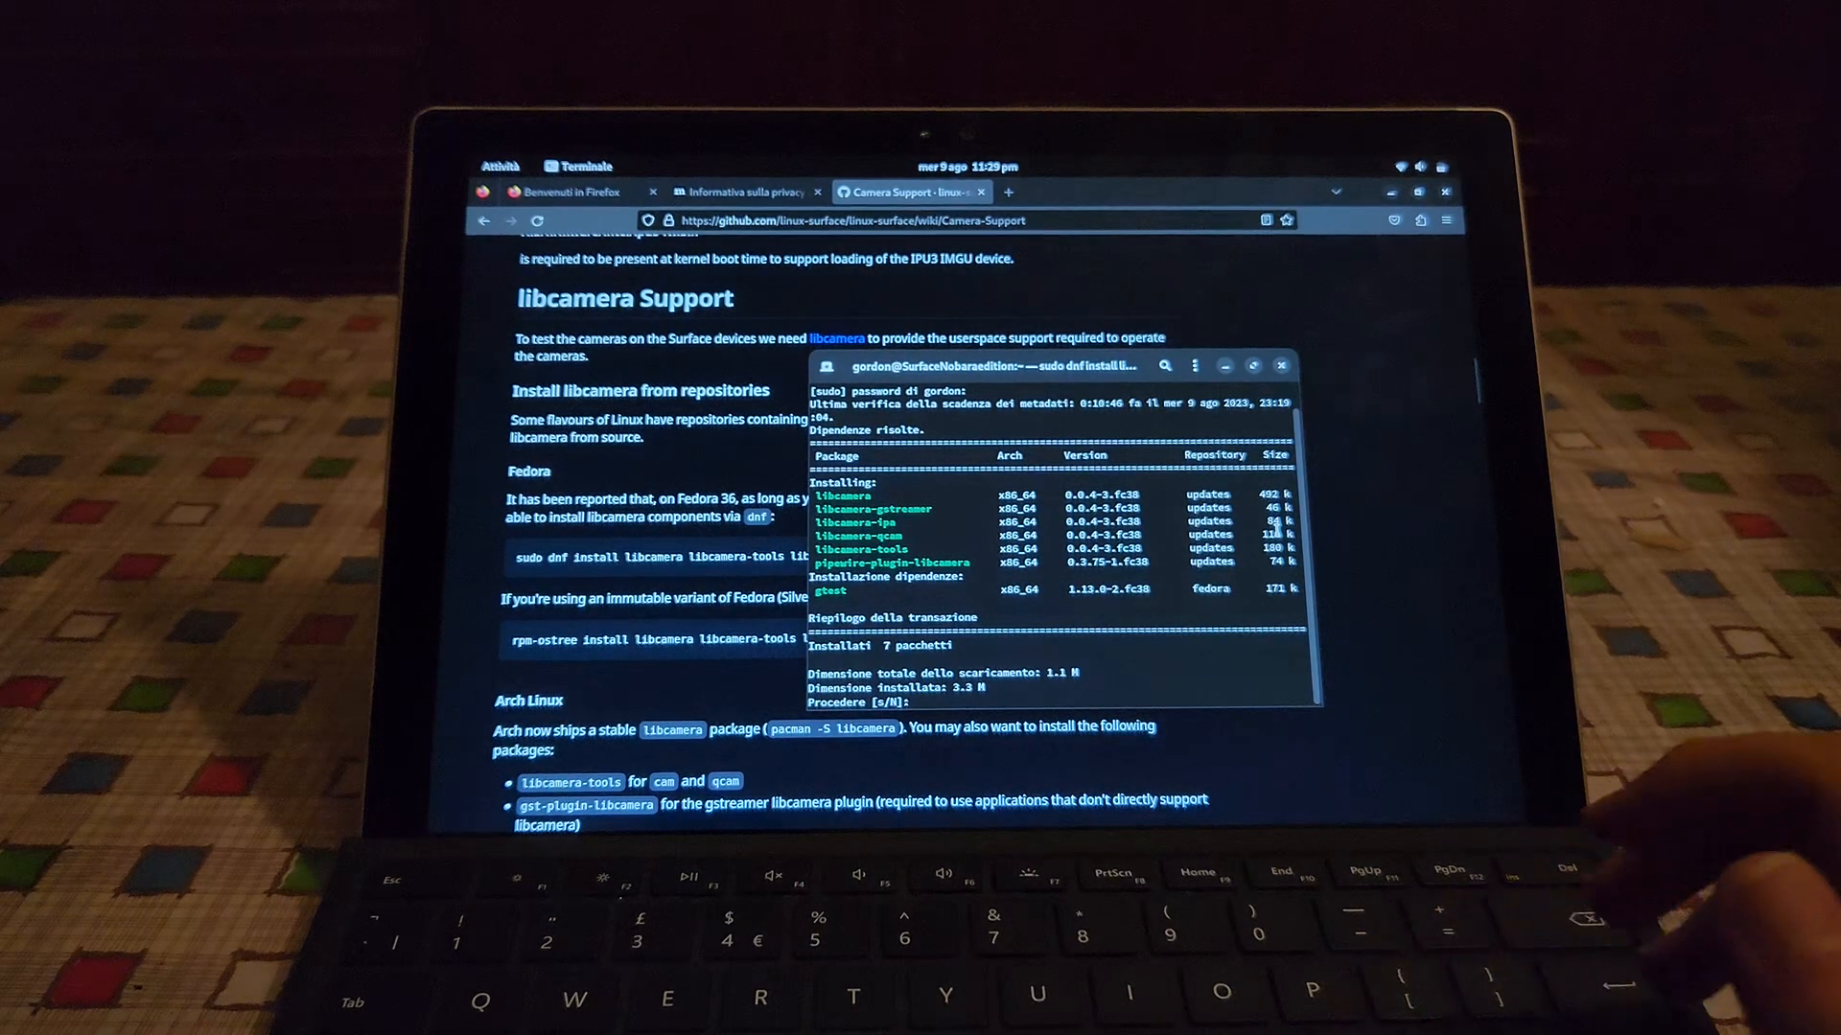
text(s)
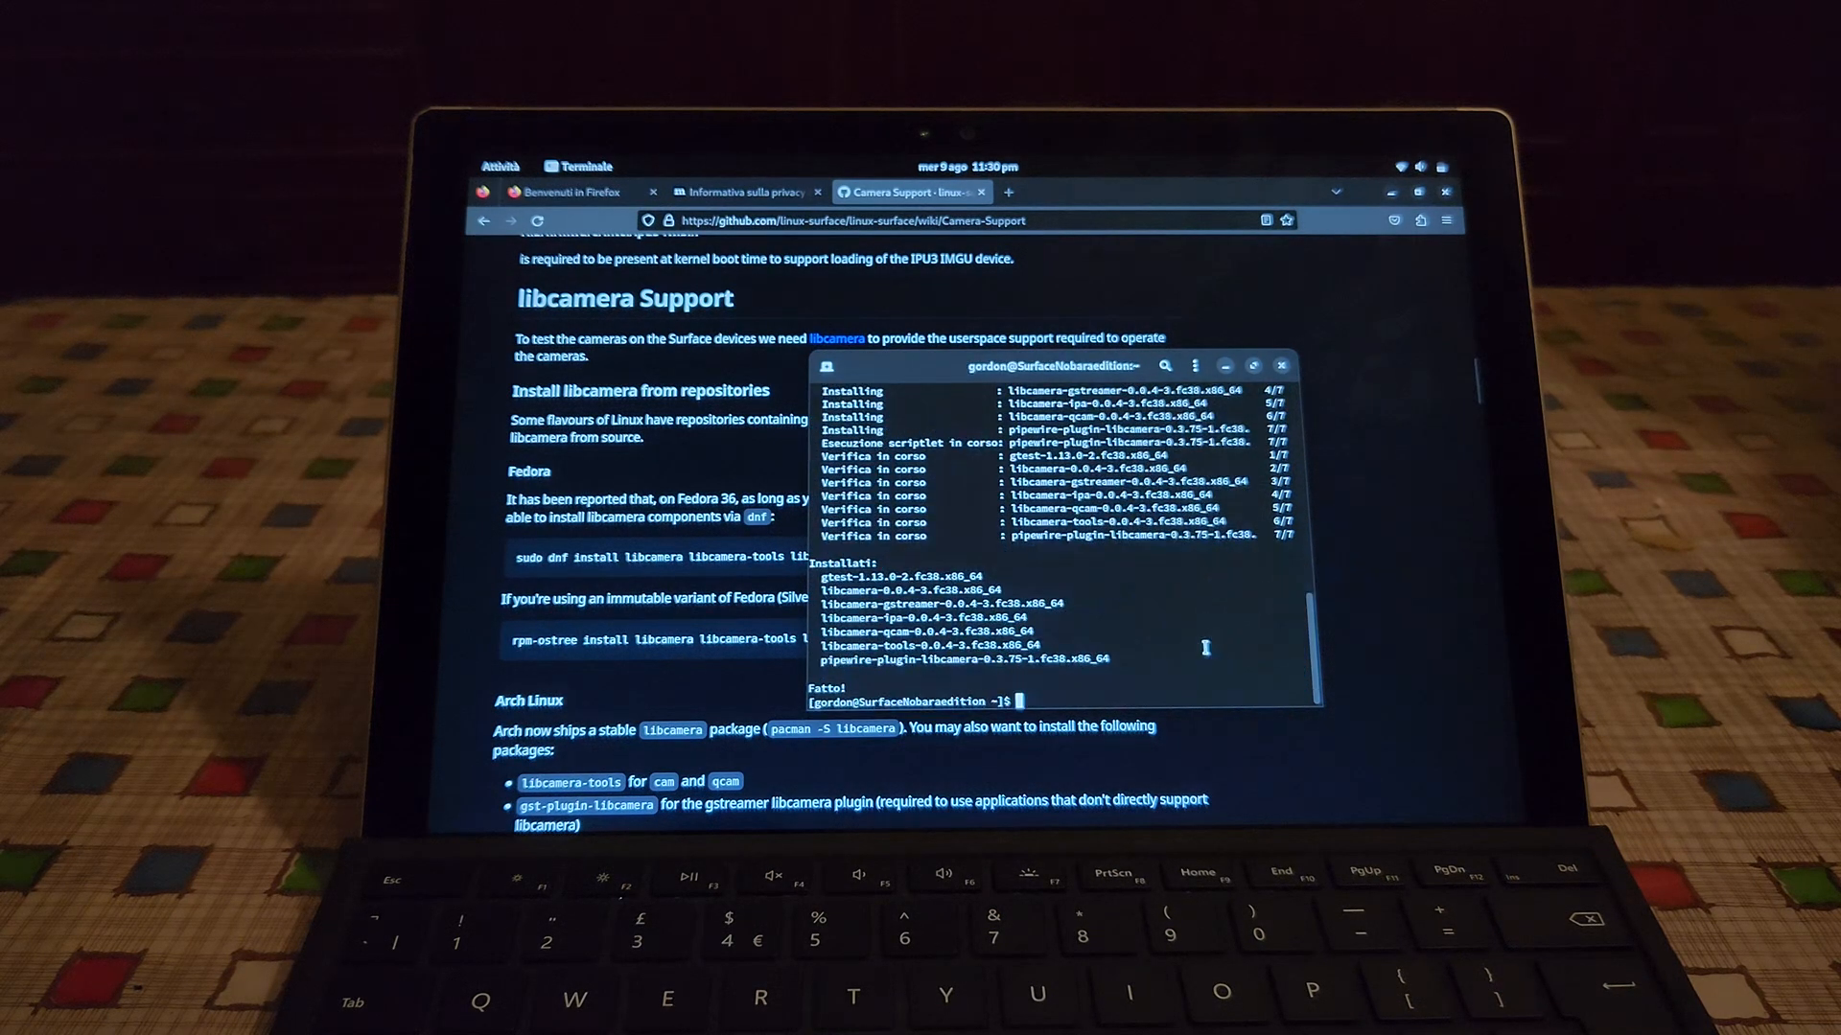
click(1280, 364)
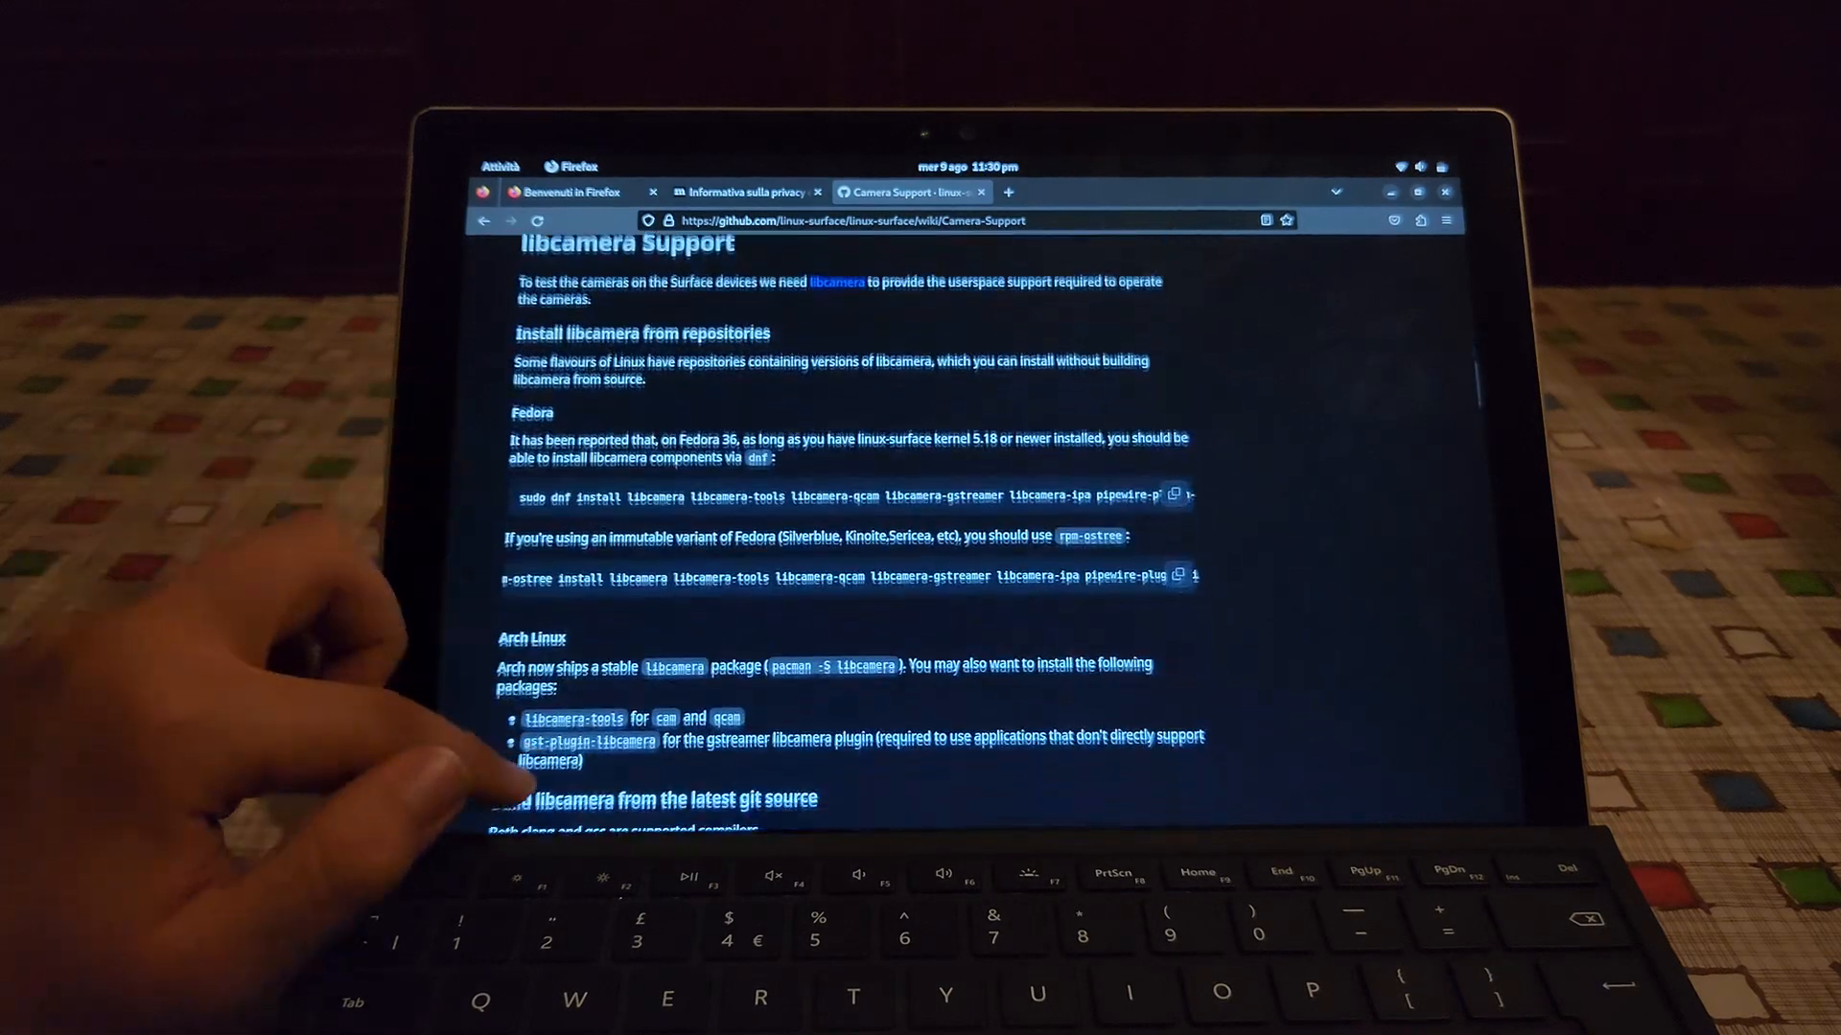
Reach the wiki's Applications > Cheese notes, then expand the system menu's Spegni power submenu
scroll(down, 3)
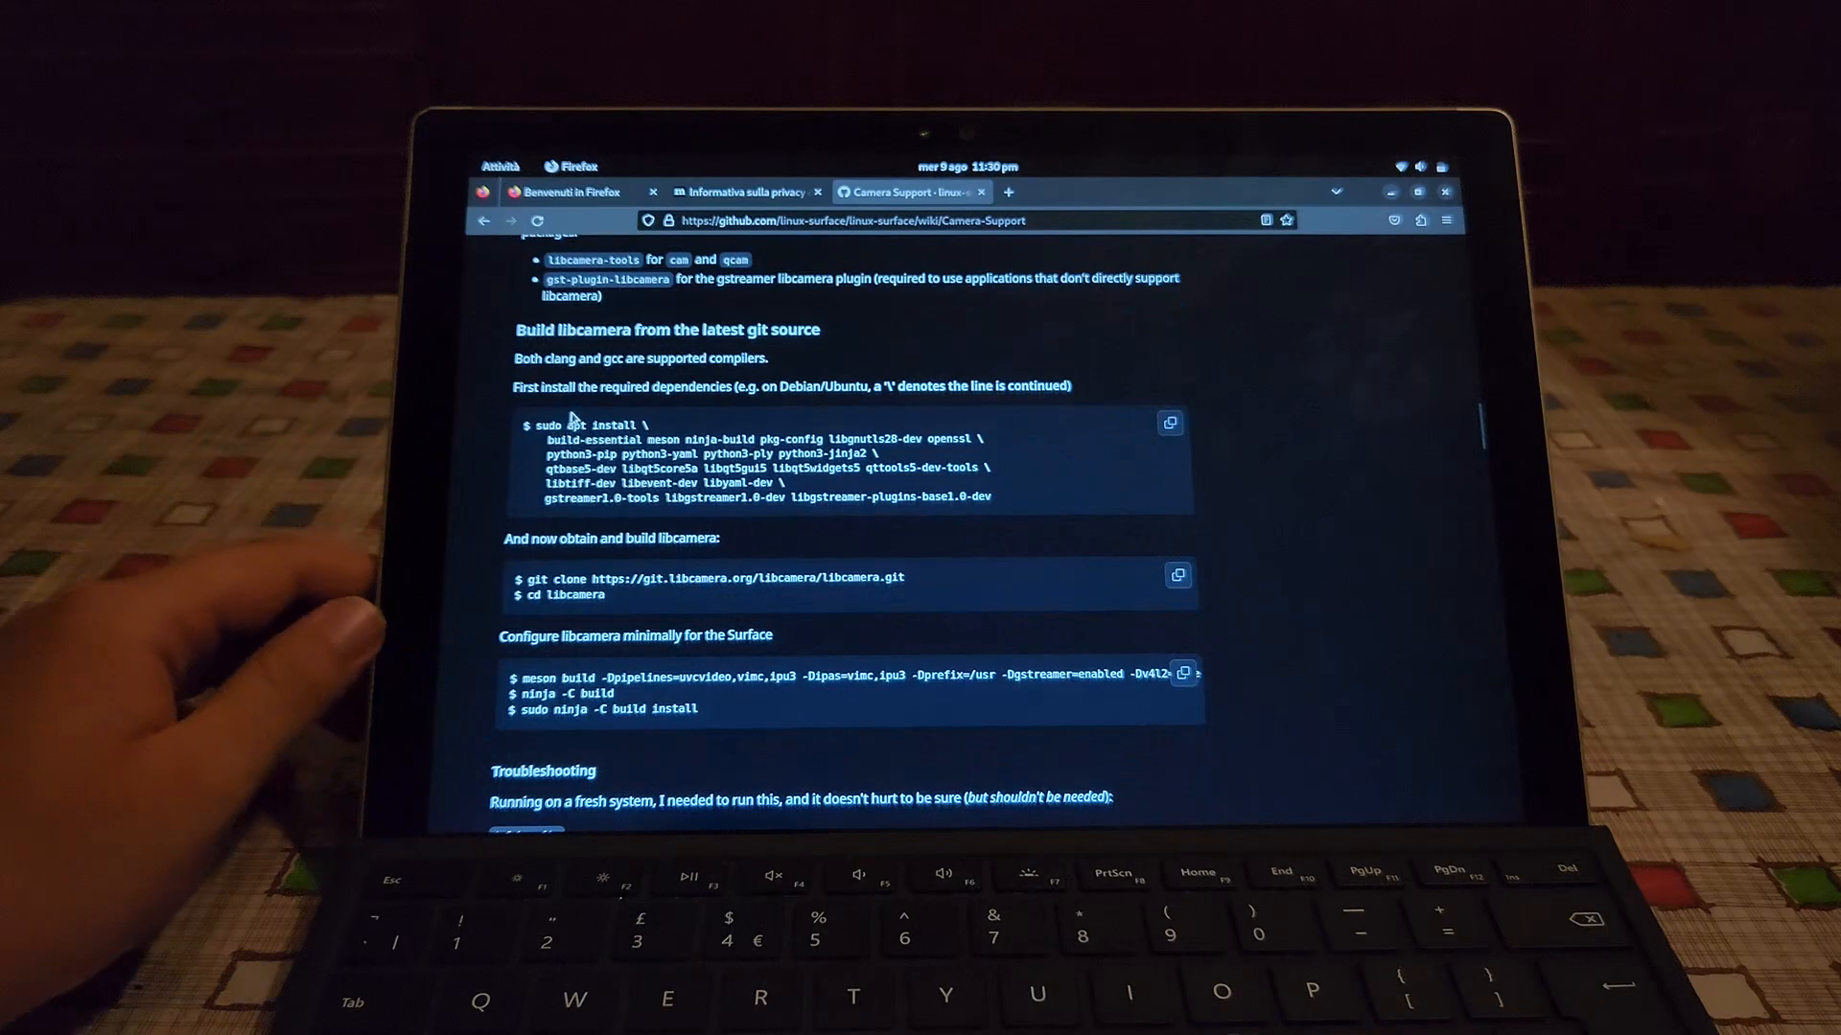
mouse_move(734, 499)
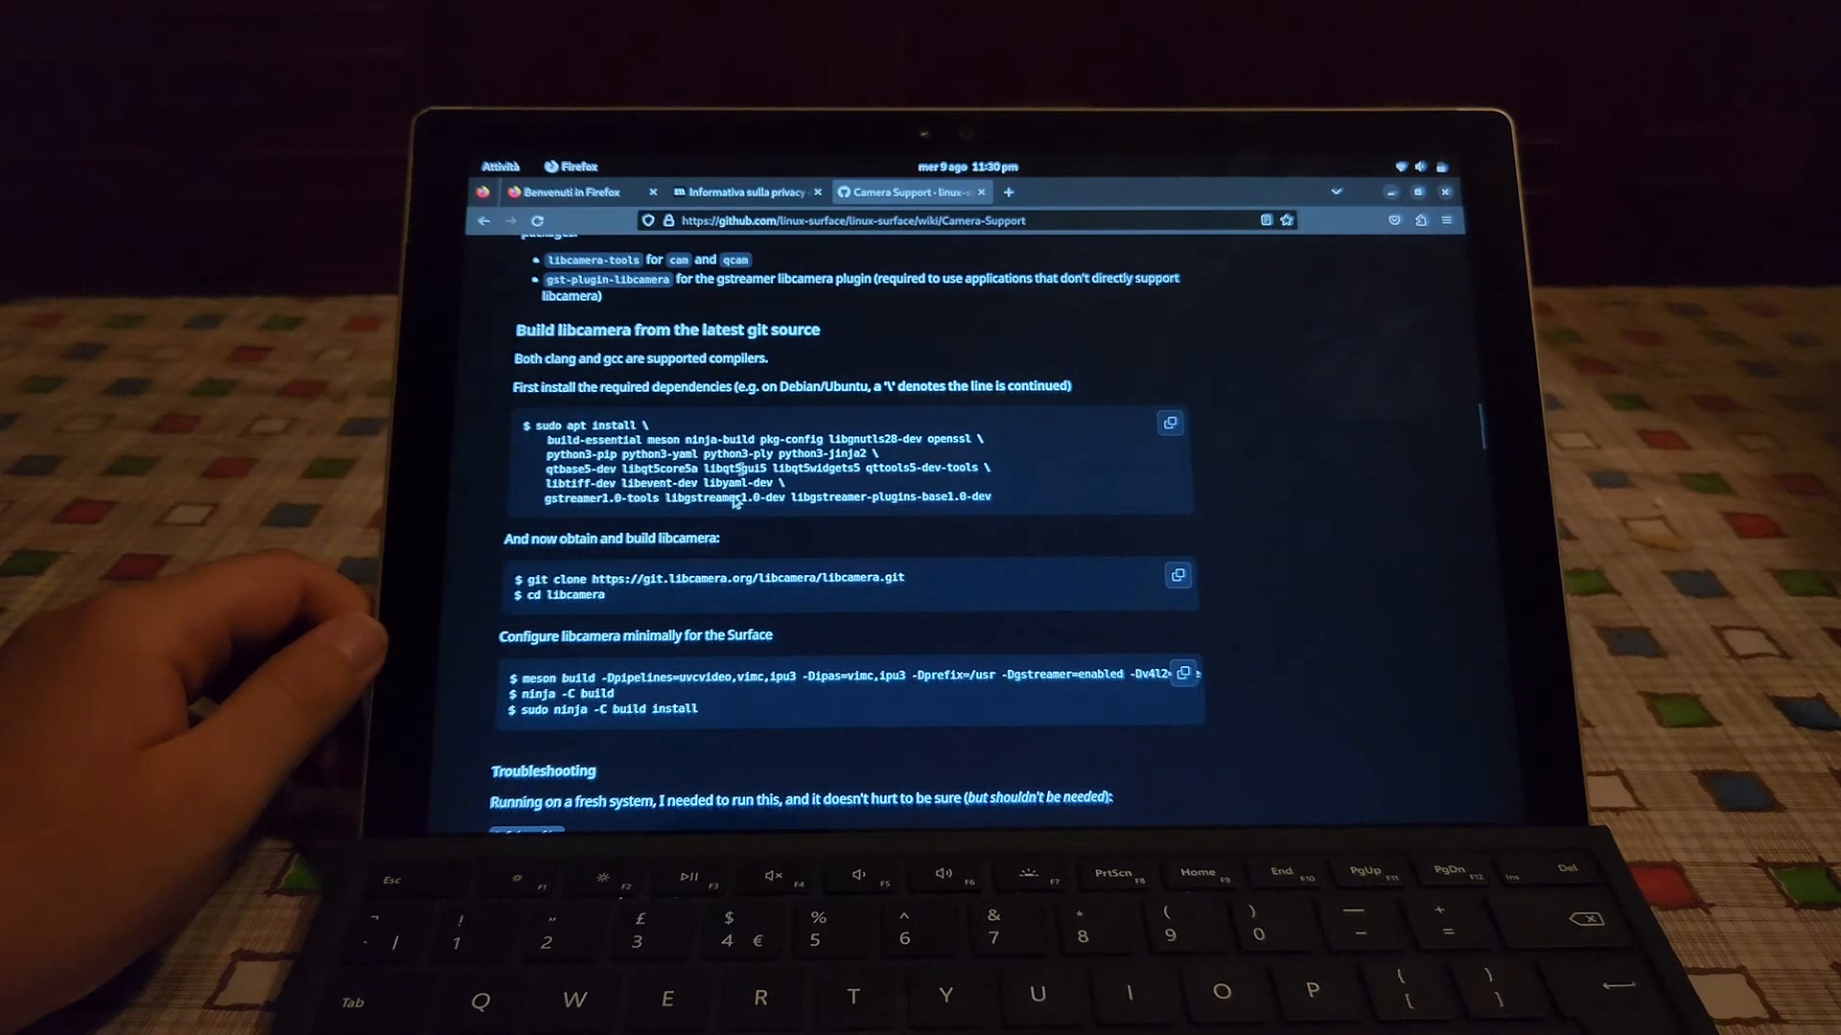
click(1430, 207)
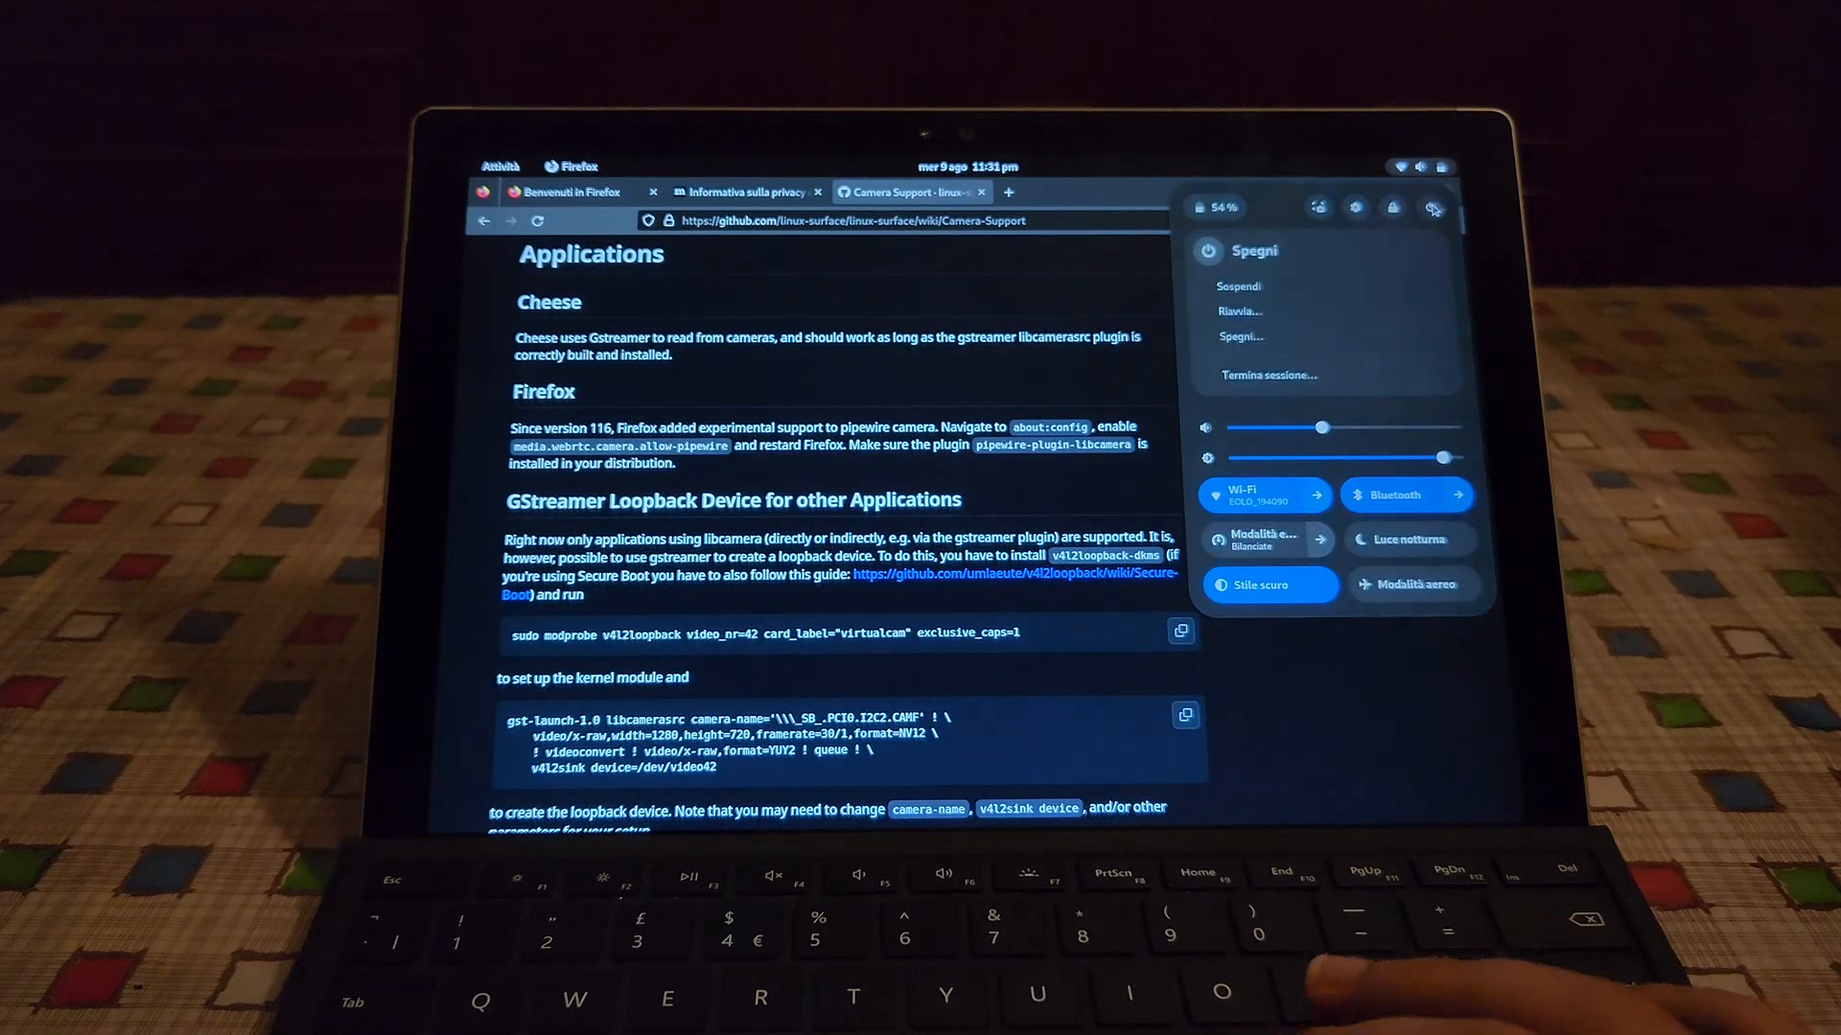
click(1241, 311)
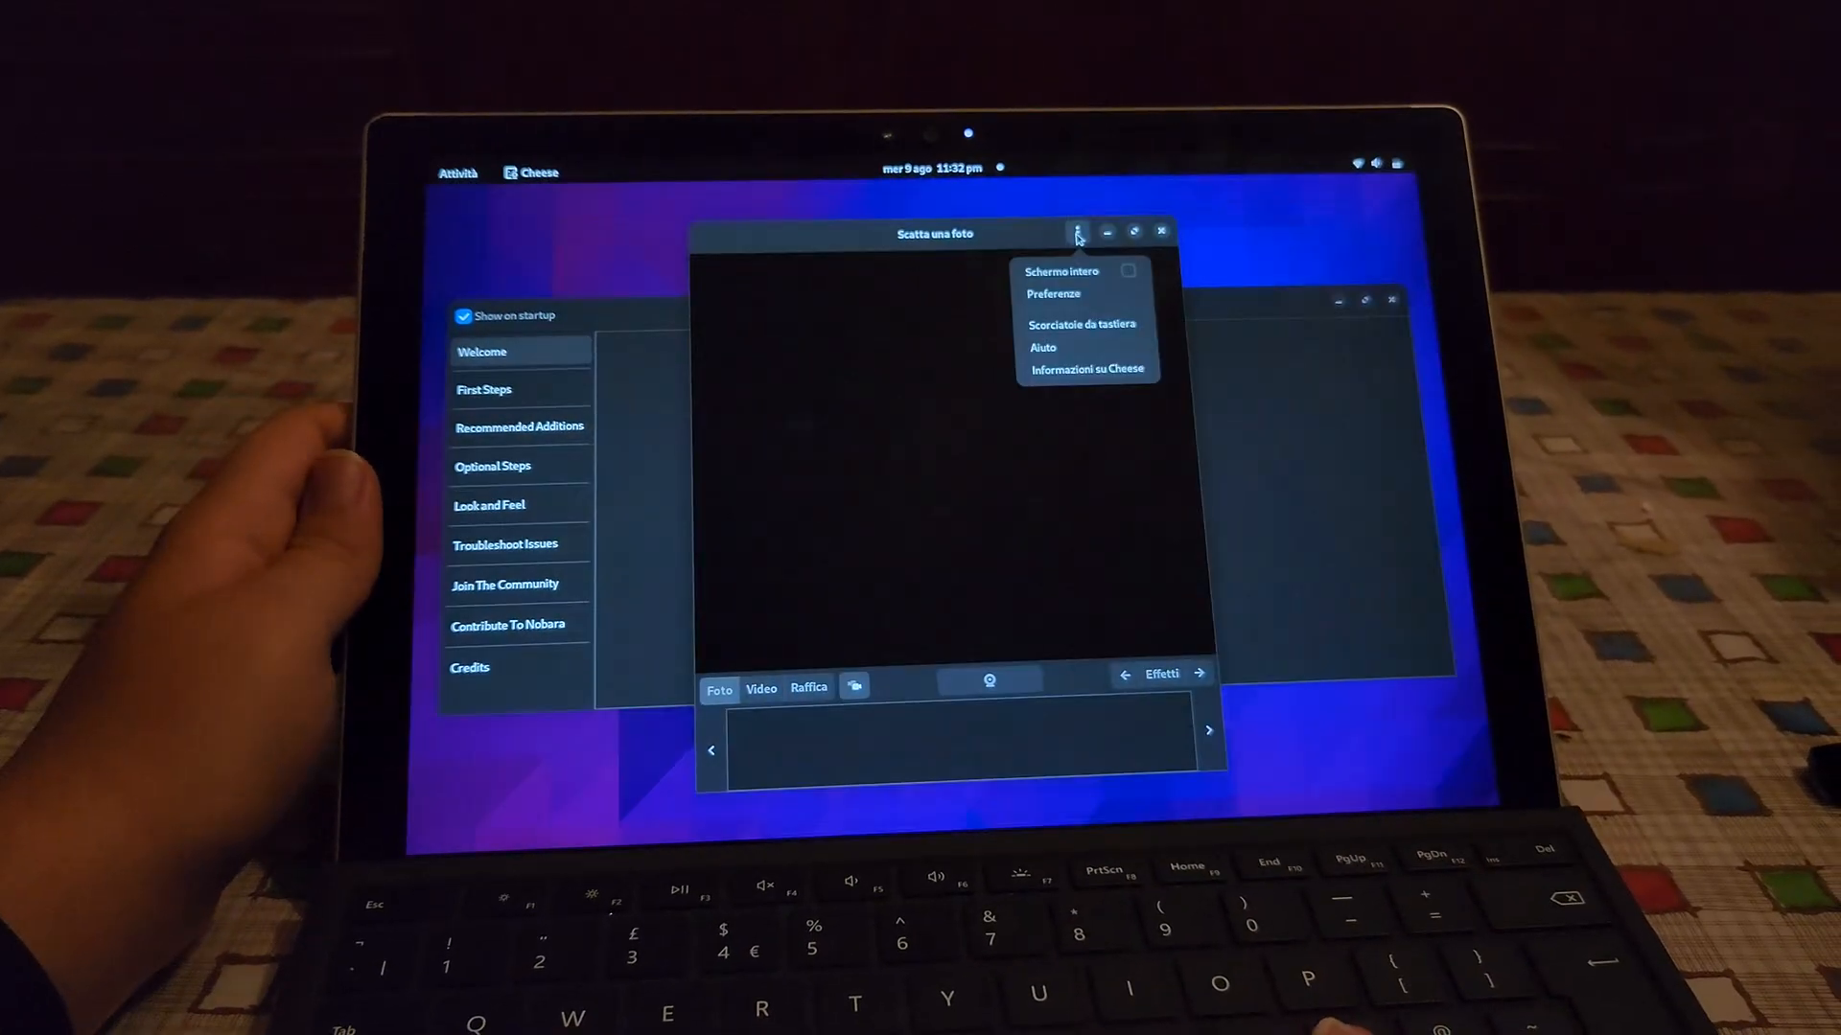
In Cheese Preferenze, set Dispositivo to Built-in Back Camera and view its live preview
click(1052, 295)
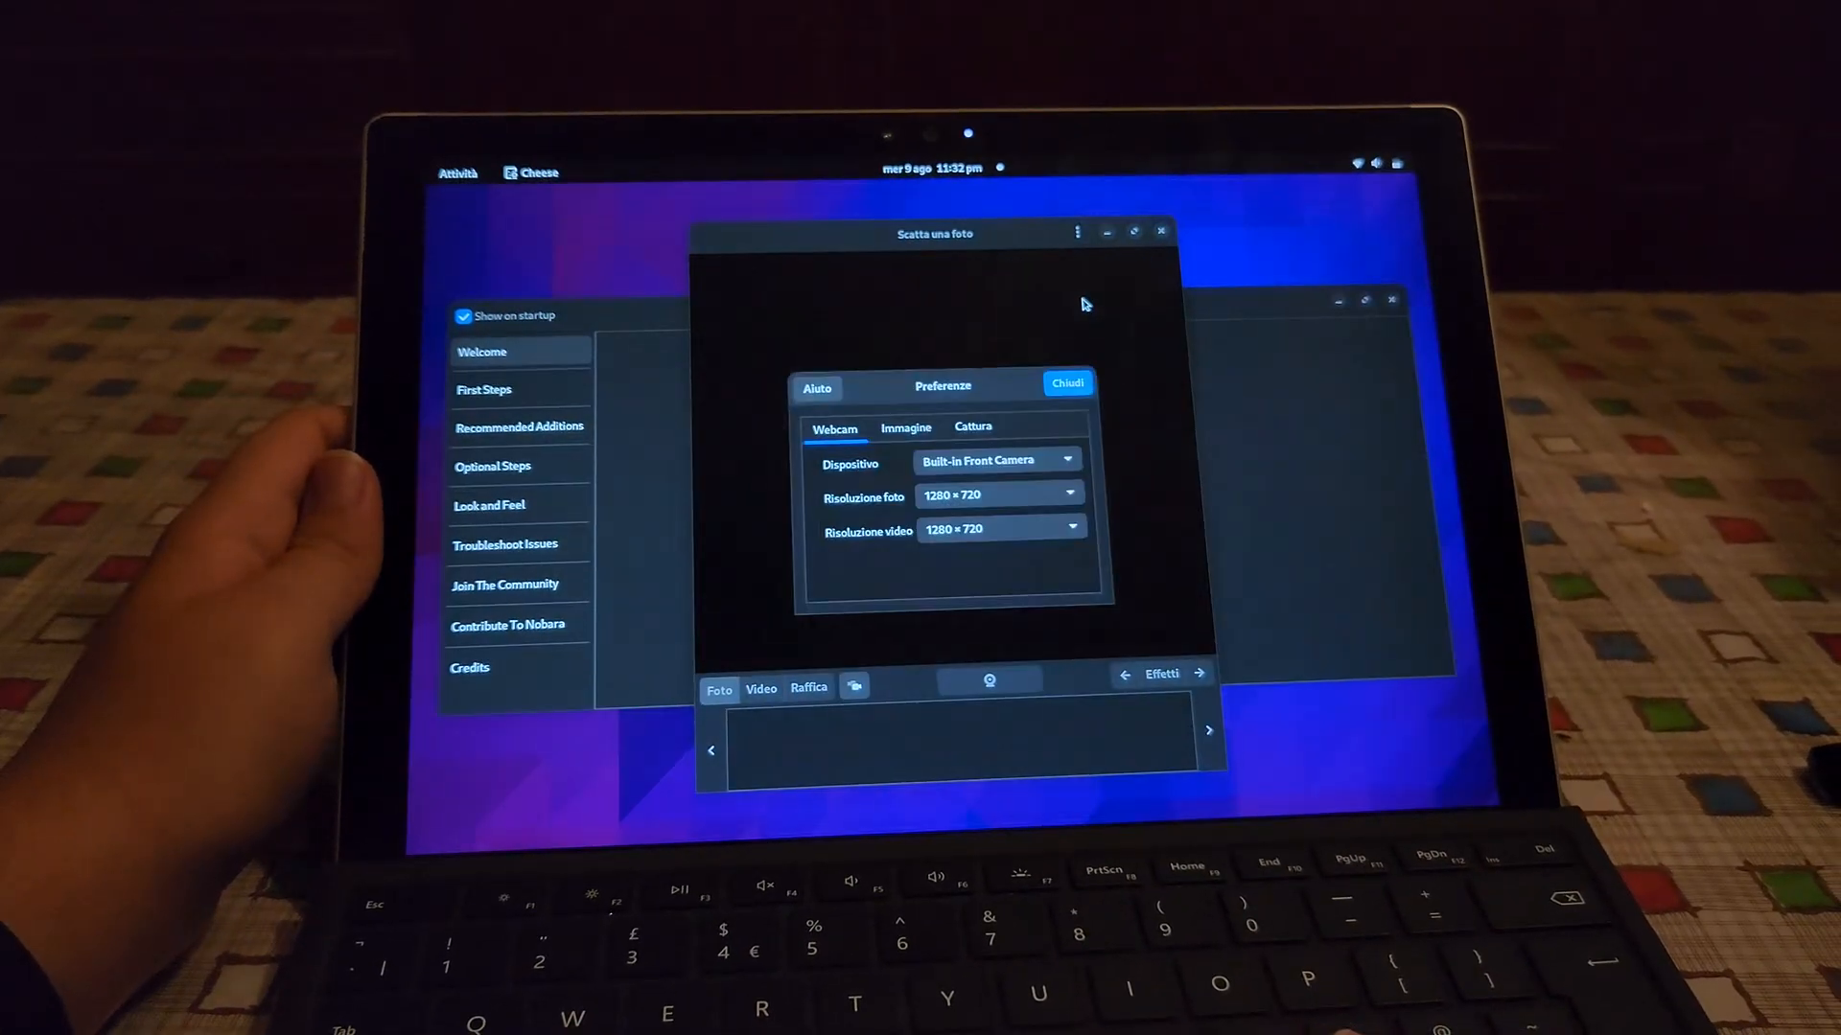
click(997, 459)
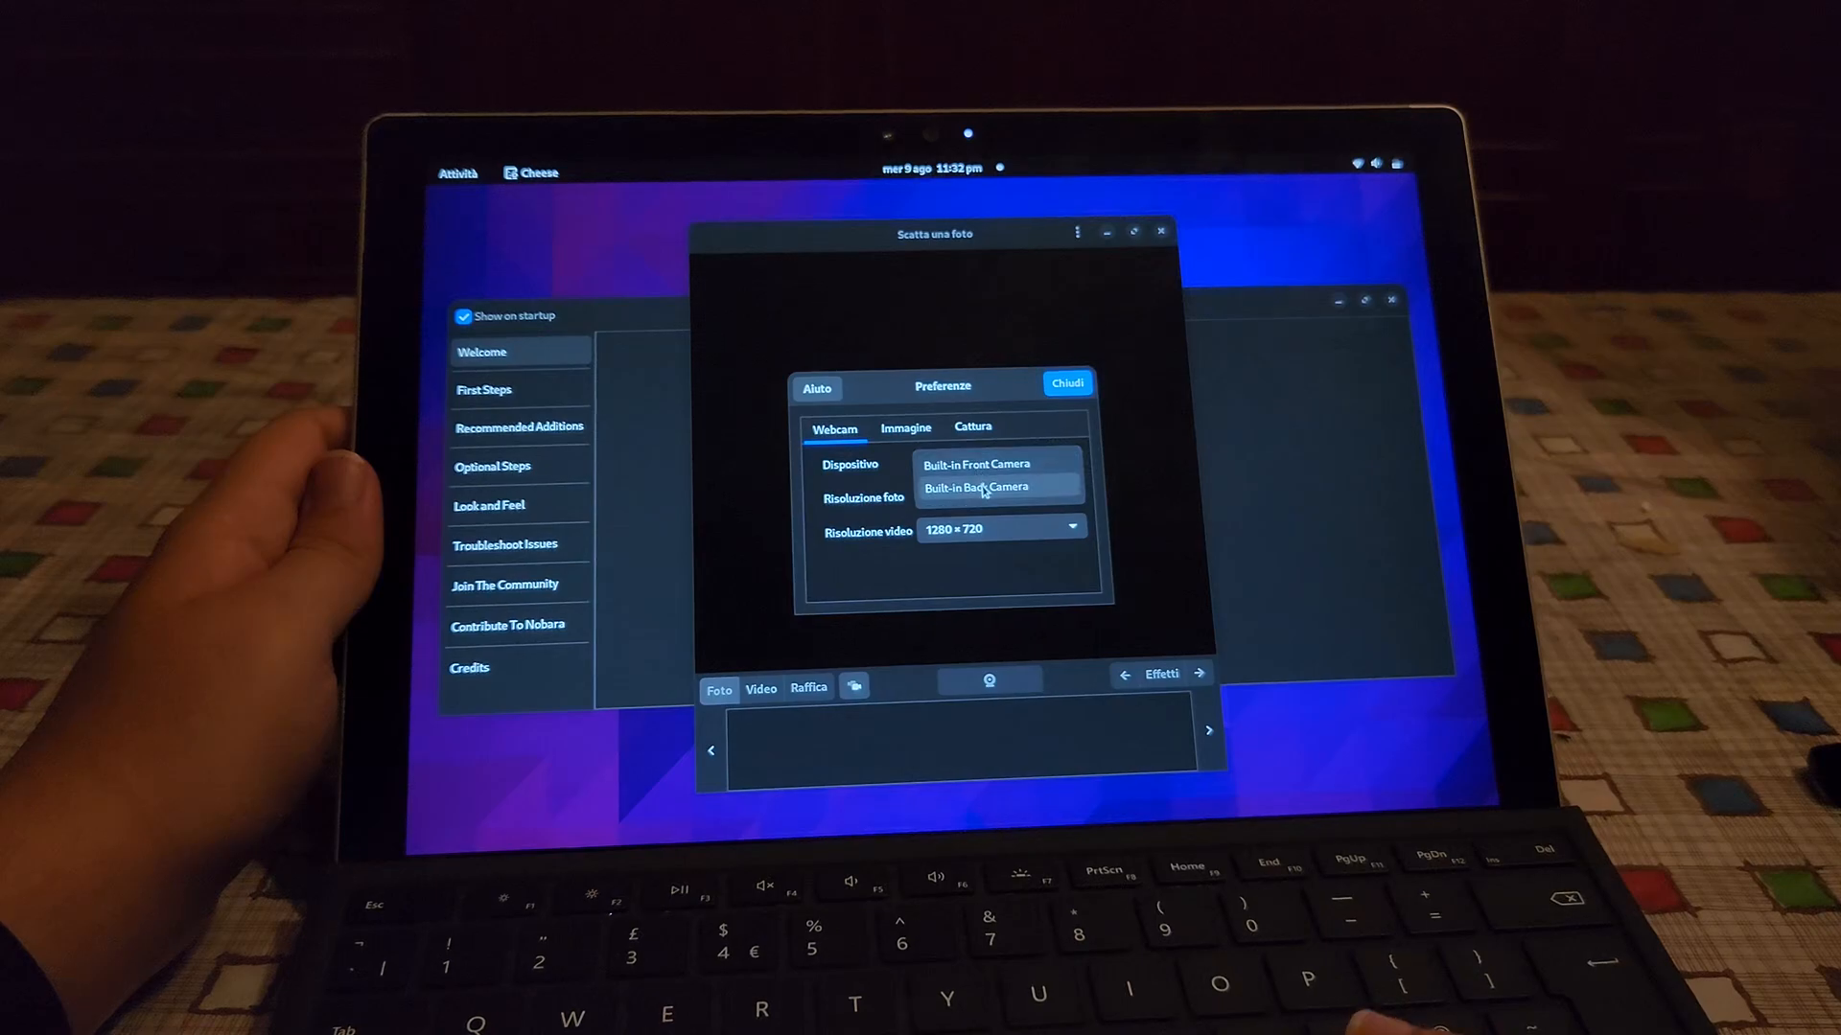
click(1064, 383)
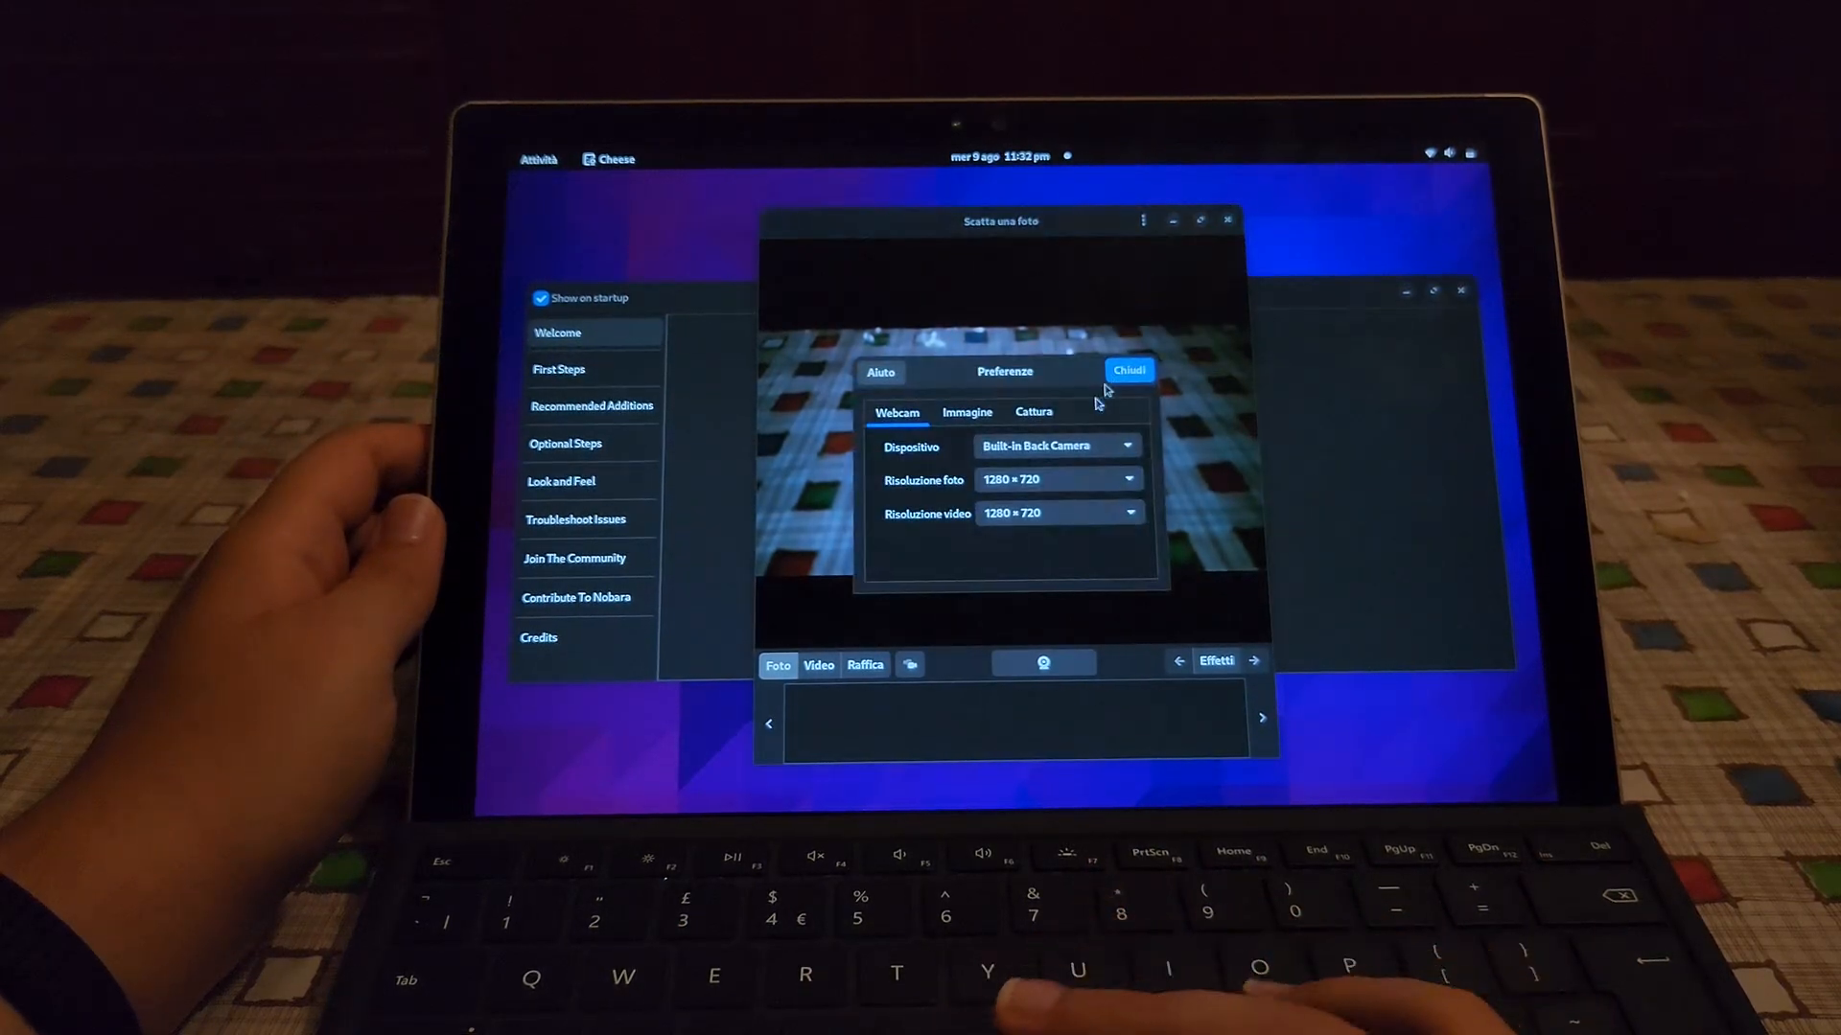
Switch Dispositivo back to Built-in Front Camera, then play the YouTube music video full screen
click(1053, 444)
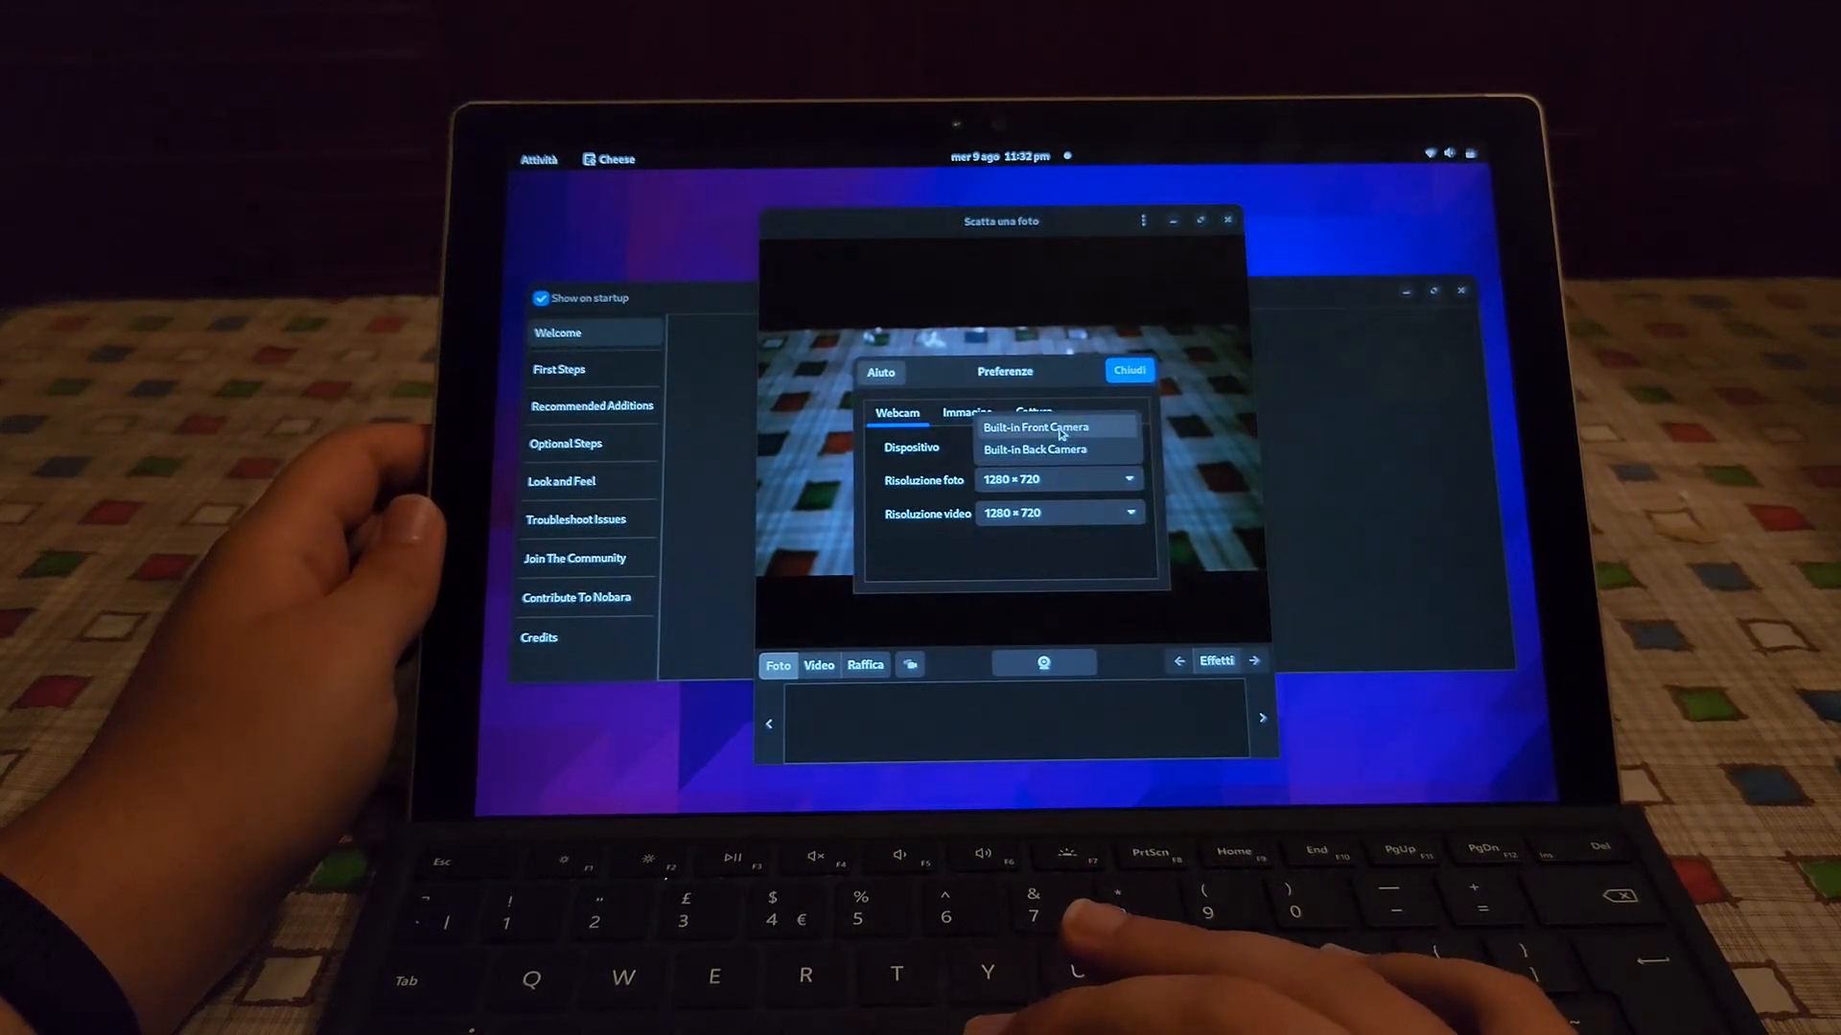
click(1127, 370)
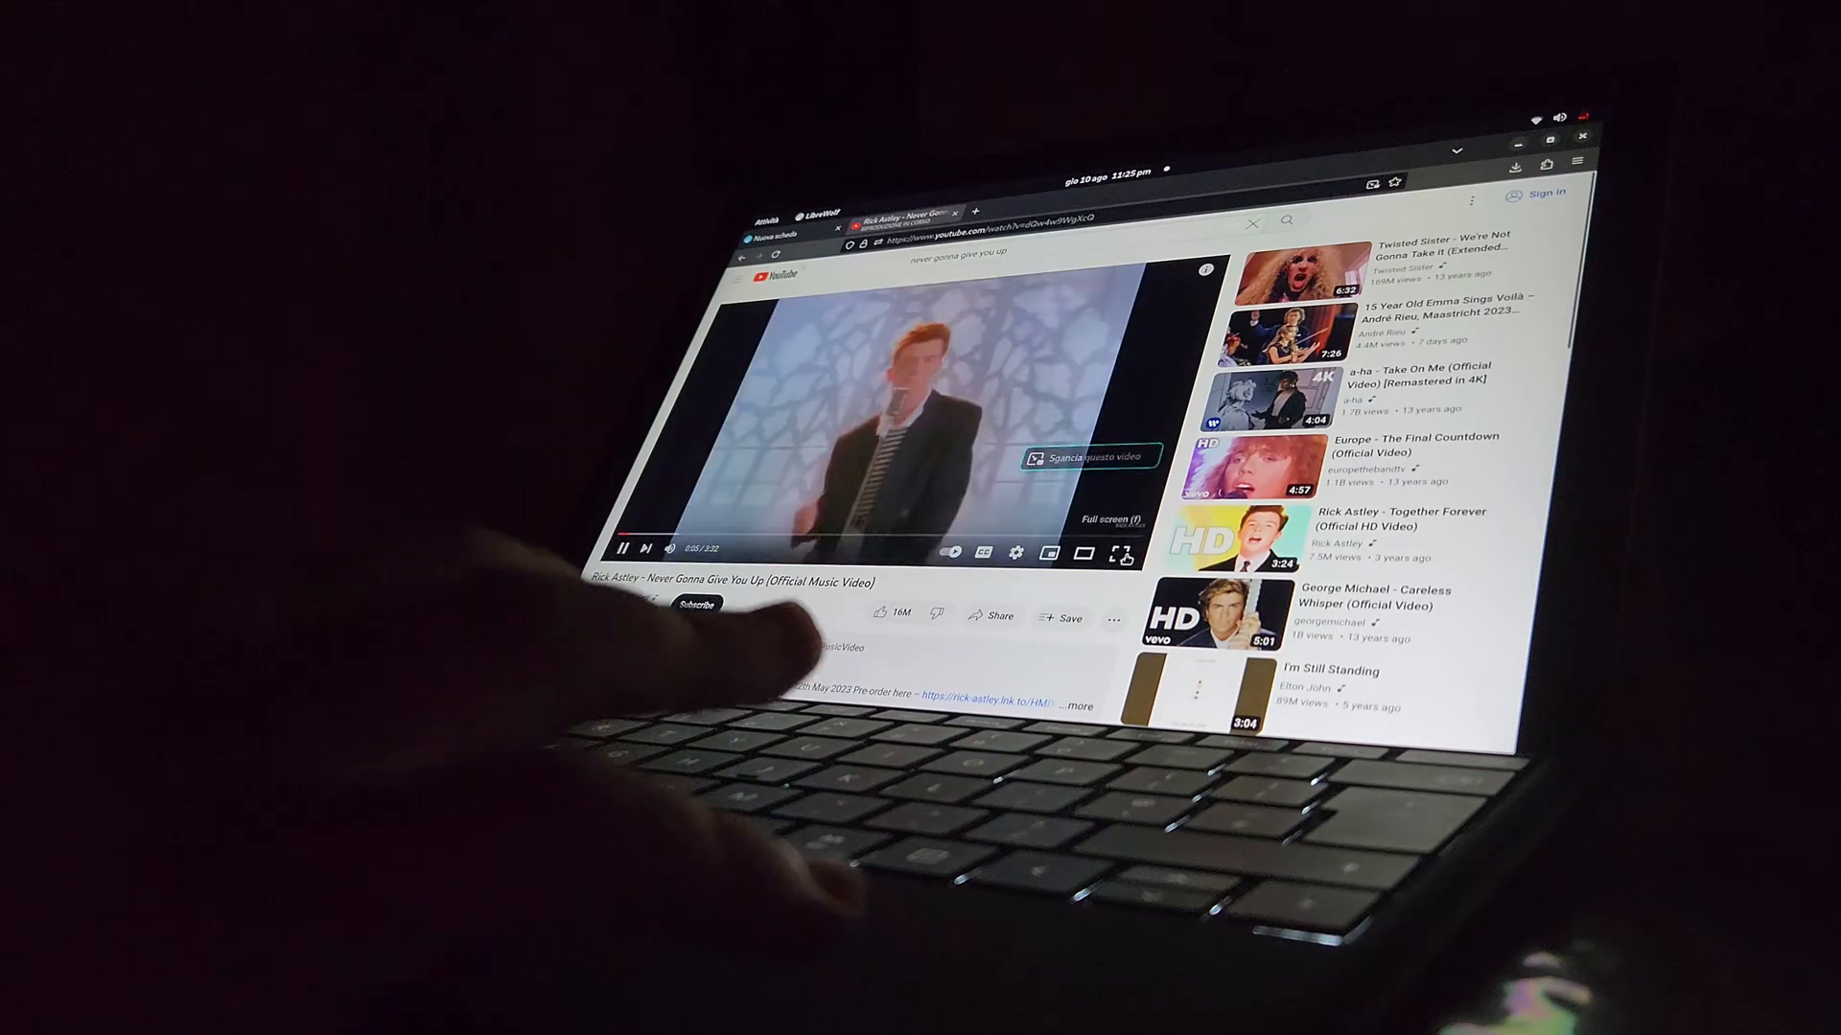
click(1121, 554)
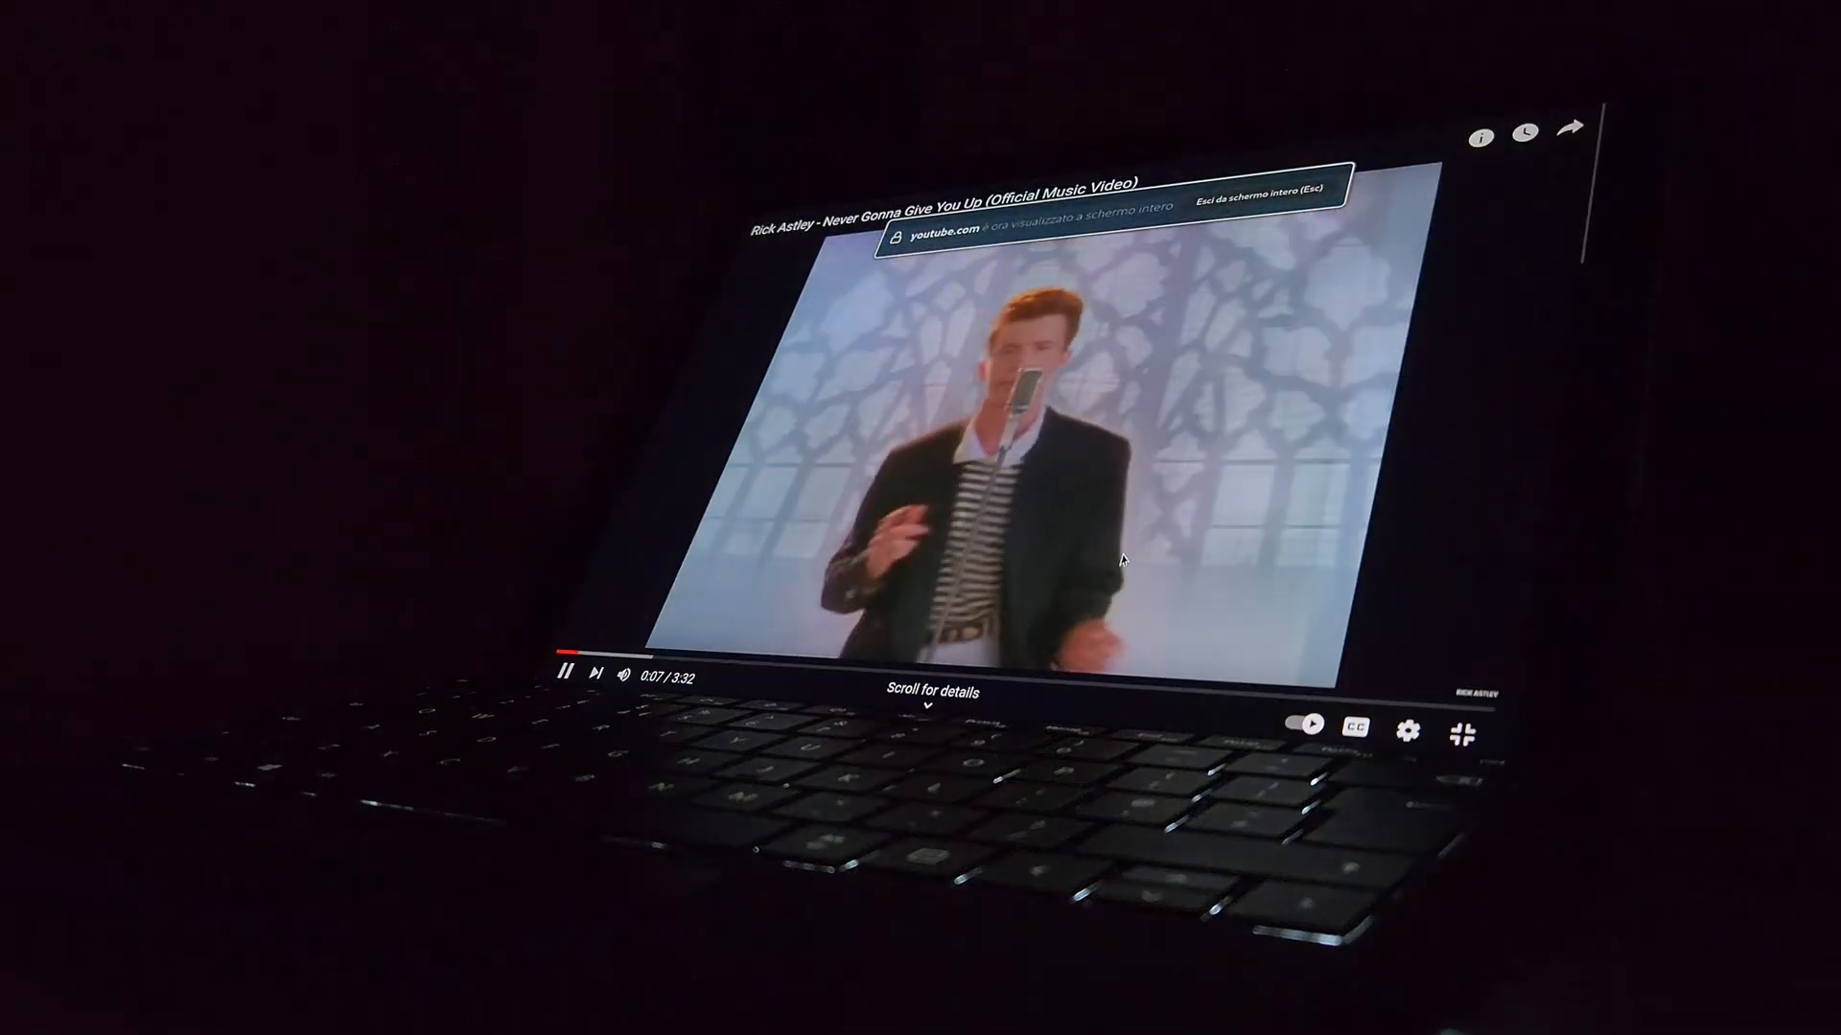